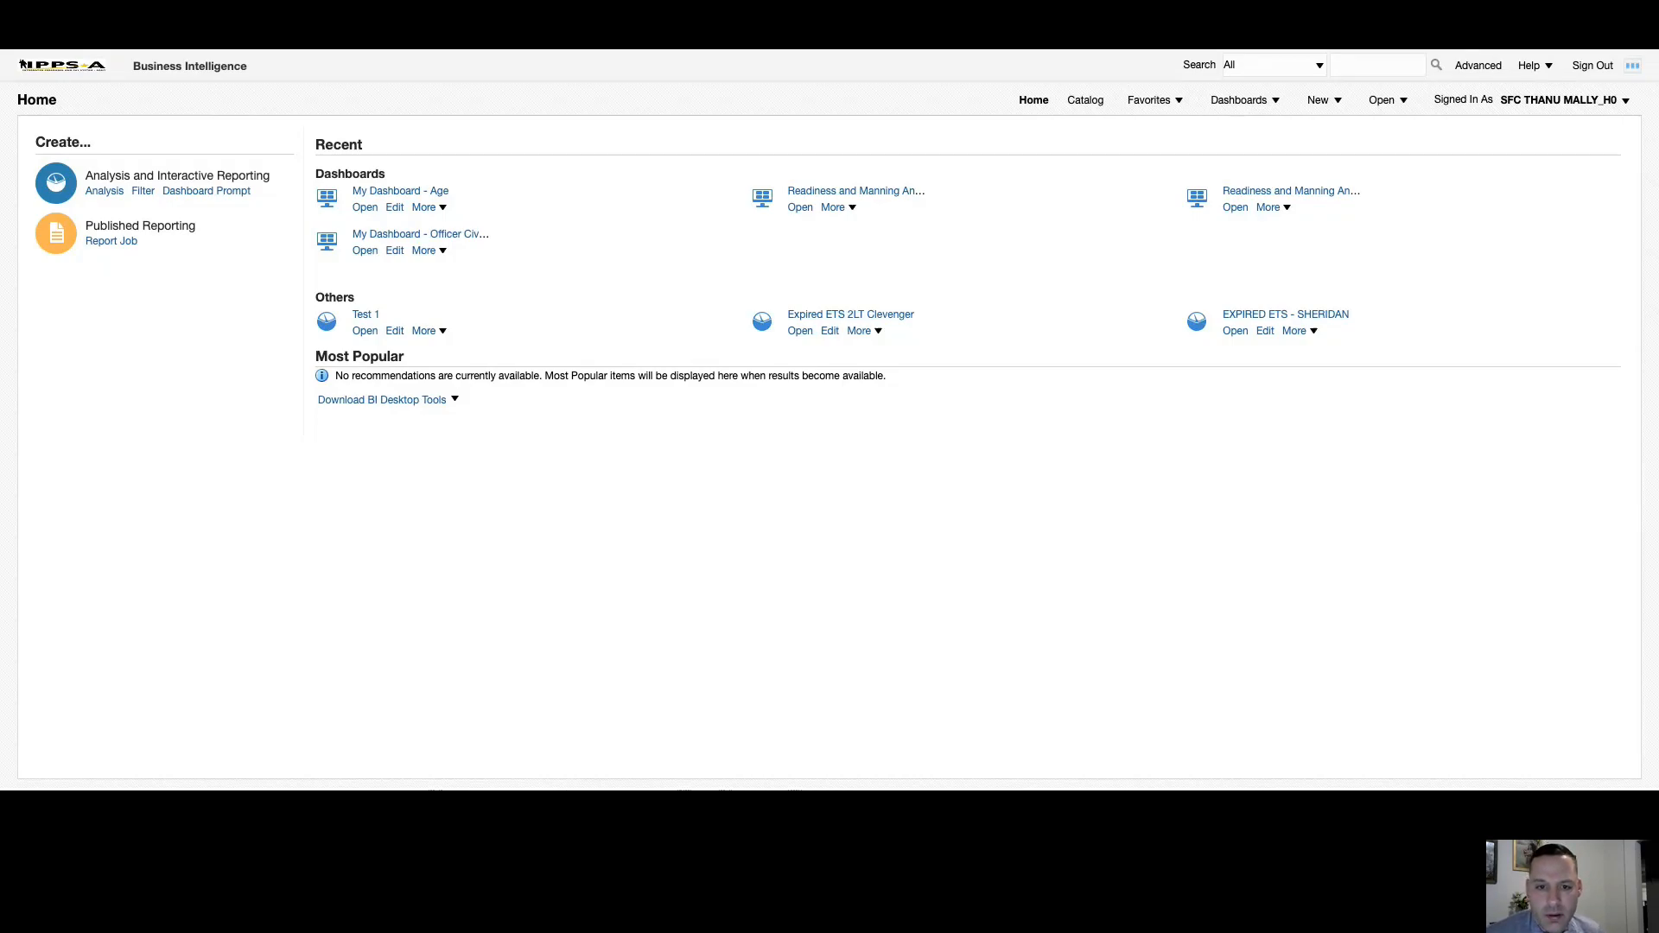
mouse_move(581, 268)
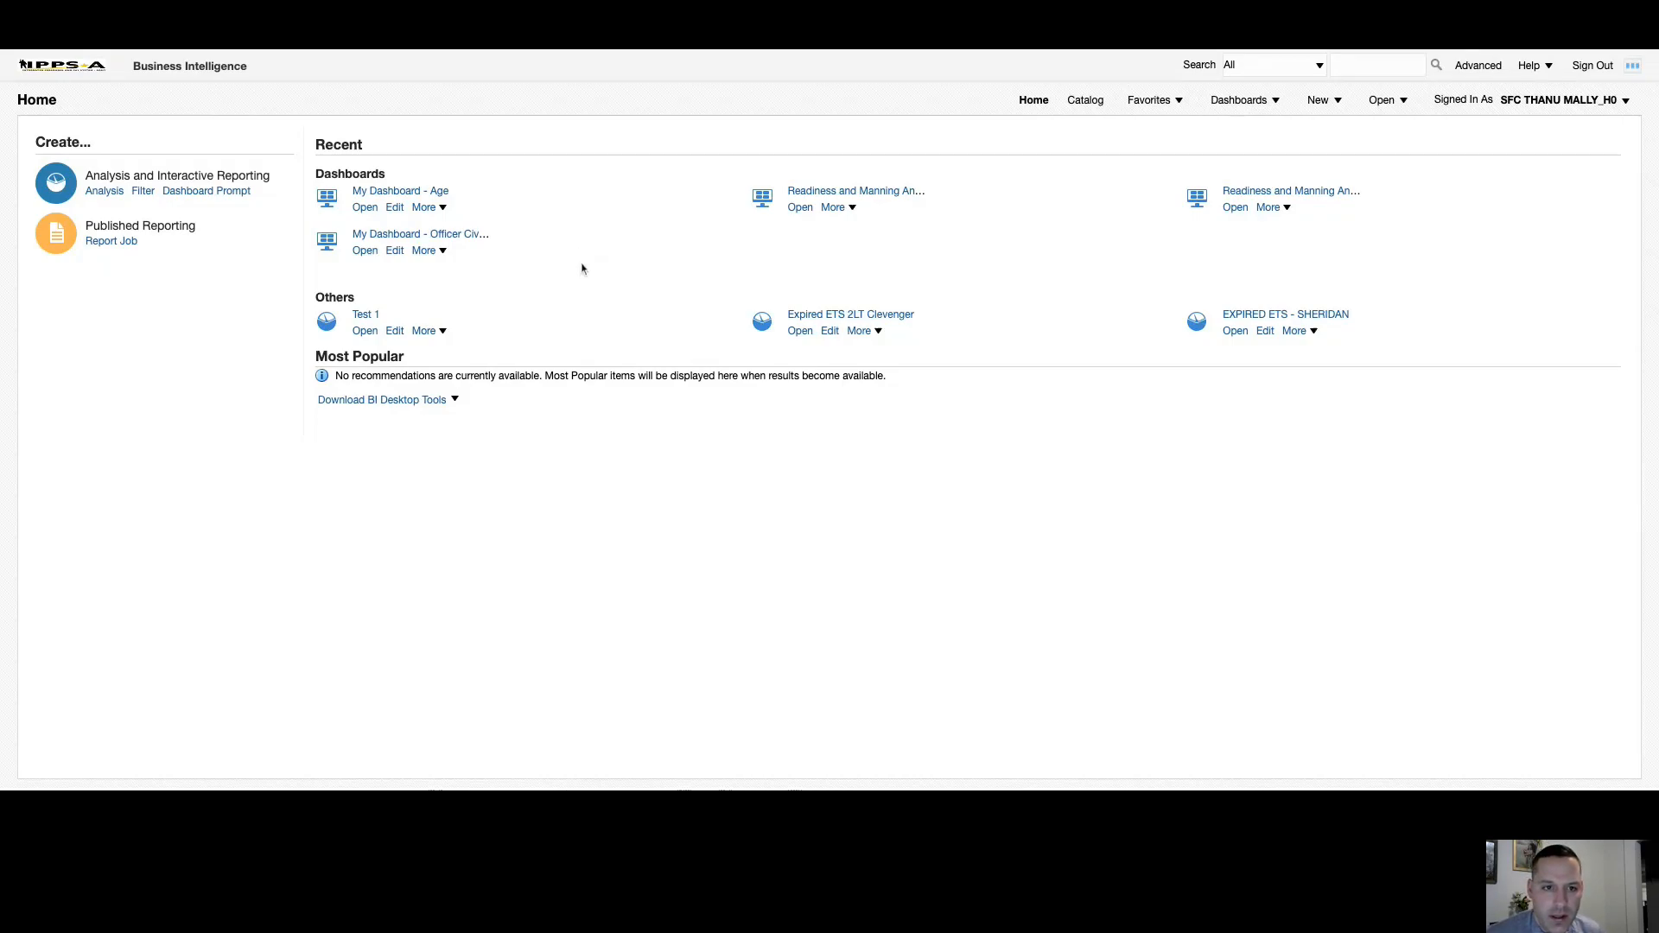
mouse_move(575, 262)
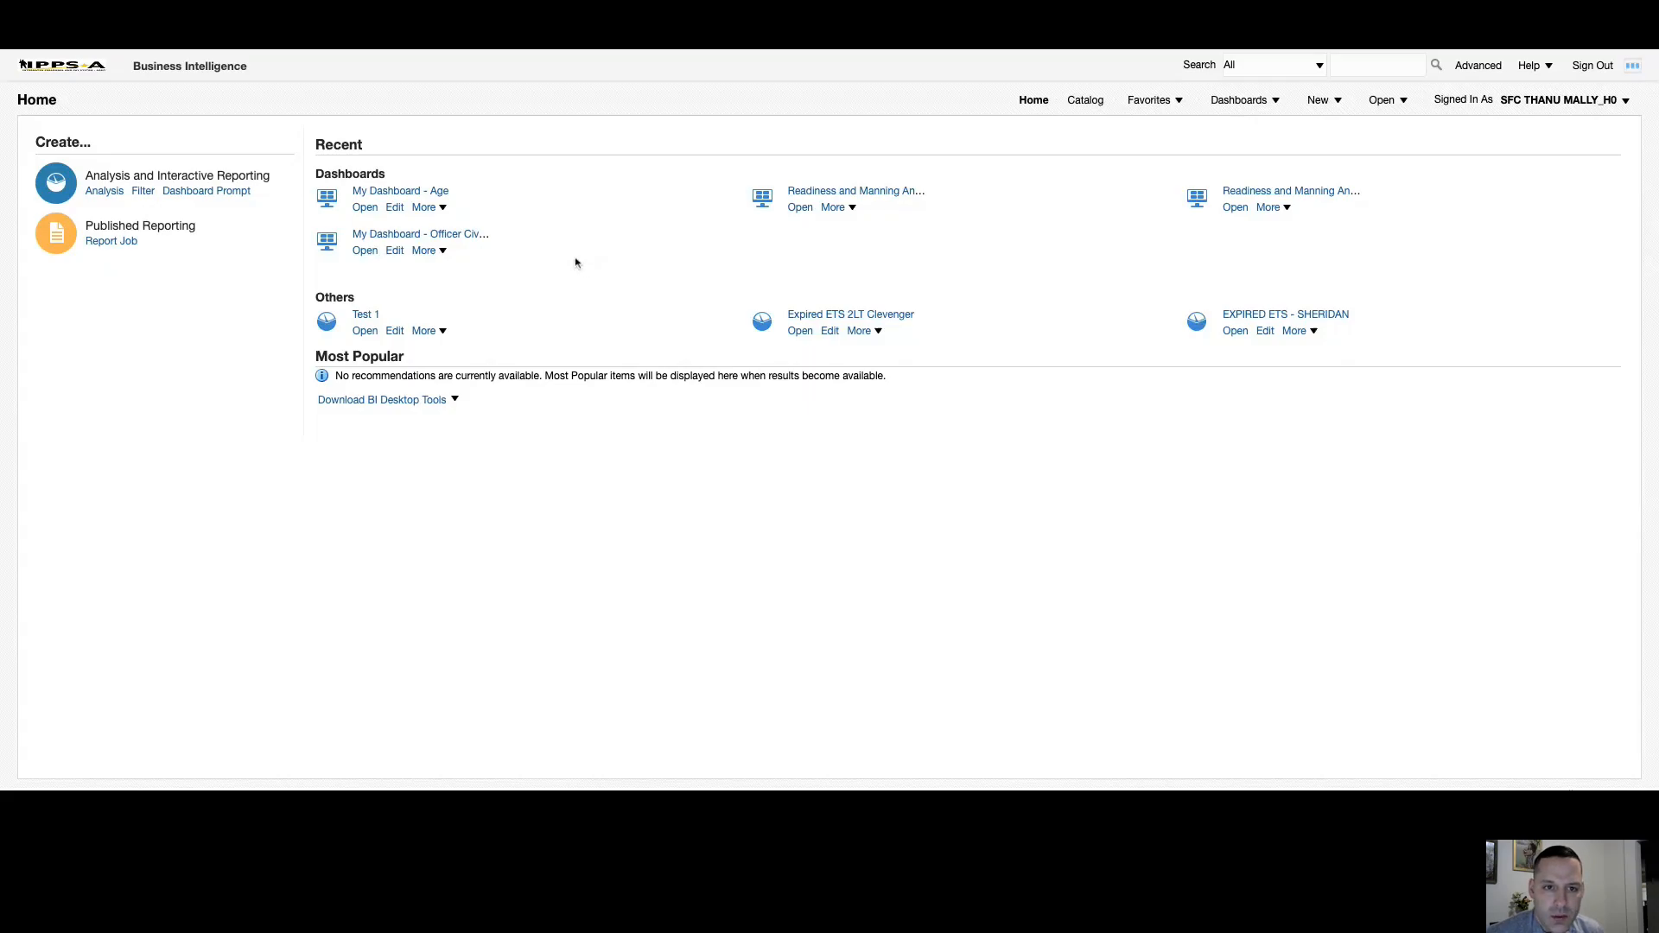
mouse_move(574, 247)
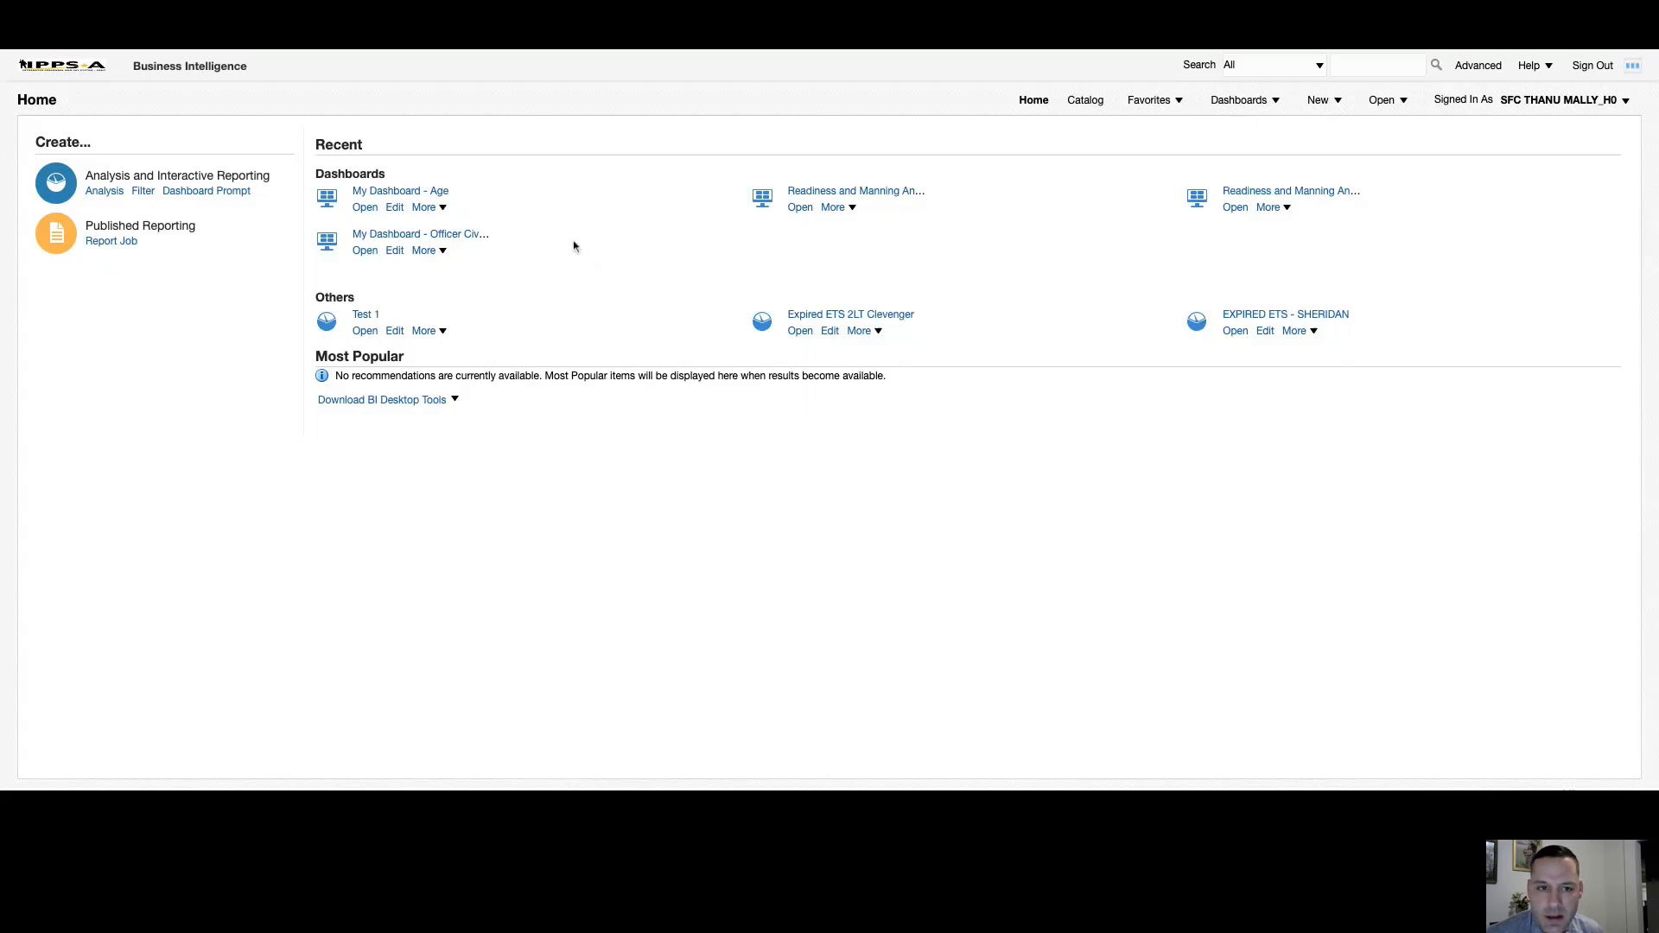
mouse_move(565, 246)
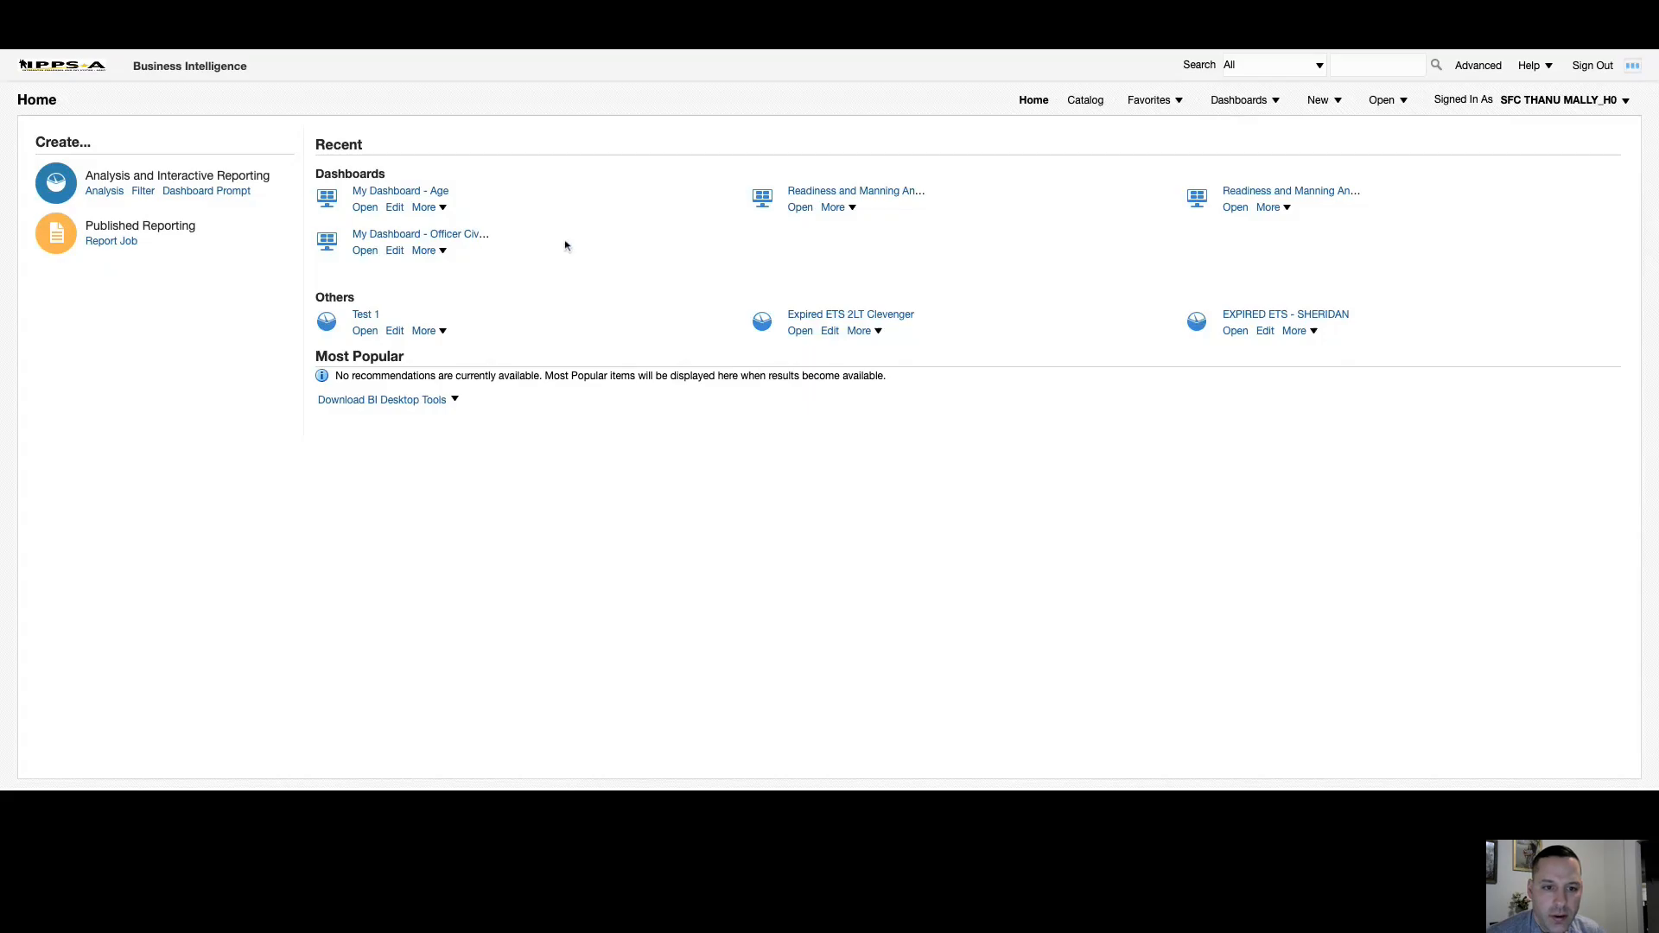
mouse_move(920, 145)
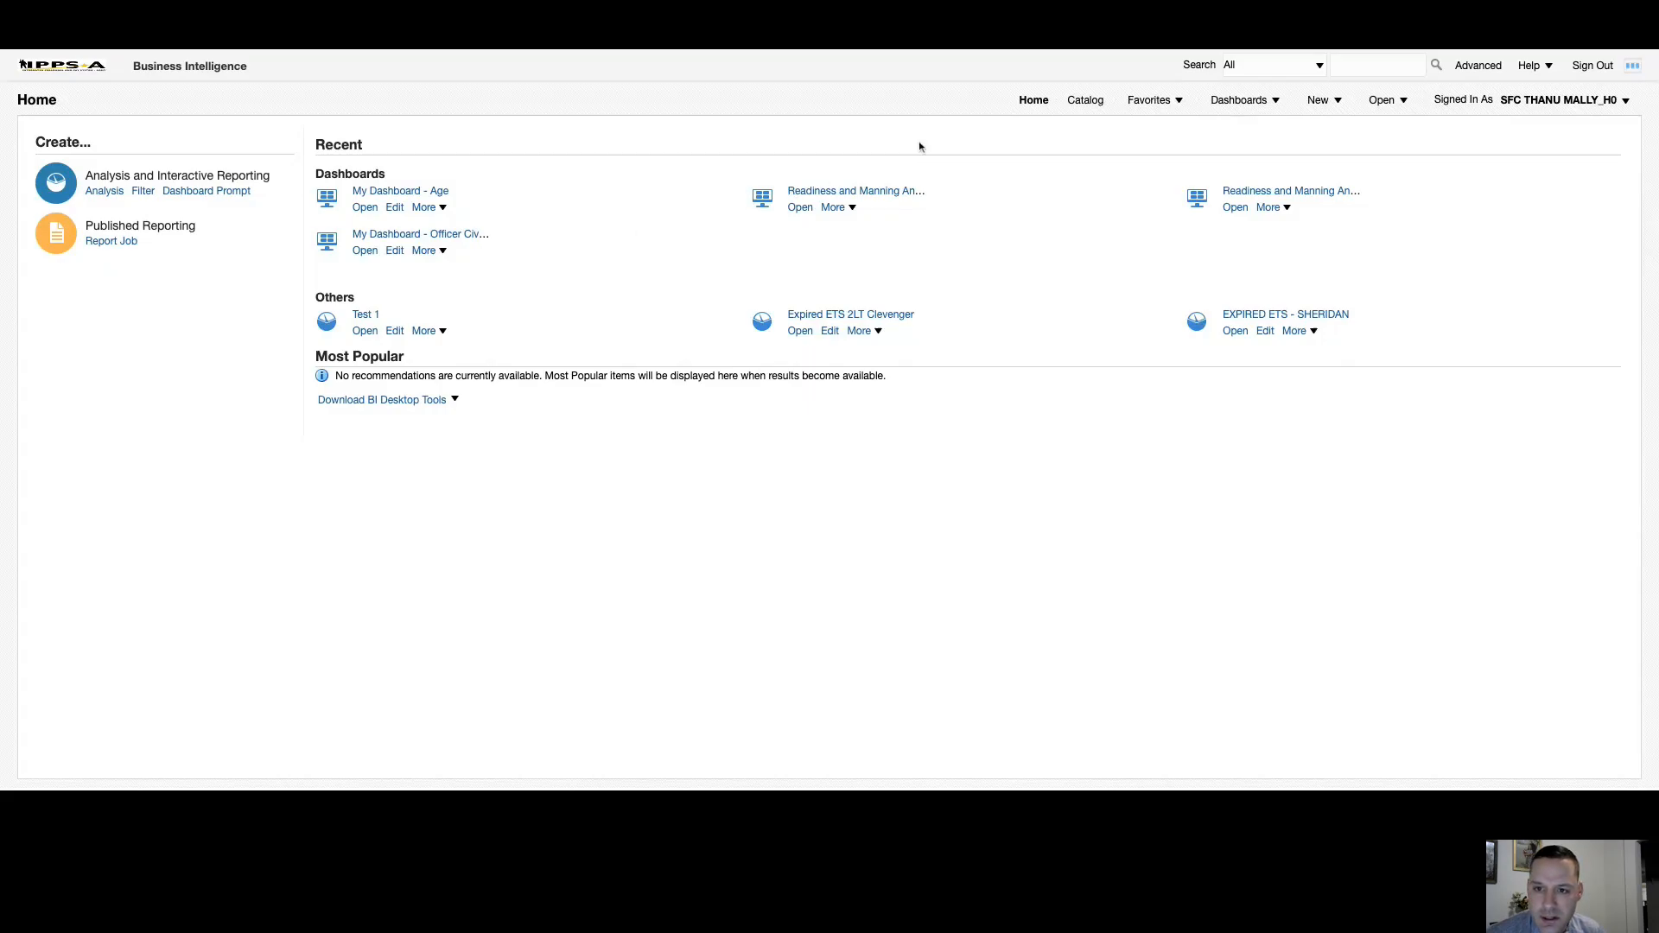
mouse_move(408, 114)
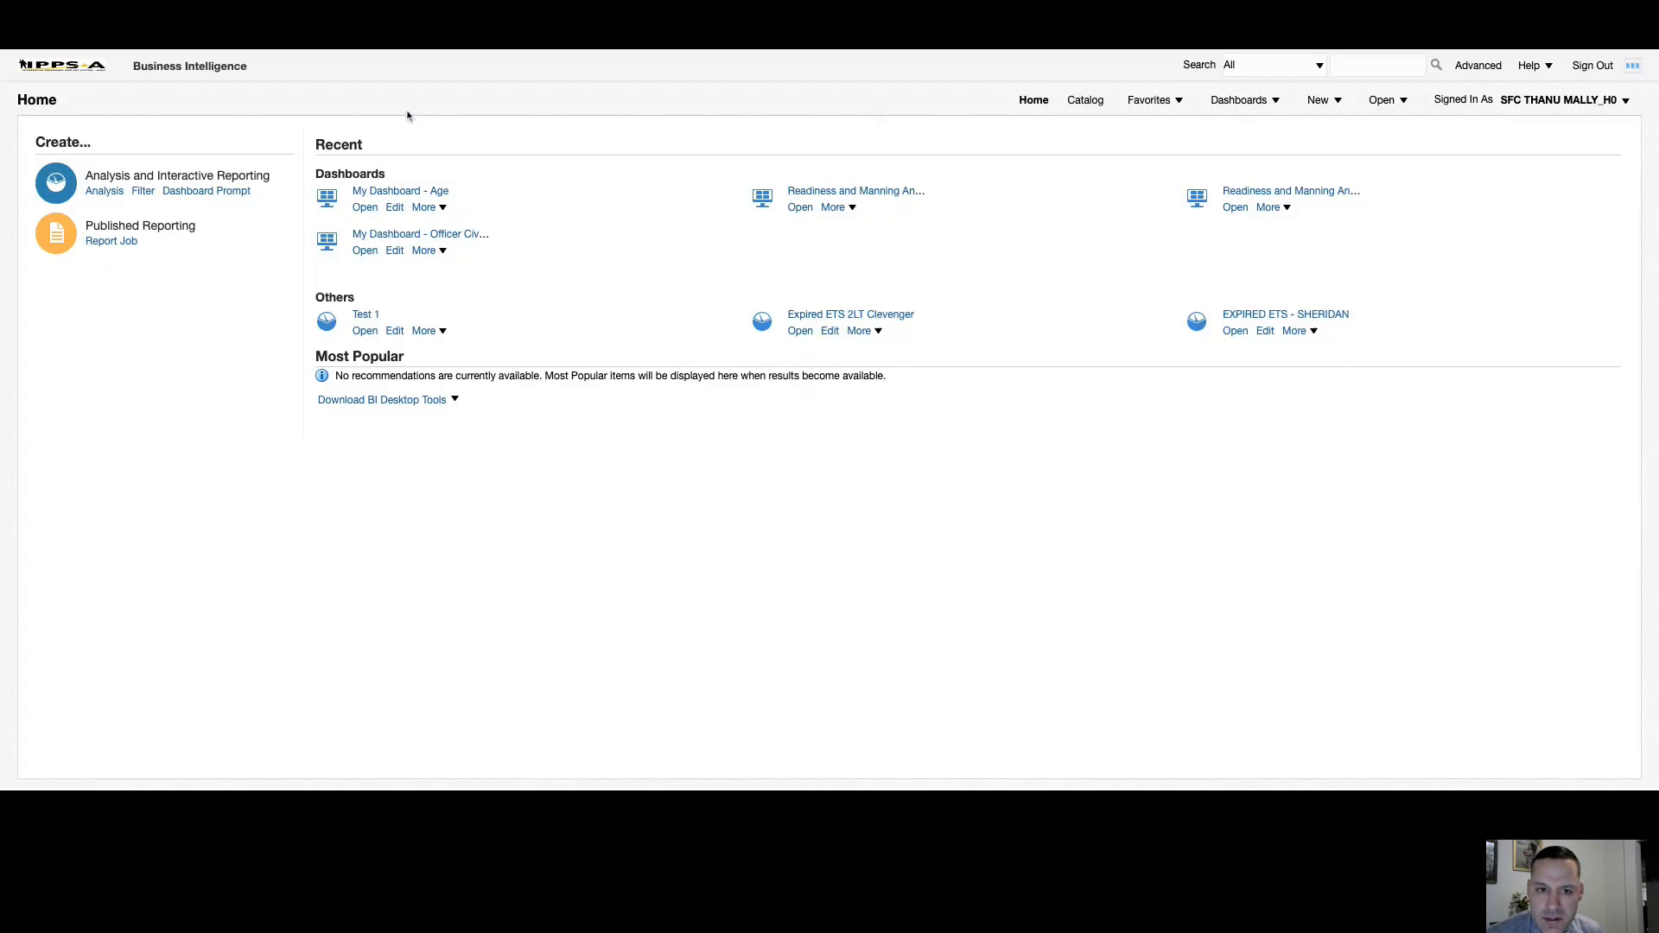
mouse_move(878, 102)
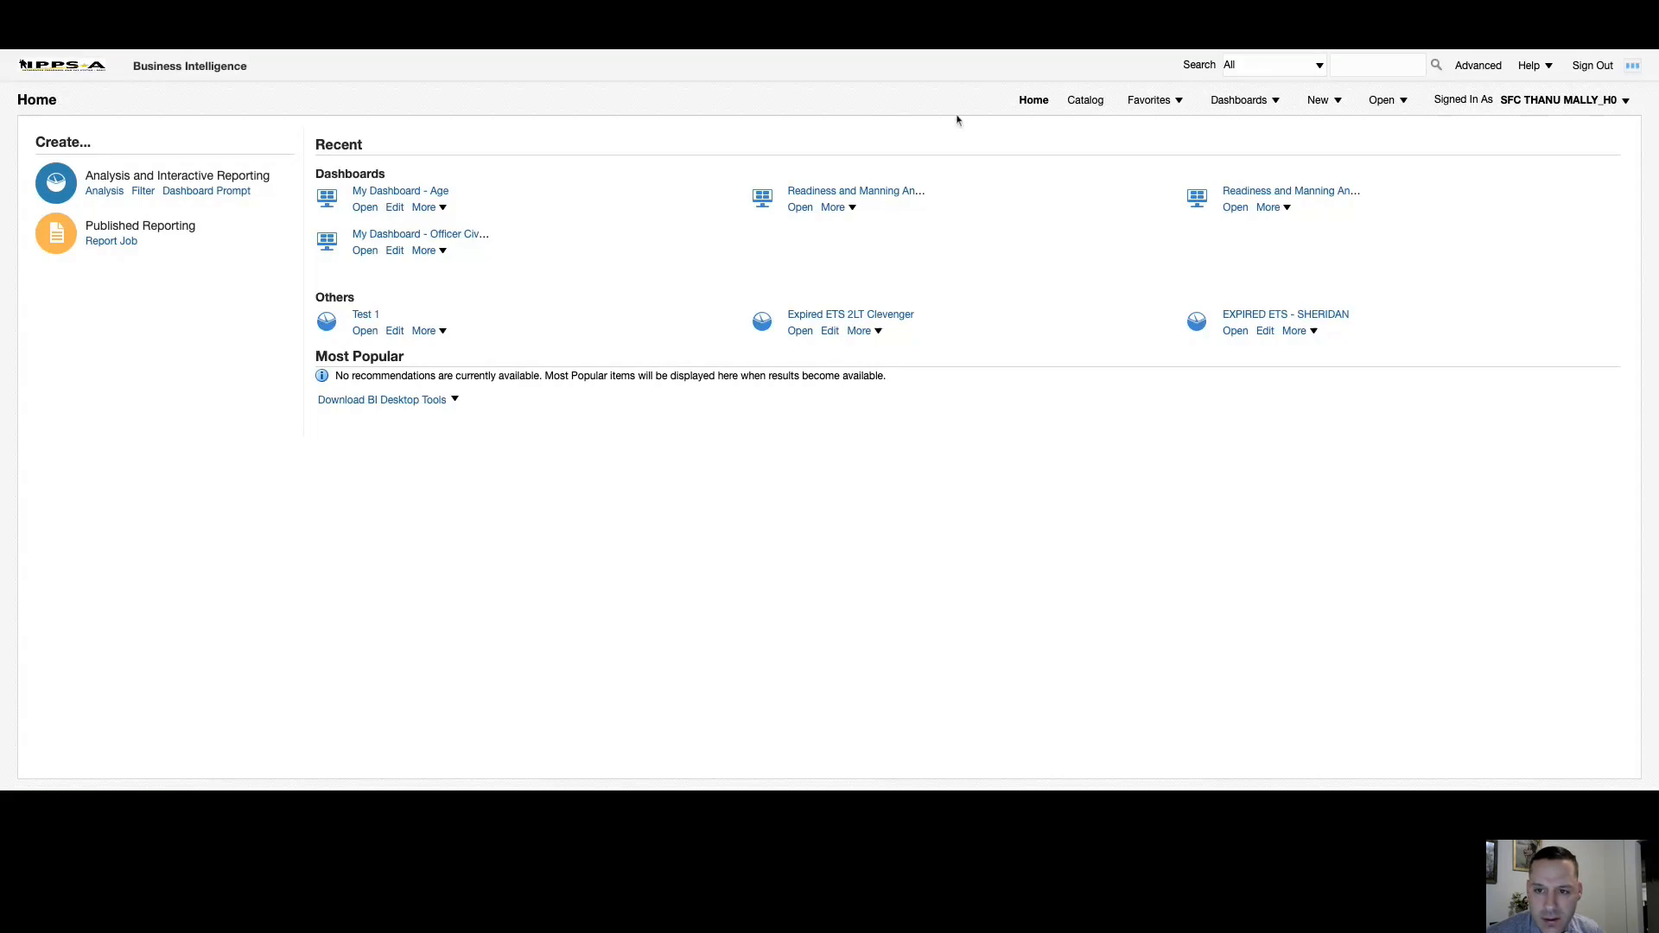
mouse_move(1046, 102)
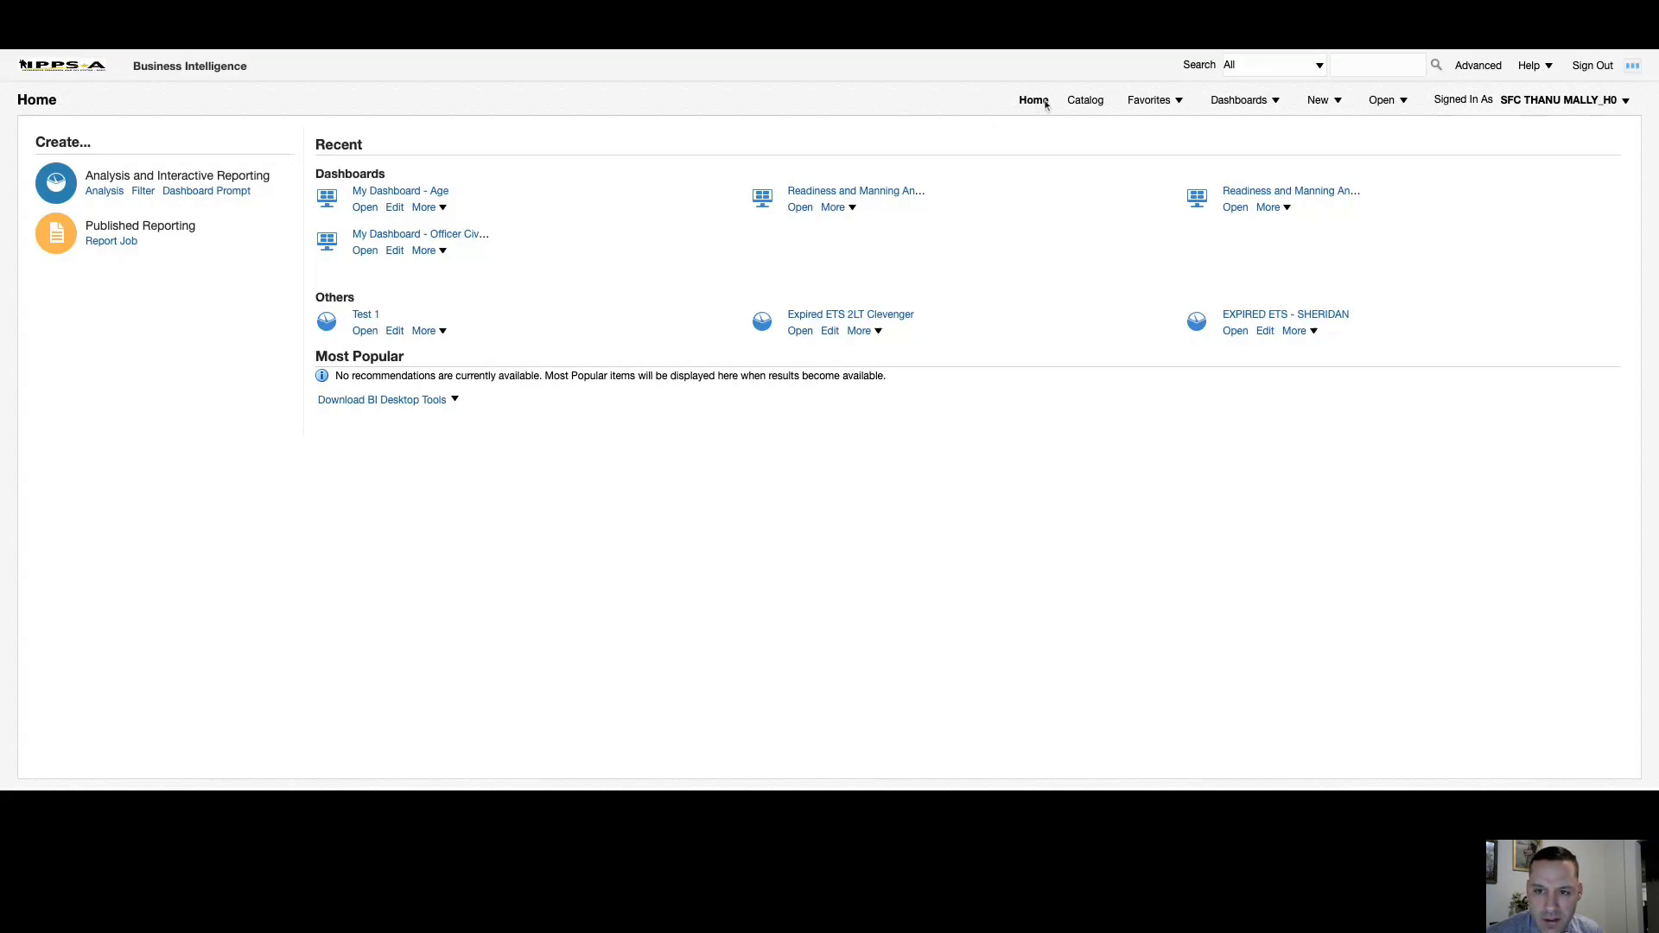
mouse_move(793, 114)
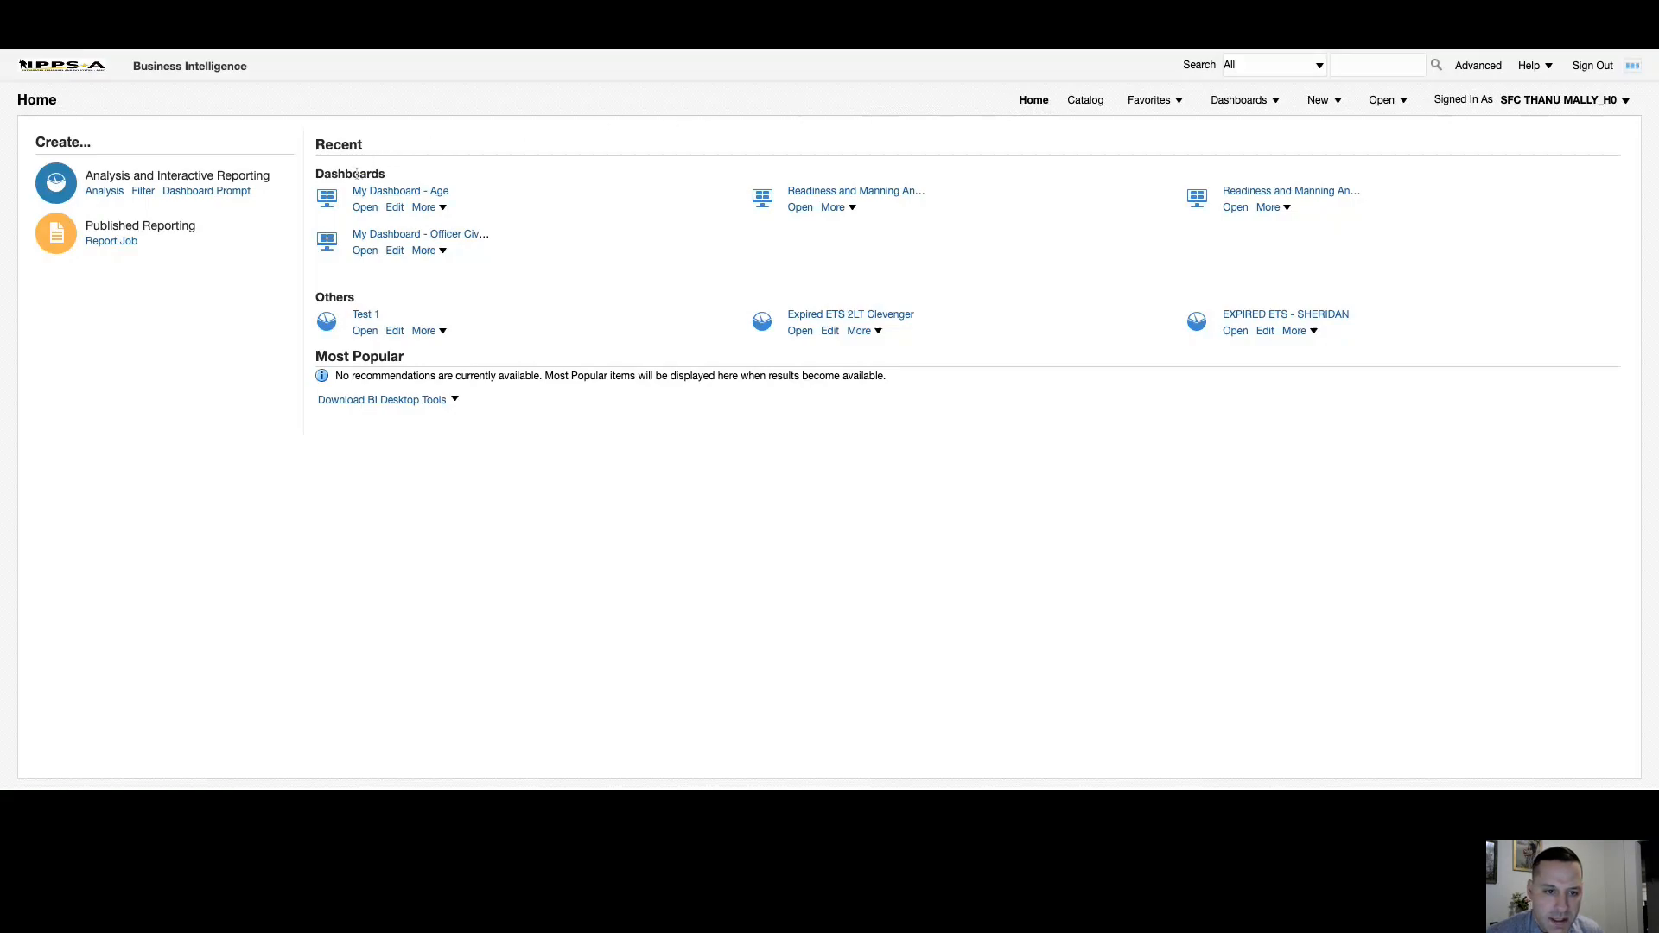
mouse_move(399, 190)
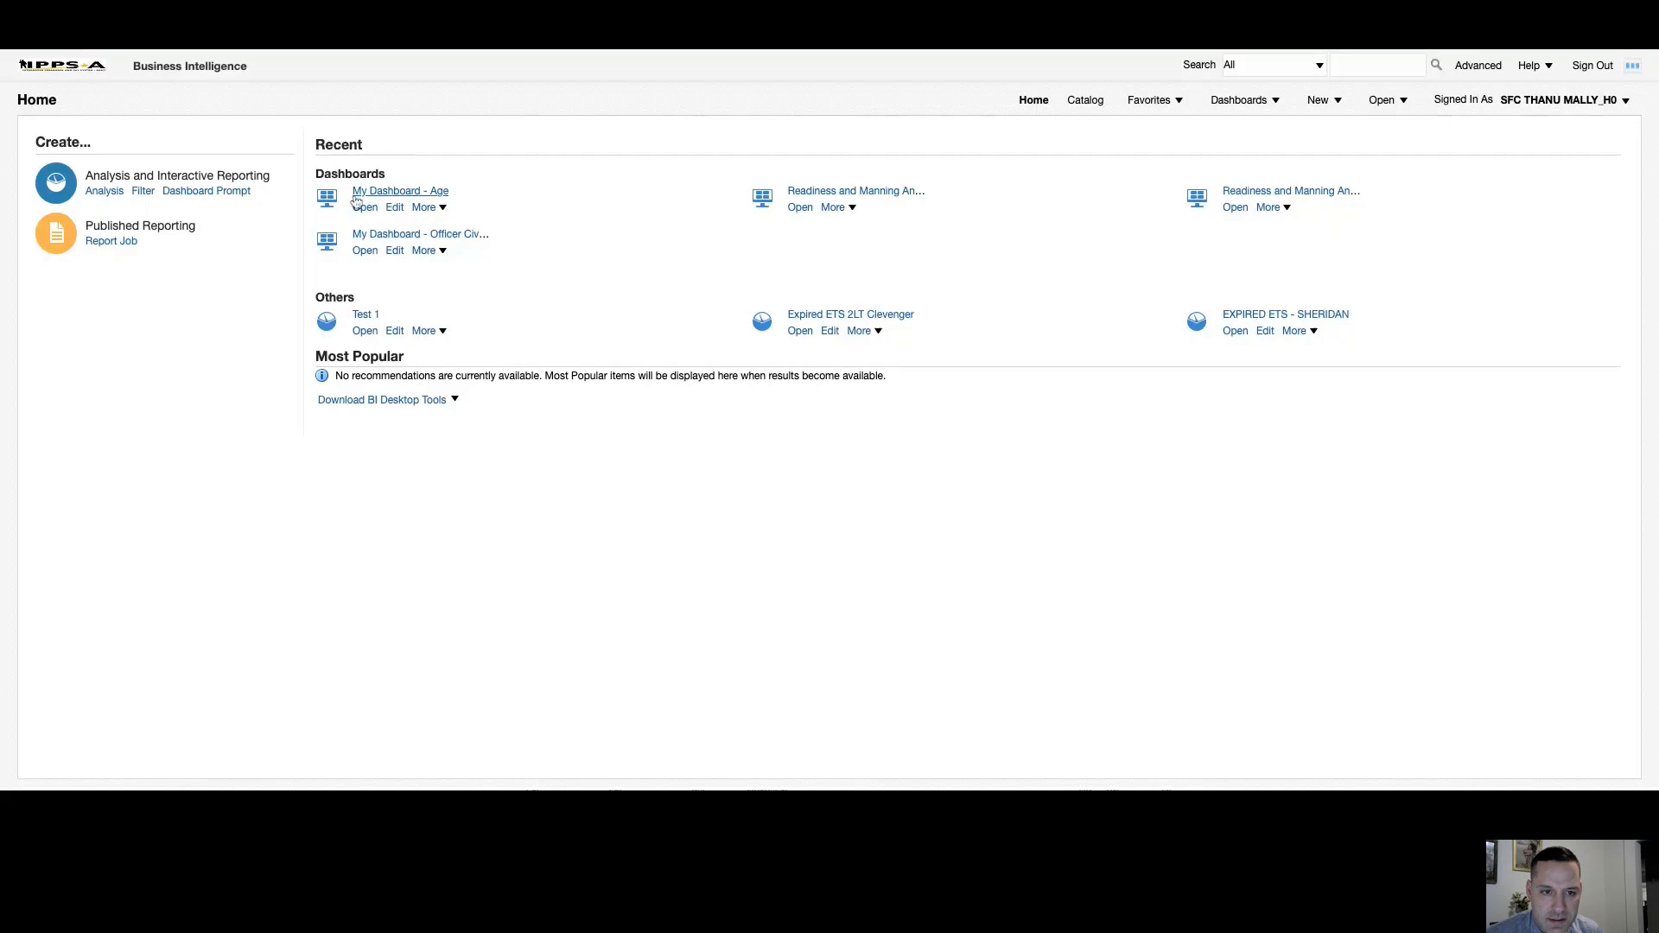
mouse_move(695, 228)
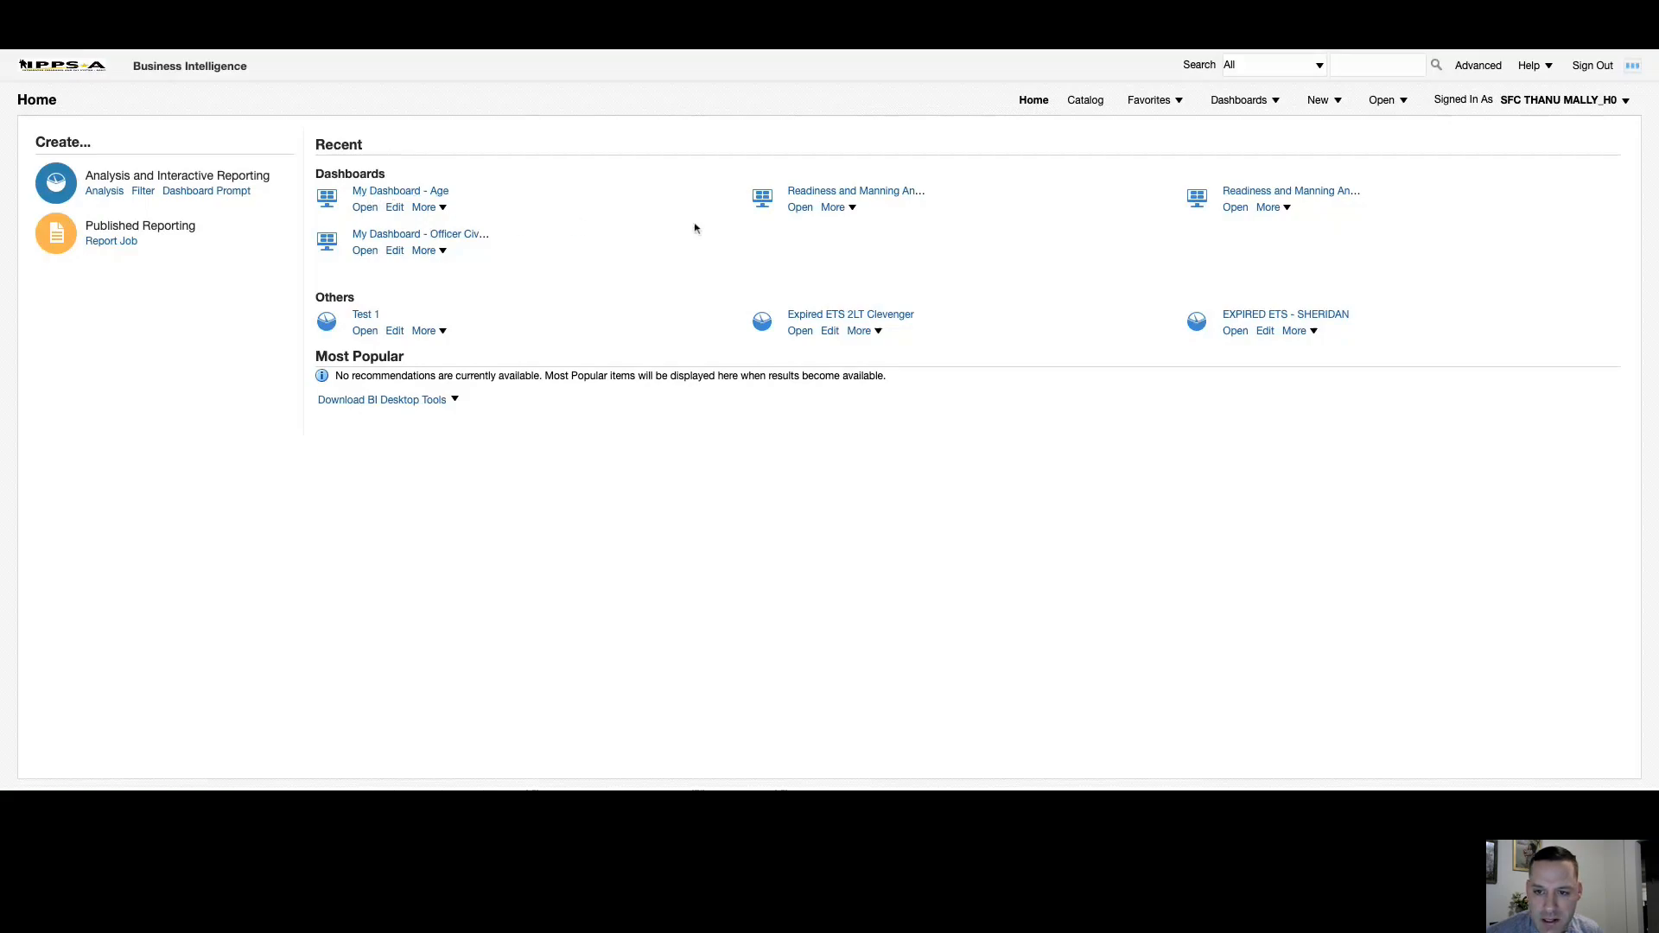
mouse_move(963, 233)
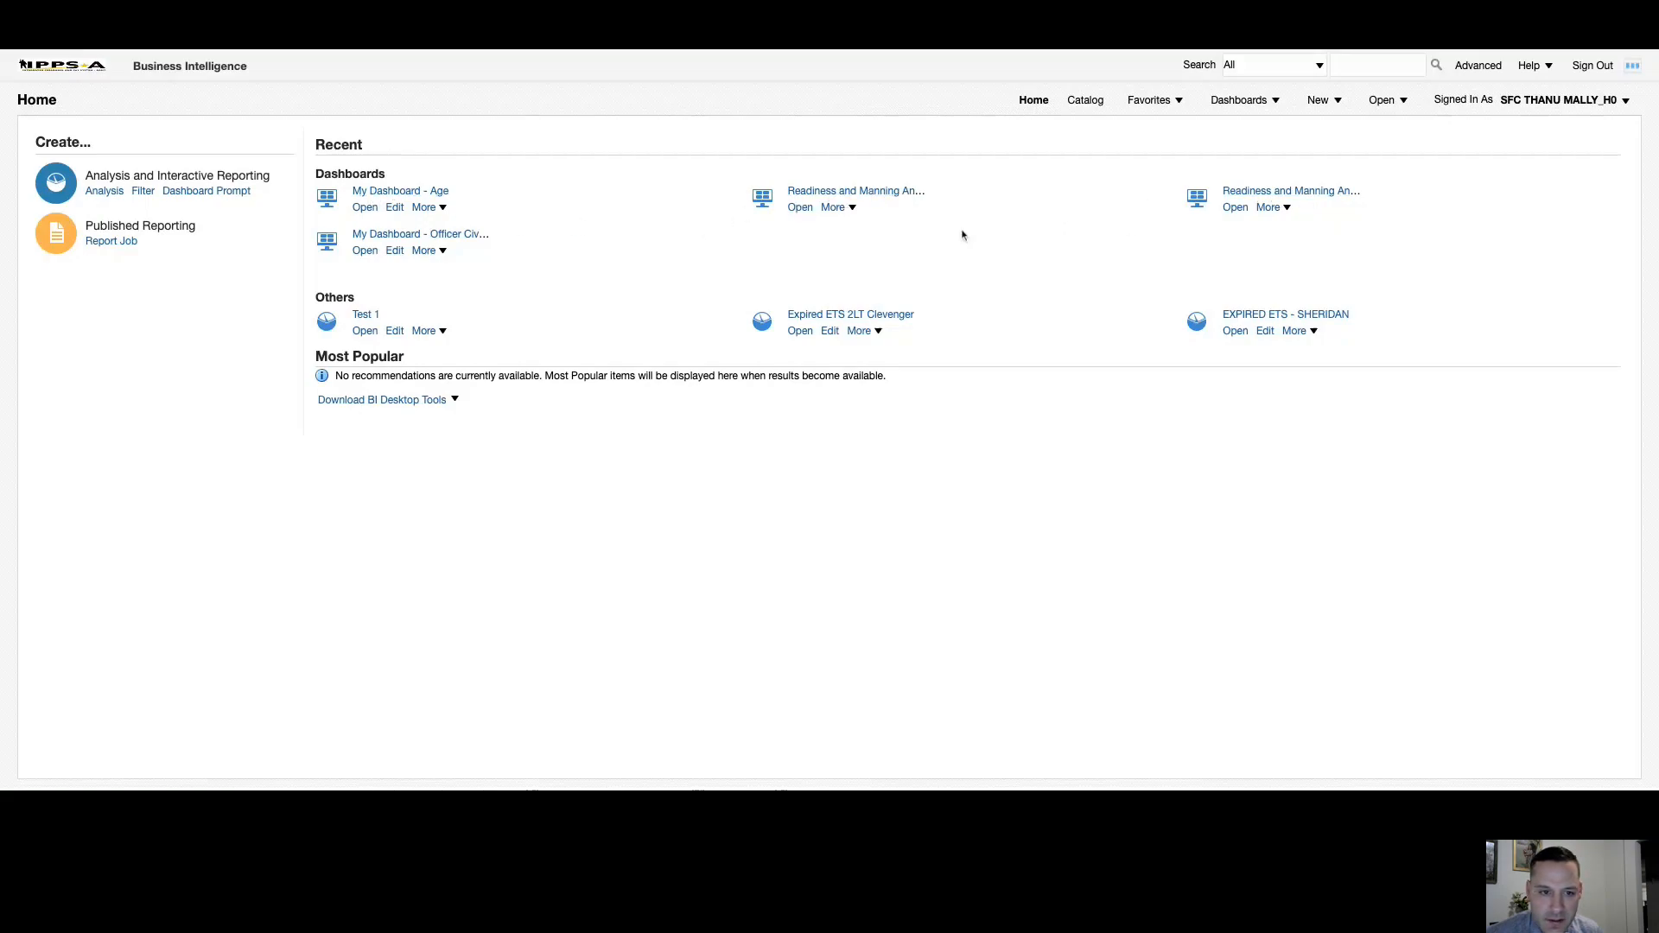
mouse_move(795, 244)
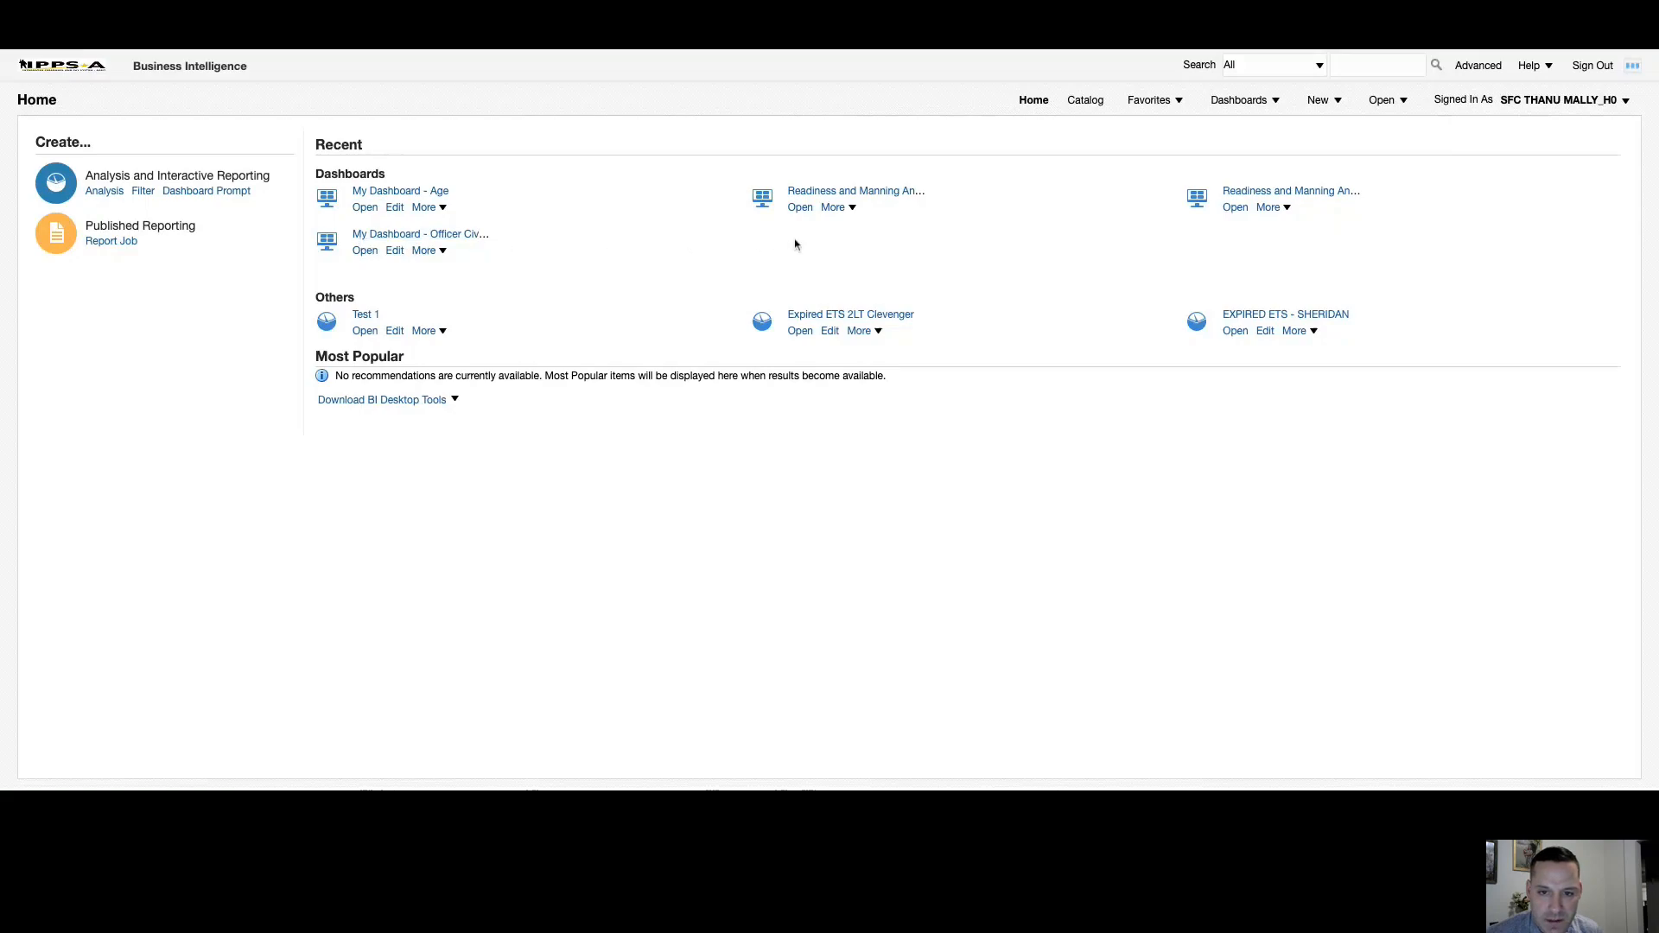
mouse_move(562, 280)
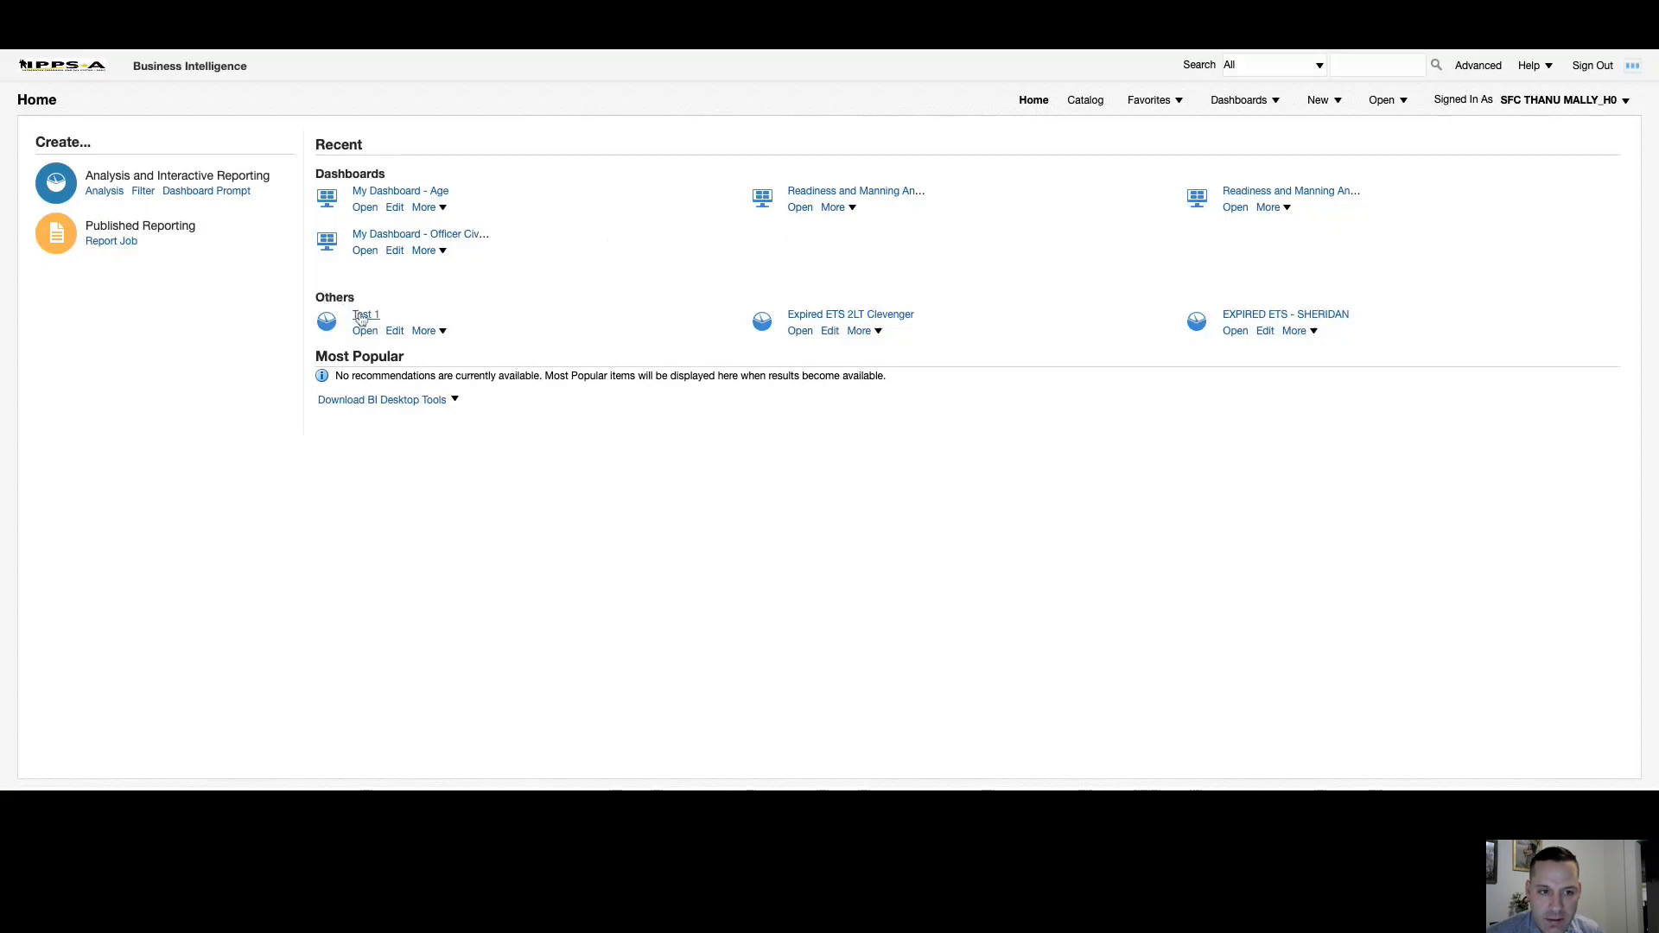
mouse_move(848, 314)
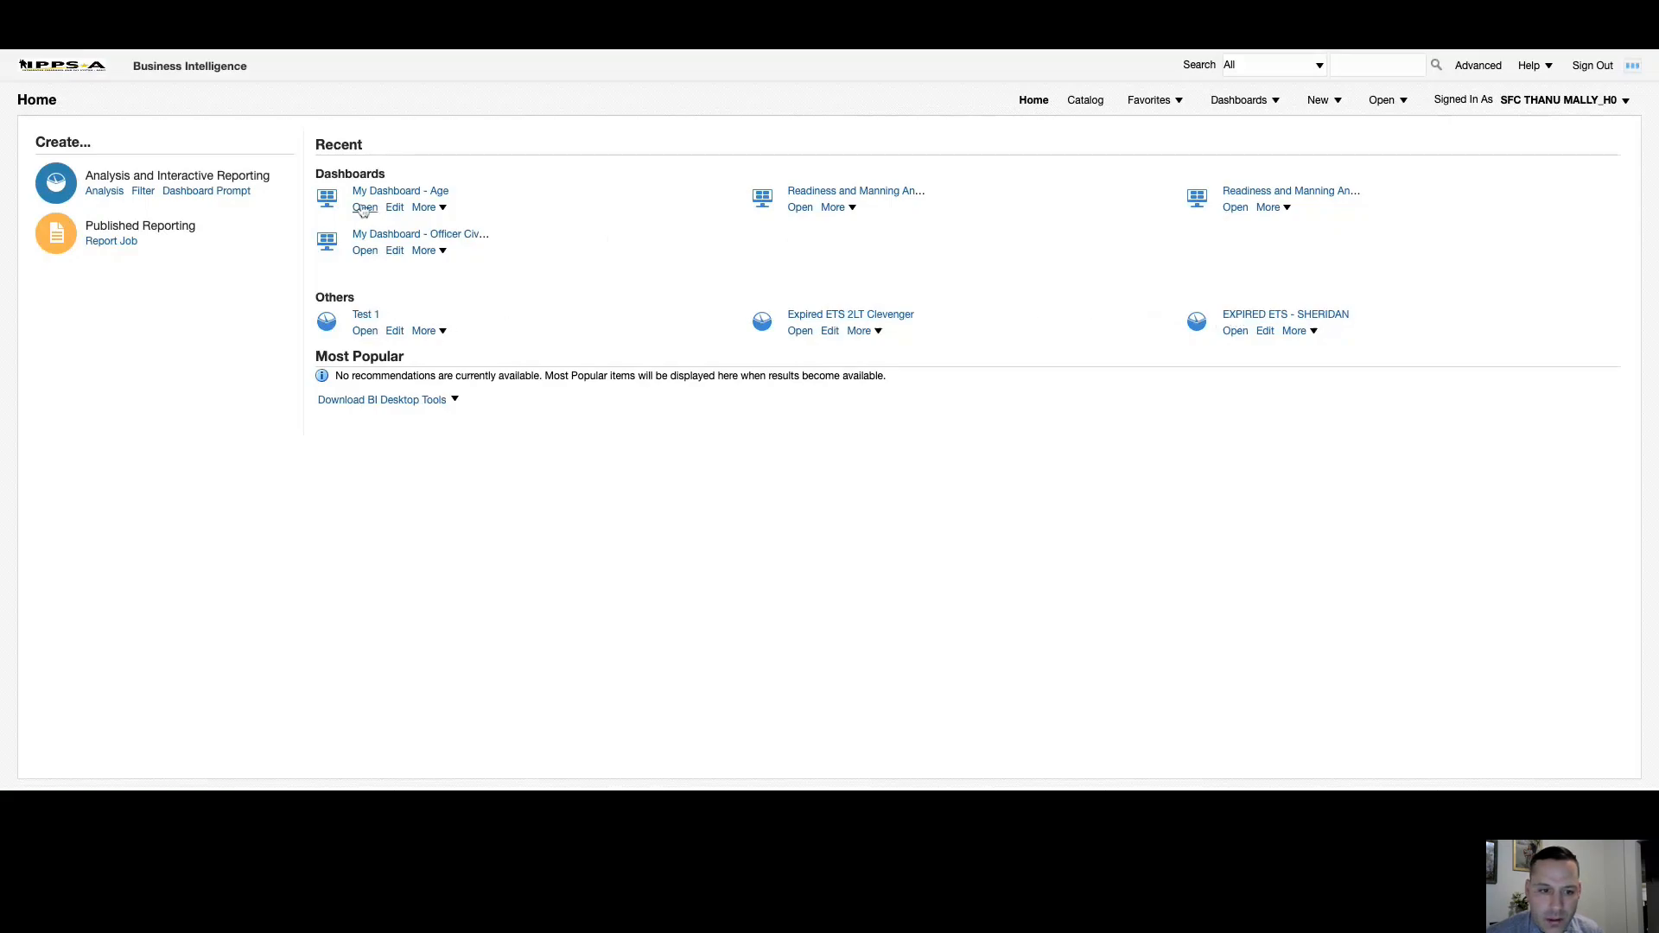
mouse_move(364, 337)
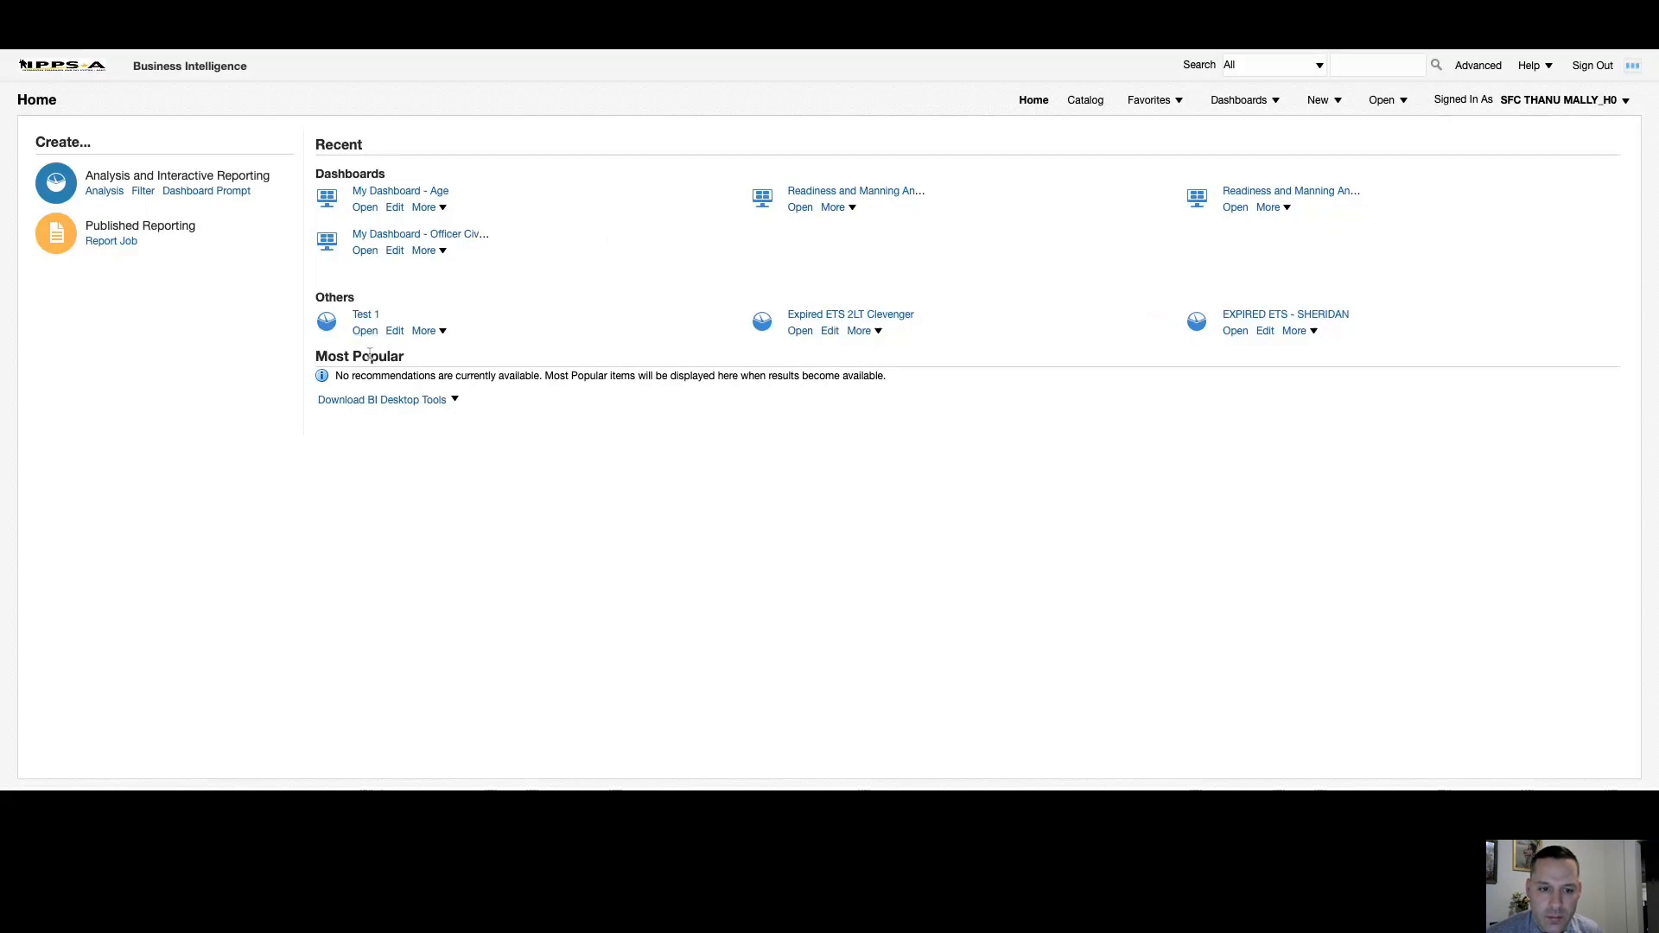
mouse_move(396, 336)
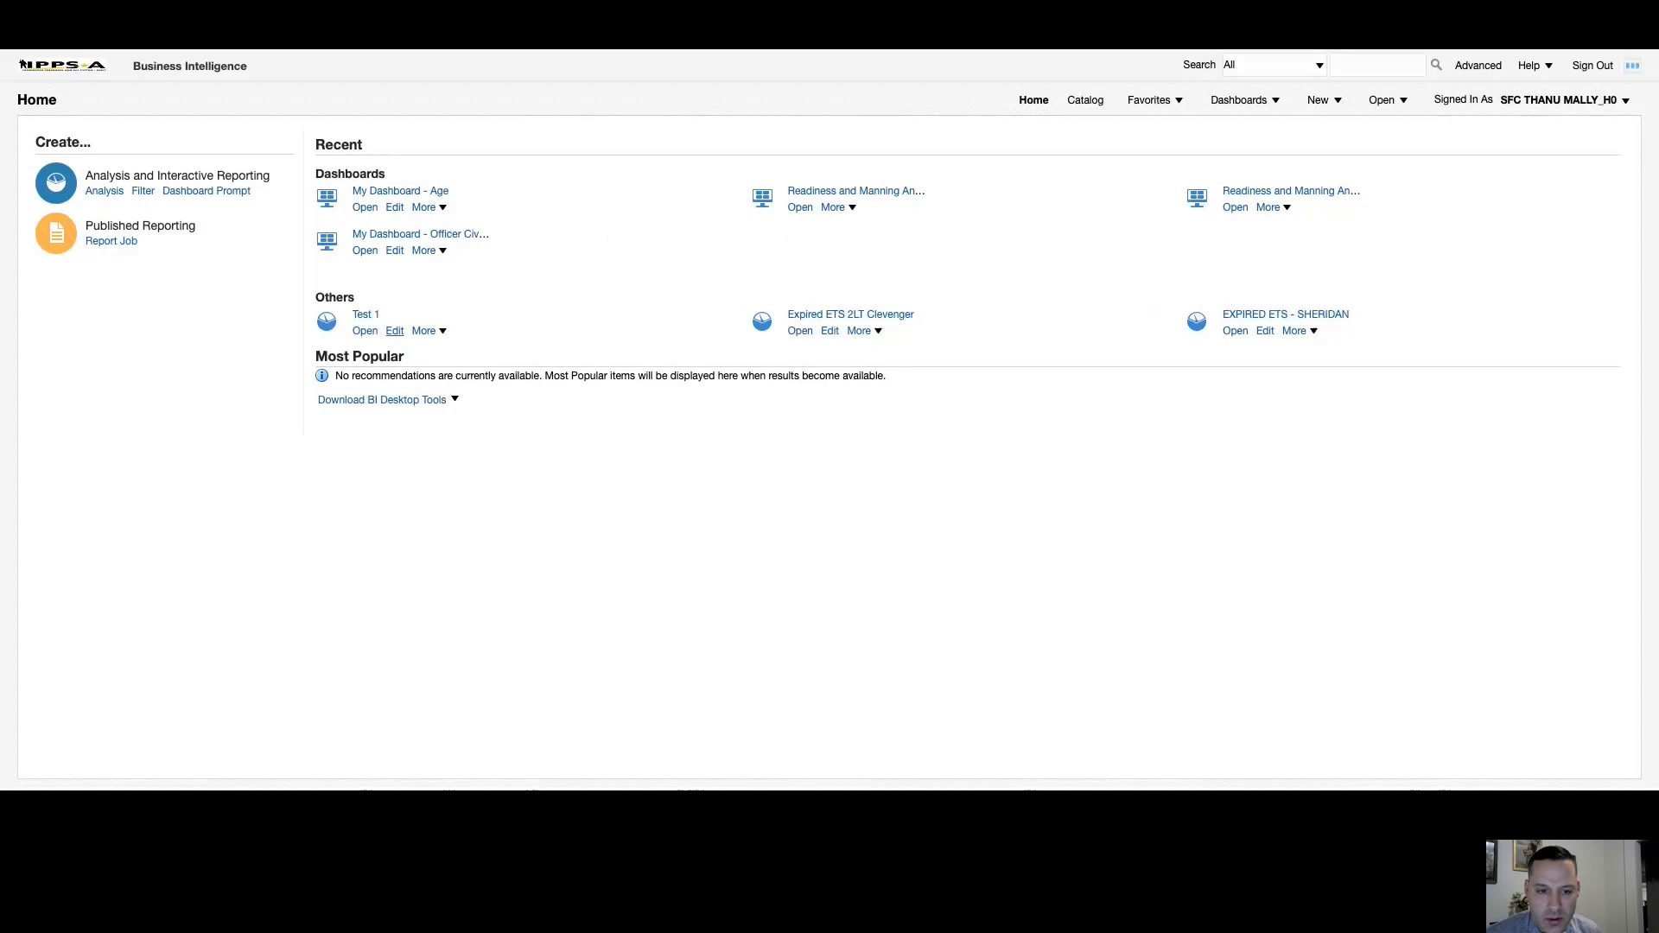
Add the Test 1 analysis to Favorites from its More actions menu.
left_click(429, 330)
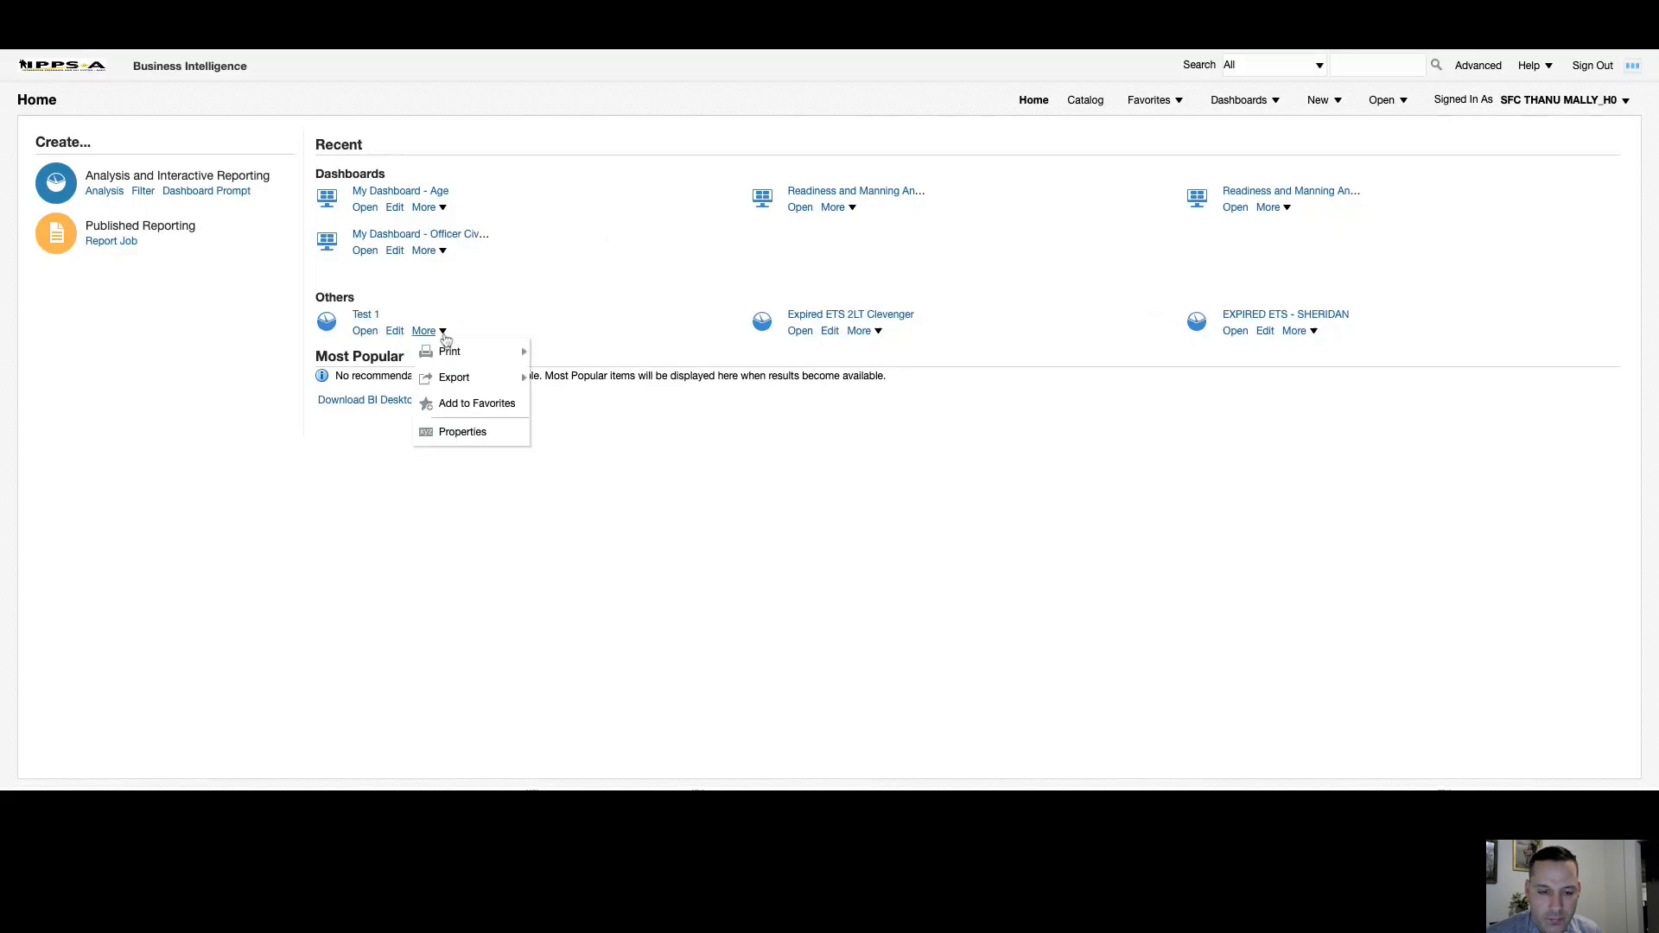
mouse_move(449, 350)
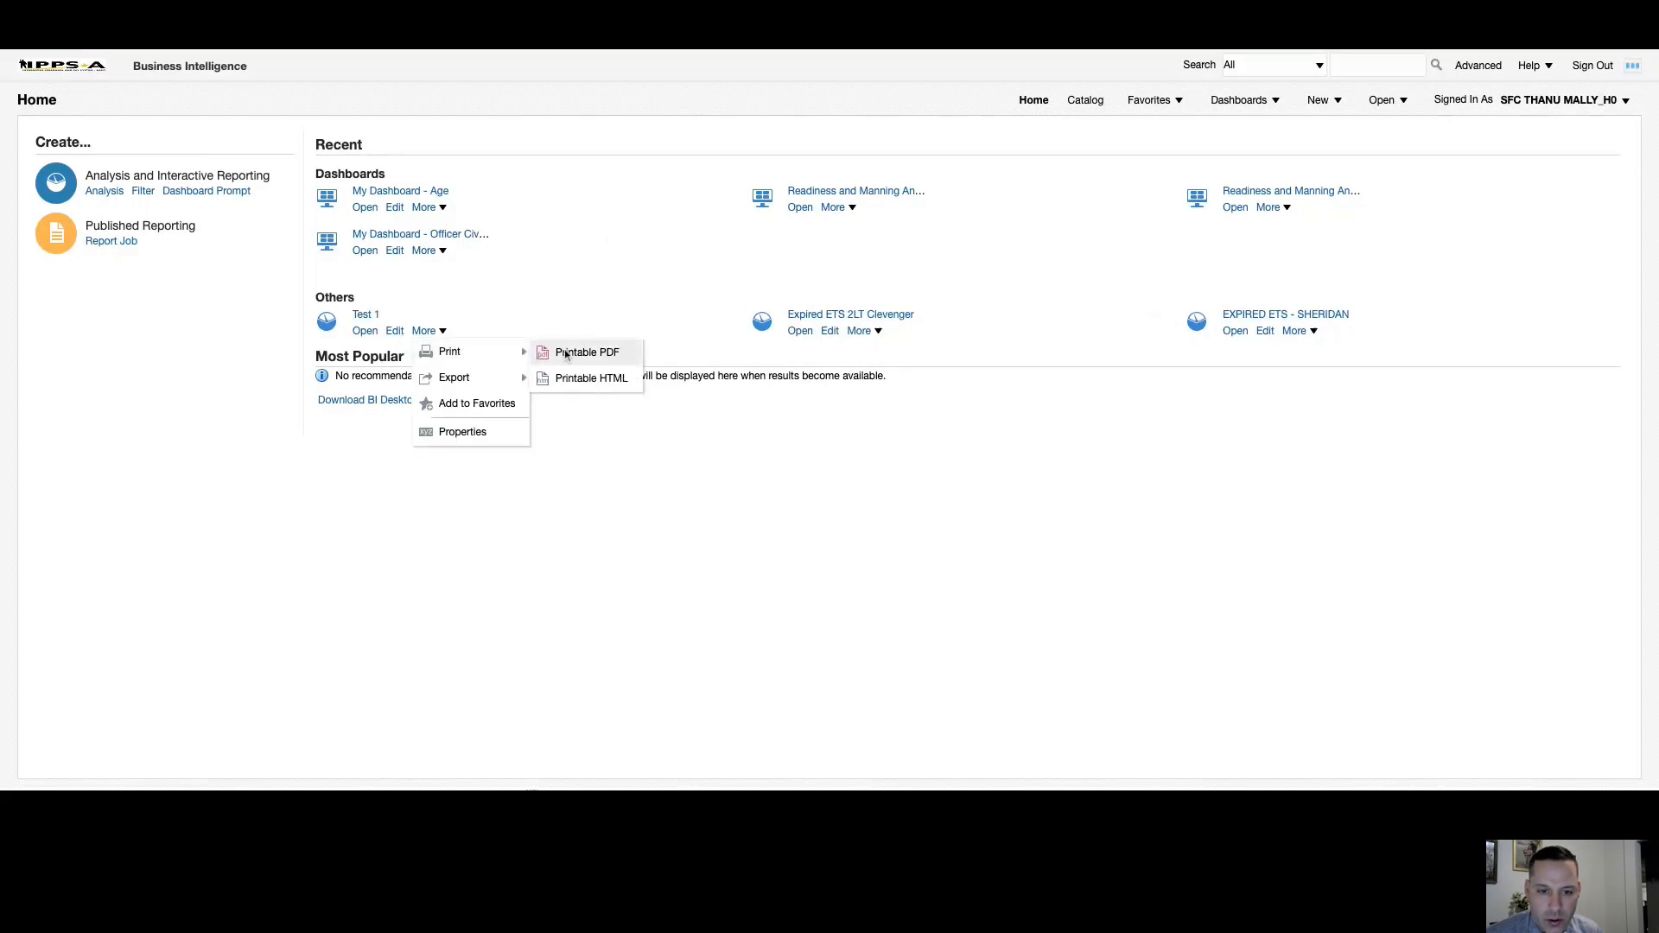
mouse_move(589, 378)
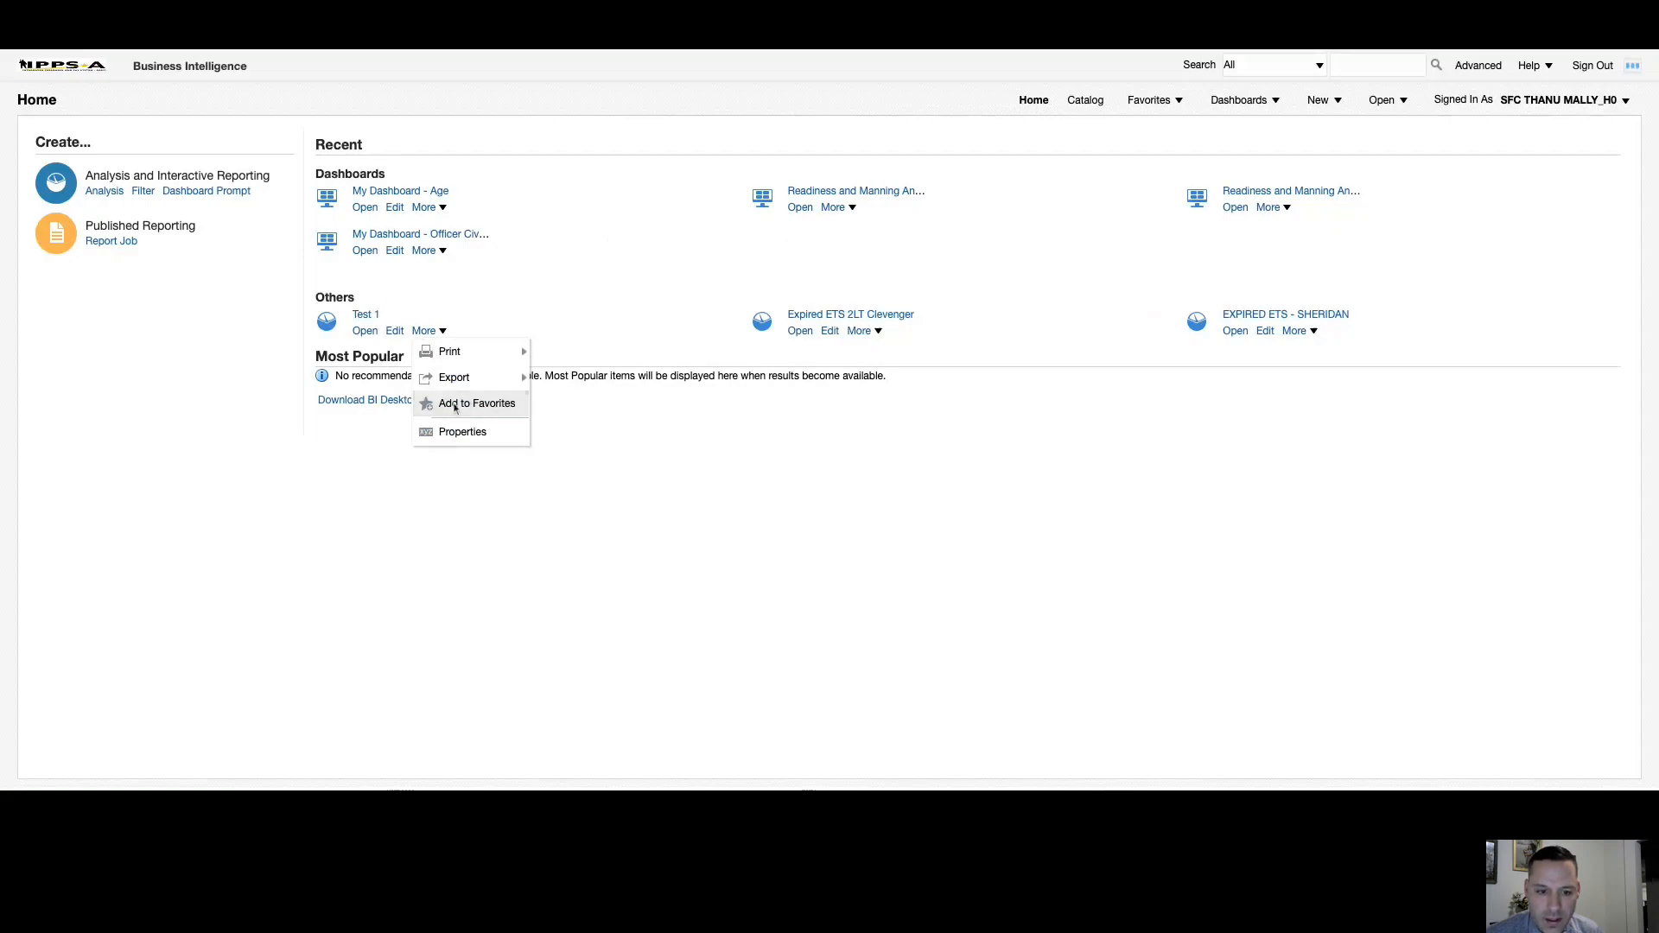
left_click(491, 408)
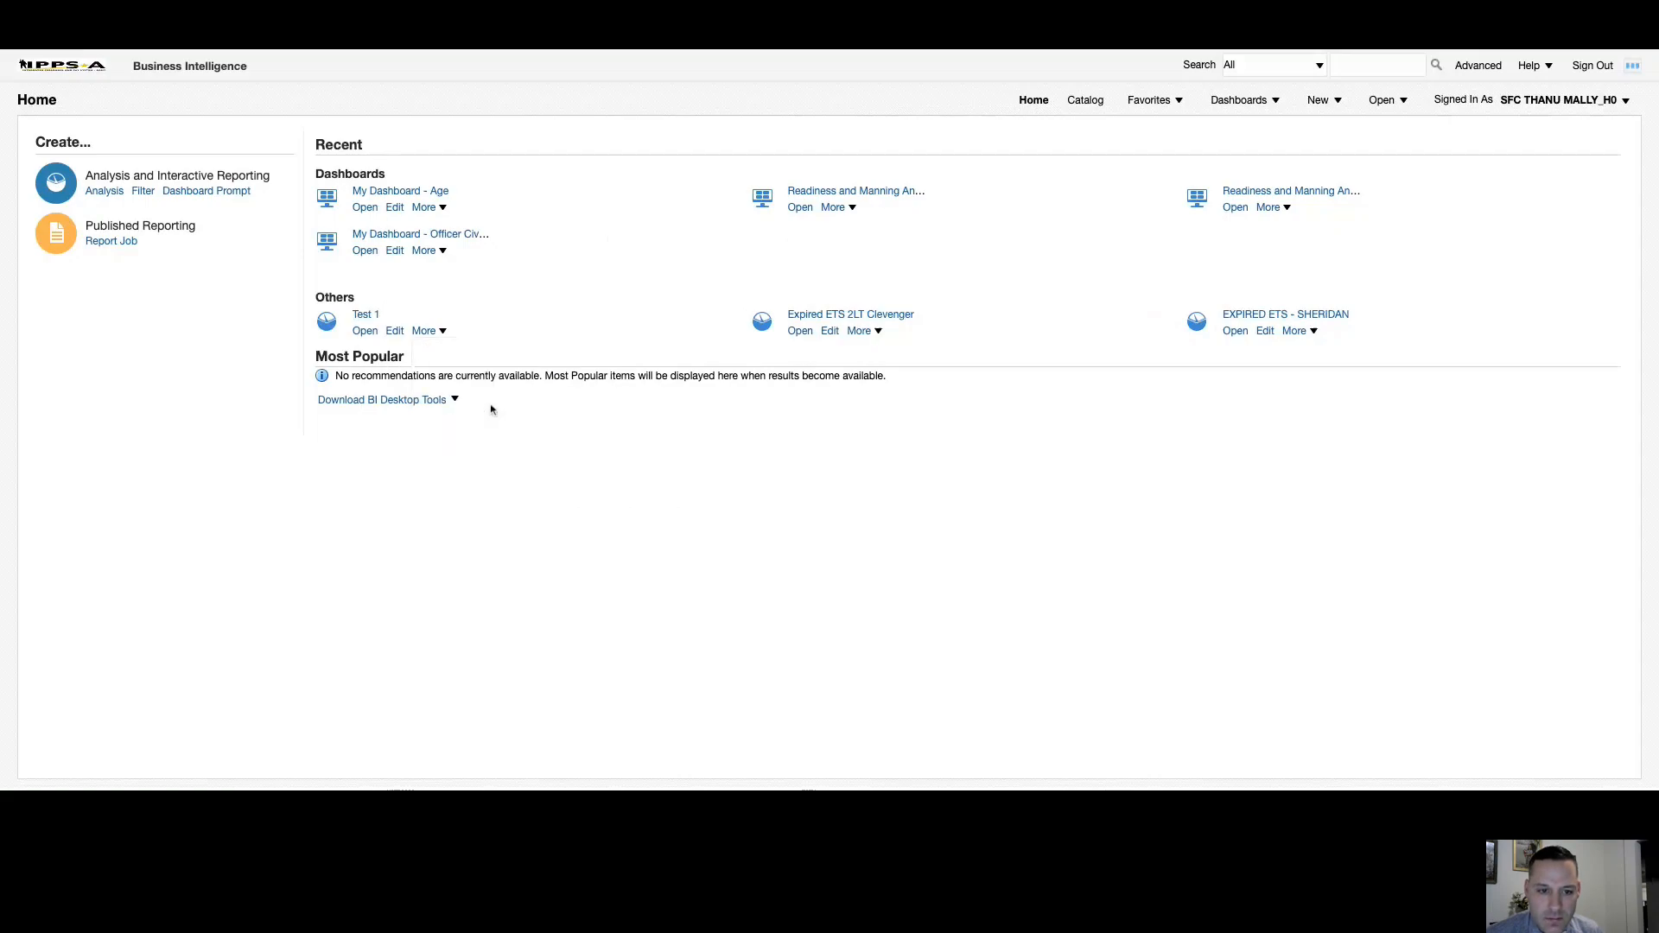
mouse_move(467, 354)
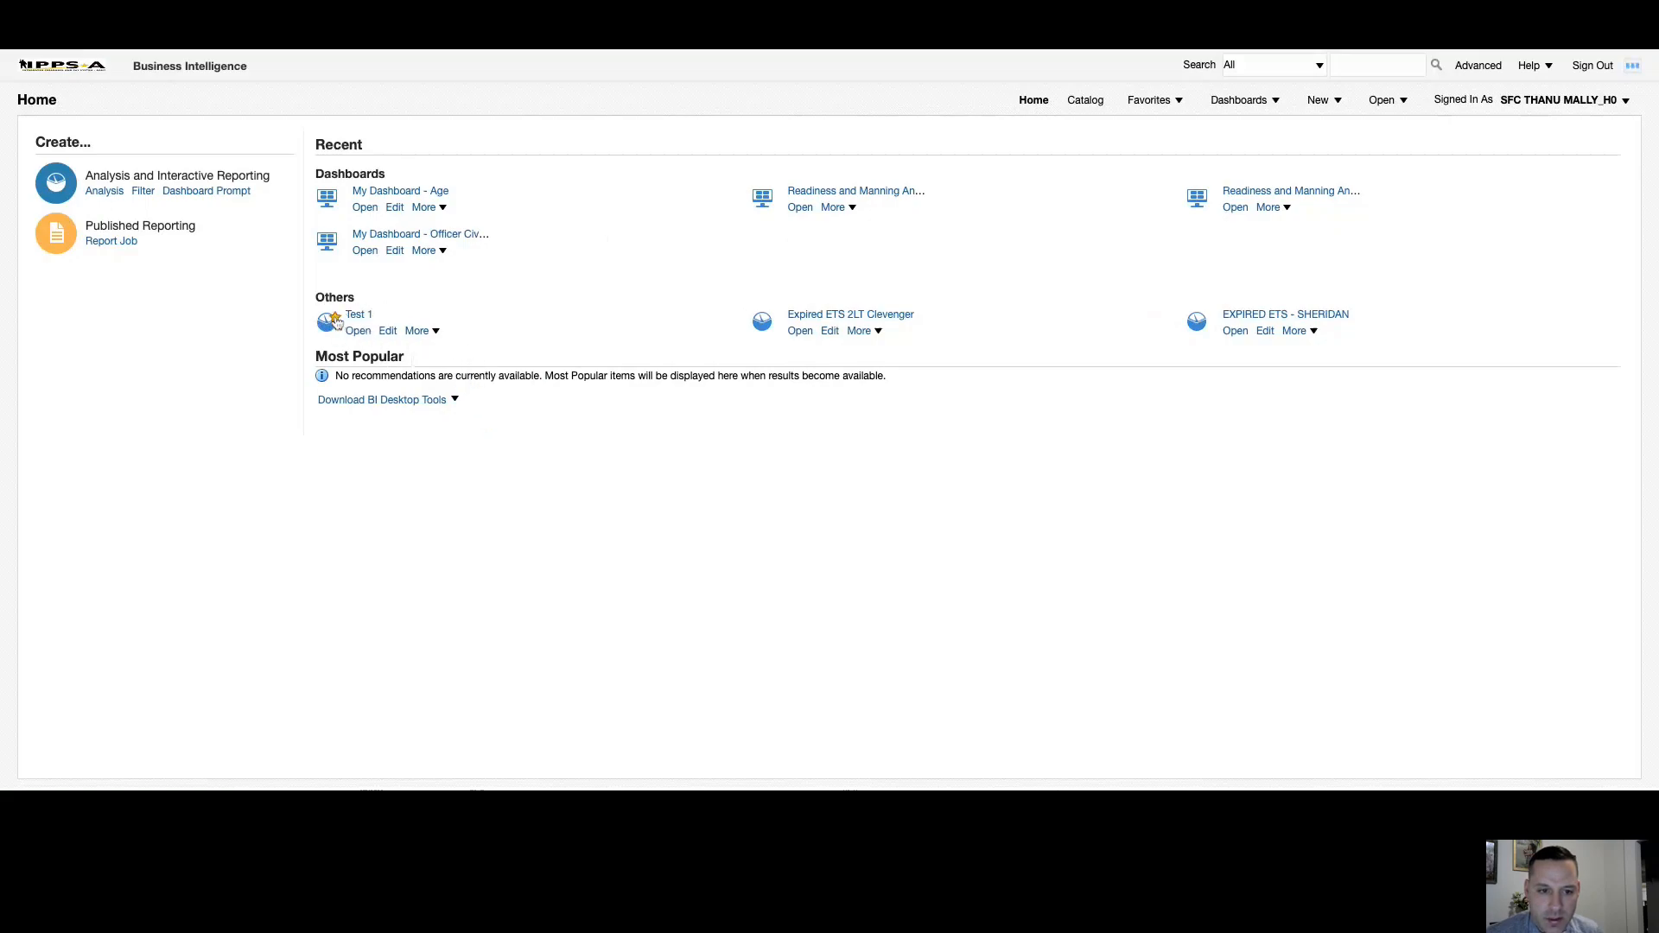
mouse_move(1196, 128)
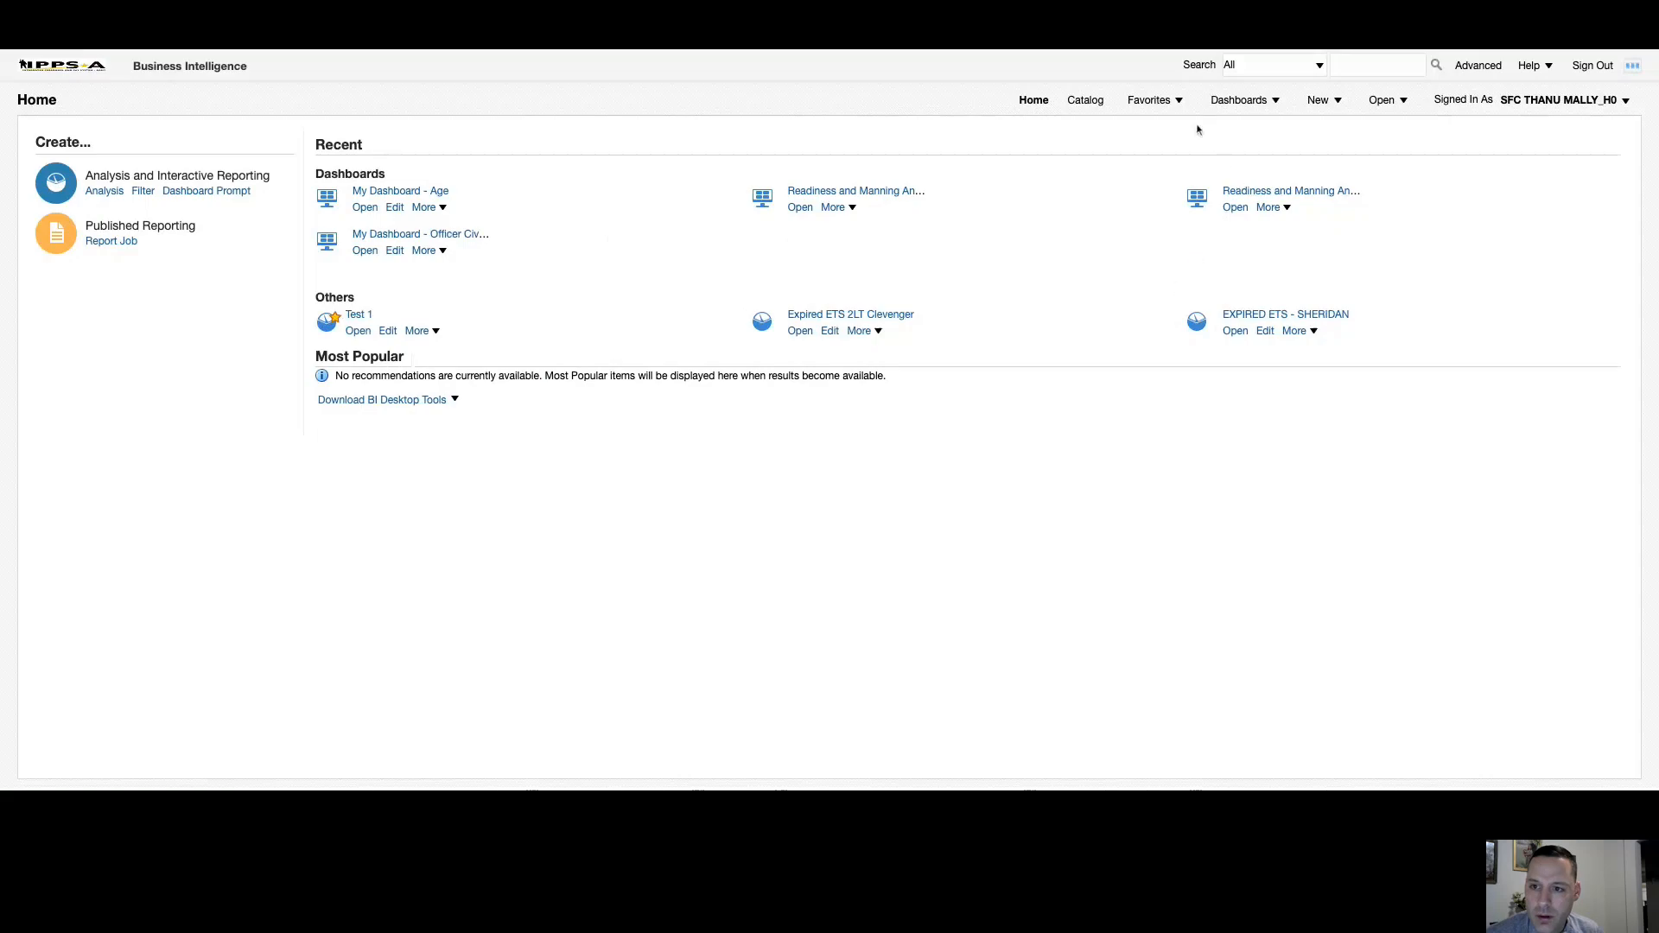
Bring up Manage Favorites from the Favorites menu and select the Test 1 favorite.
left_click(1147, 100)
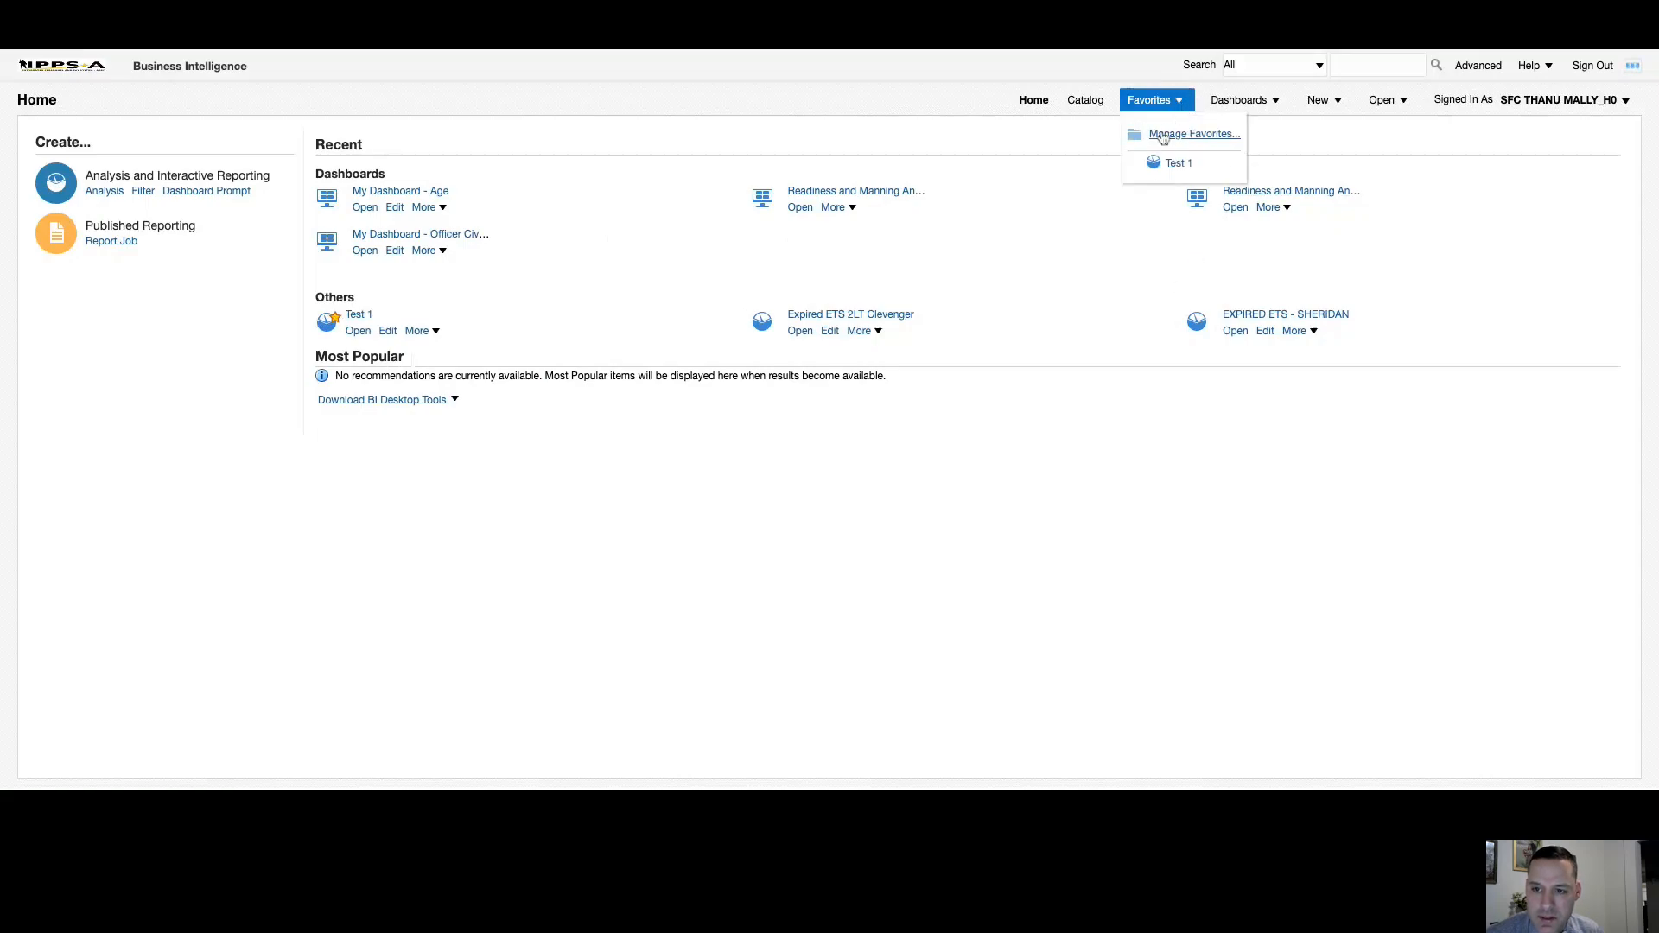
left_click(1194, 135)
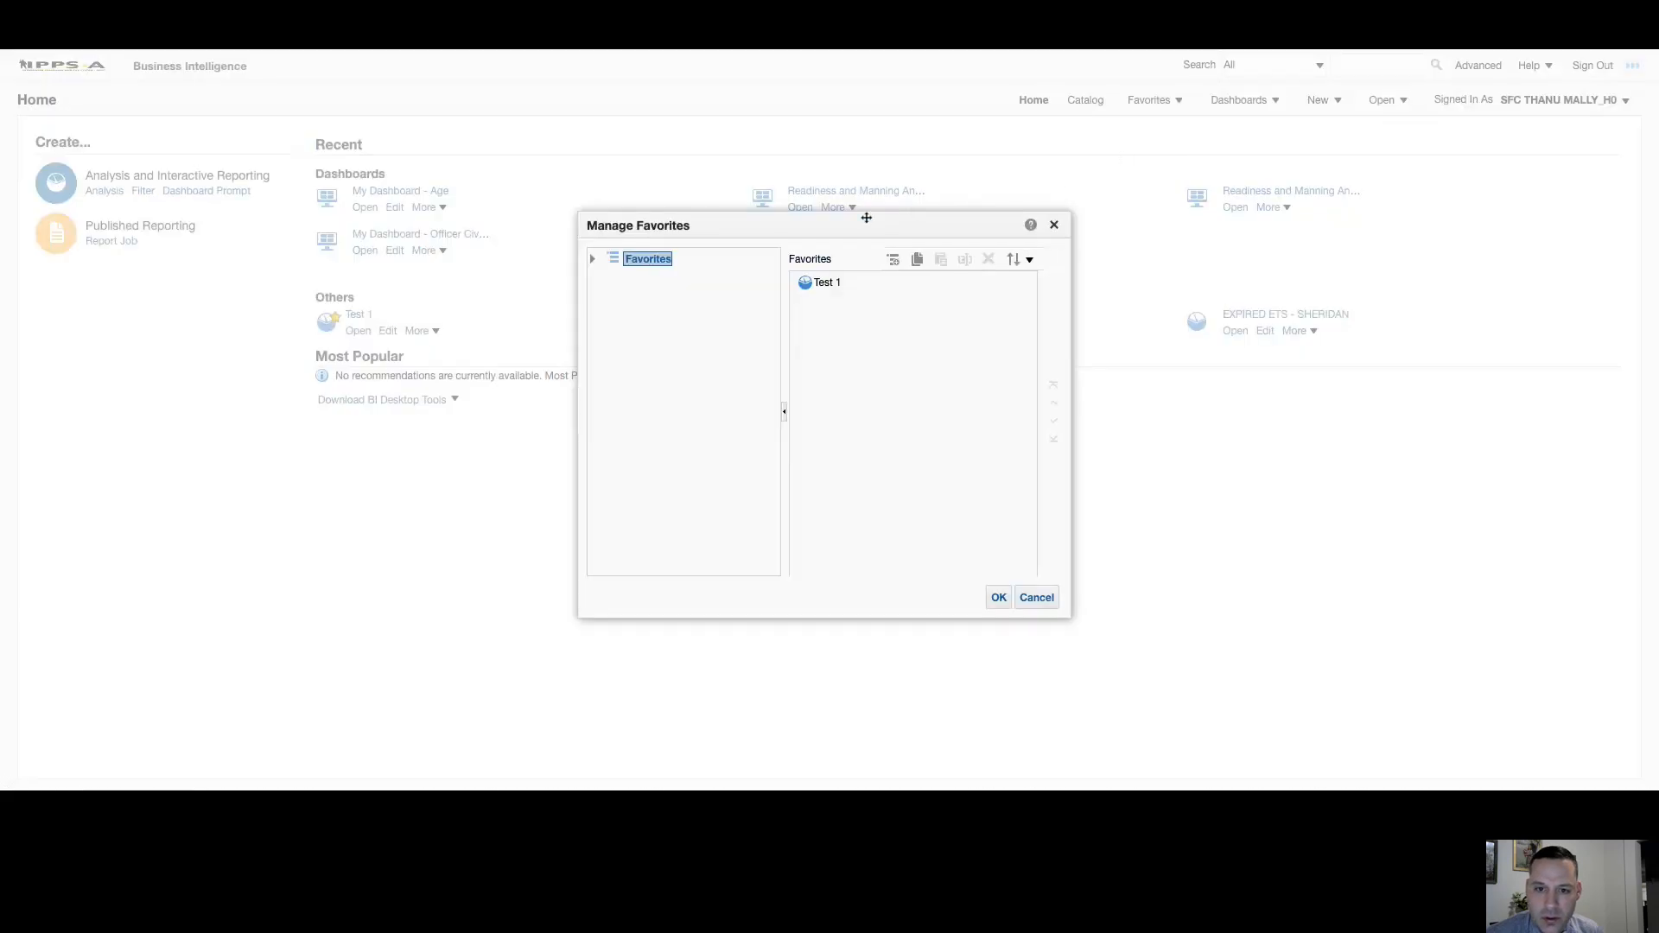
left_click_drag(866, 218, 843, 224)
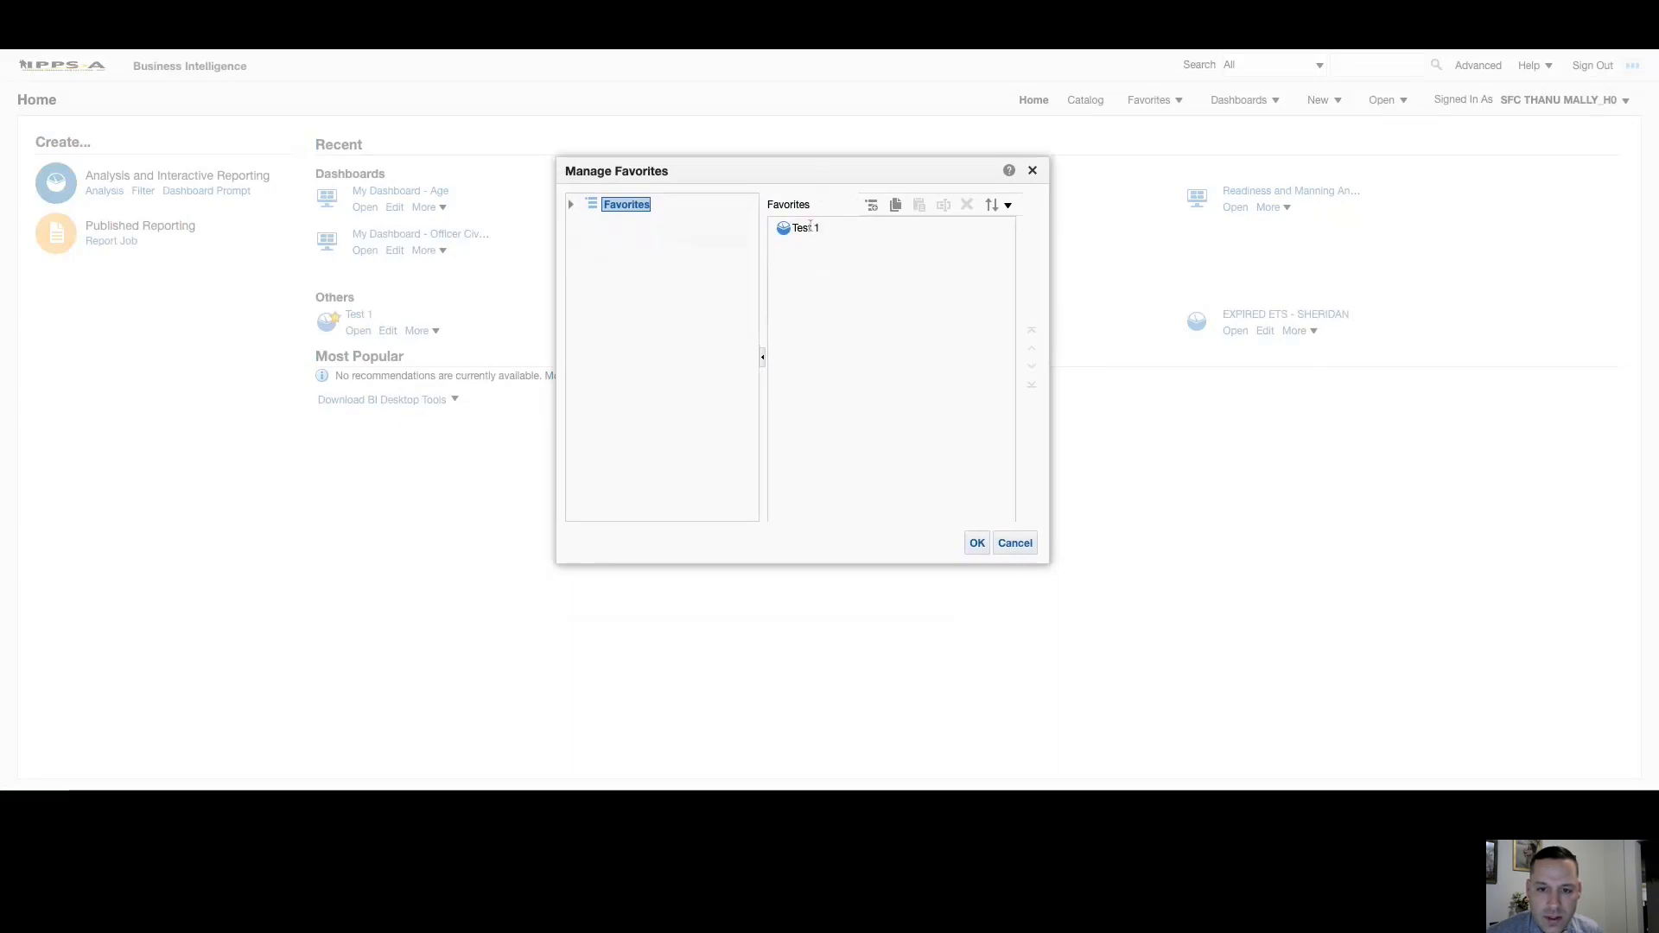
left_click(803, 228)
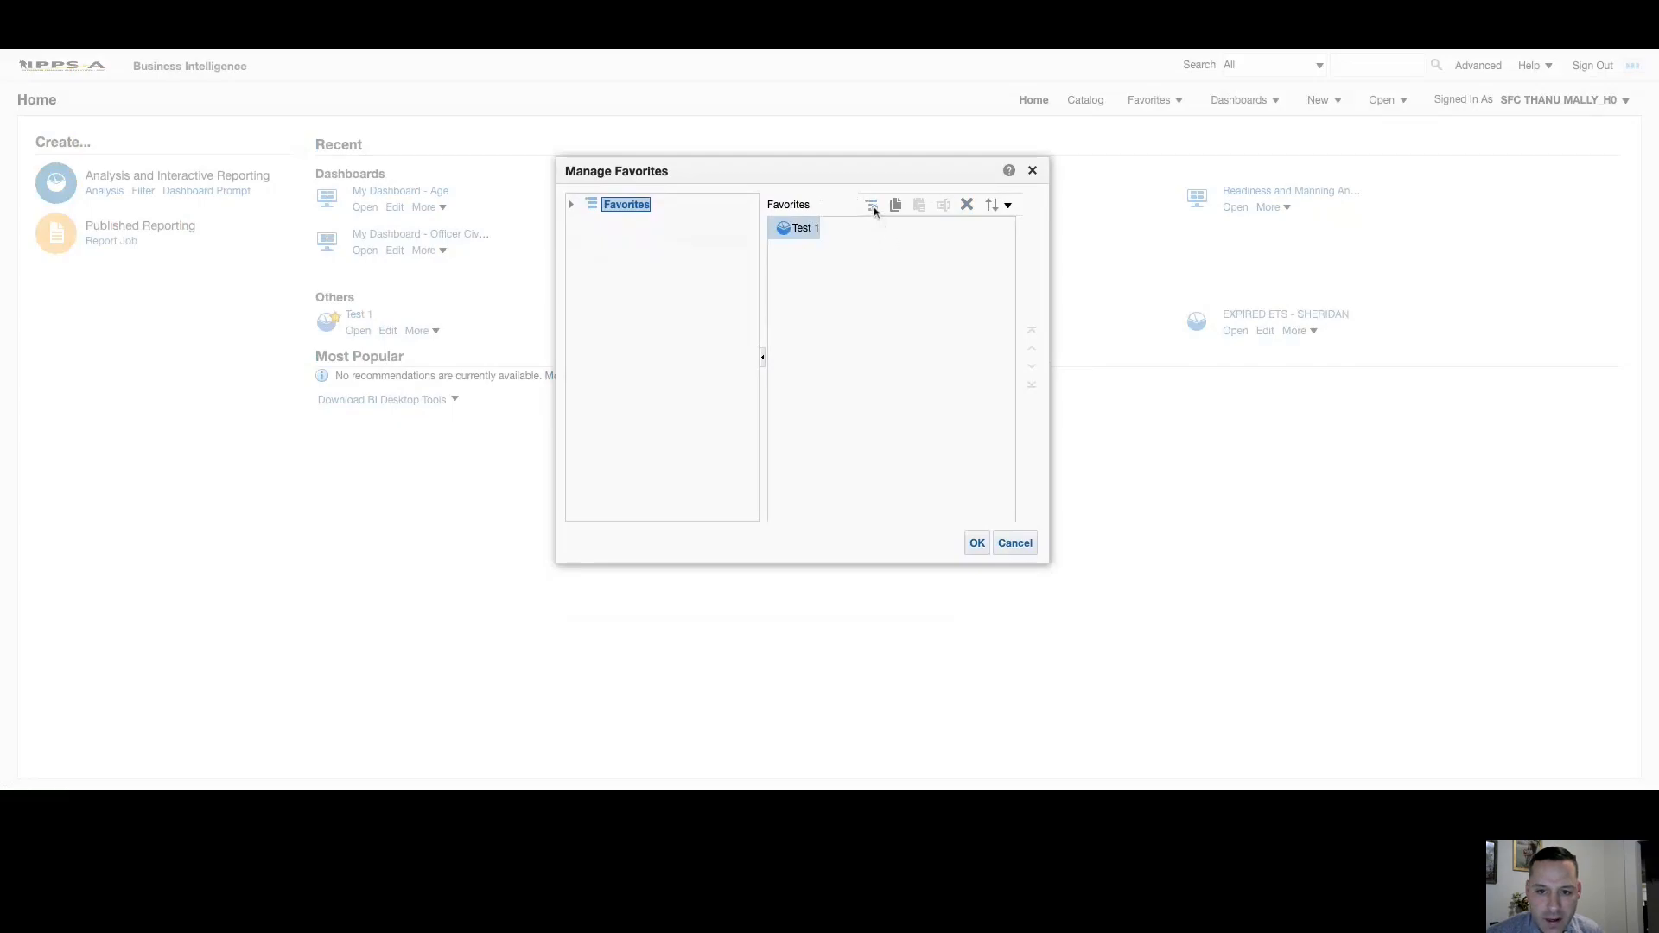
Create a new favorites category named New Folder.
left_click(869, 204)
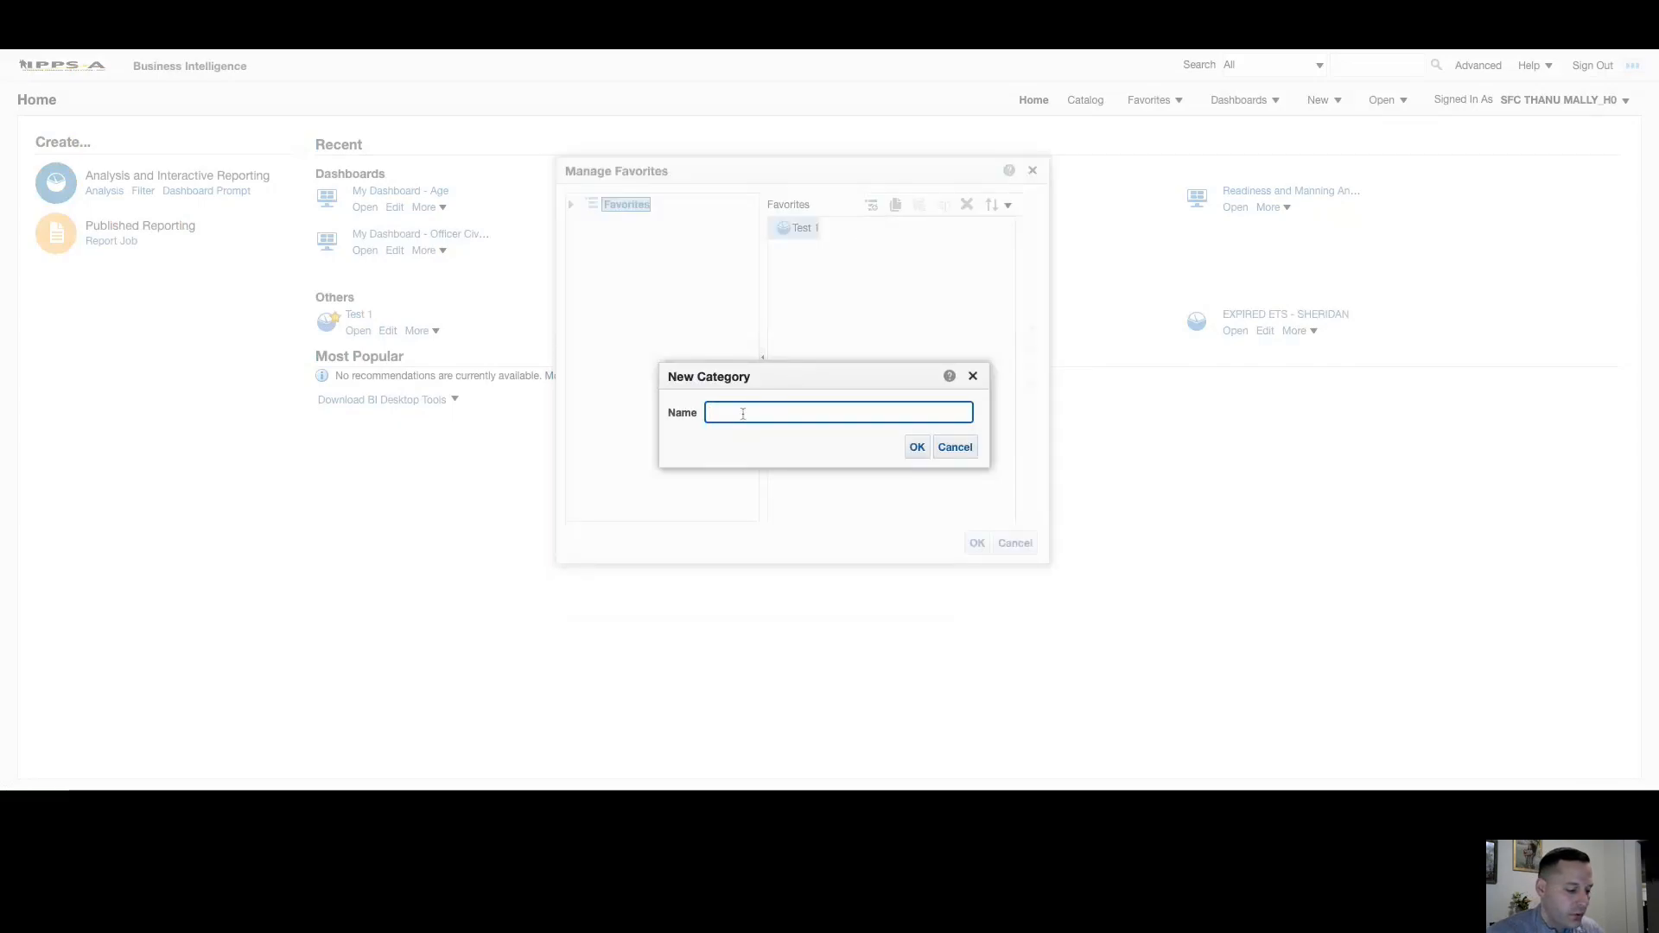
type("New Fold")
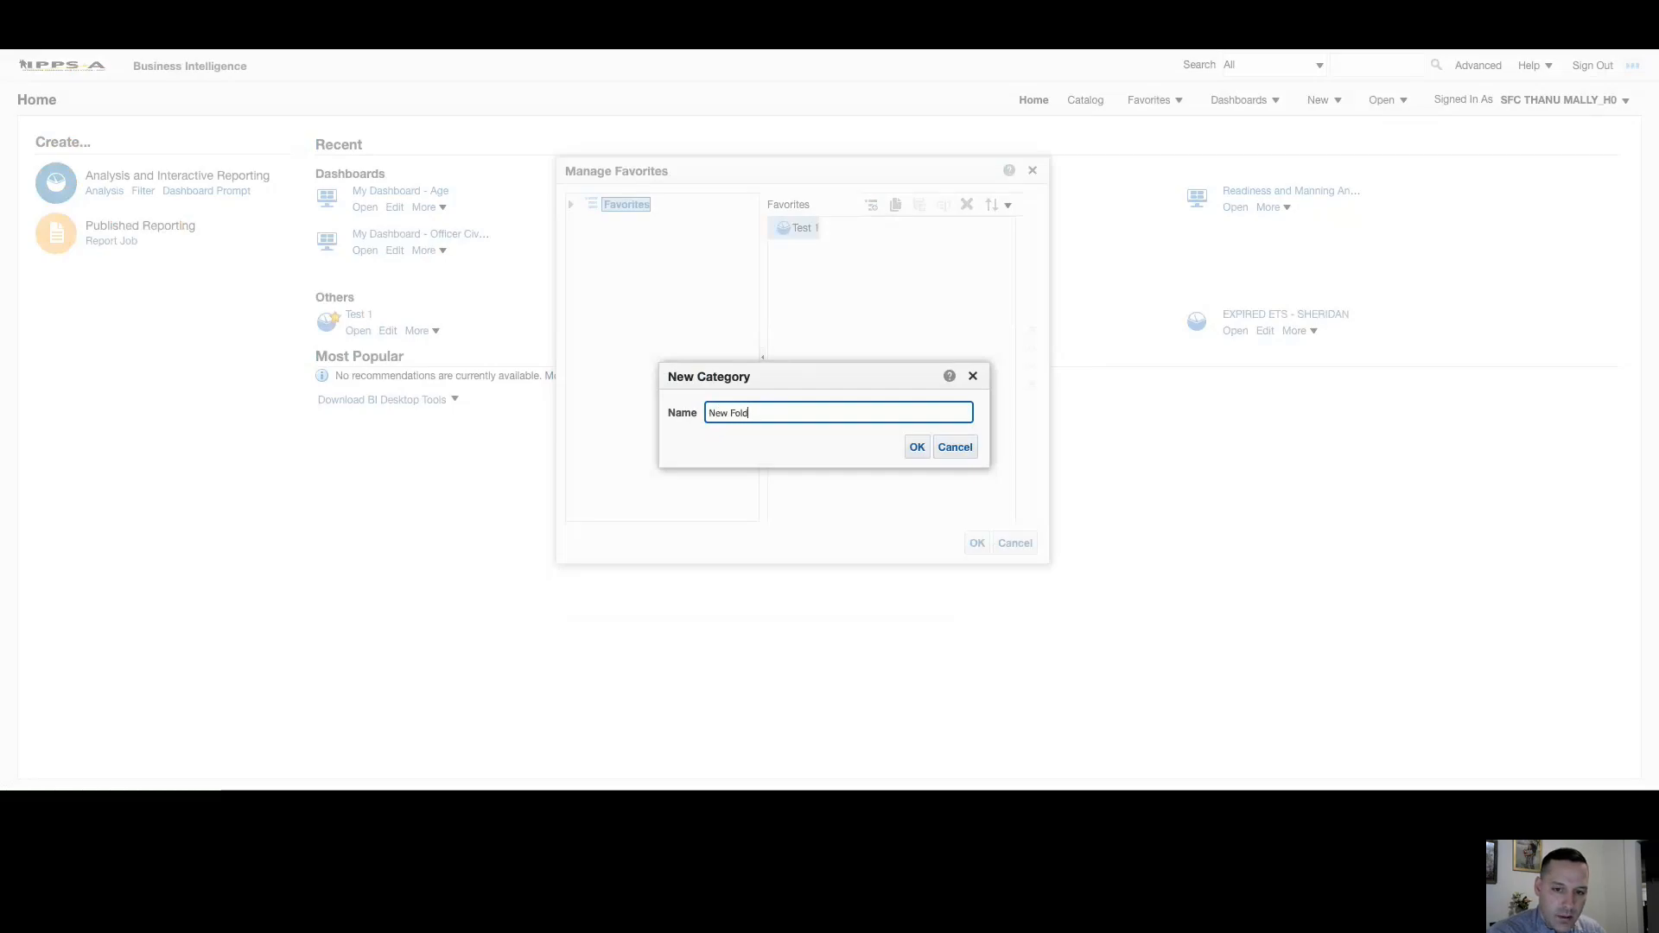
left_click(916, 446)
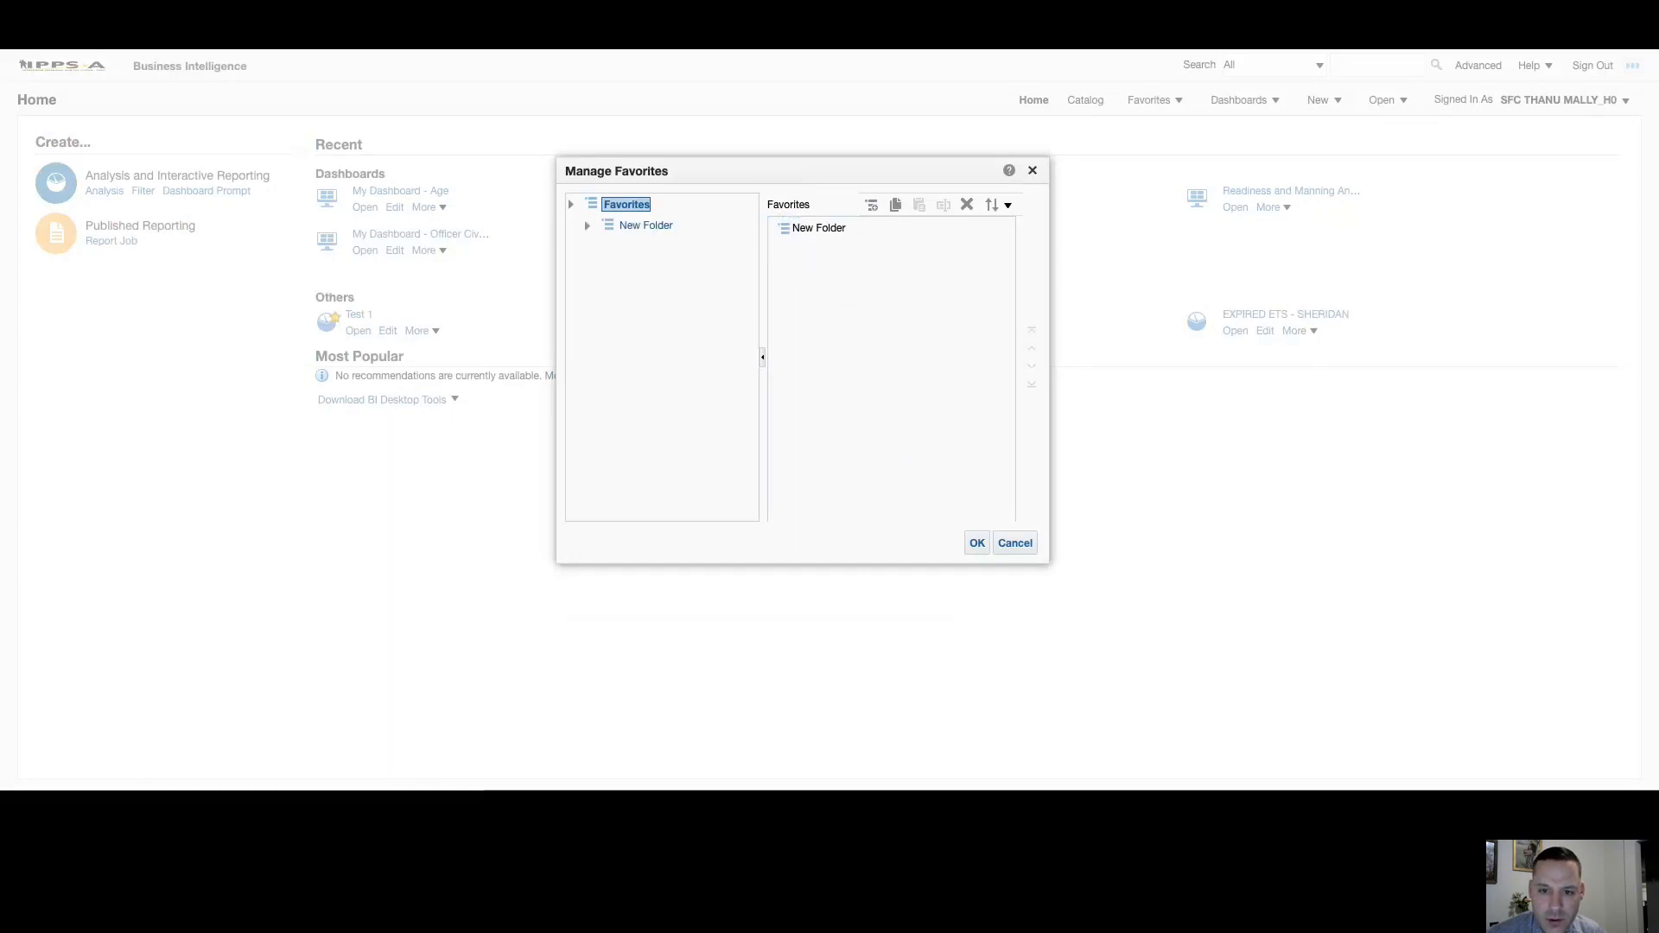
Remove the Test 1 favorite from the New Folder category.
left_click(645, 225)
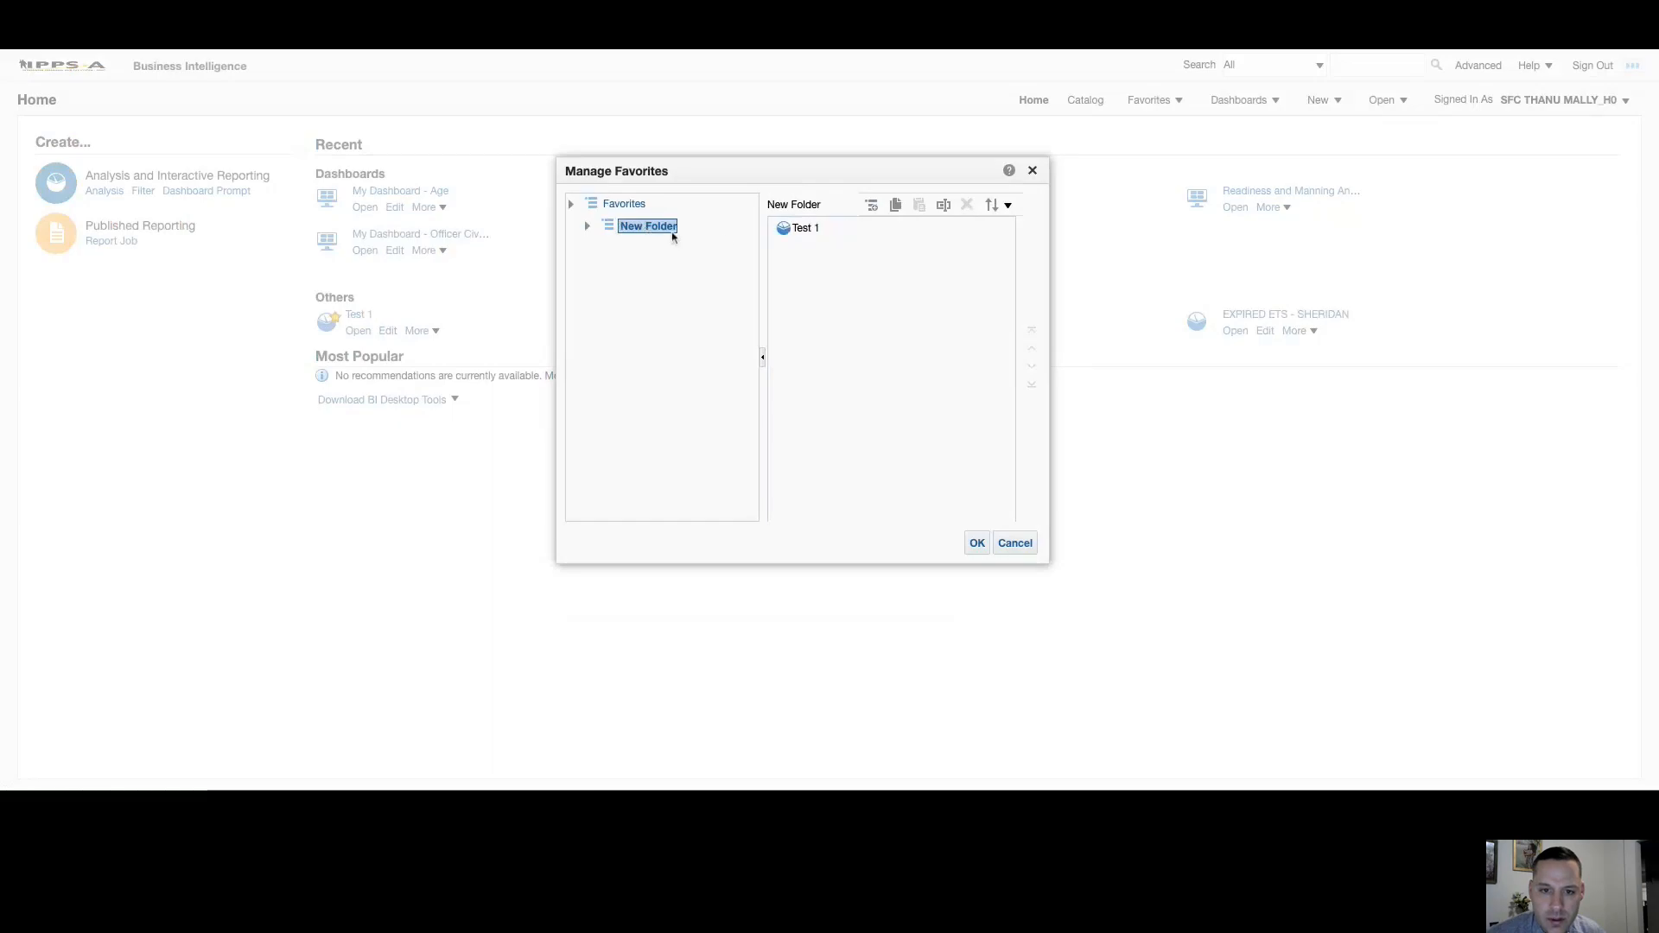
left_click(805, 228)
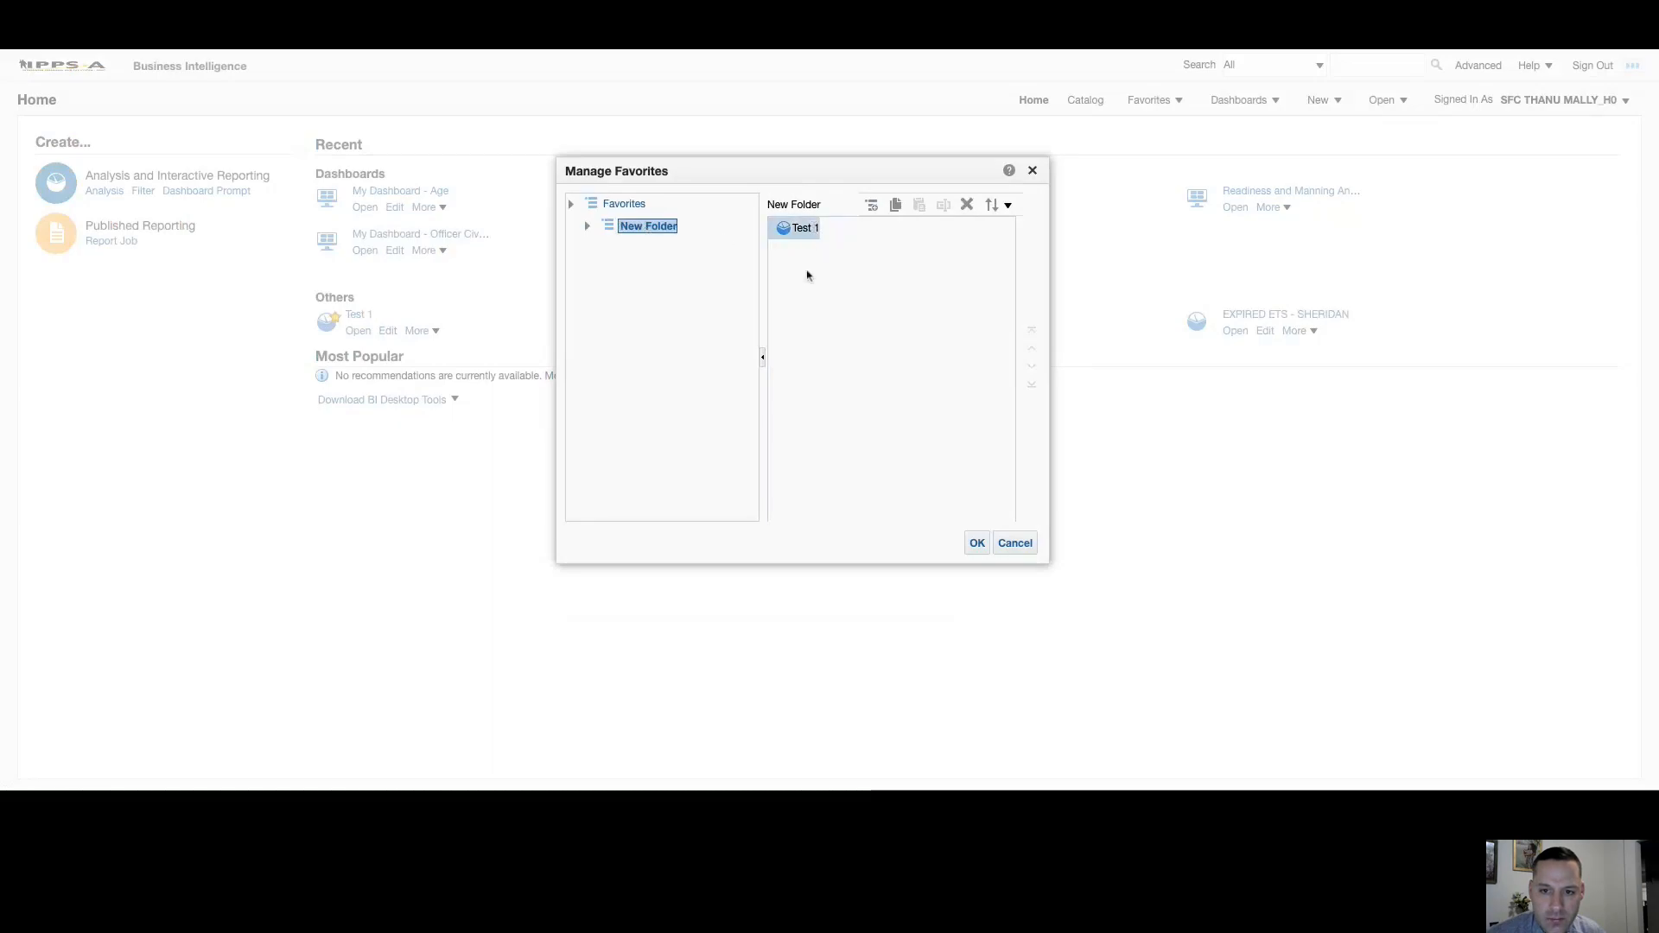
mouse_move(907, 293)
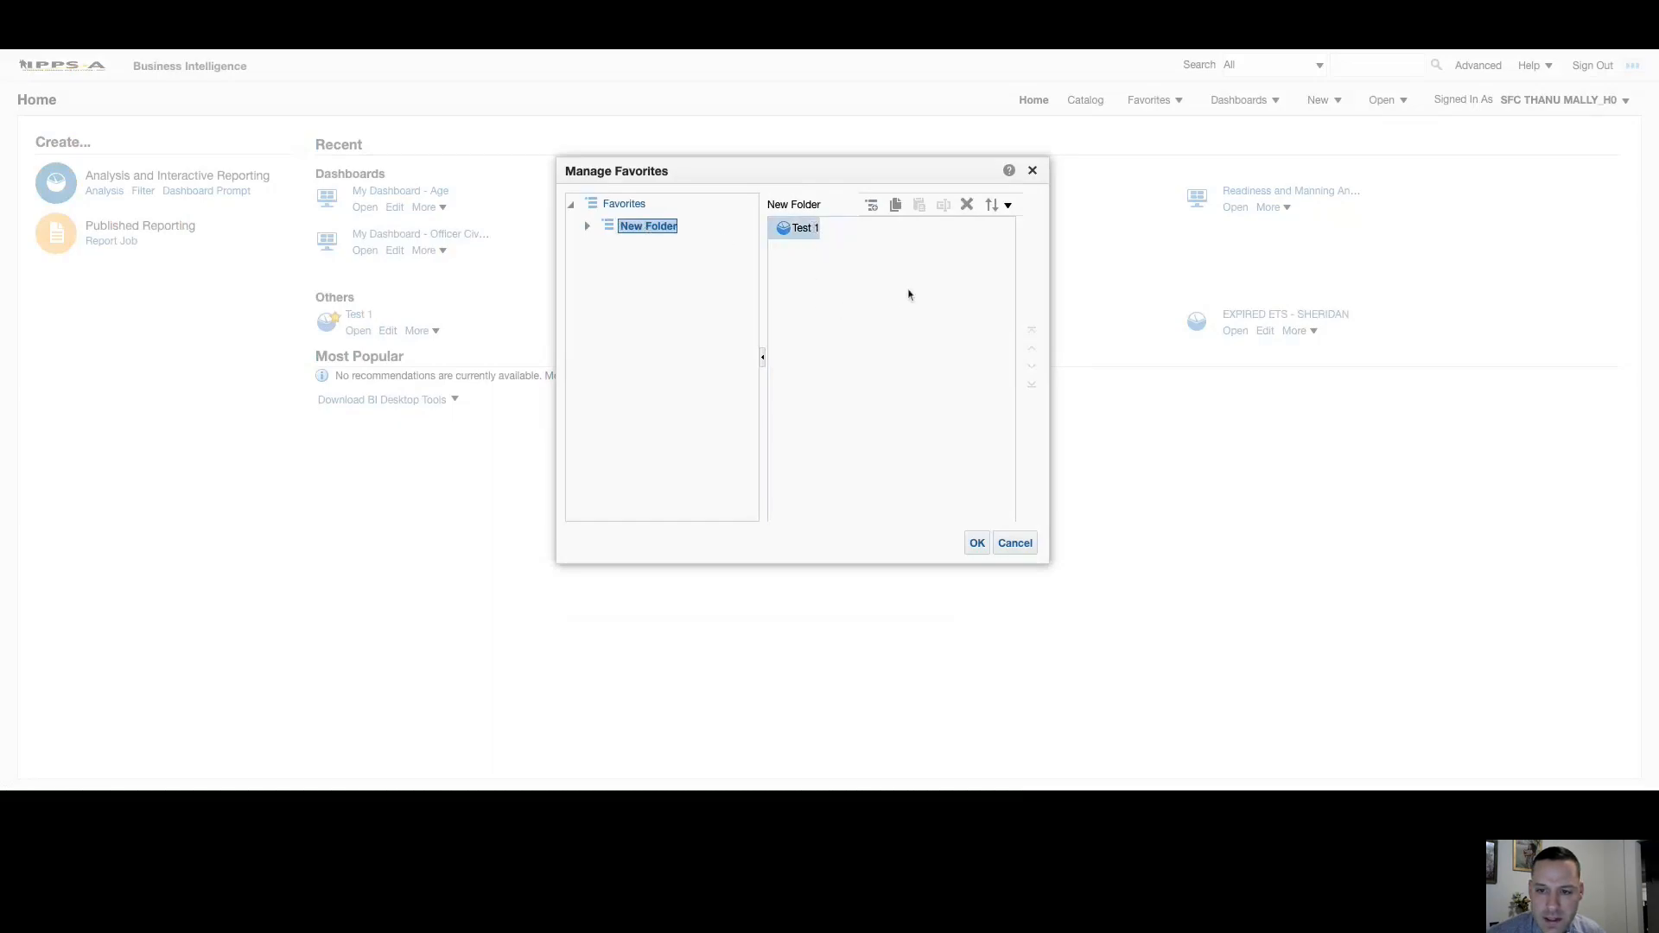
left_click(964, 204)
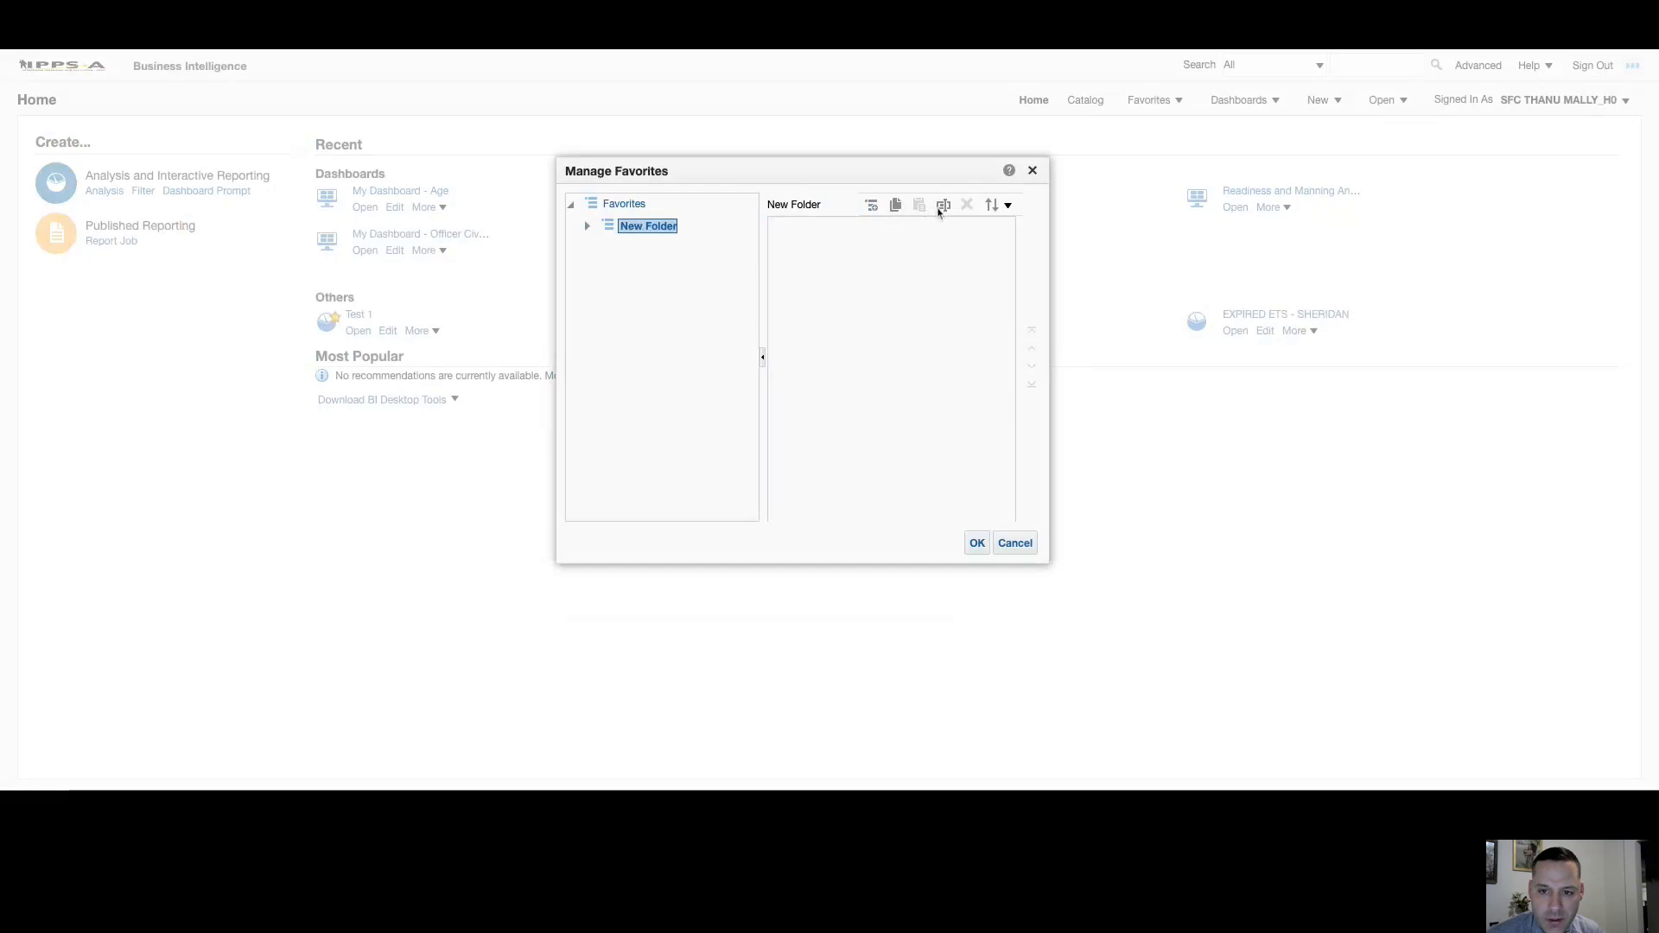
Rename the folder to New Folders, then delete it from Favorites, confirming the deletion.
left_click(940, 204)
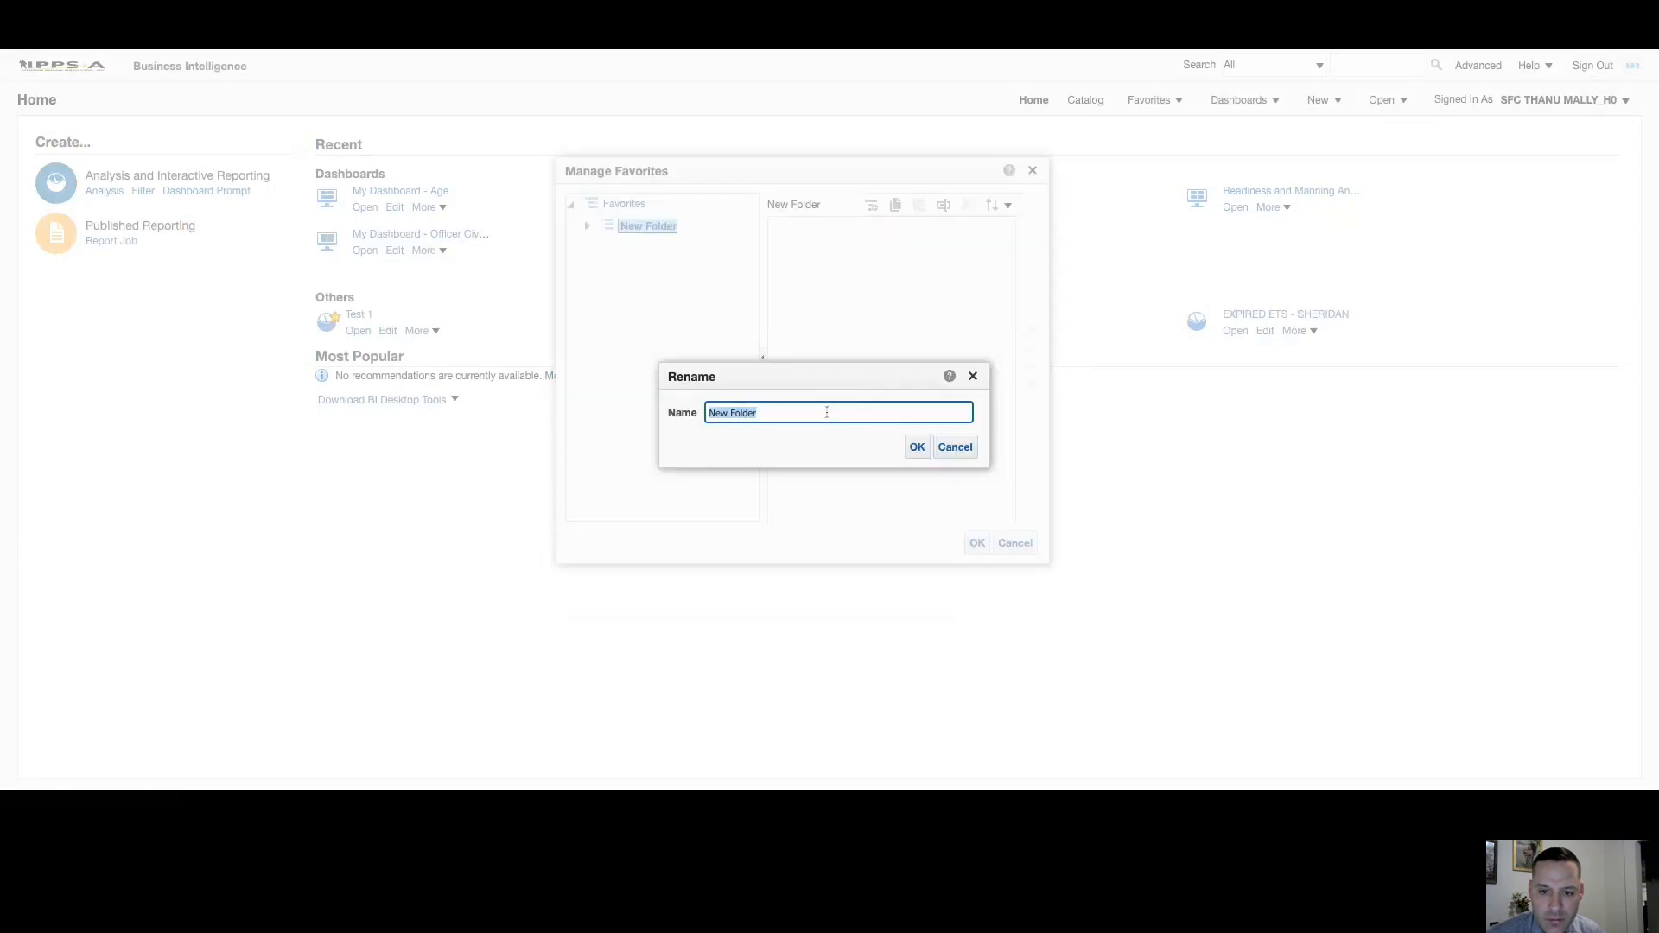
left_click(916, 446)
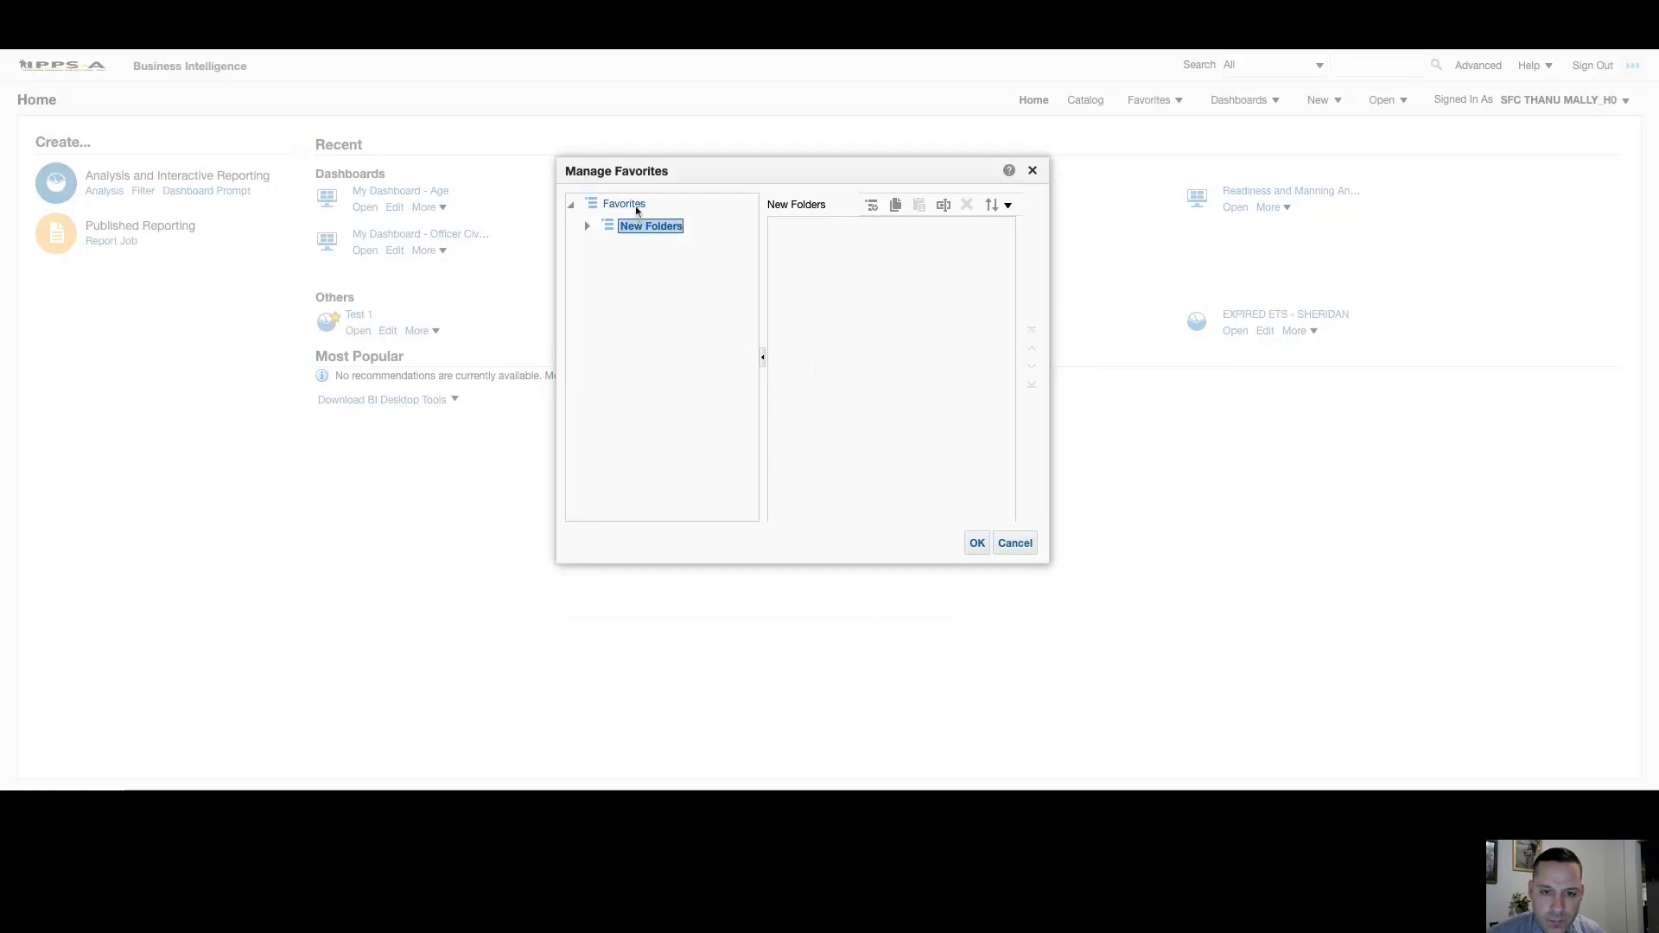
left_click(624, 204)
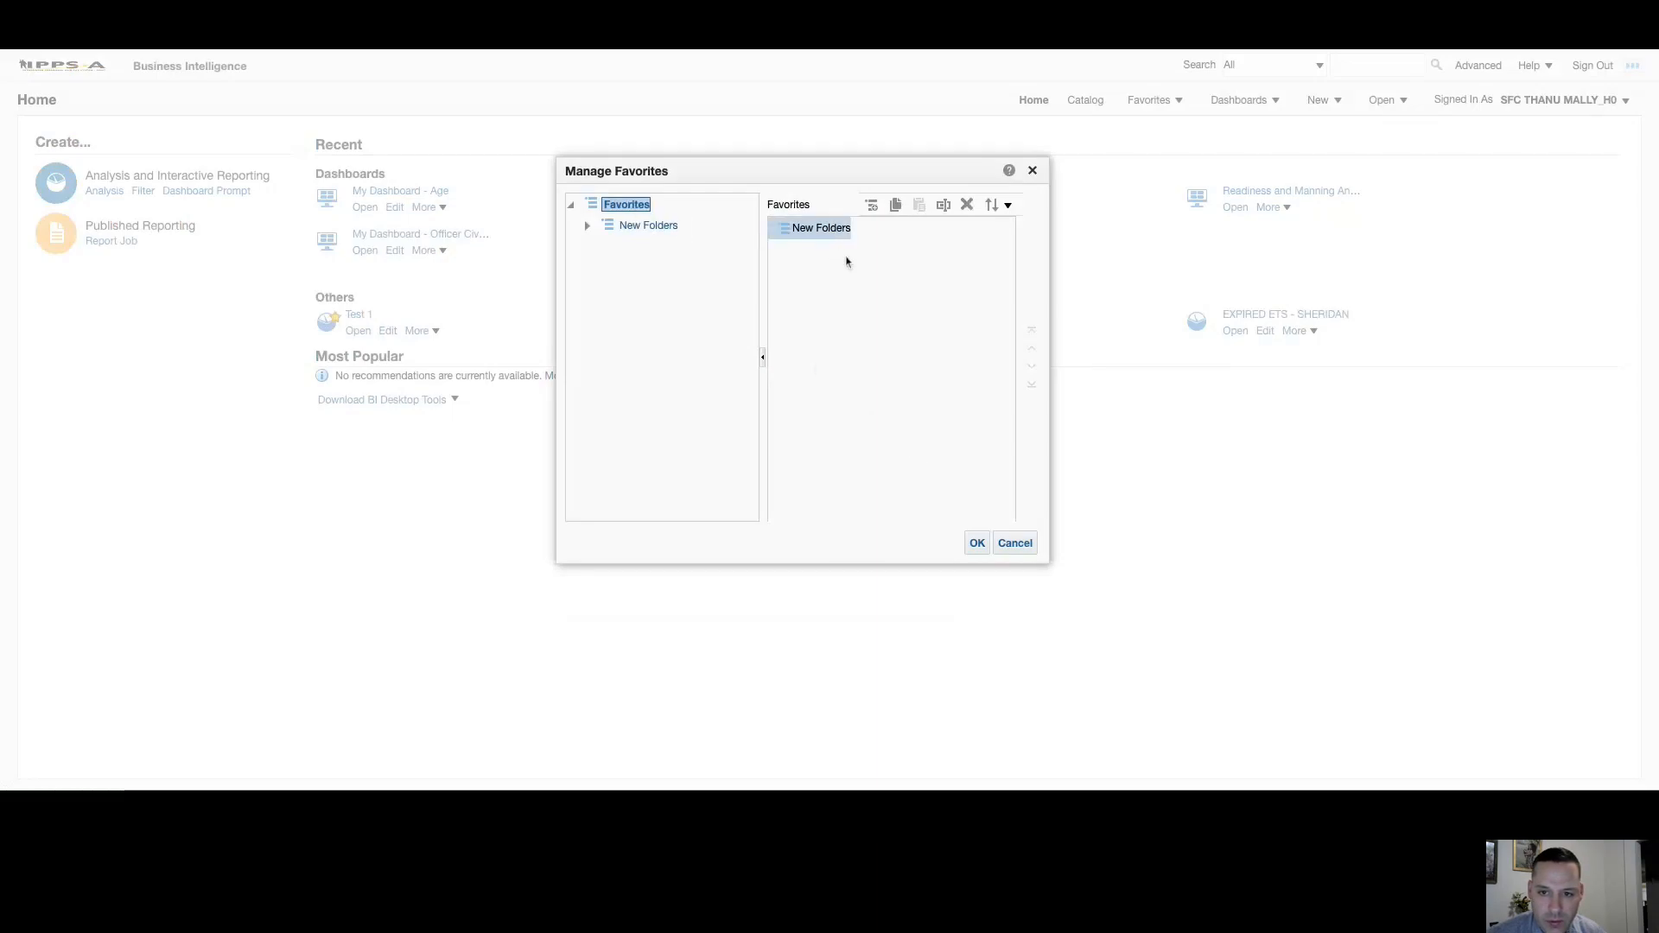
left_click(965, 204)
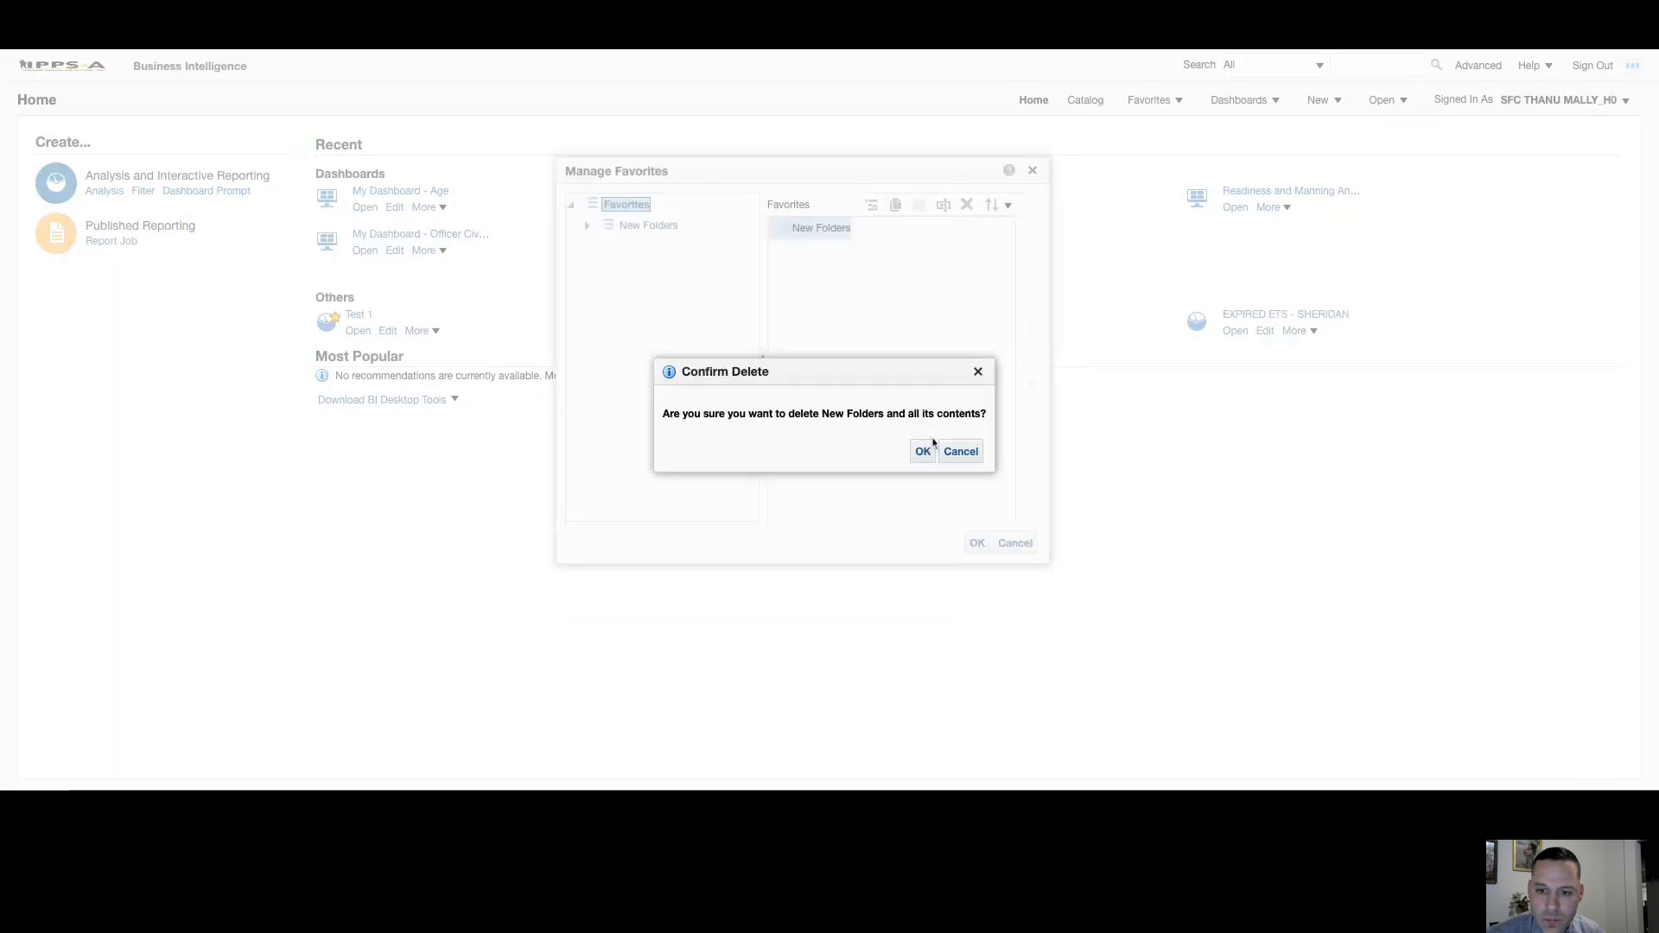
left_click(921, 451)
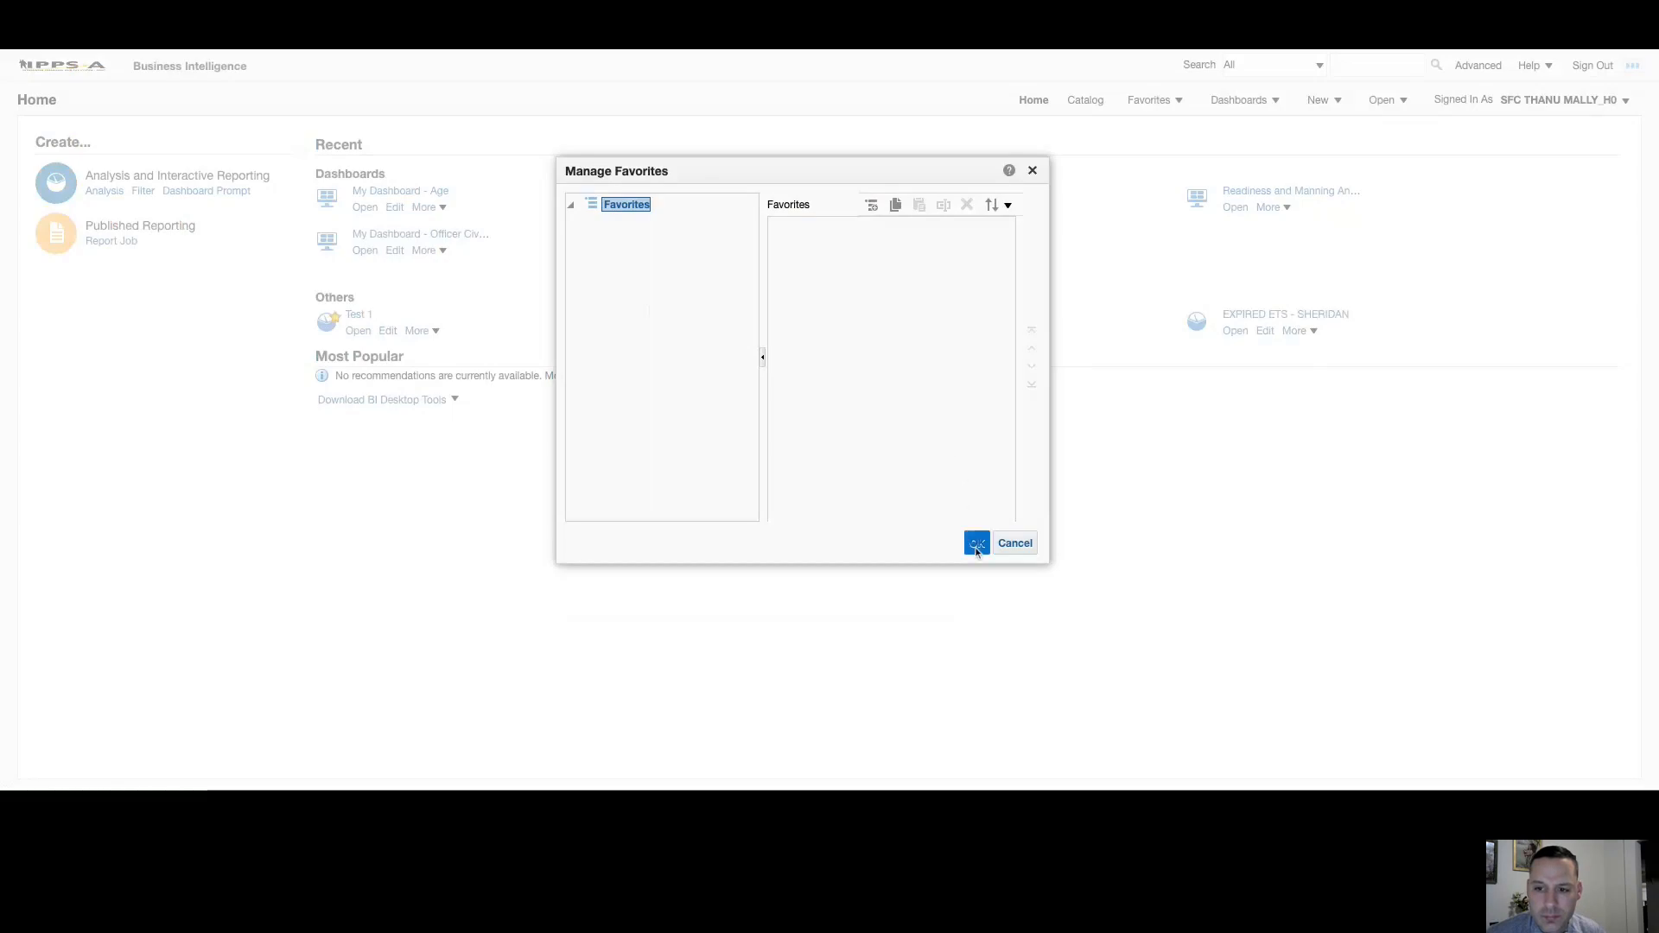
Confirm the Manage Favorites changes with OK, returning to the Home page.
left_click(975, 543)
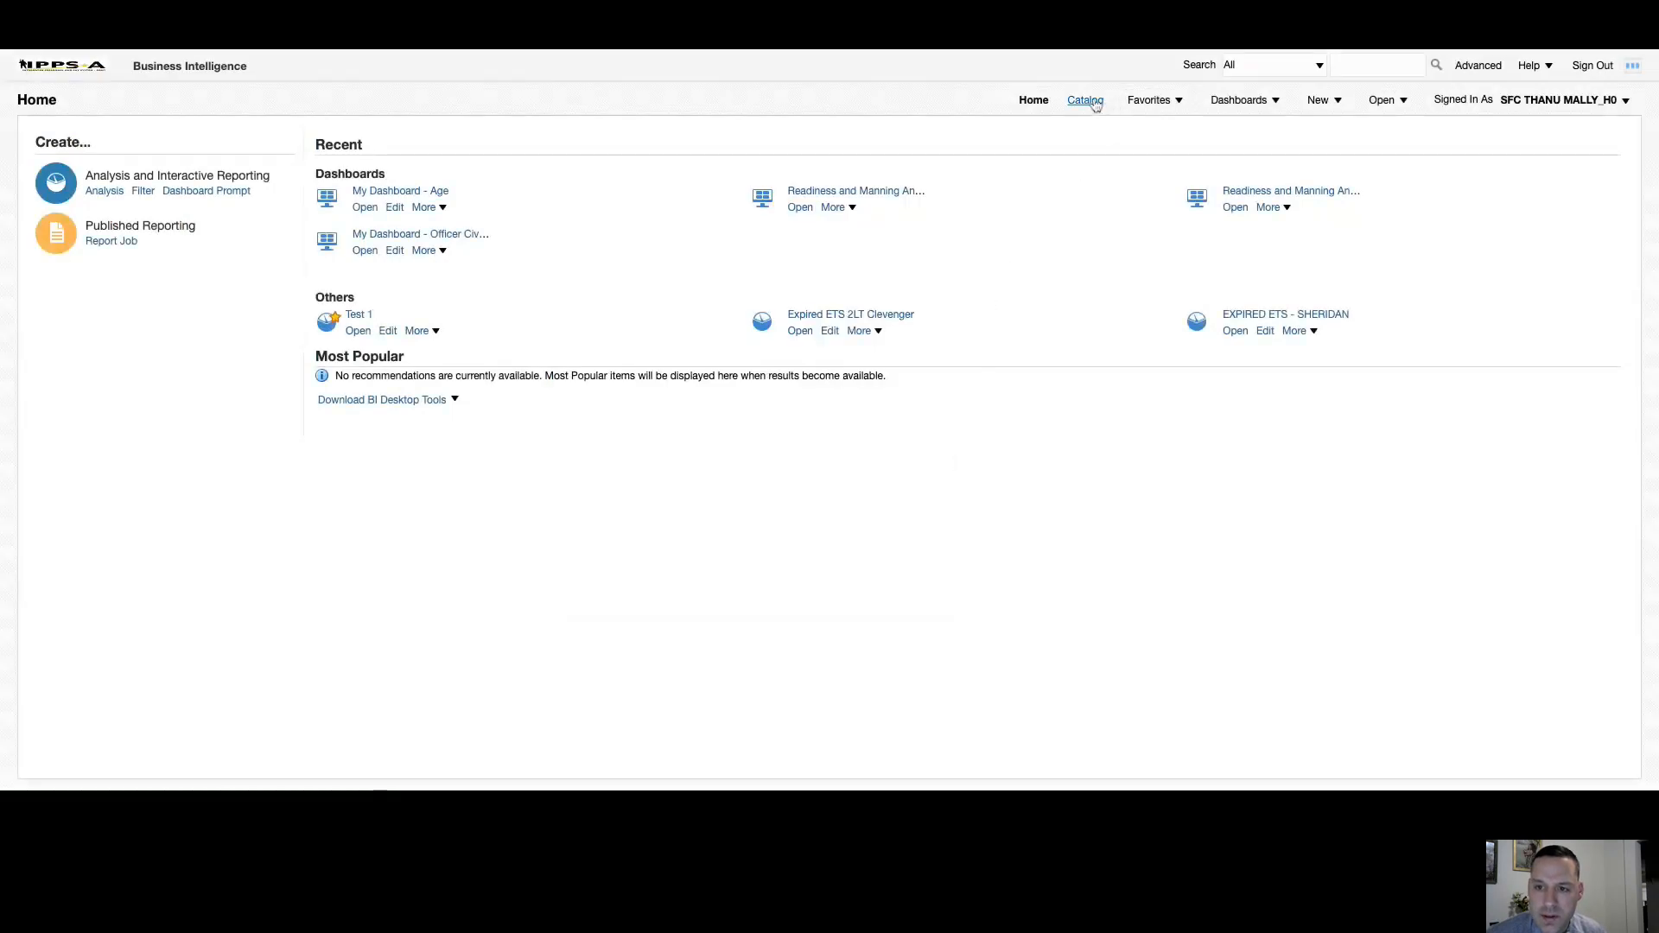
mouse_move(1111, 152)
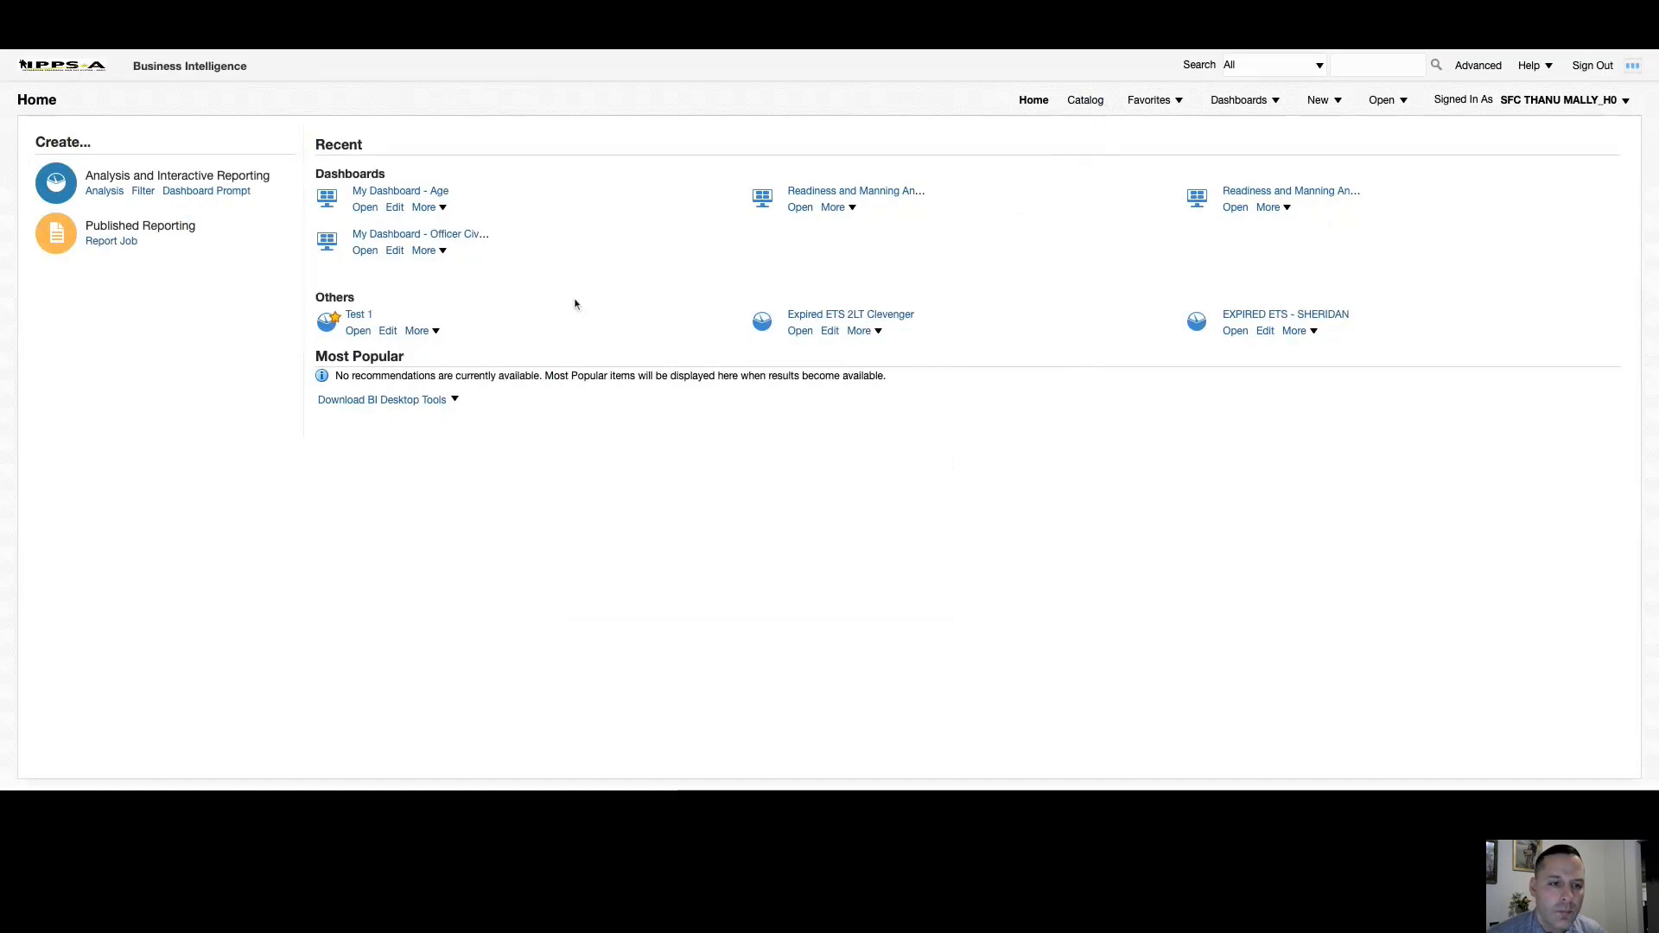
mouse_move(602, 308)
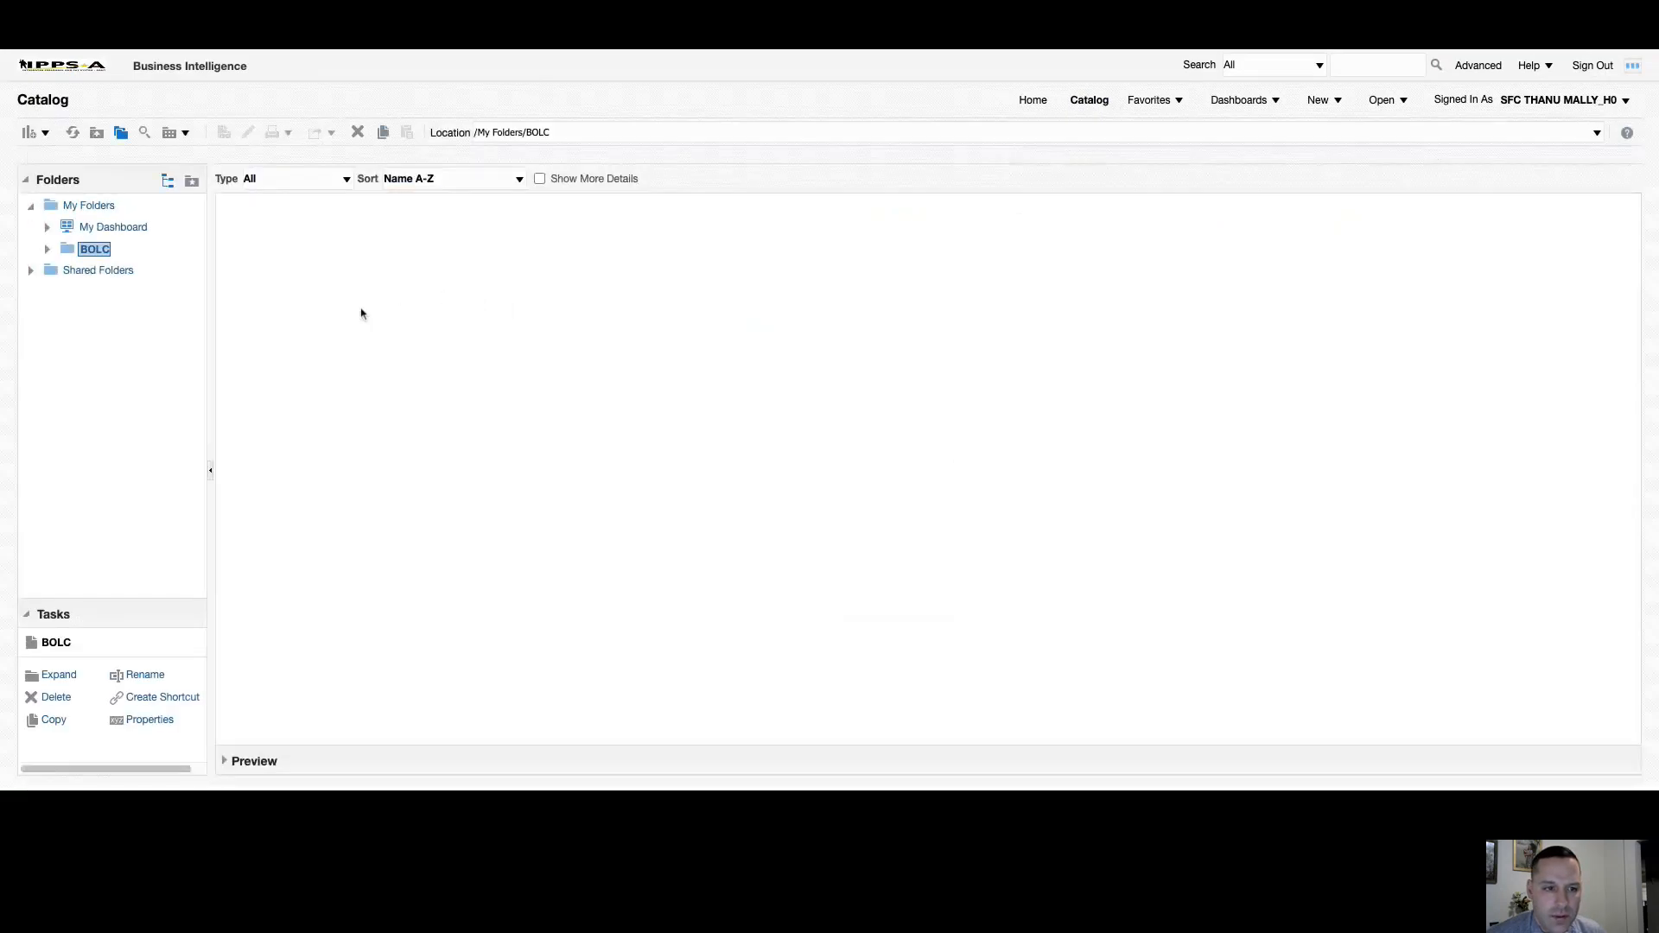
mouse_move(339, 315)
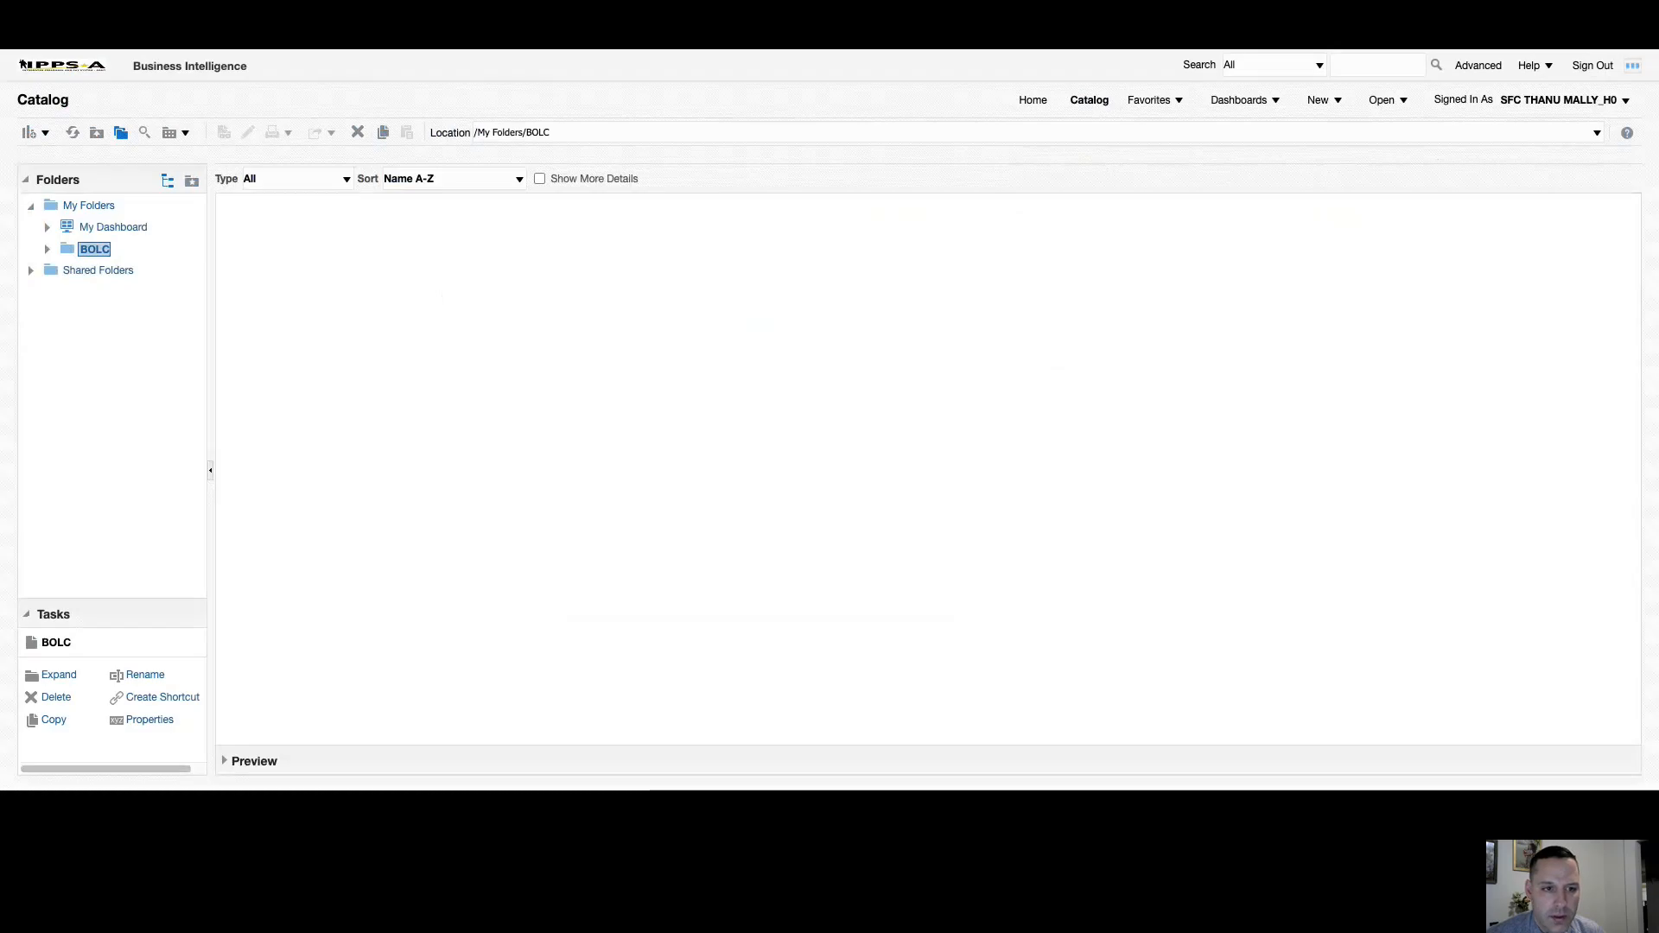
mouse_move(81, 211)
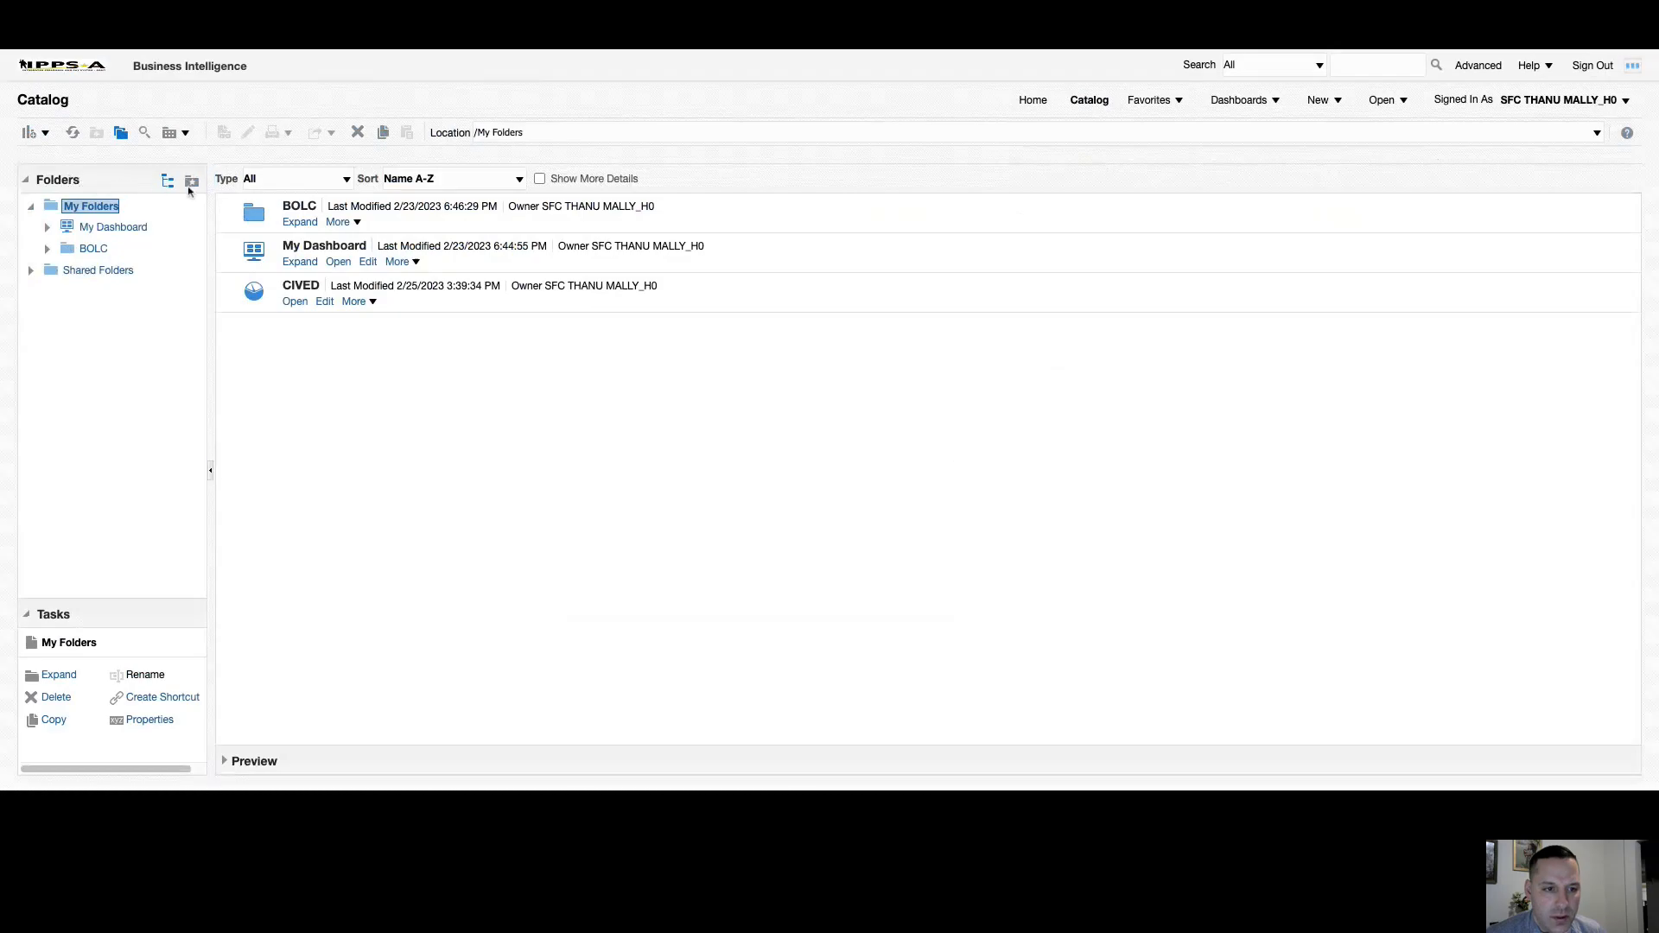
Toggle the Folders pane between the shortcut list and the tree view.
left_click(166, 179)
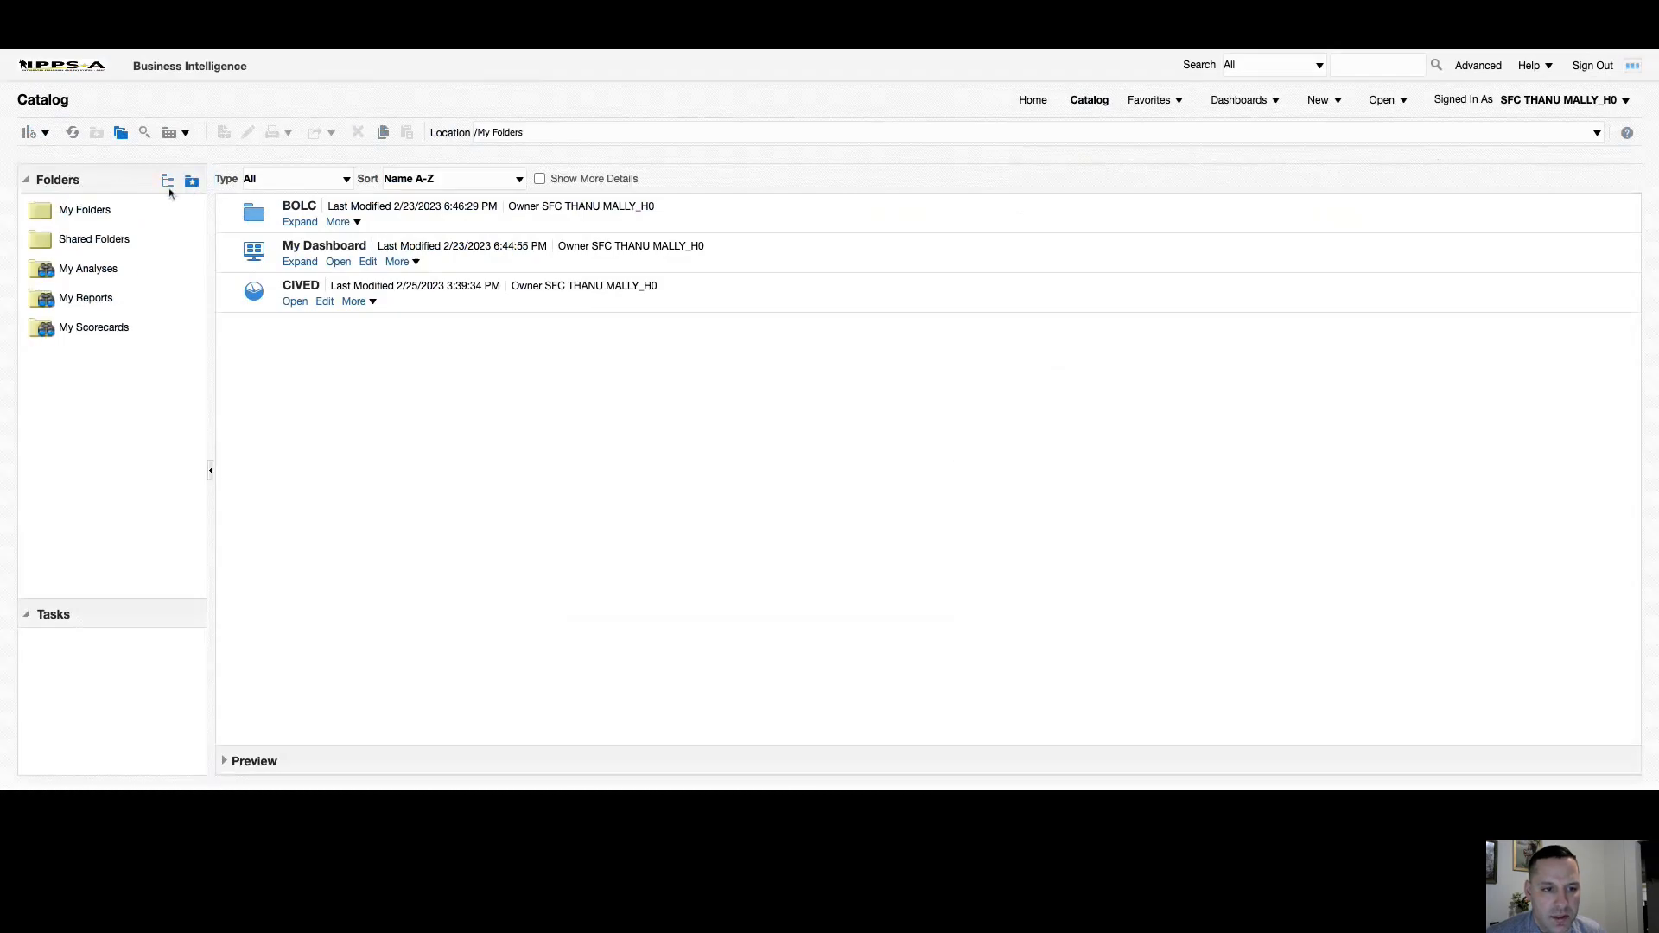
left_click(168, 181)
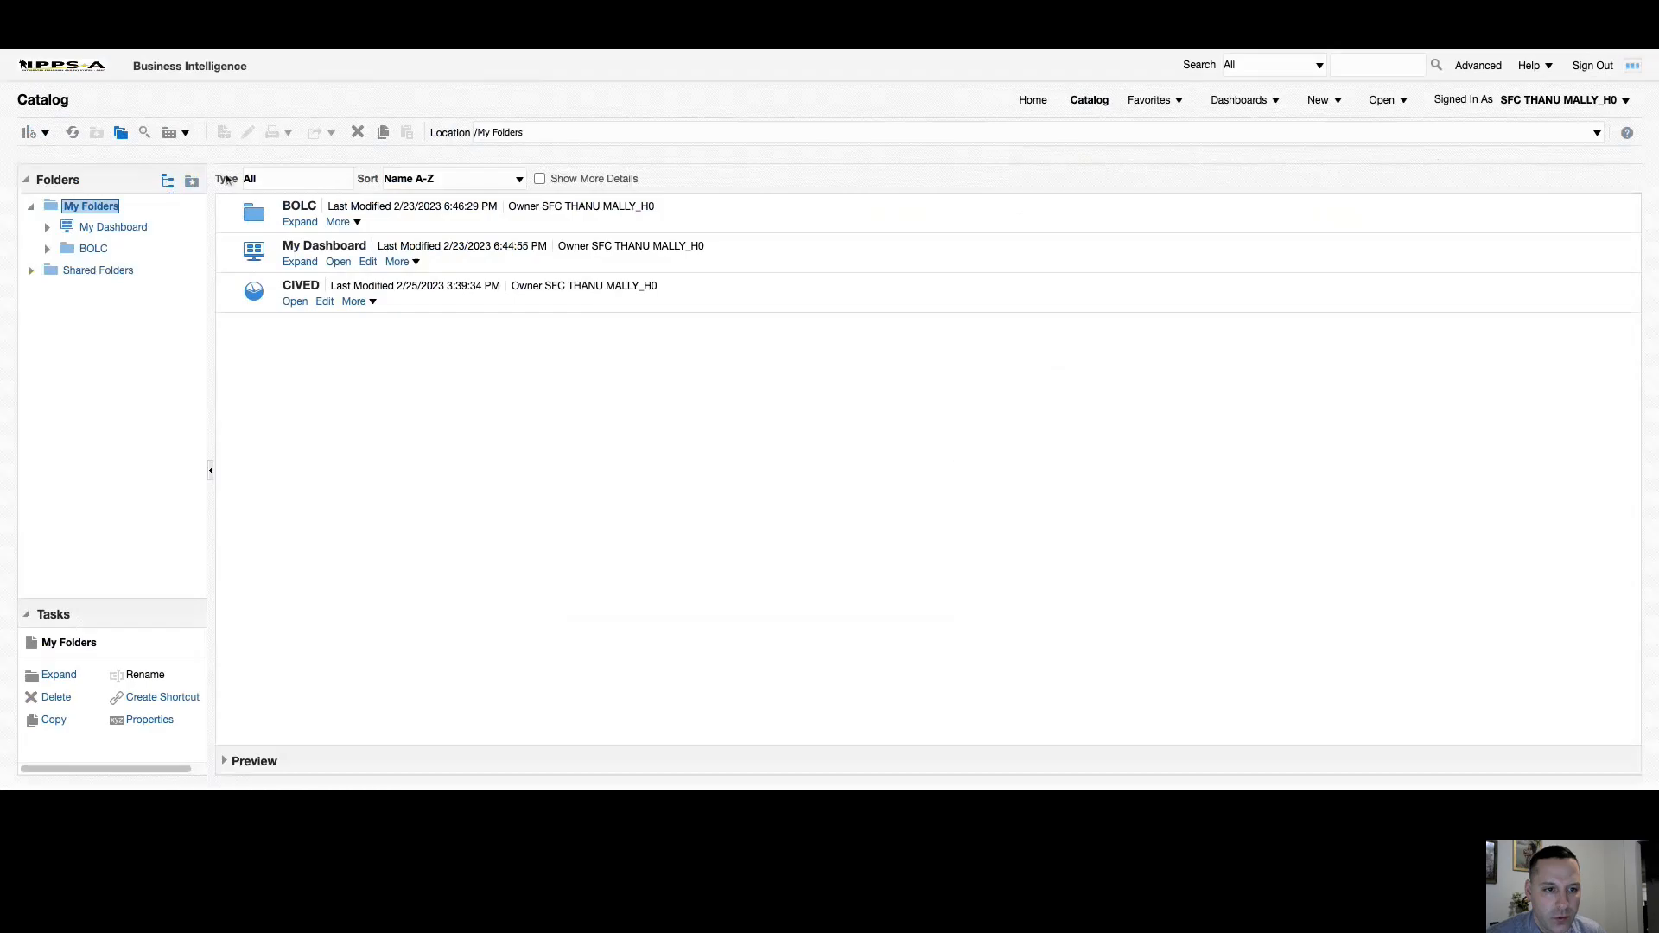
left_click(166, 181)
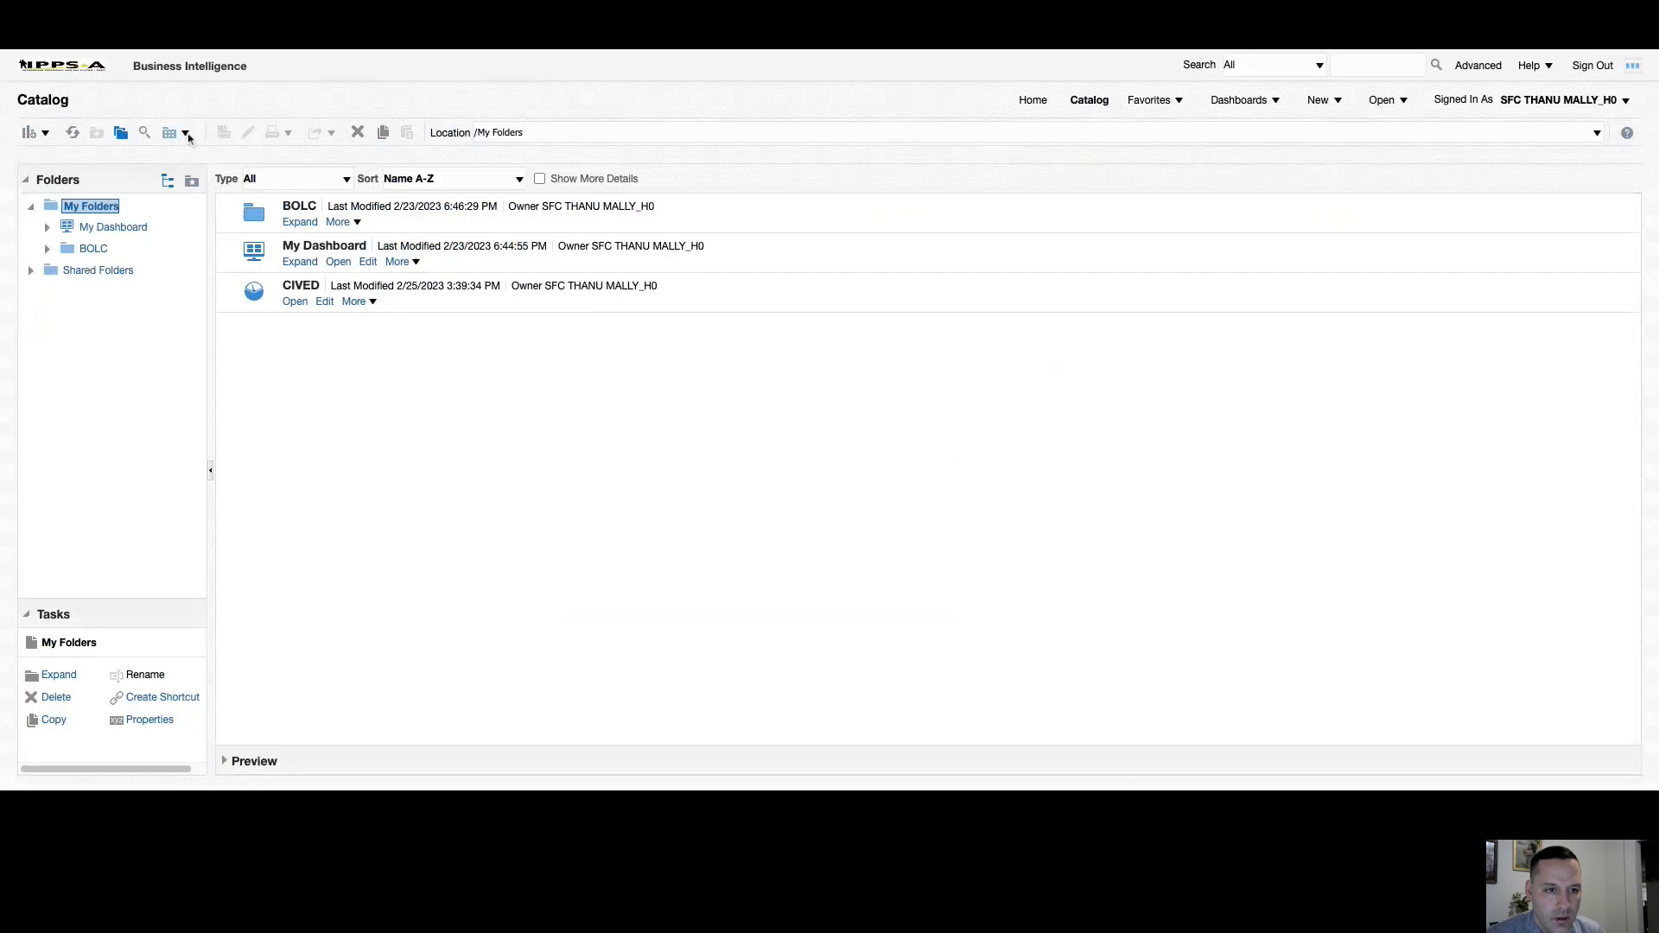
Switch My Folders' View Type to List and back to Descriptive.
left_click(177, 133)
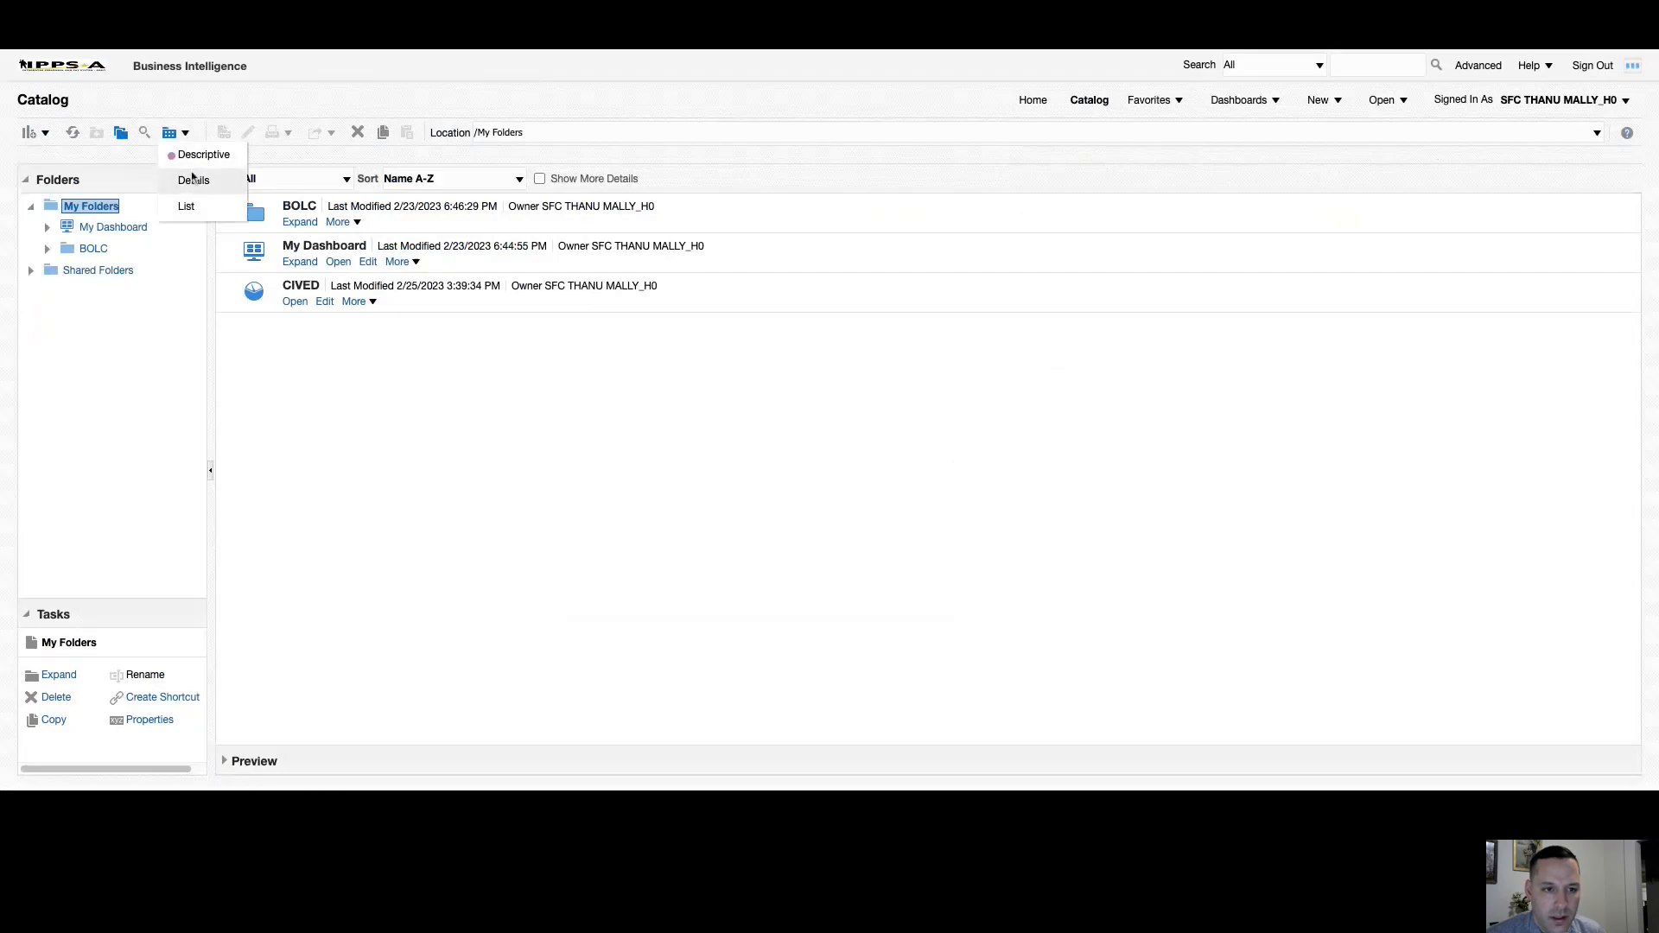
left_click(186, 206)
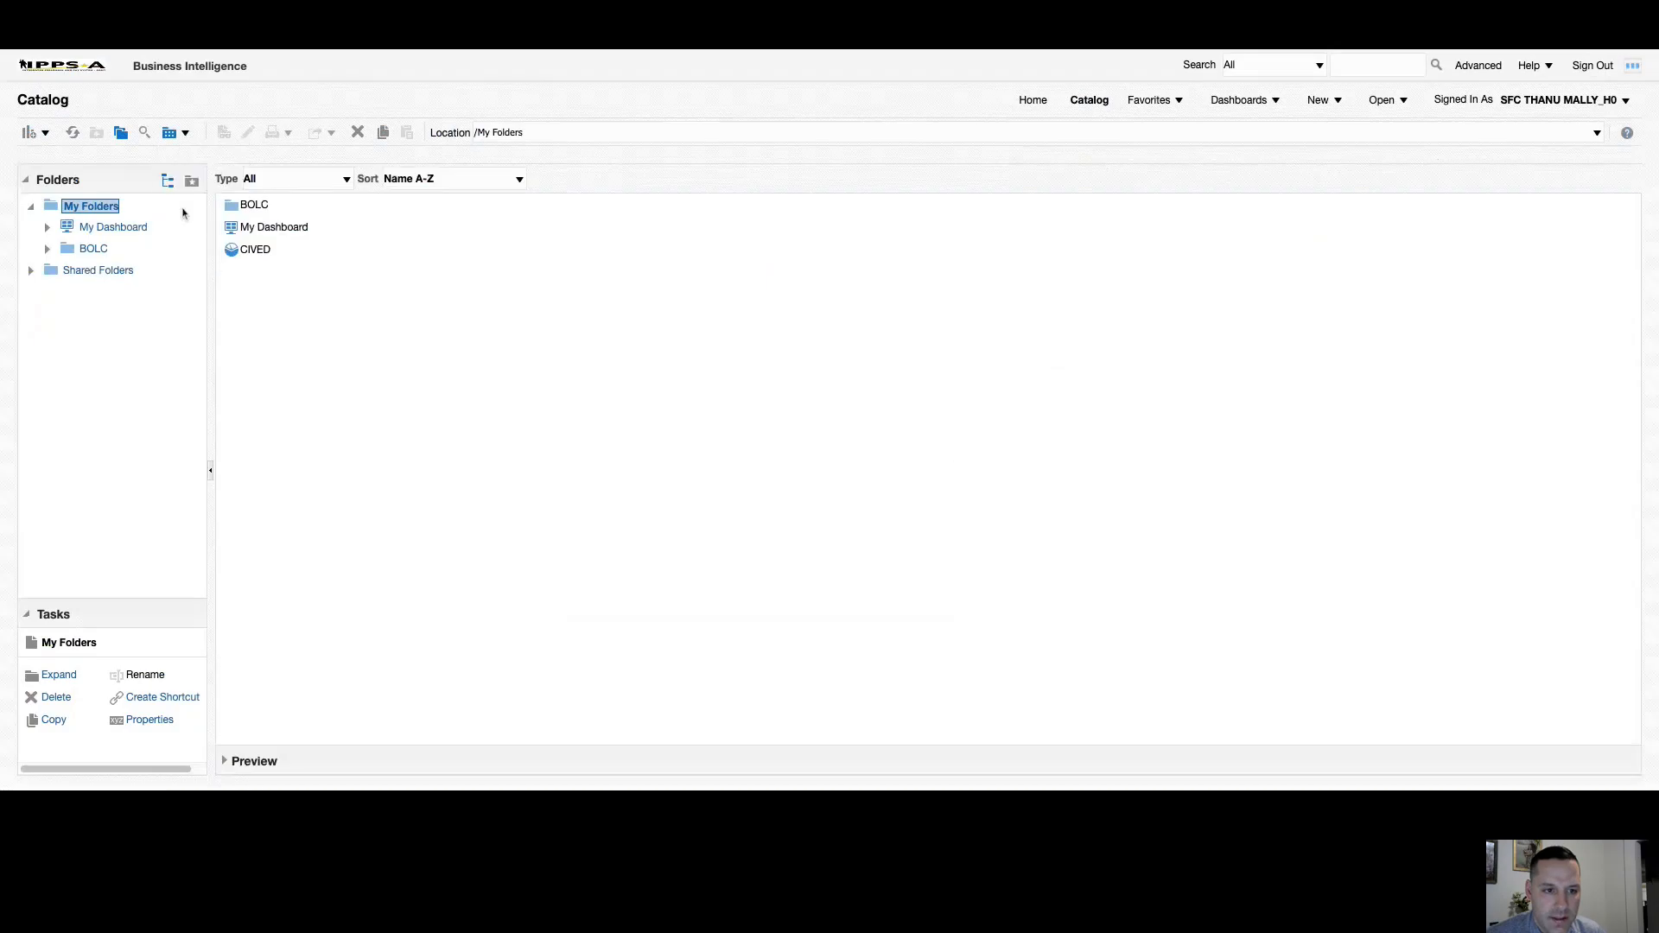
left_click(176, 131)
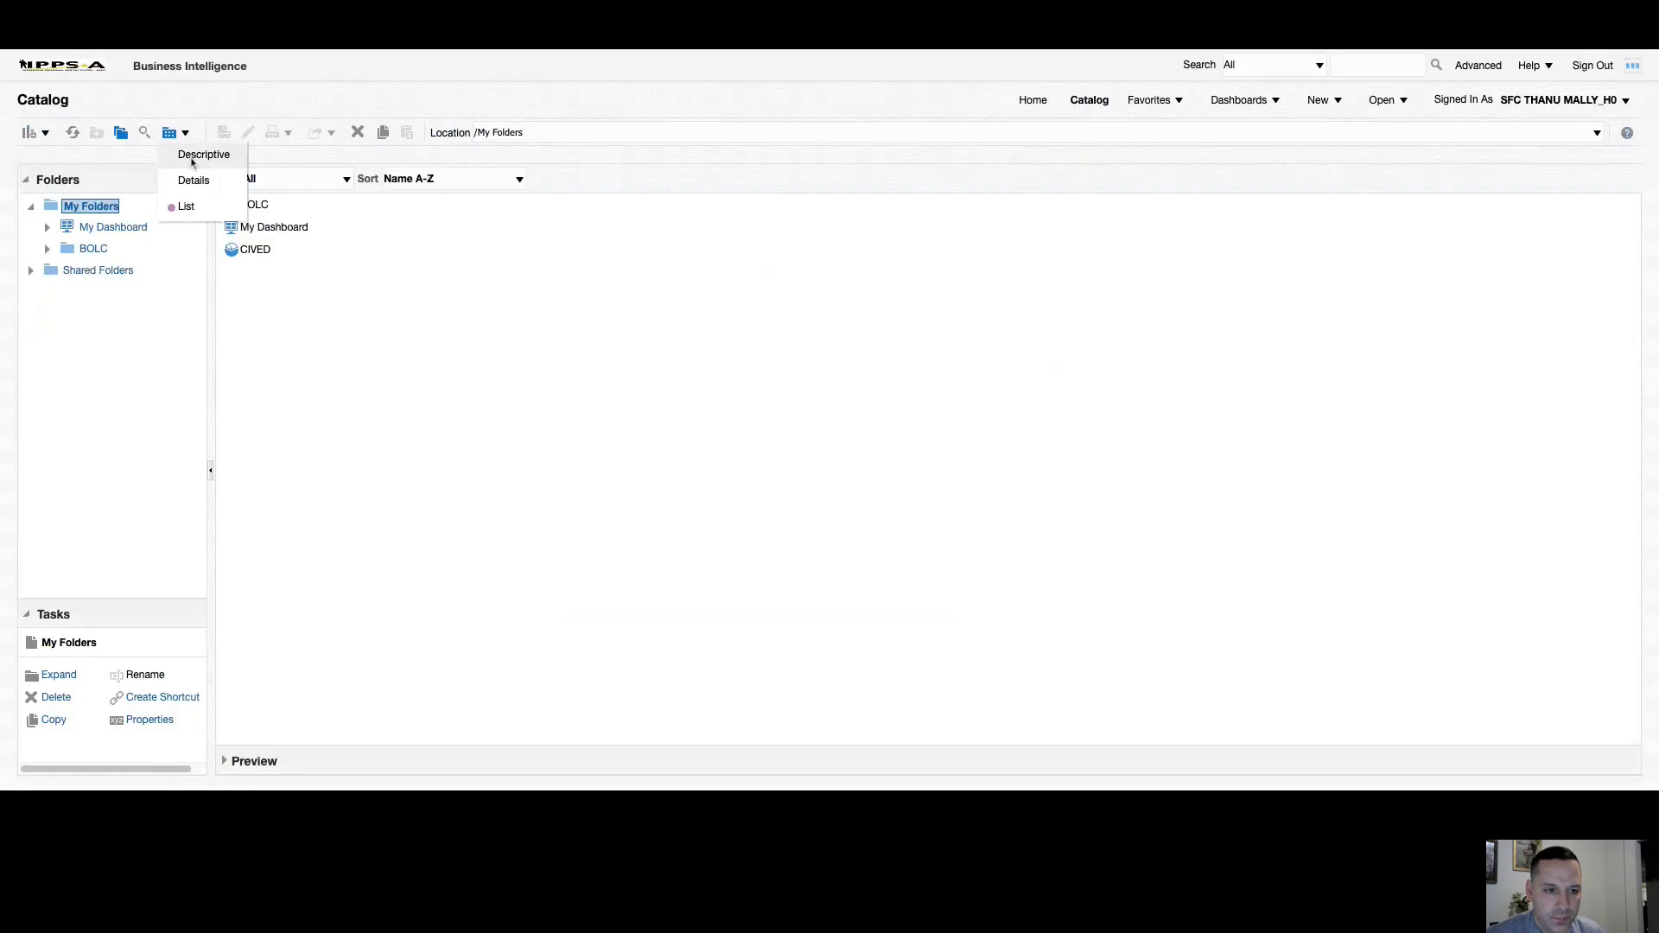
left_click(194, 180)
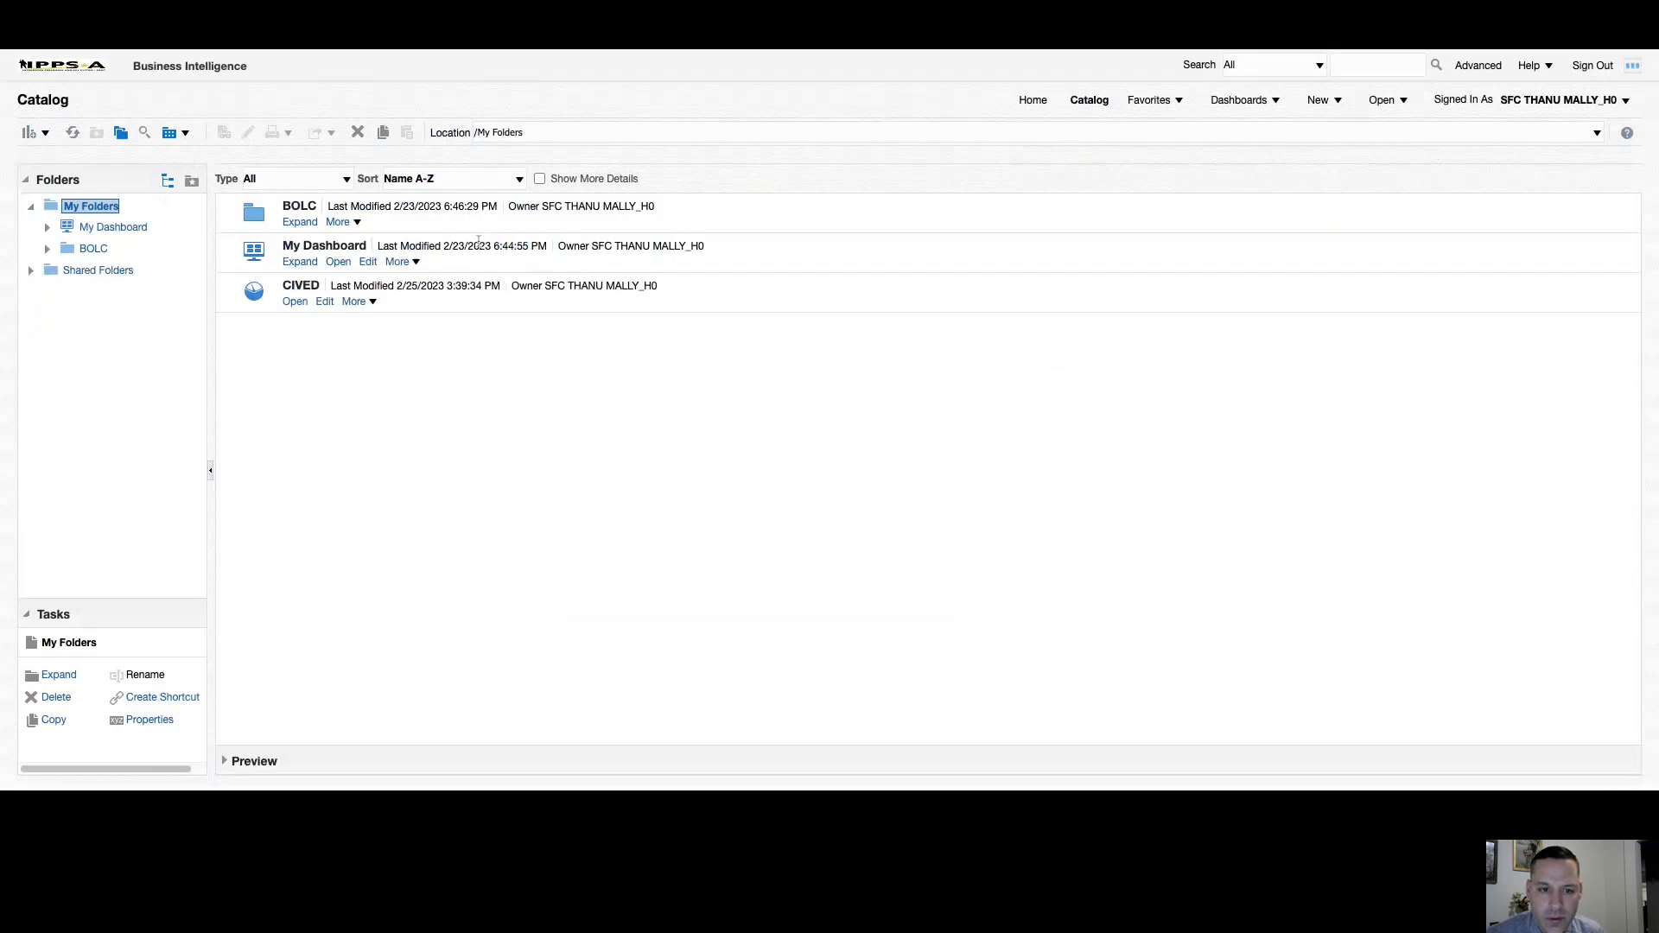
mouse_move(438, 337)
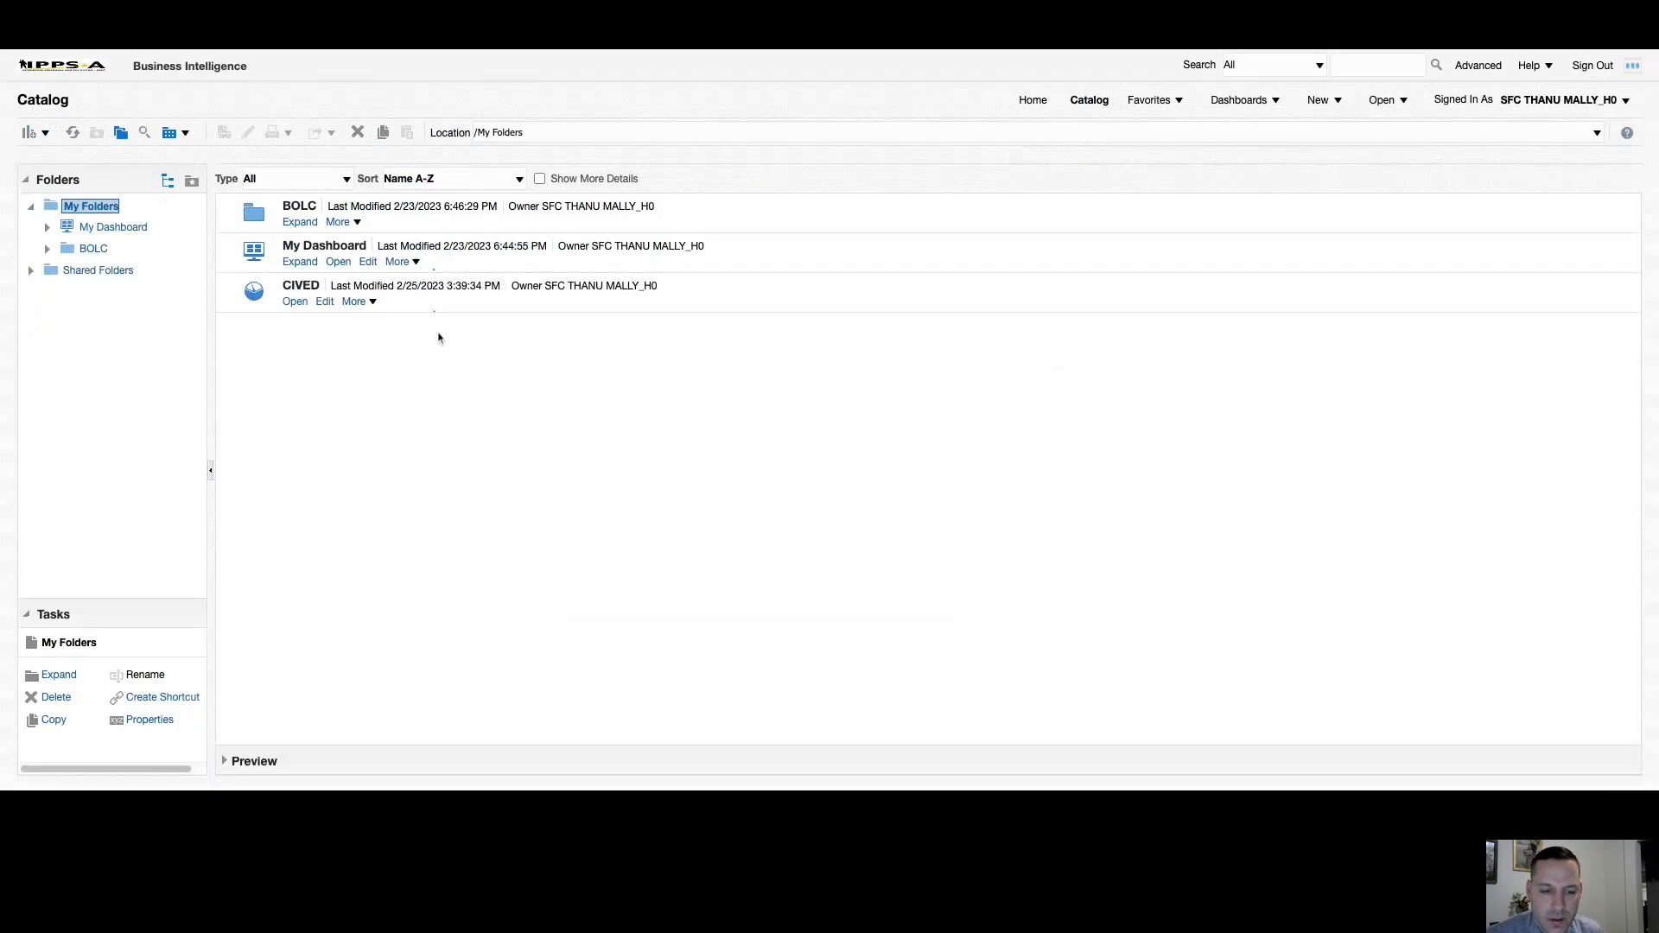
mouse_move(421, 300)
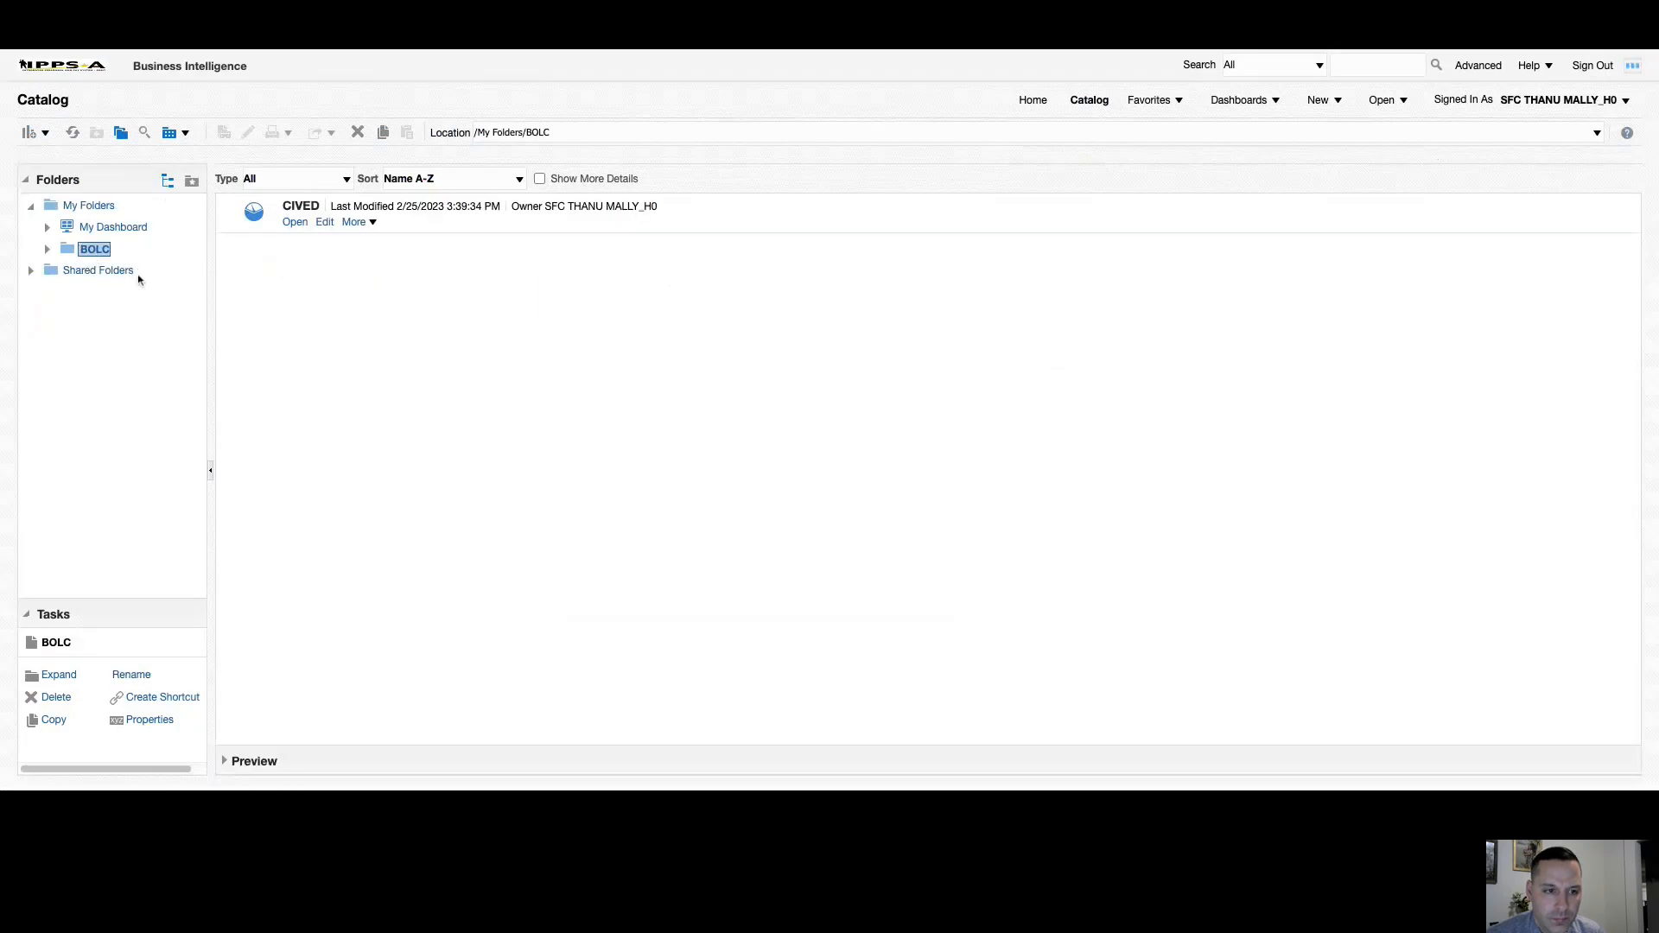
Show the BOLC folder contents and the More actions for the CIVED analysis.
left_click(299, 205)
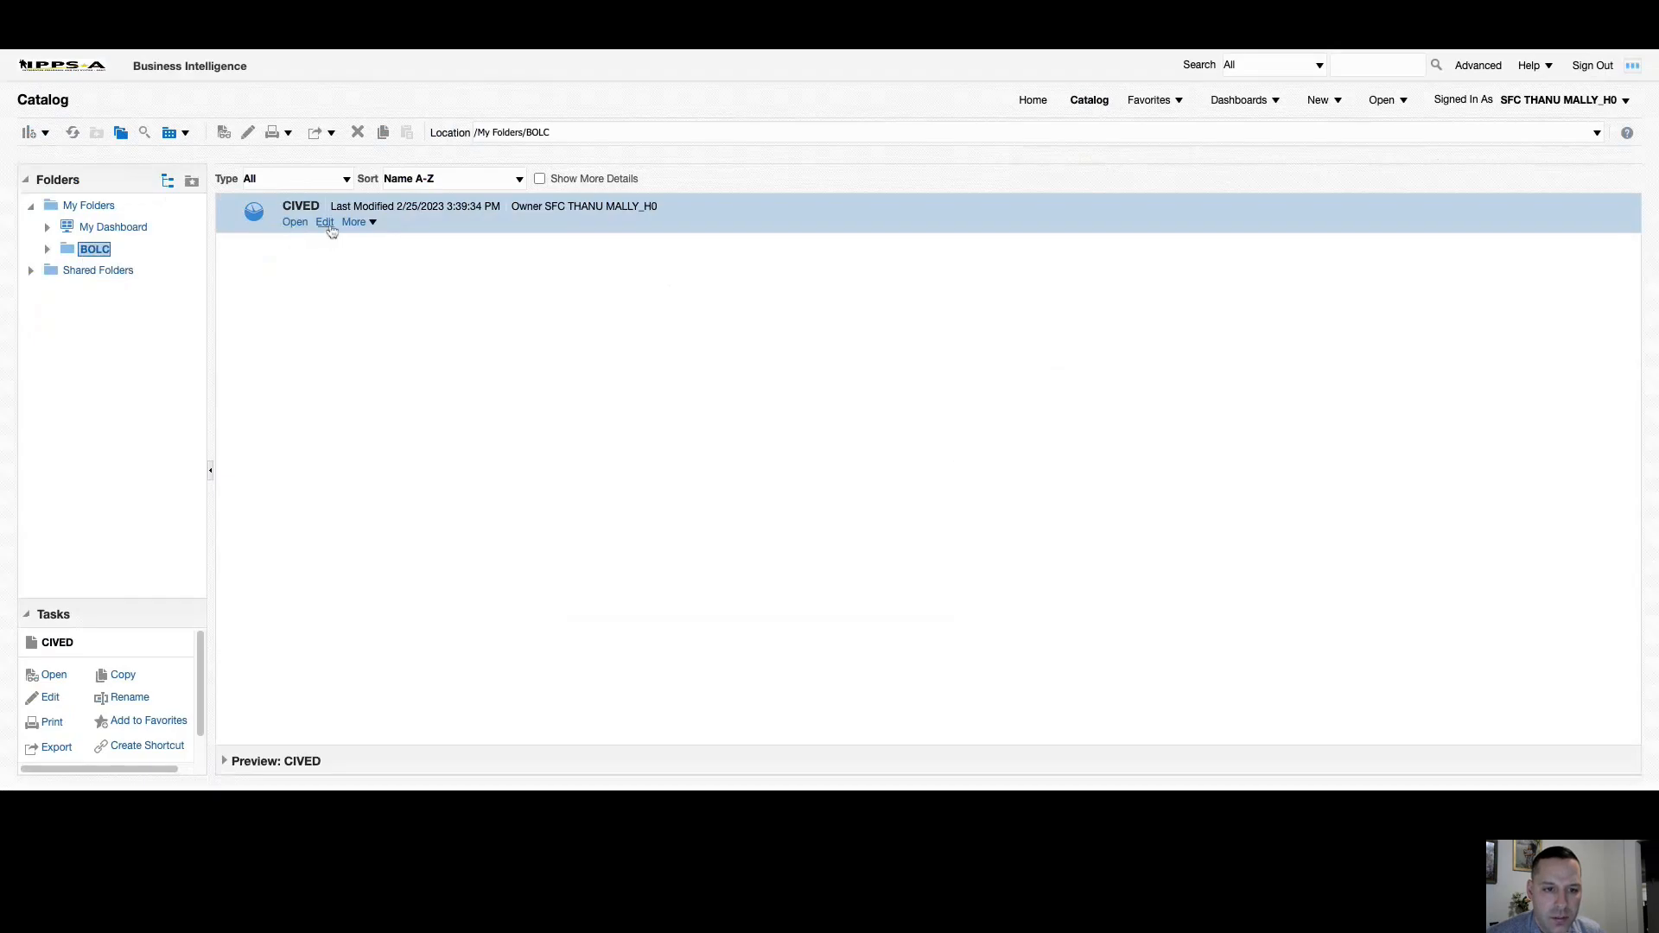
left_click(356, 221)
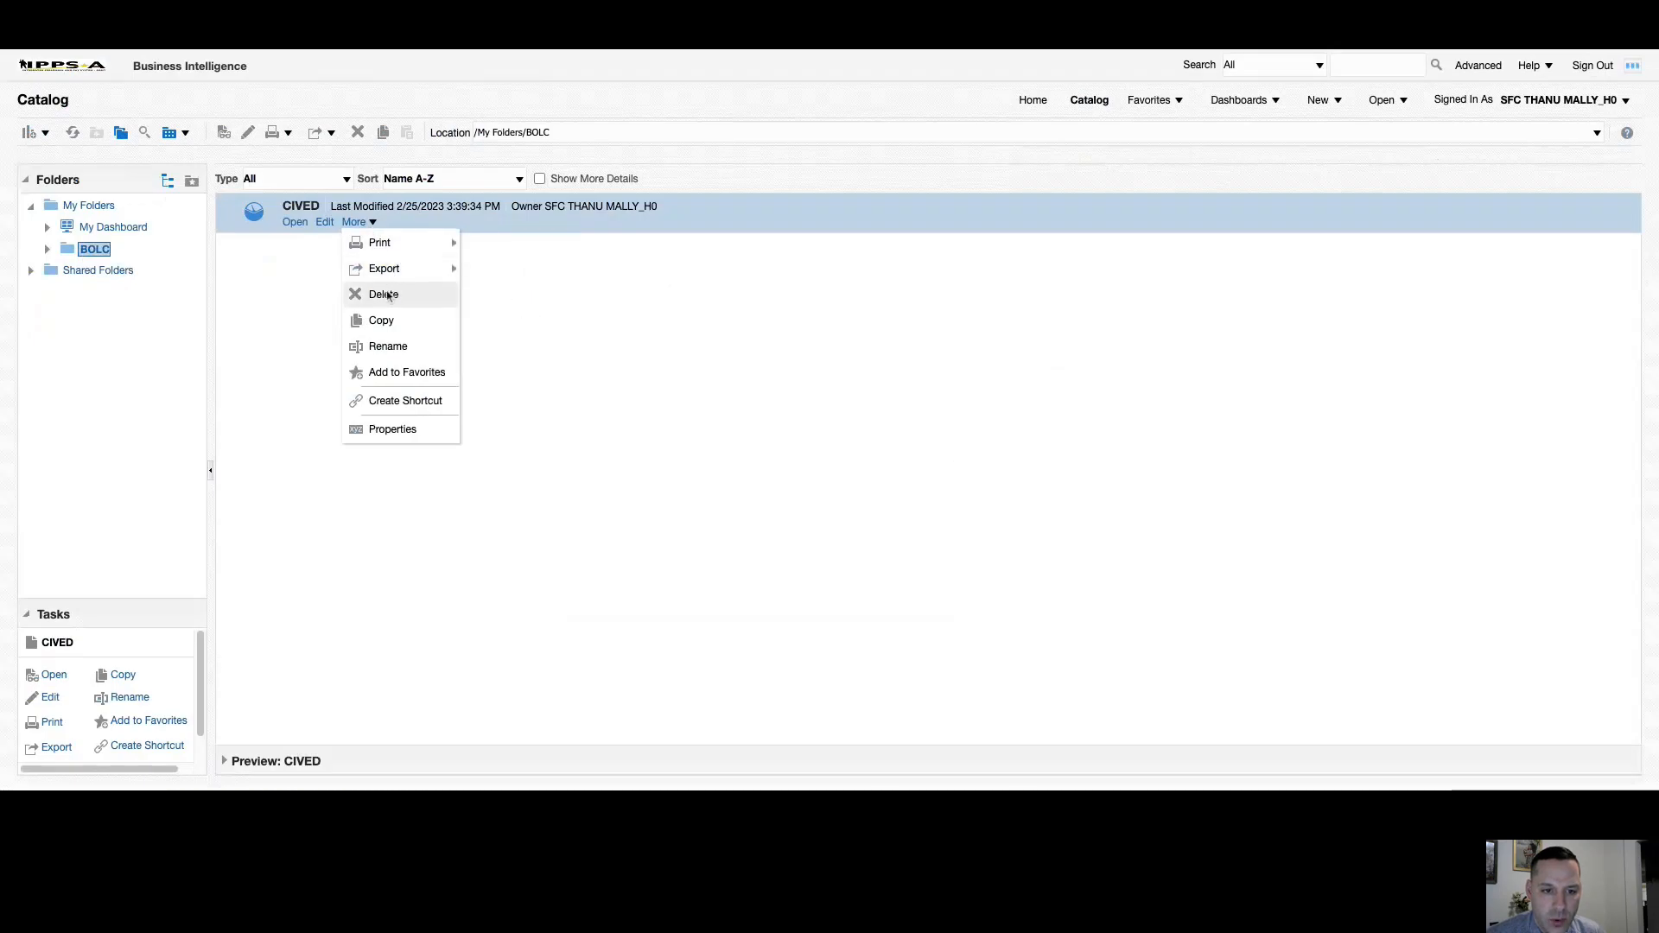
Rename the CIVED analysis to CIVED Report.
left_click(387, 346)
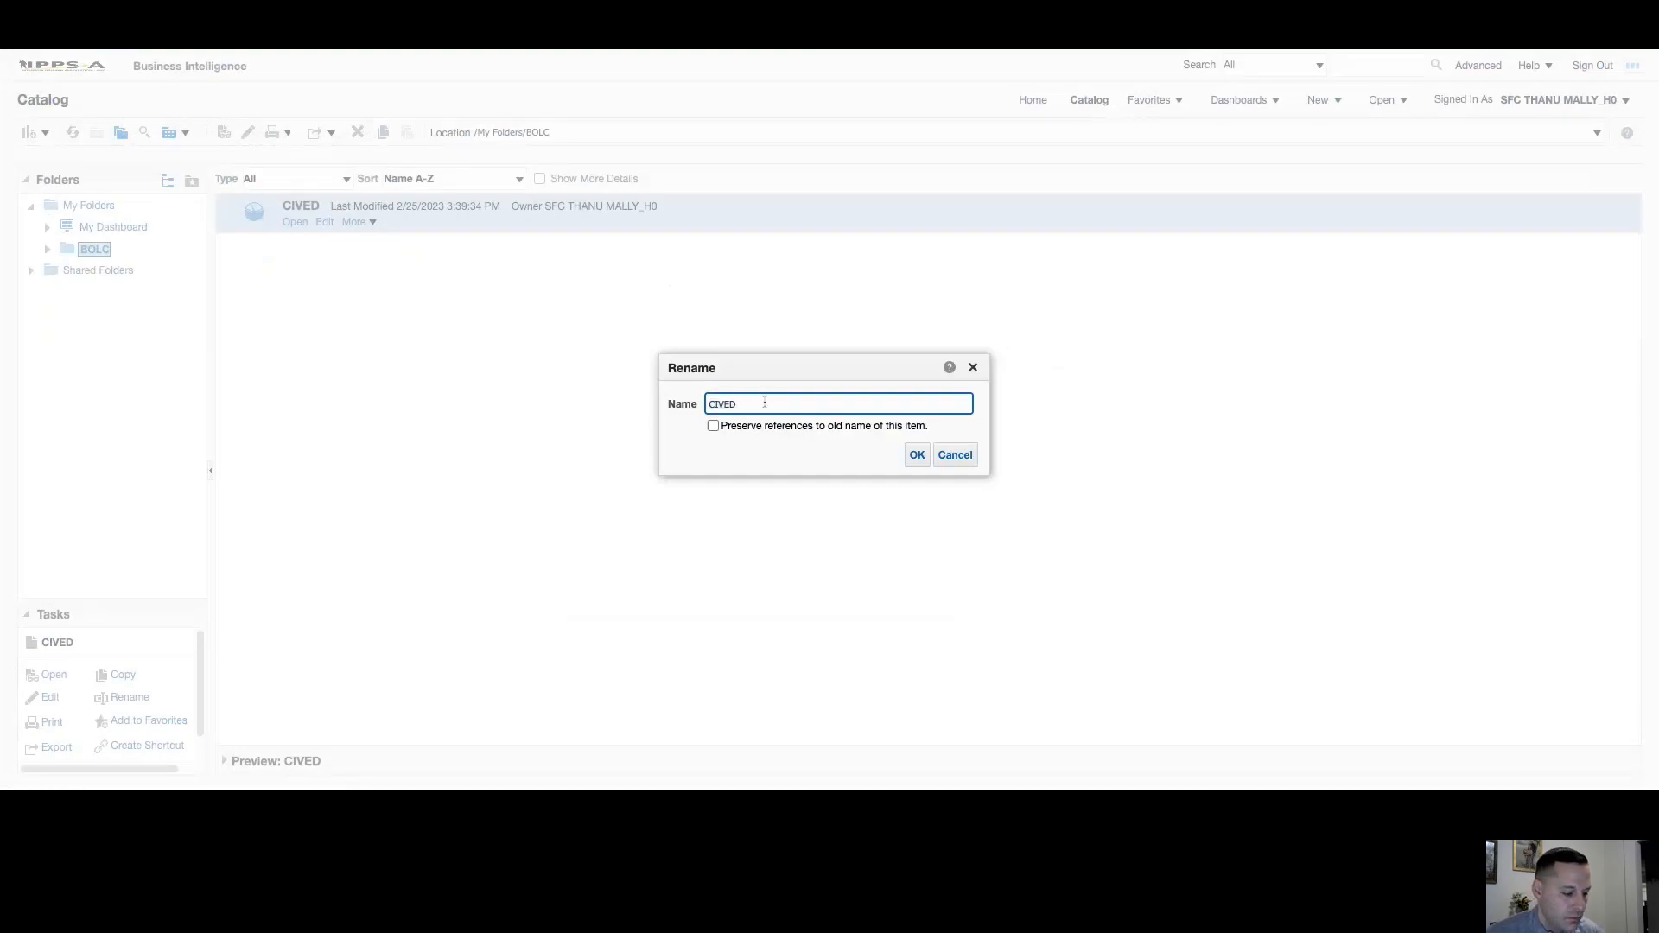
type("Report")
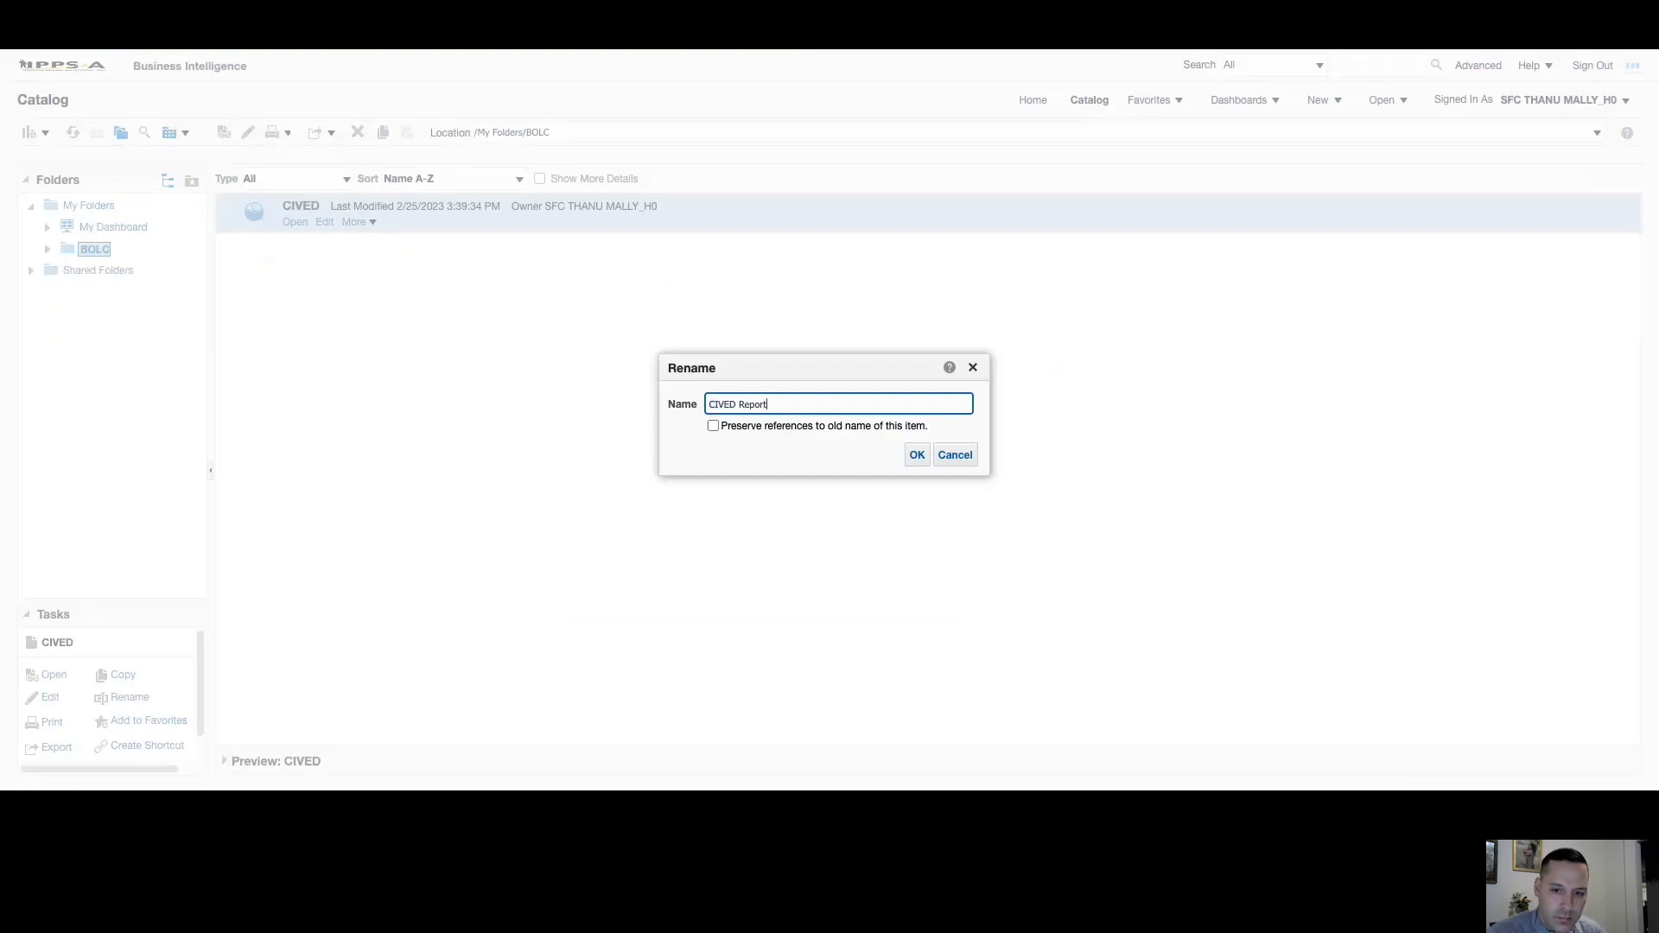
left_click(916, 454)
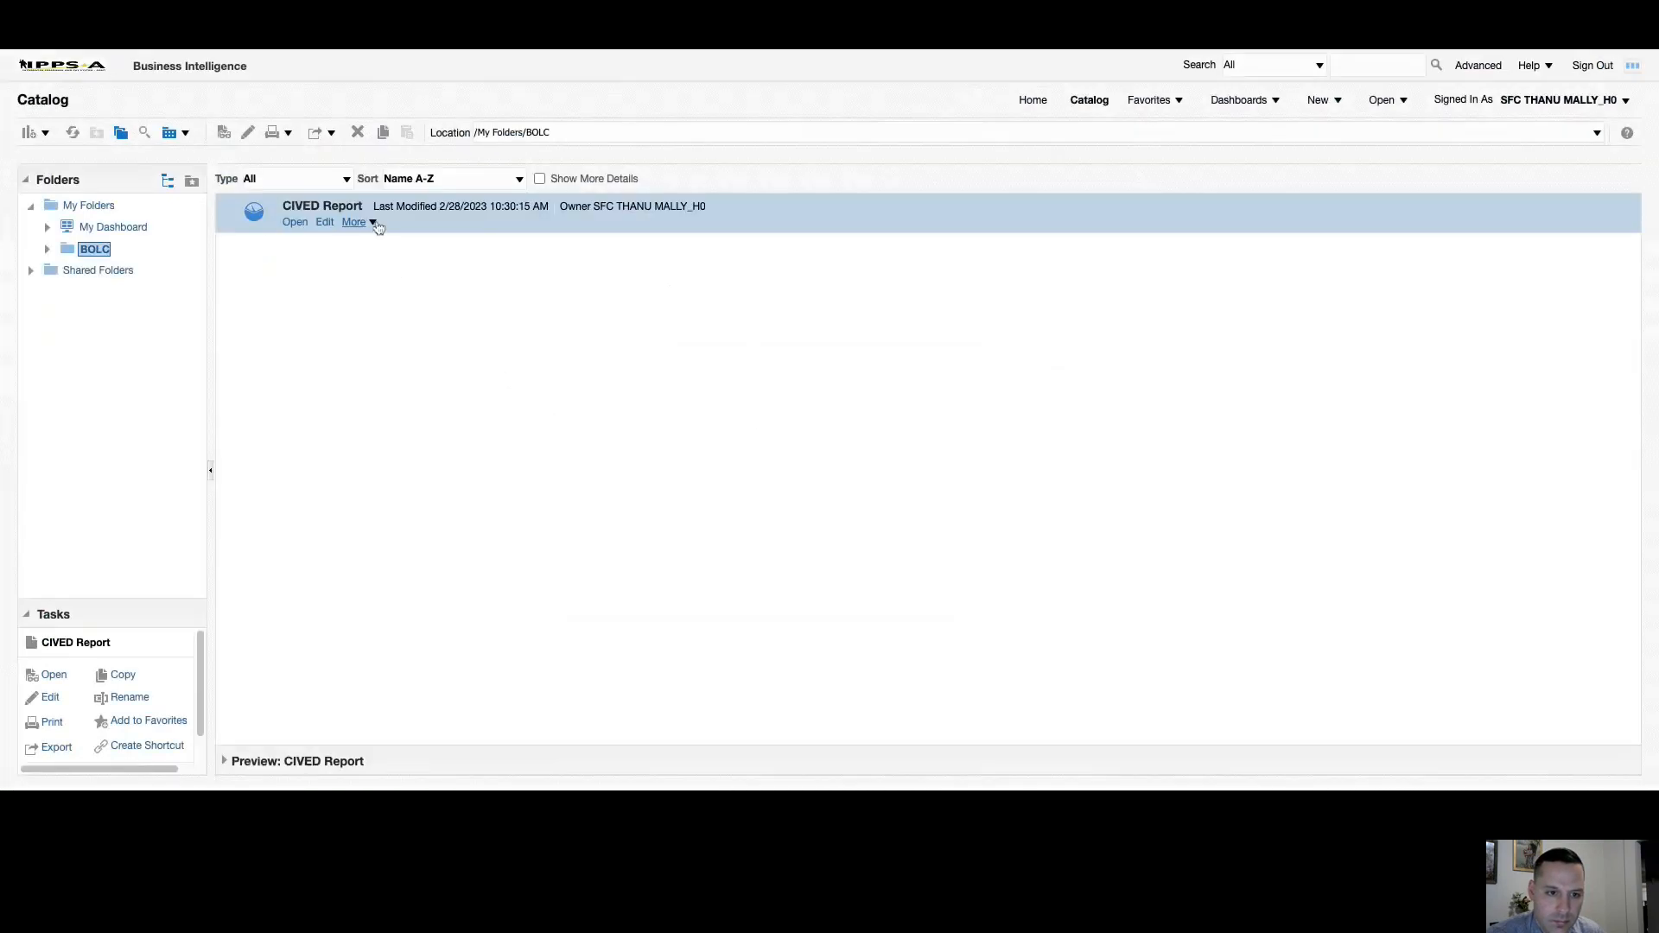
left_click(355, 221)
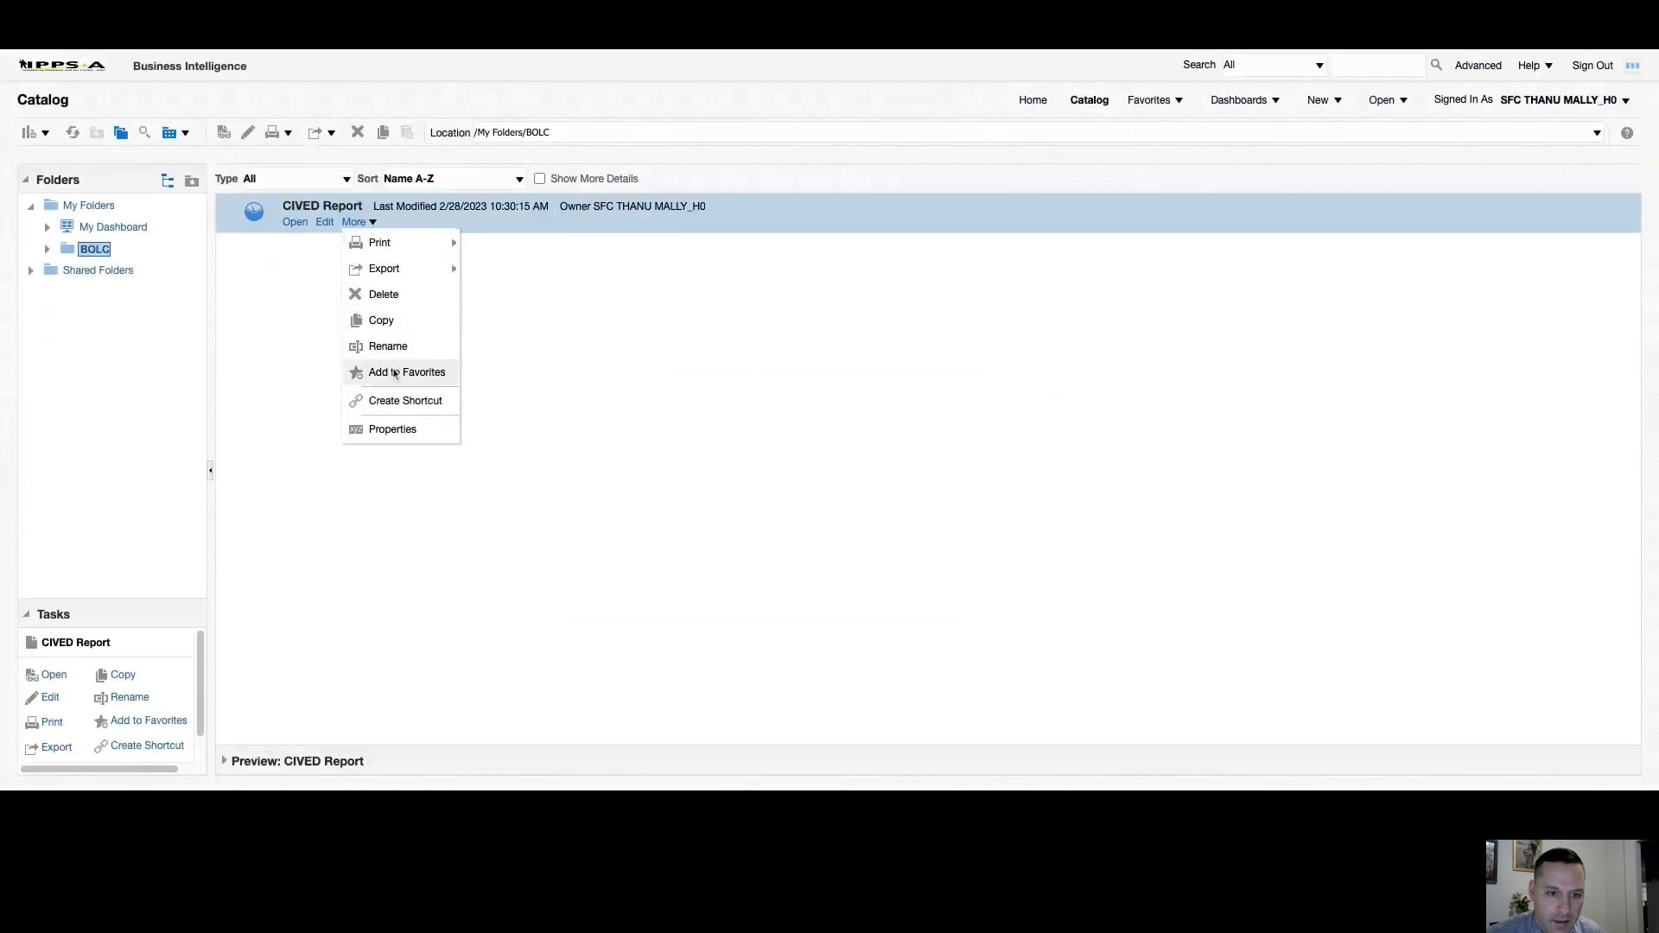
left_click(406, 372)
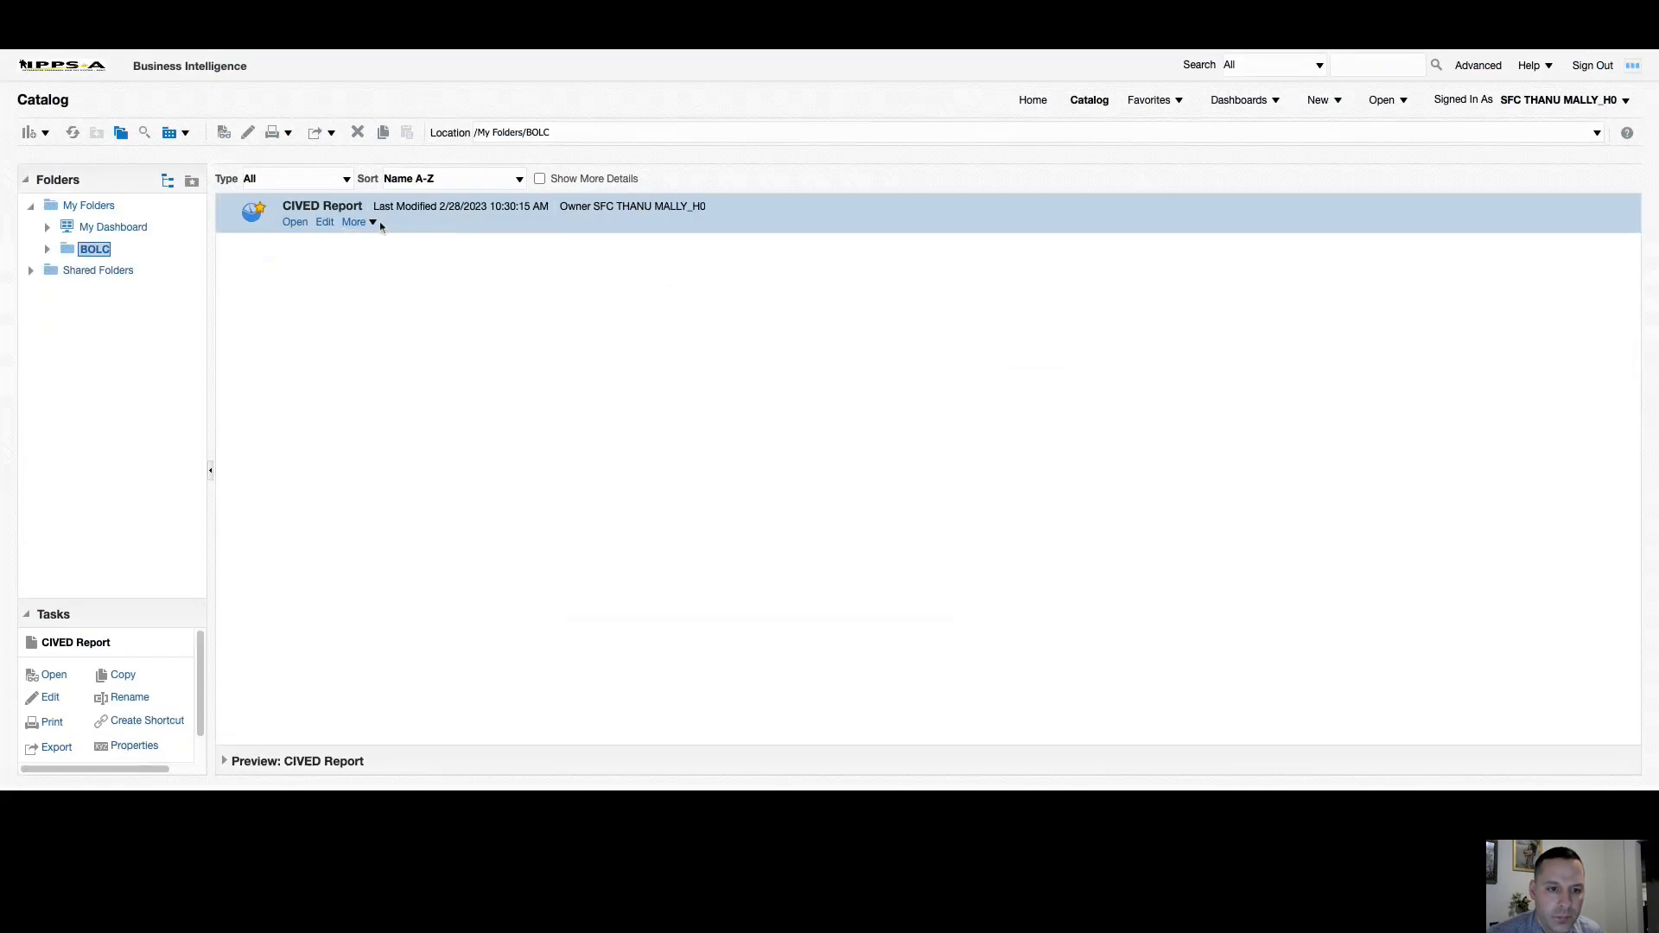
left_click(356, 222)
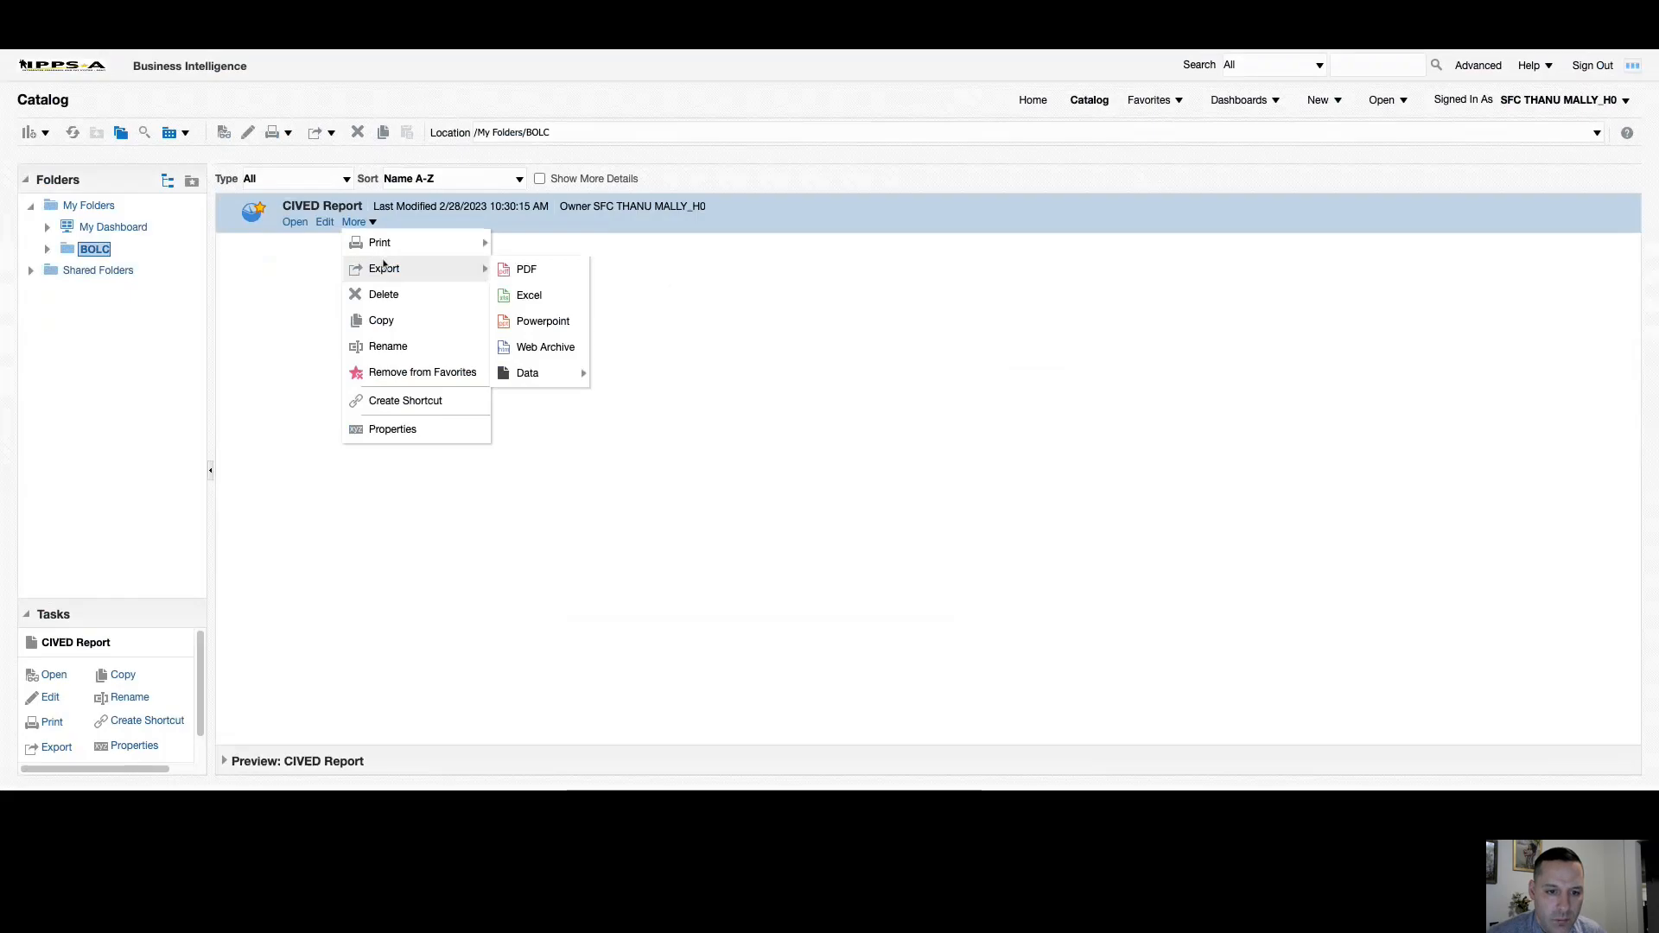
mouse_move(386, 283)
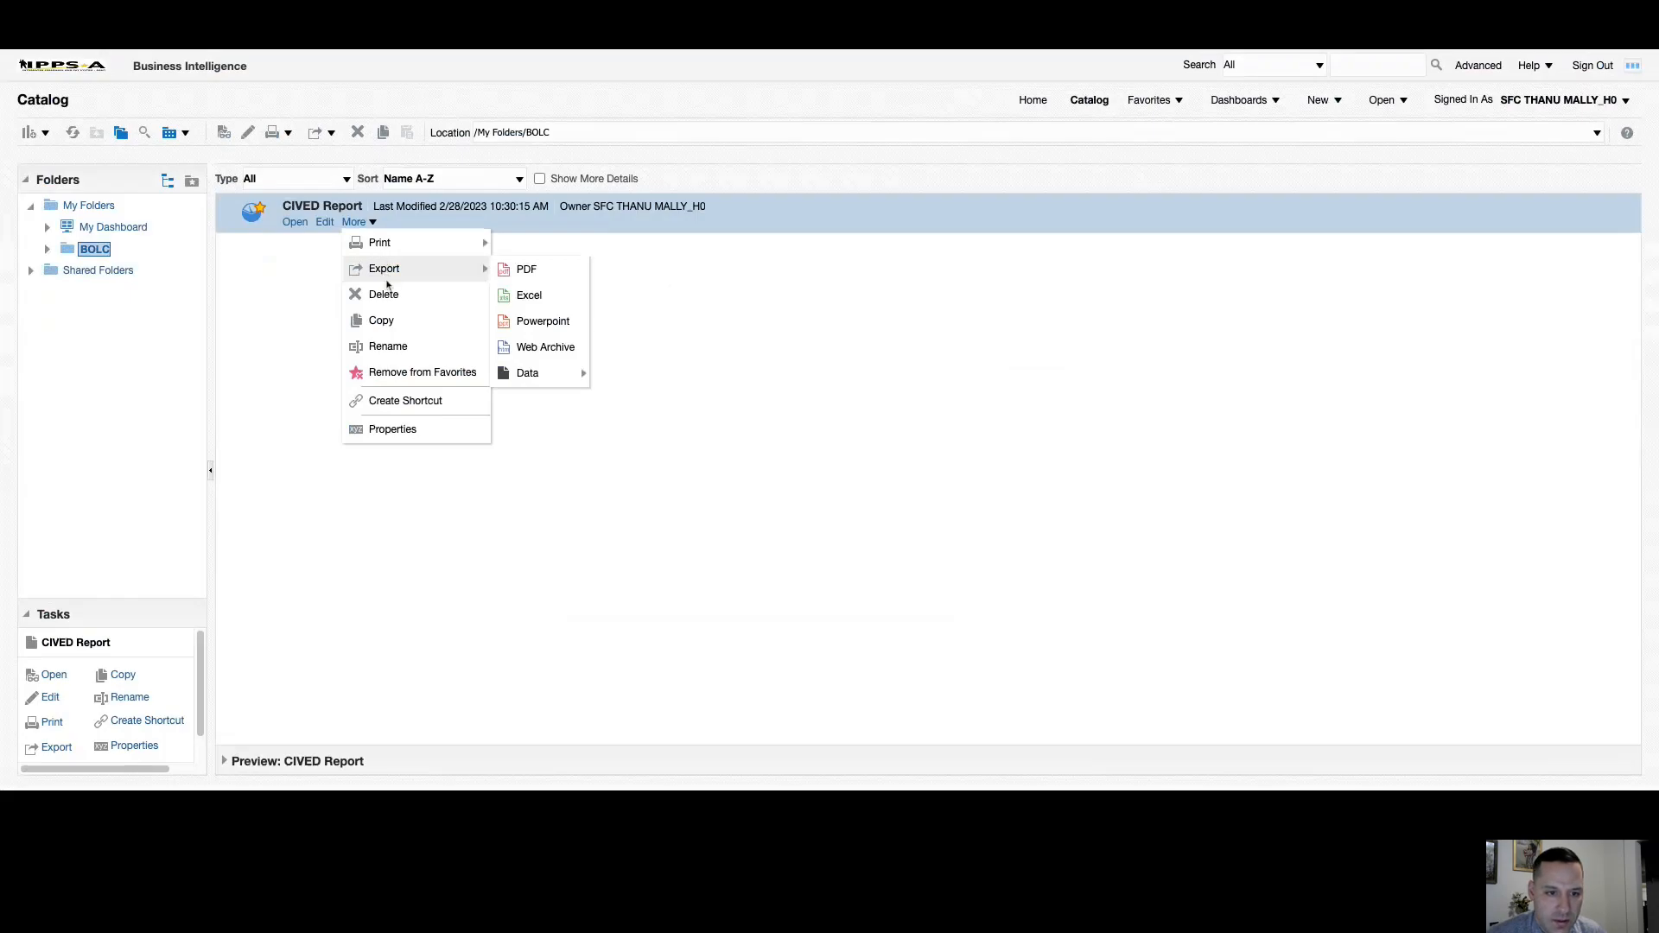
mouse_move(380, 320)
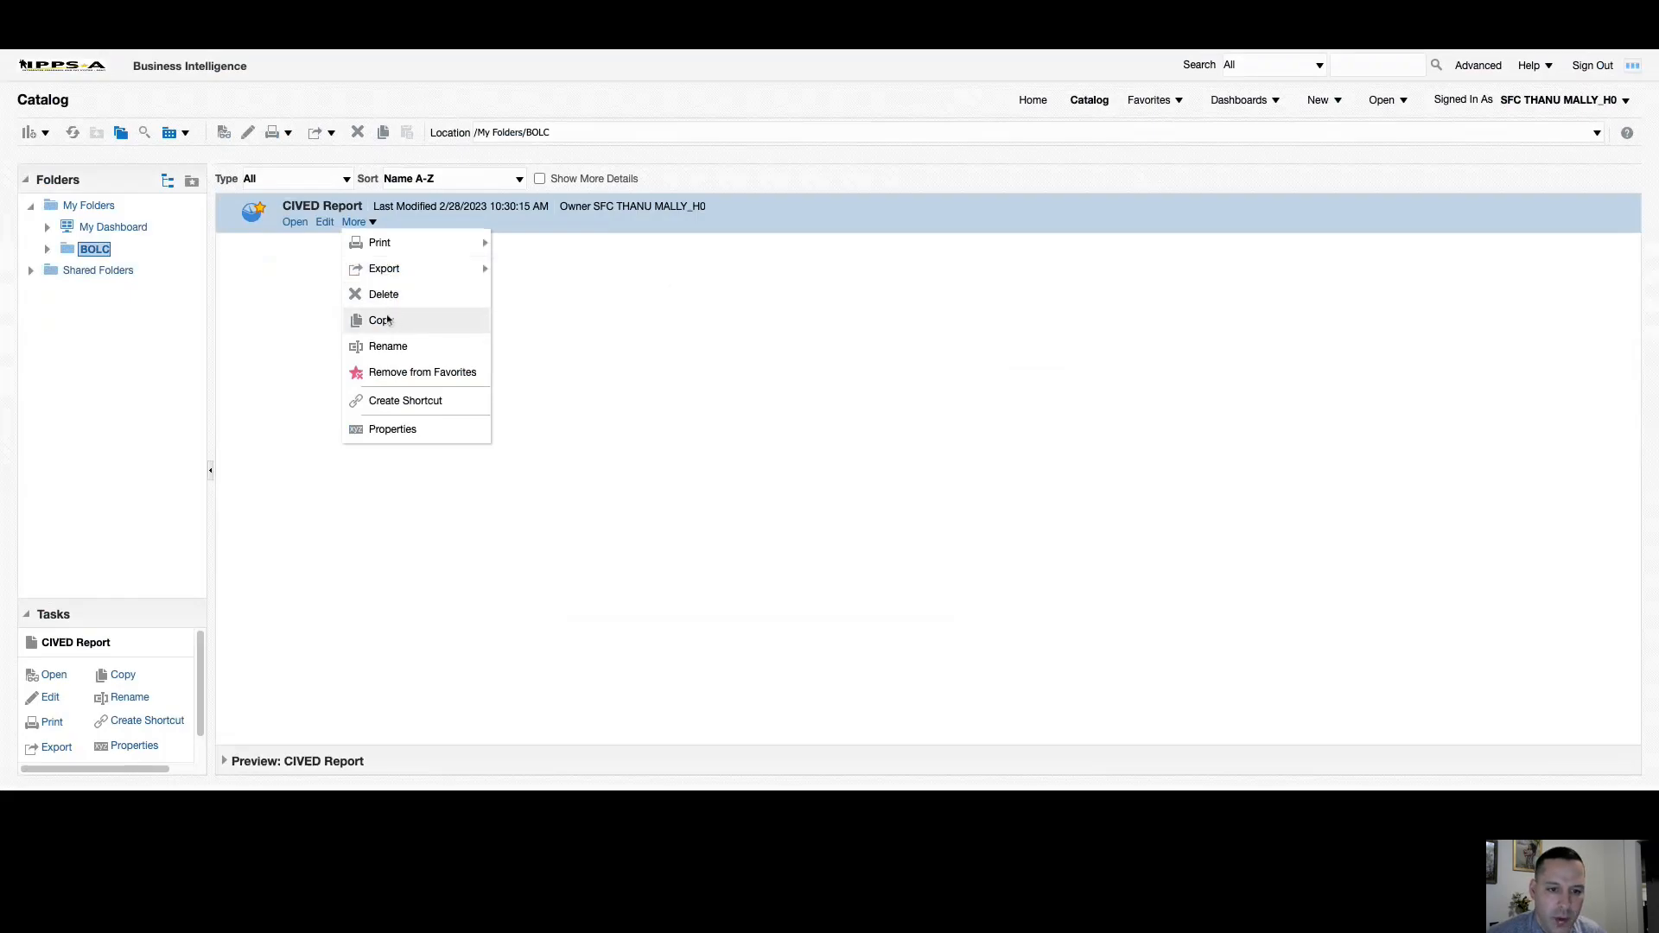
mouse_move(295, 334)
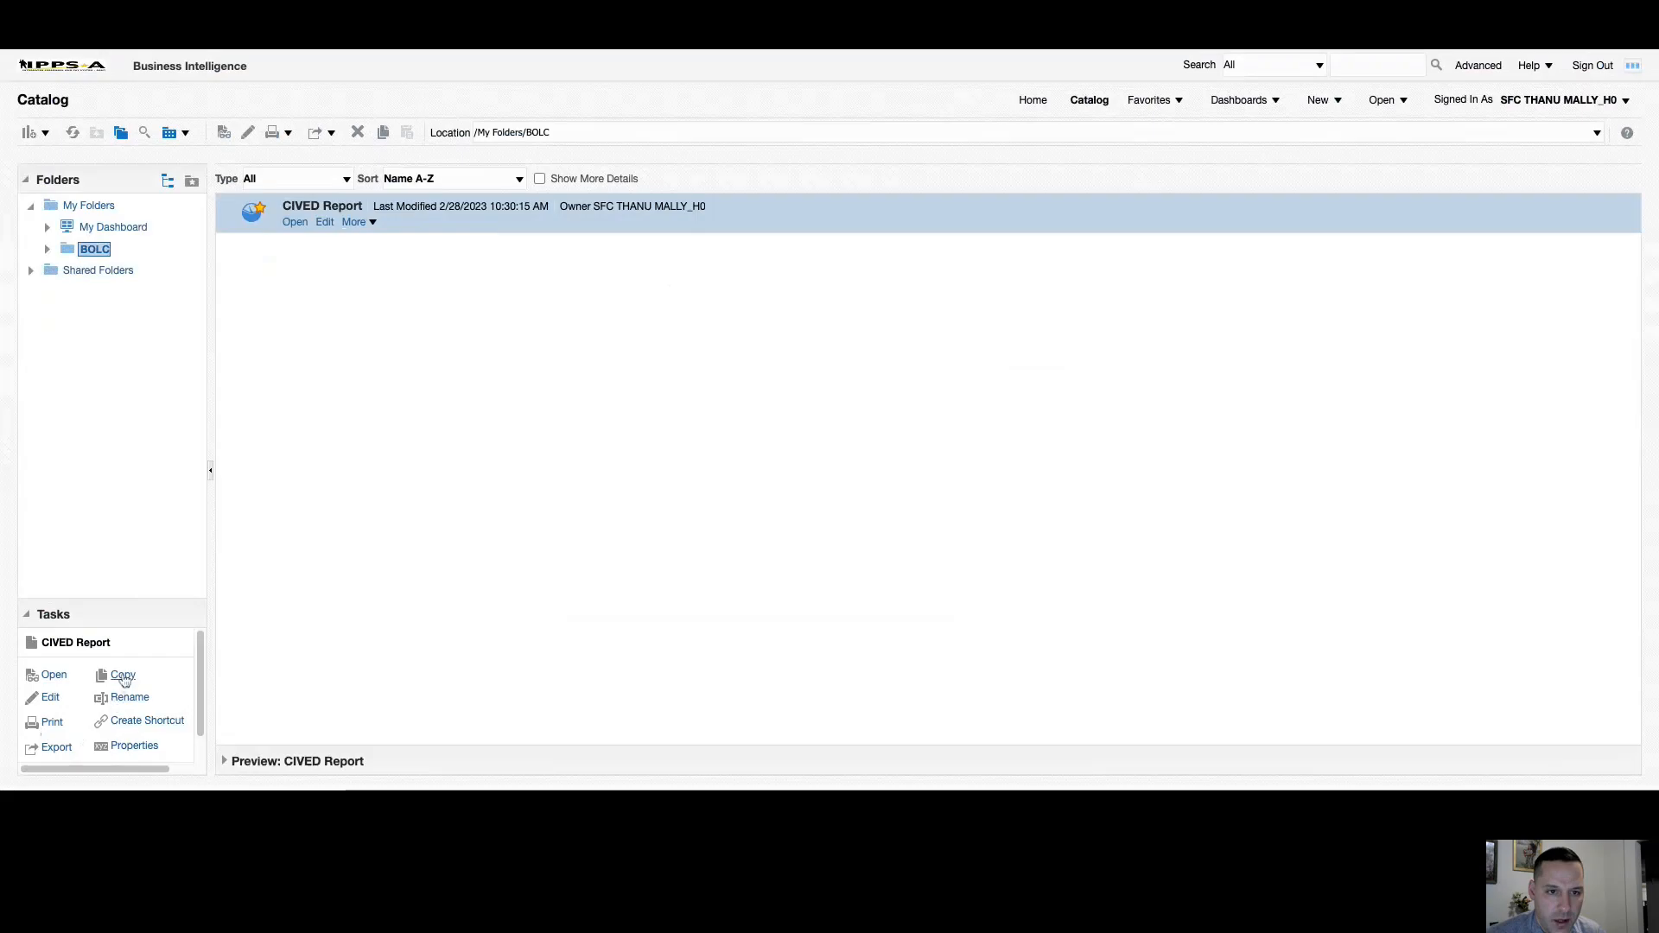
mouse_move(152, 736)
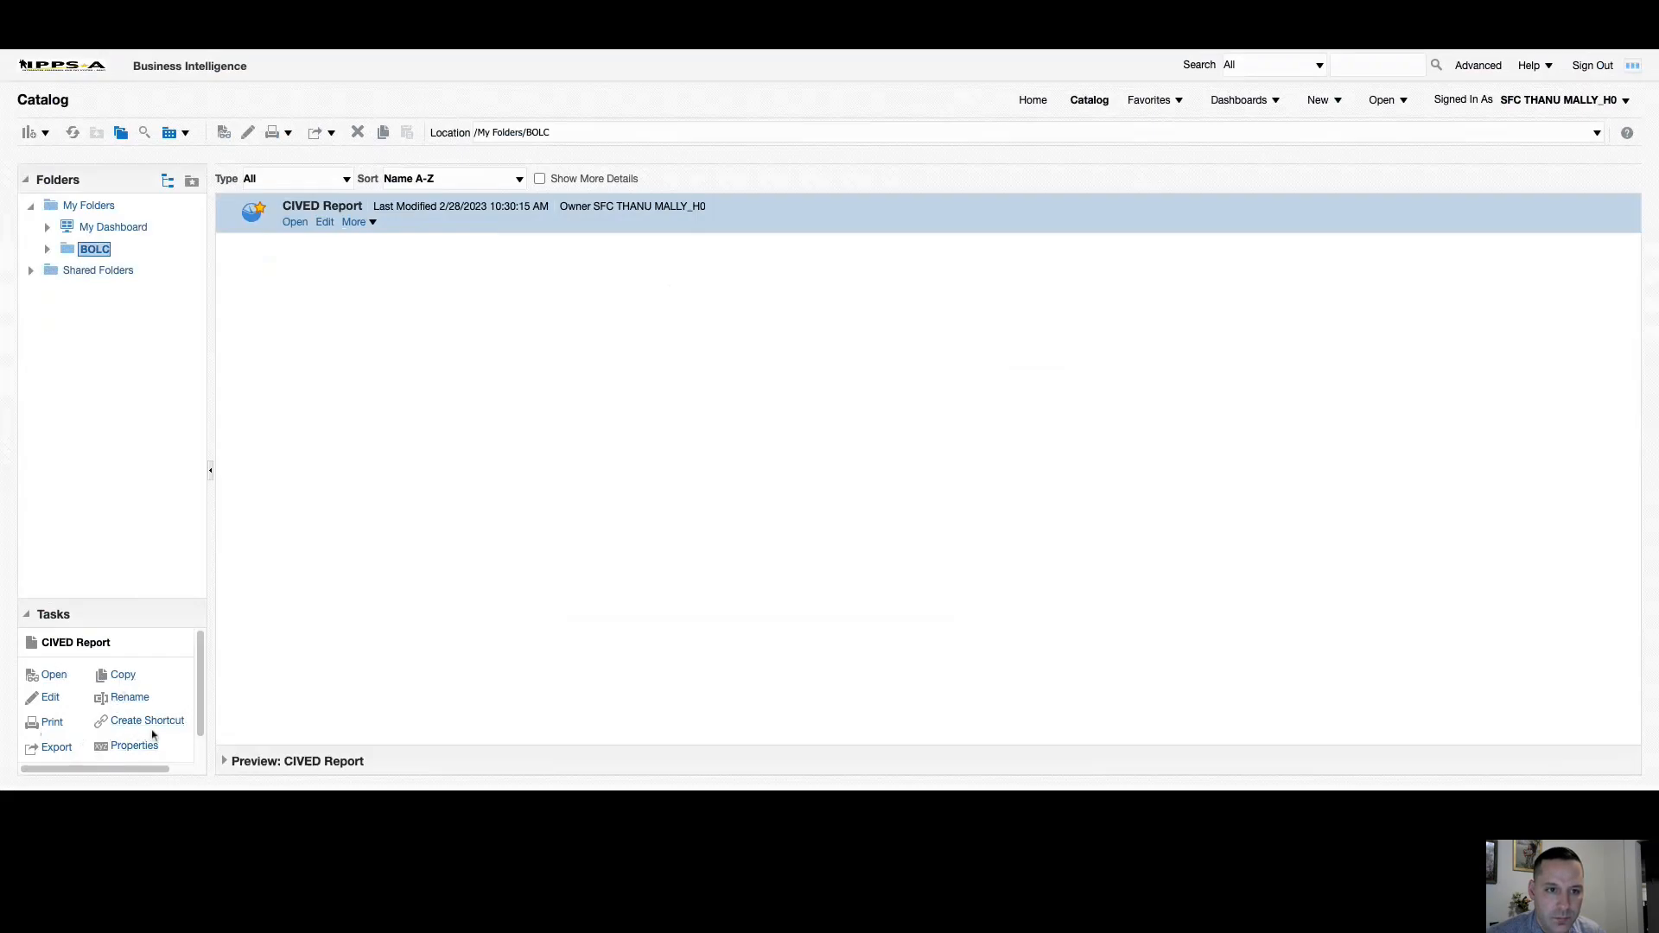
mouse_move(244, 473)
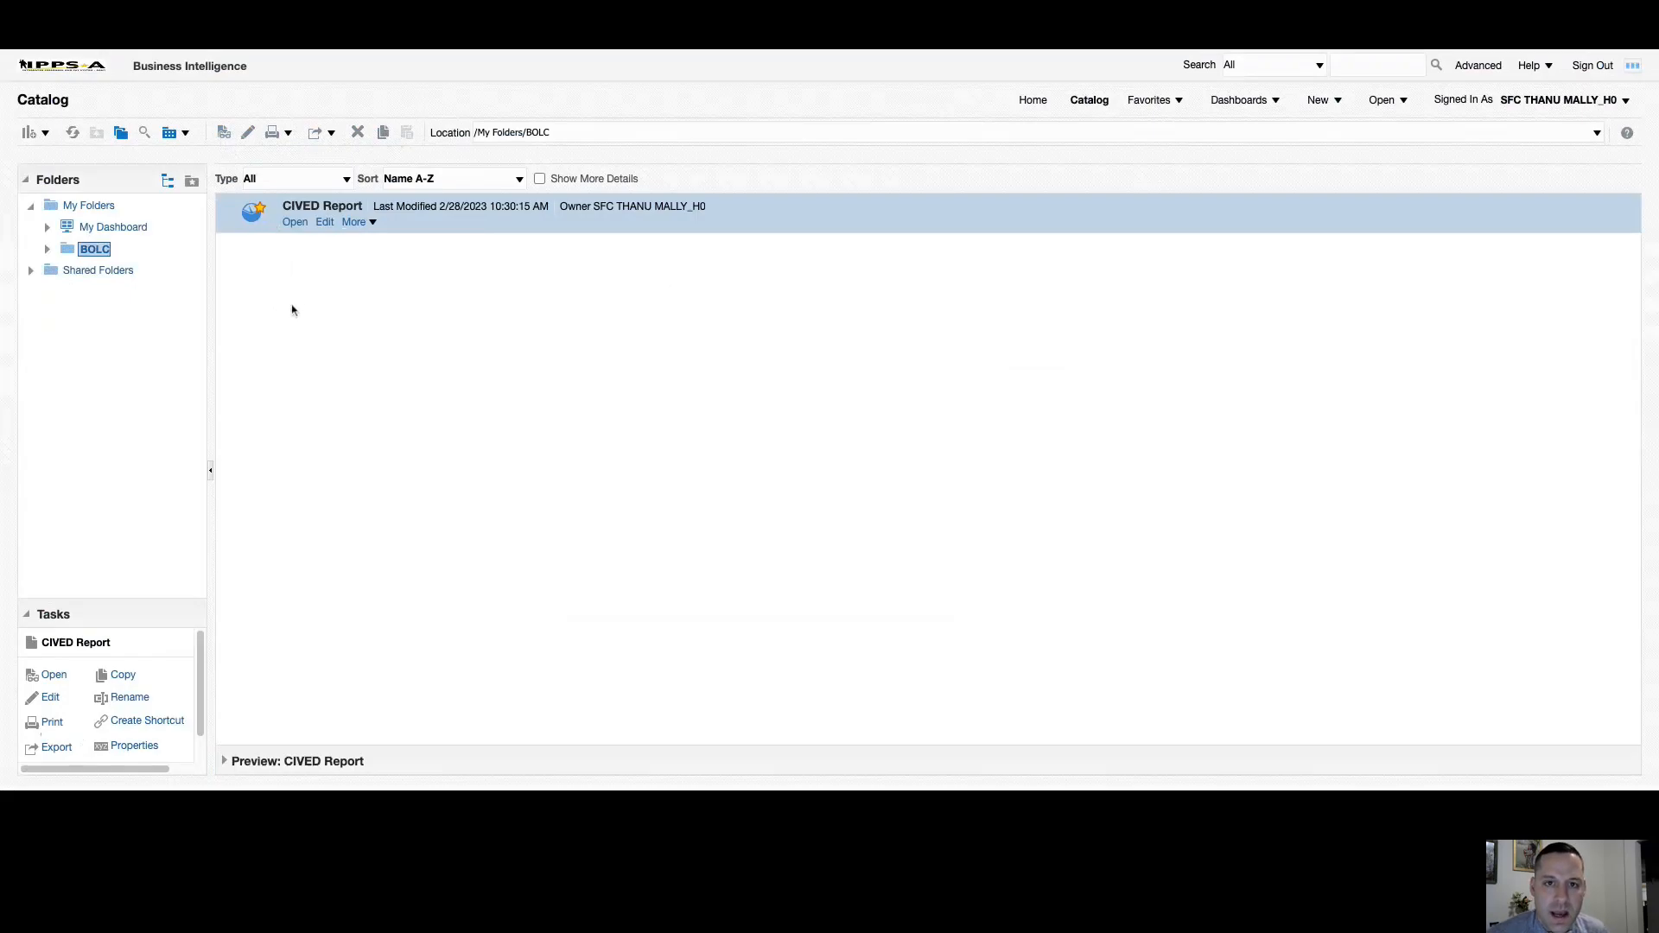
mouse_move(347, 321)
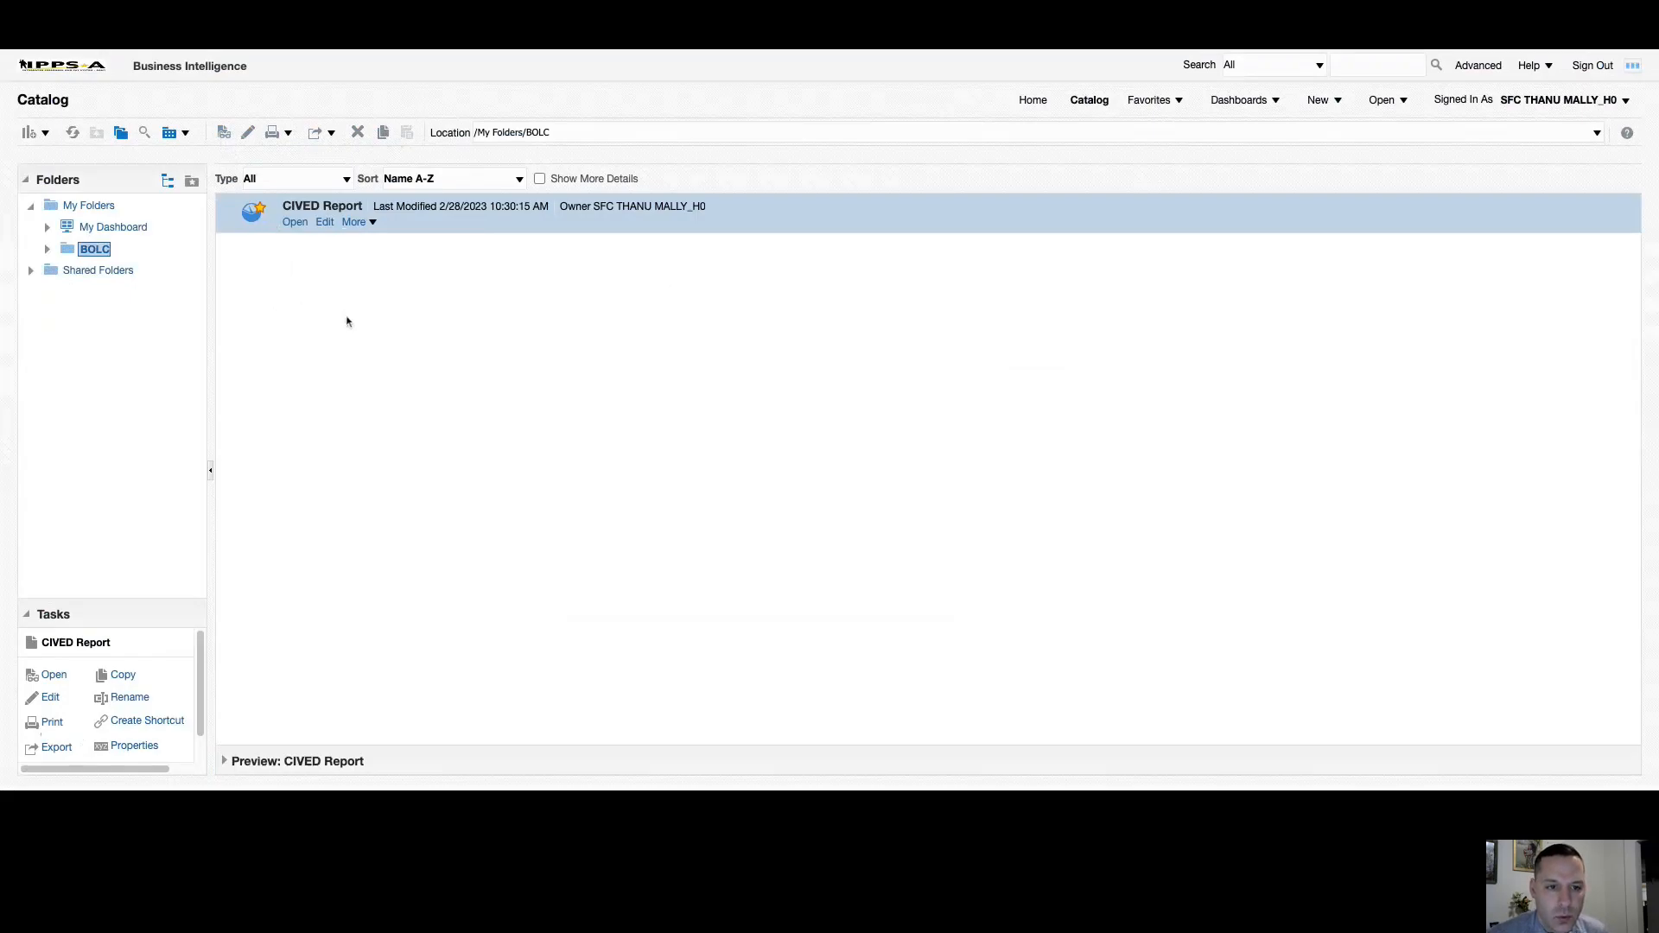
mouse_move(340, 307)
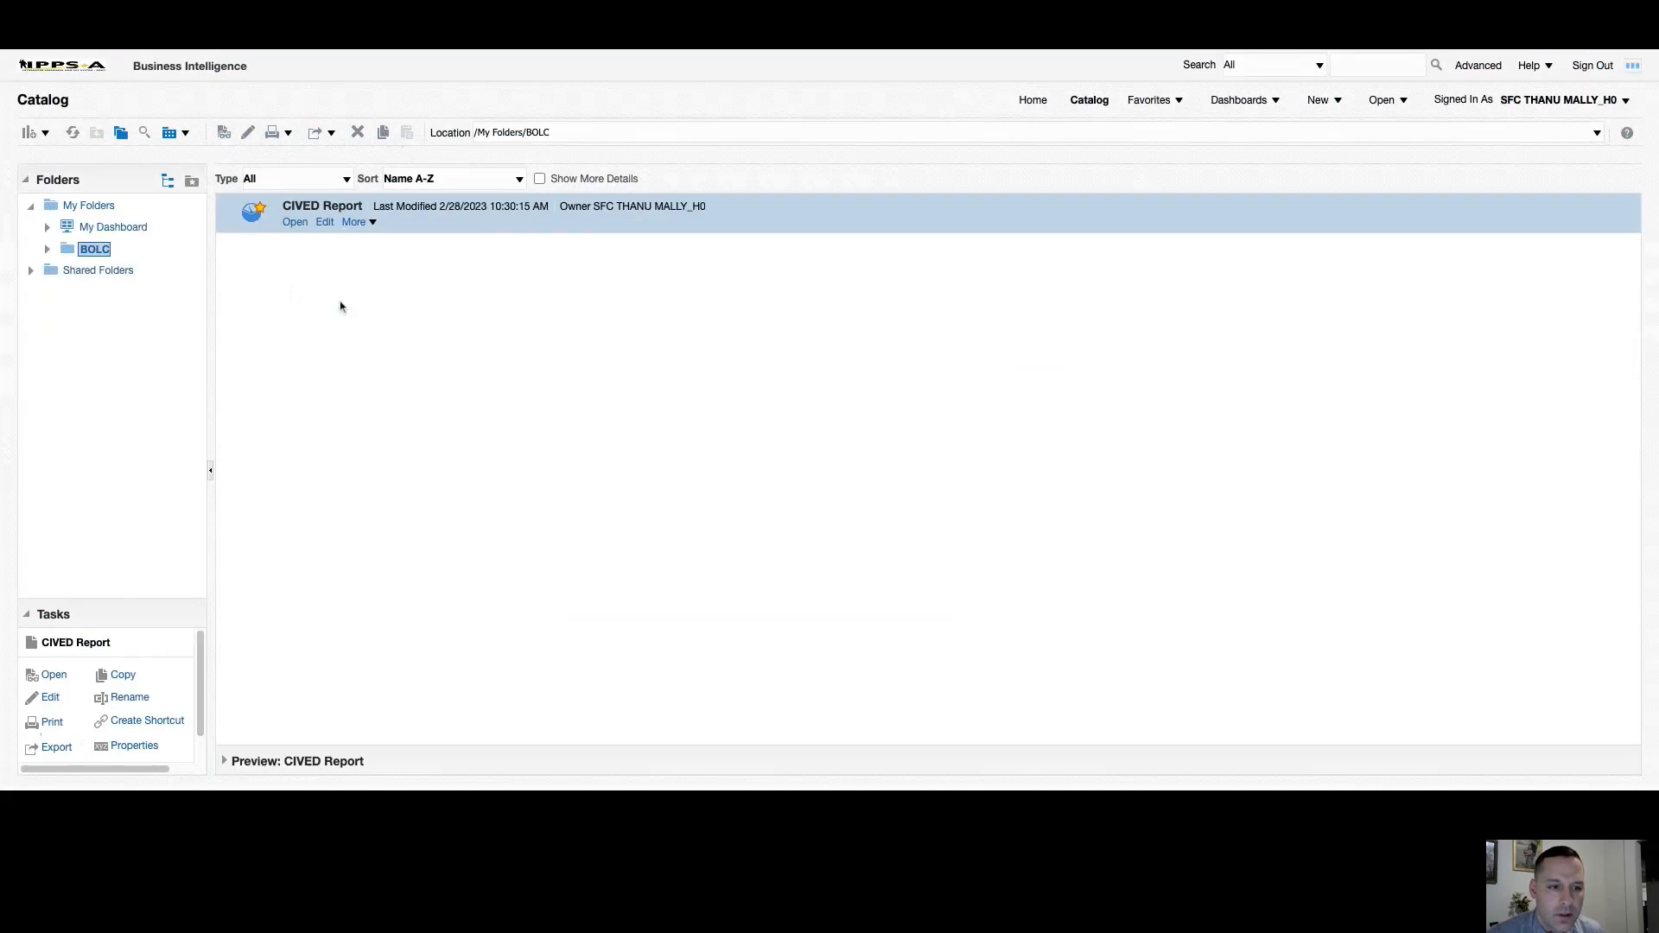
mouse_move(275, 328)
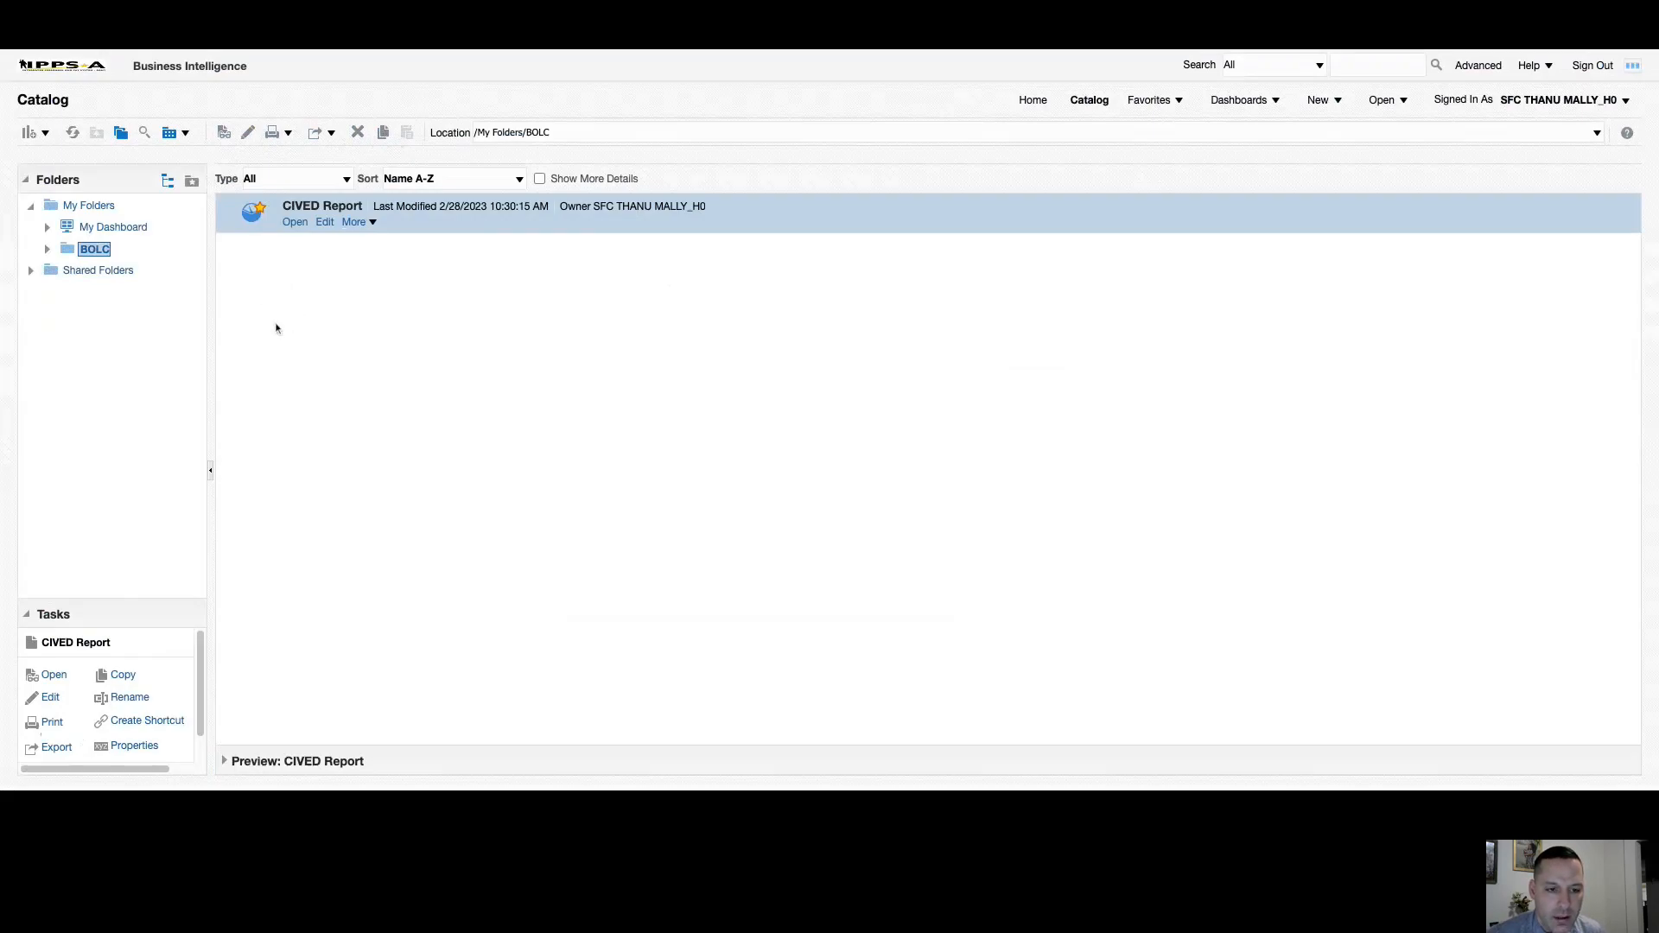
Copy the BOLC folder into My Folders and show the resulting 'copy of BOLC' folder.
left_click(93, 249)
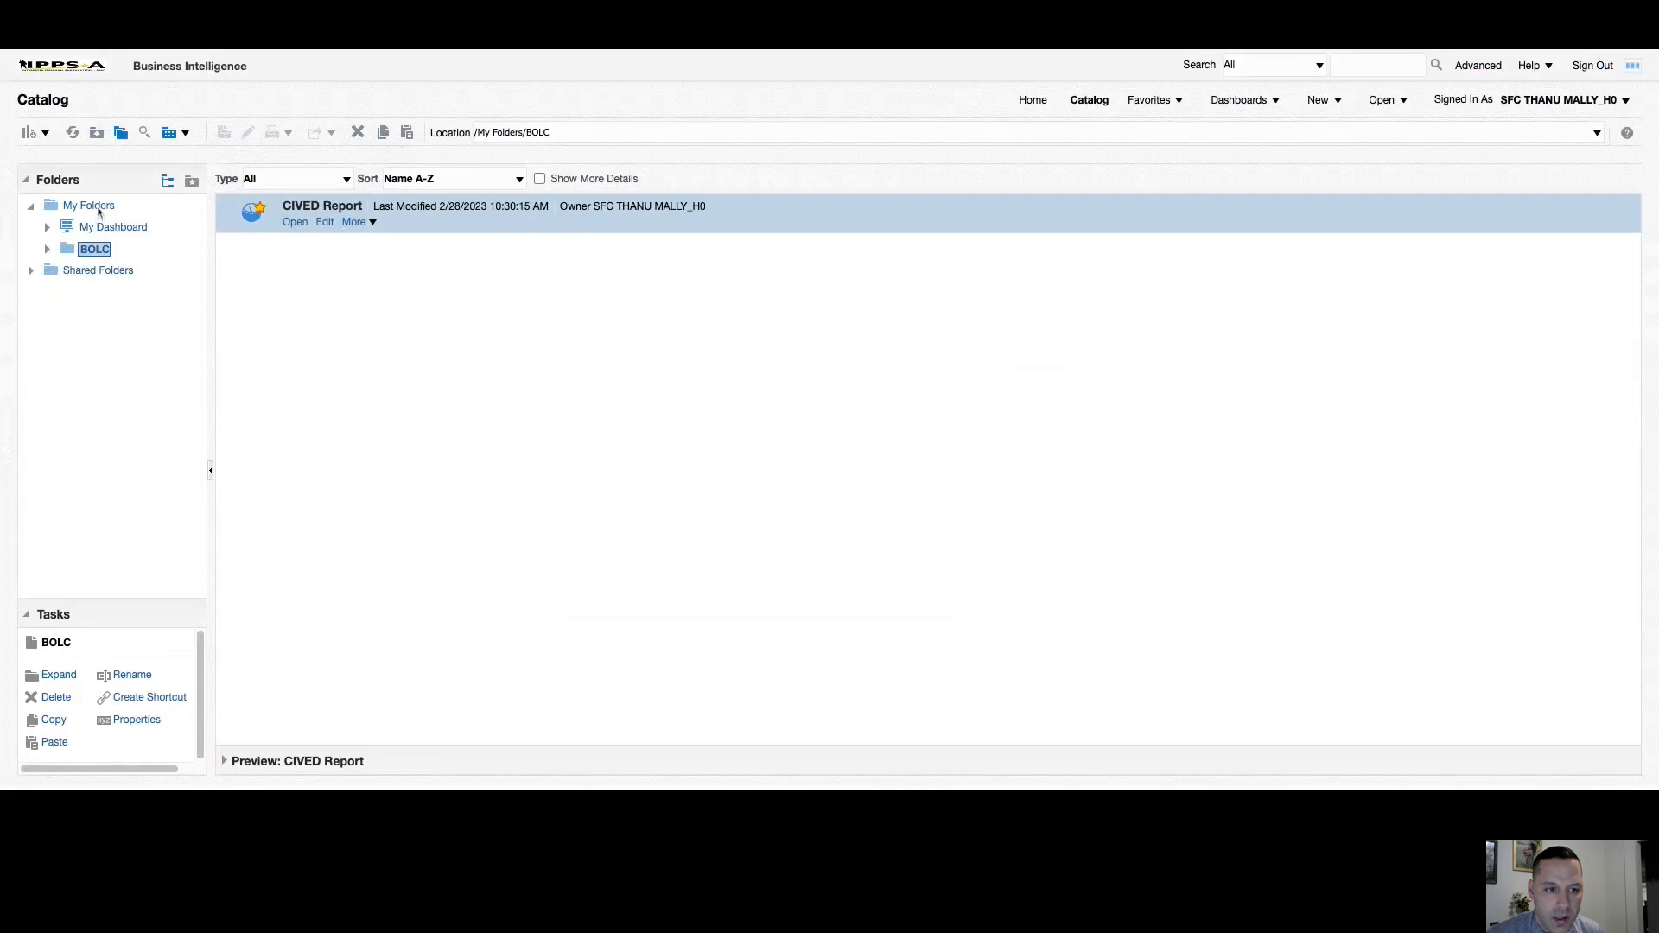
left_click(88, 205)
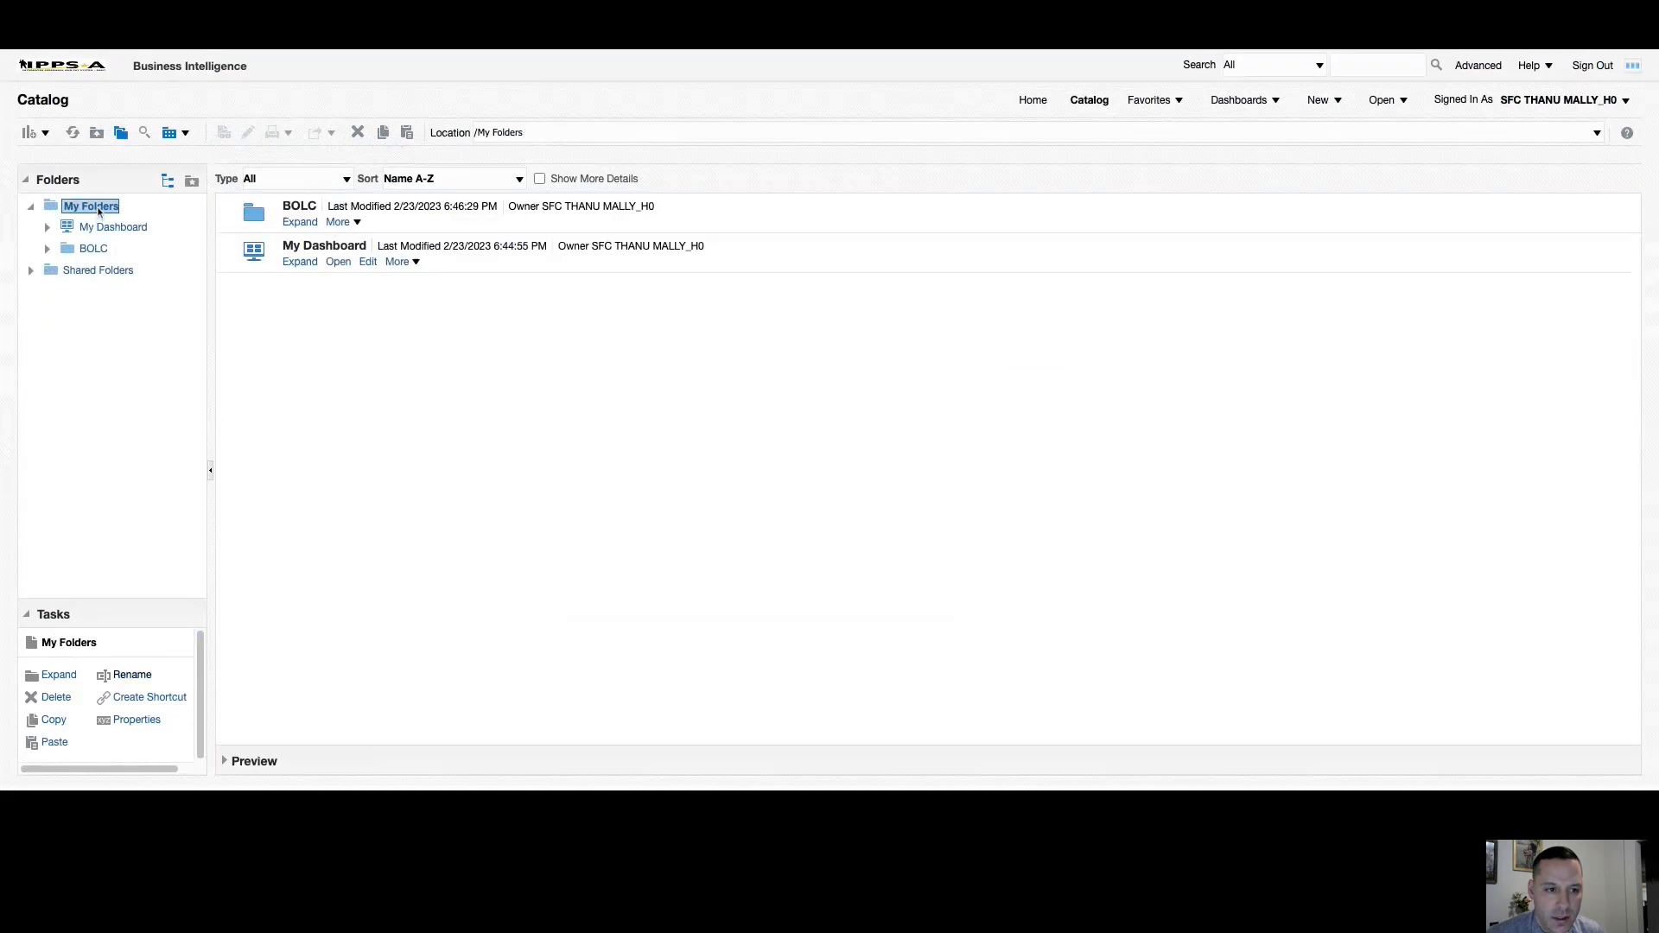
mouse_move(114, 551)
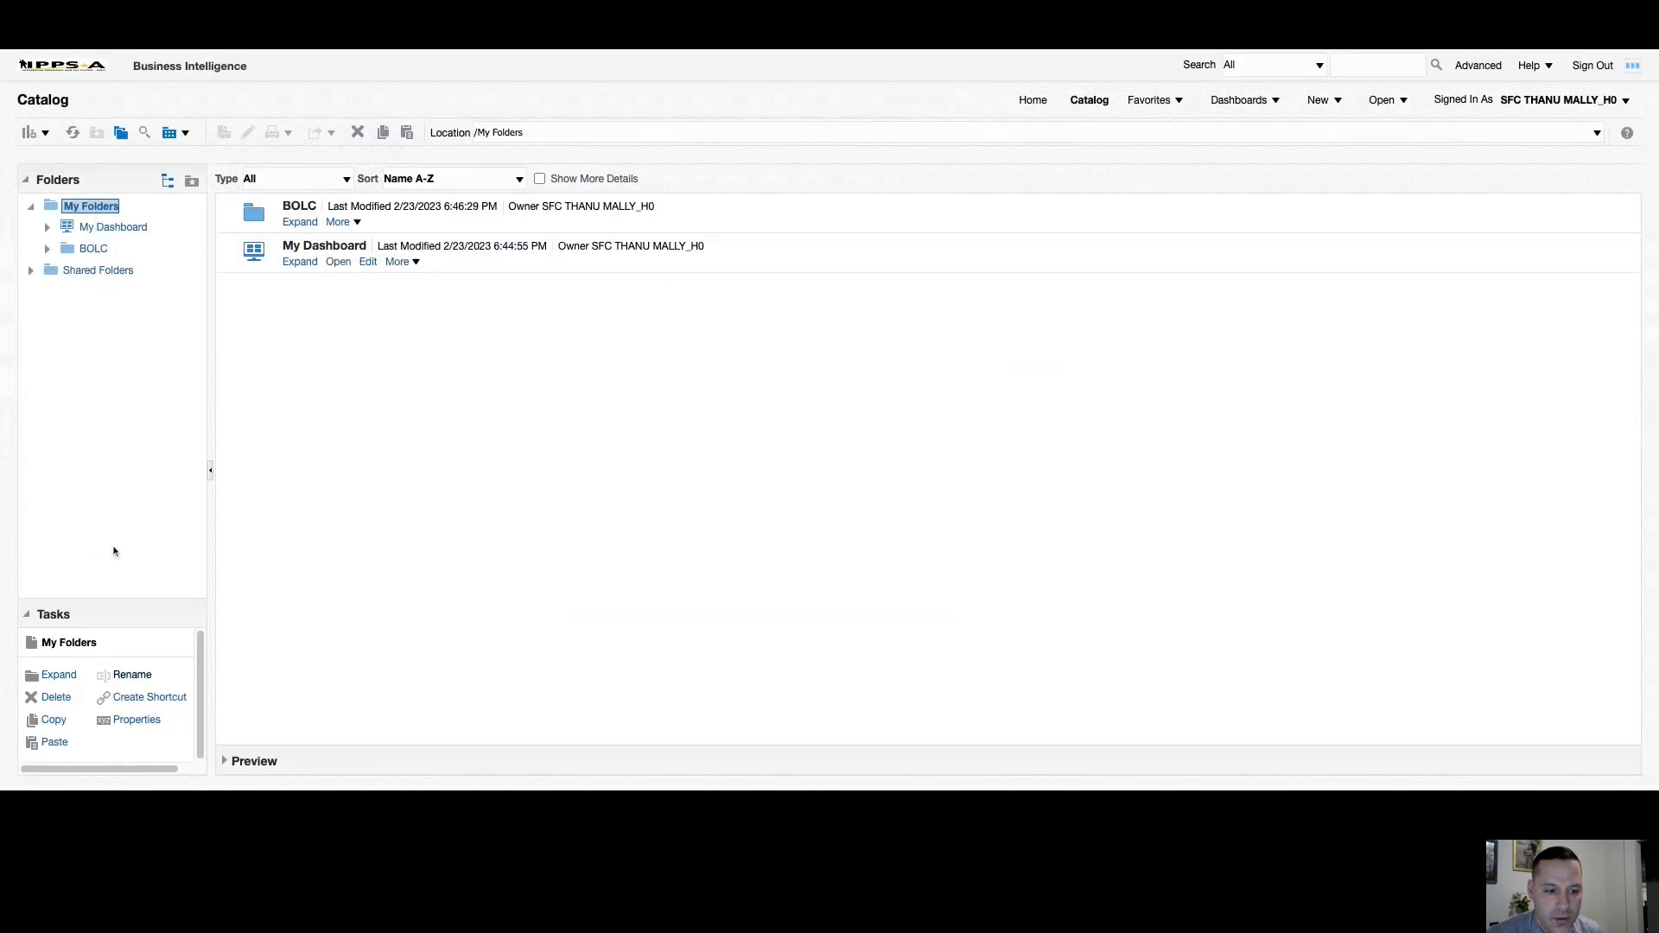
left_click(54, 742)
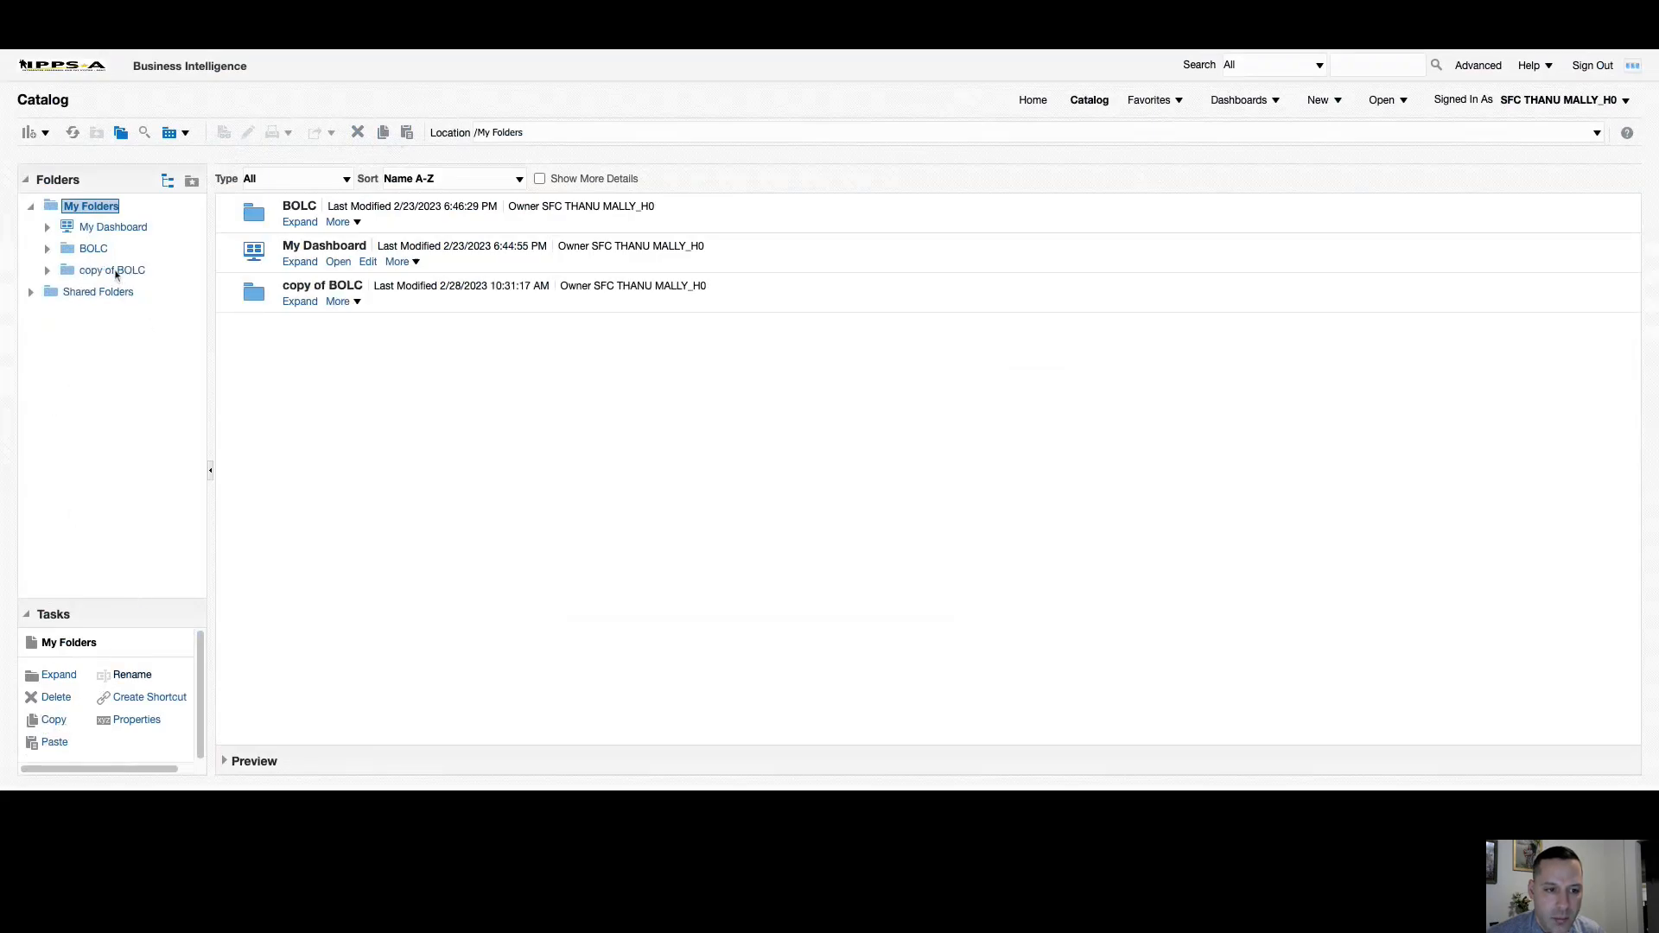
left_click(110, 271)
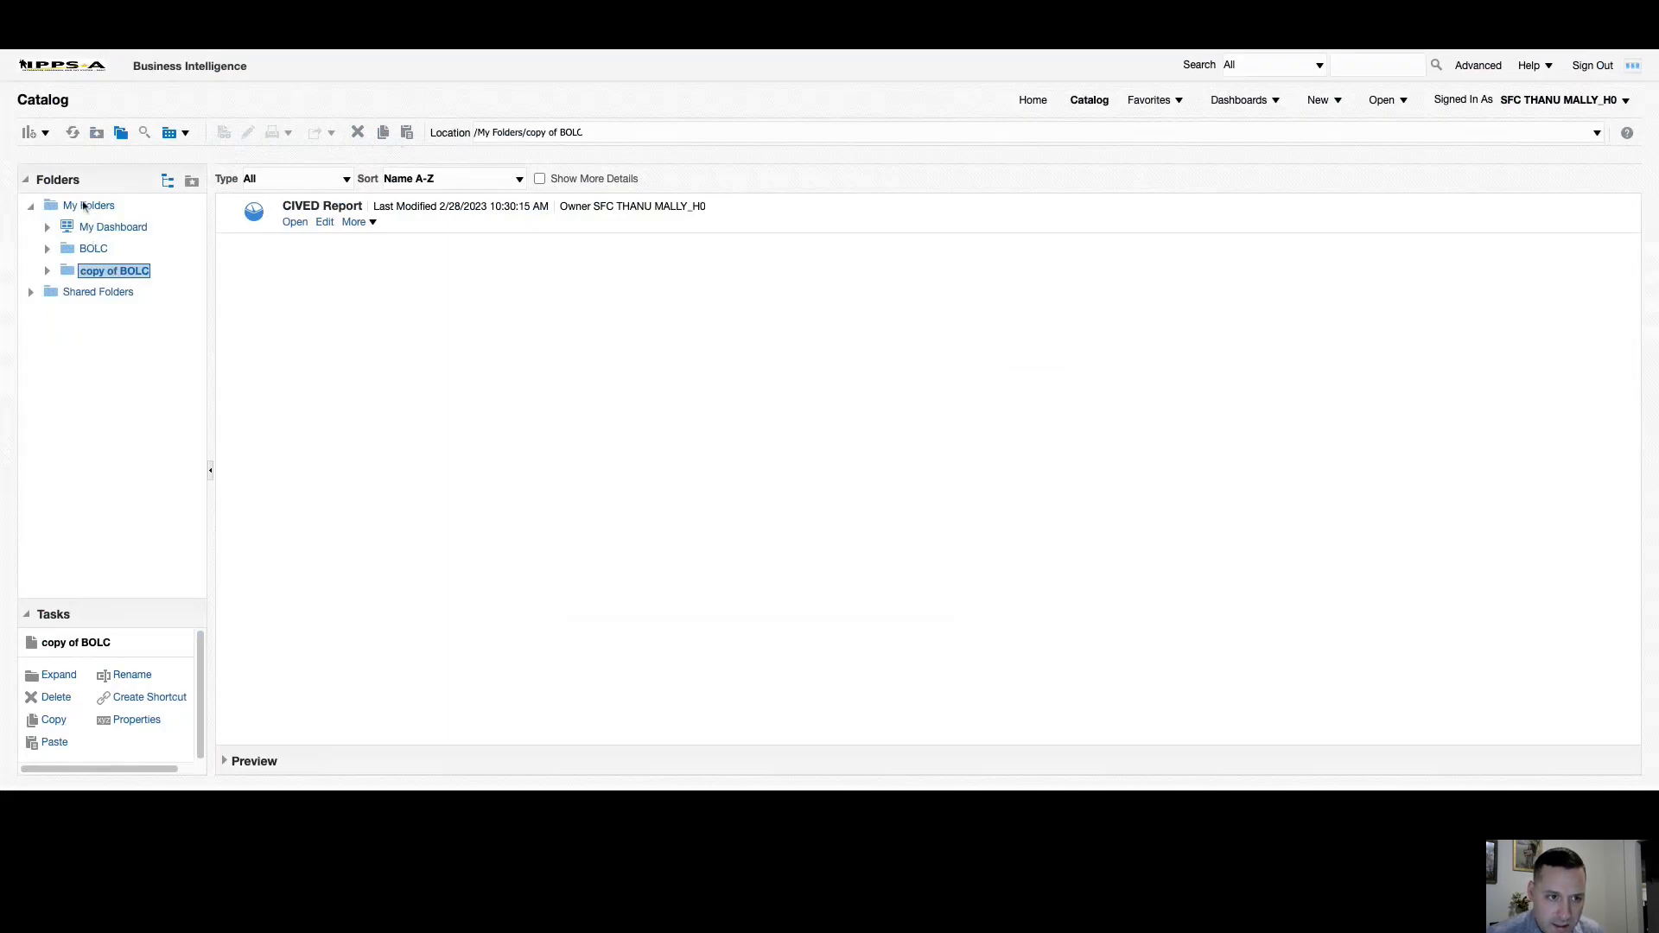
mouse_move(185, 335)
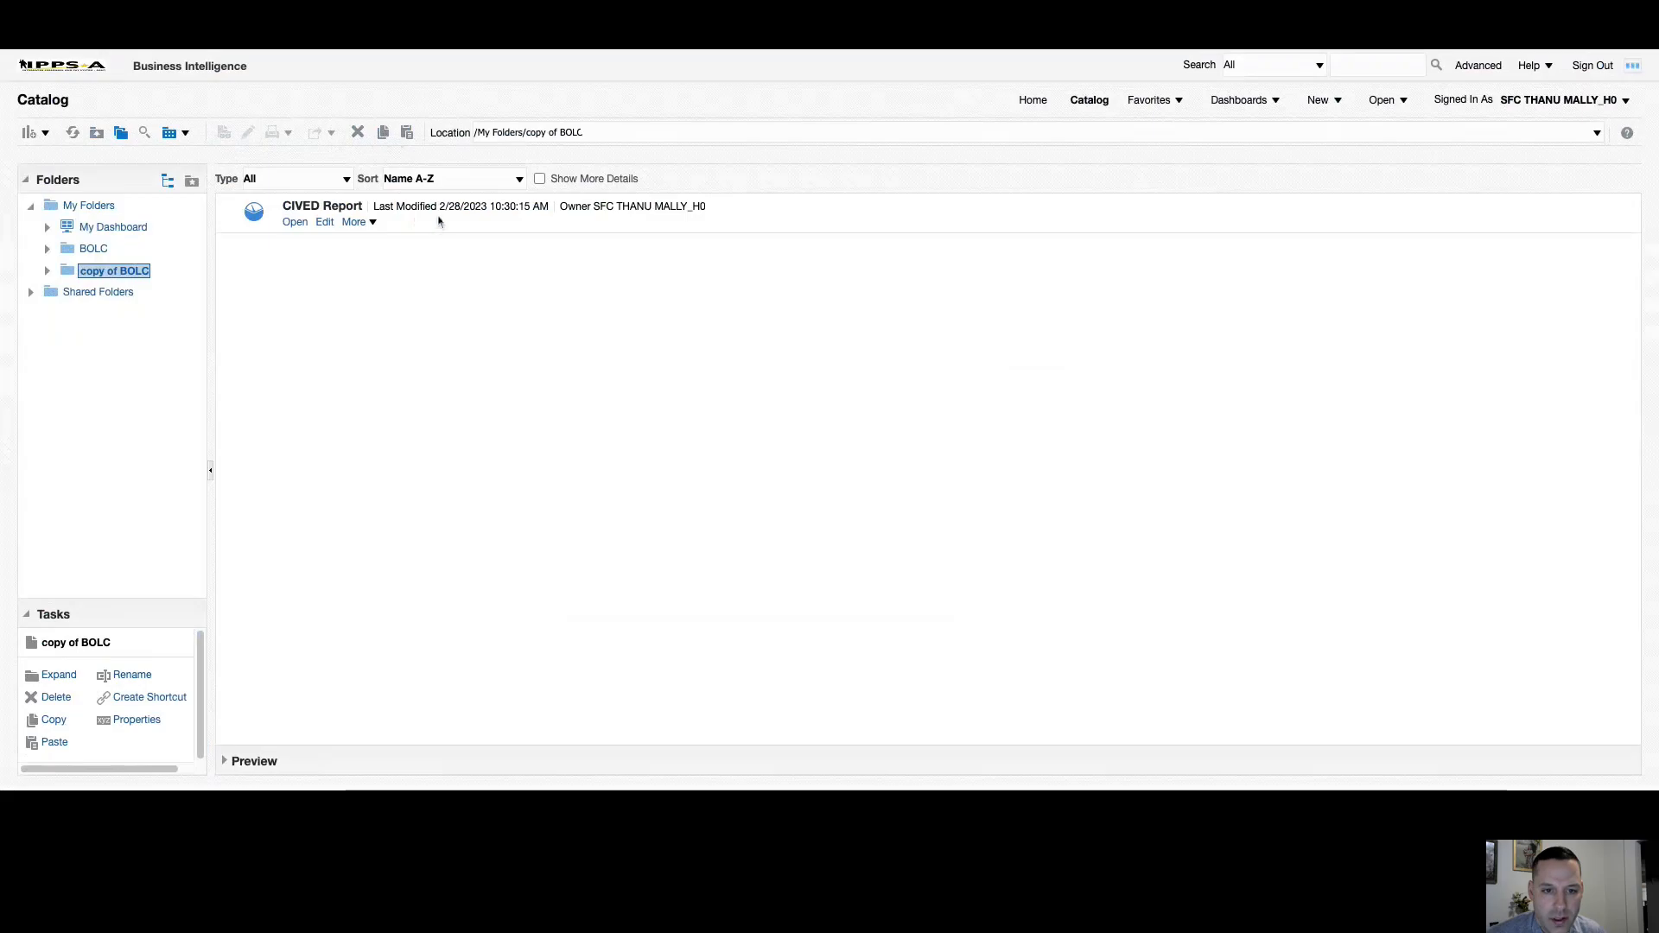
Delete CIVED Report from the copy of BOLC folder, confirming, leaving it empty.
left_click(322, 206)
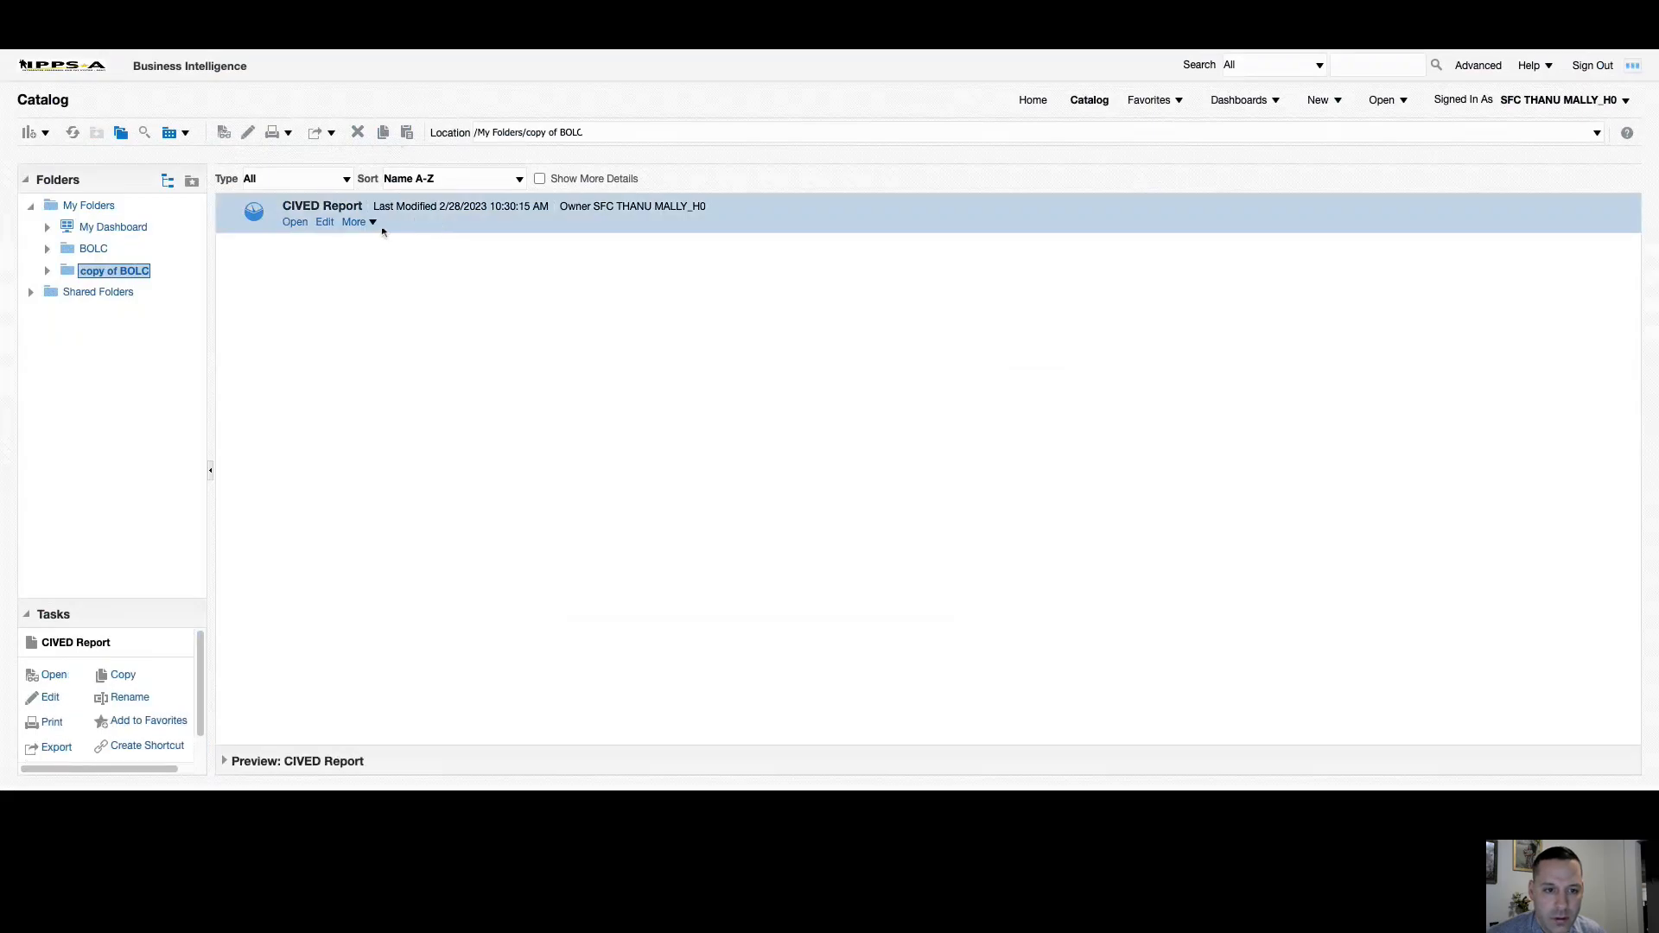
left_click(356, 223)
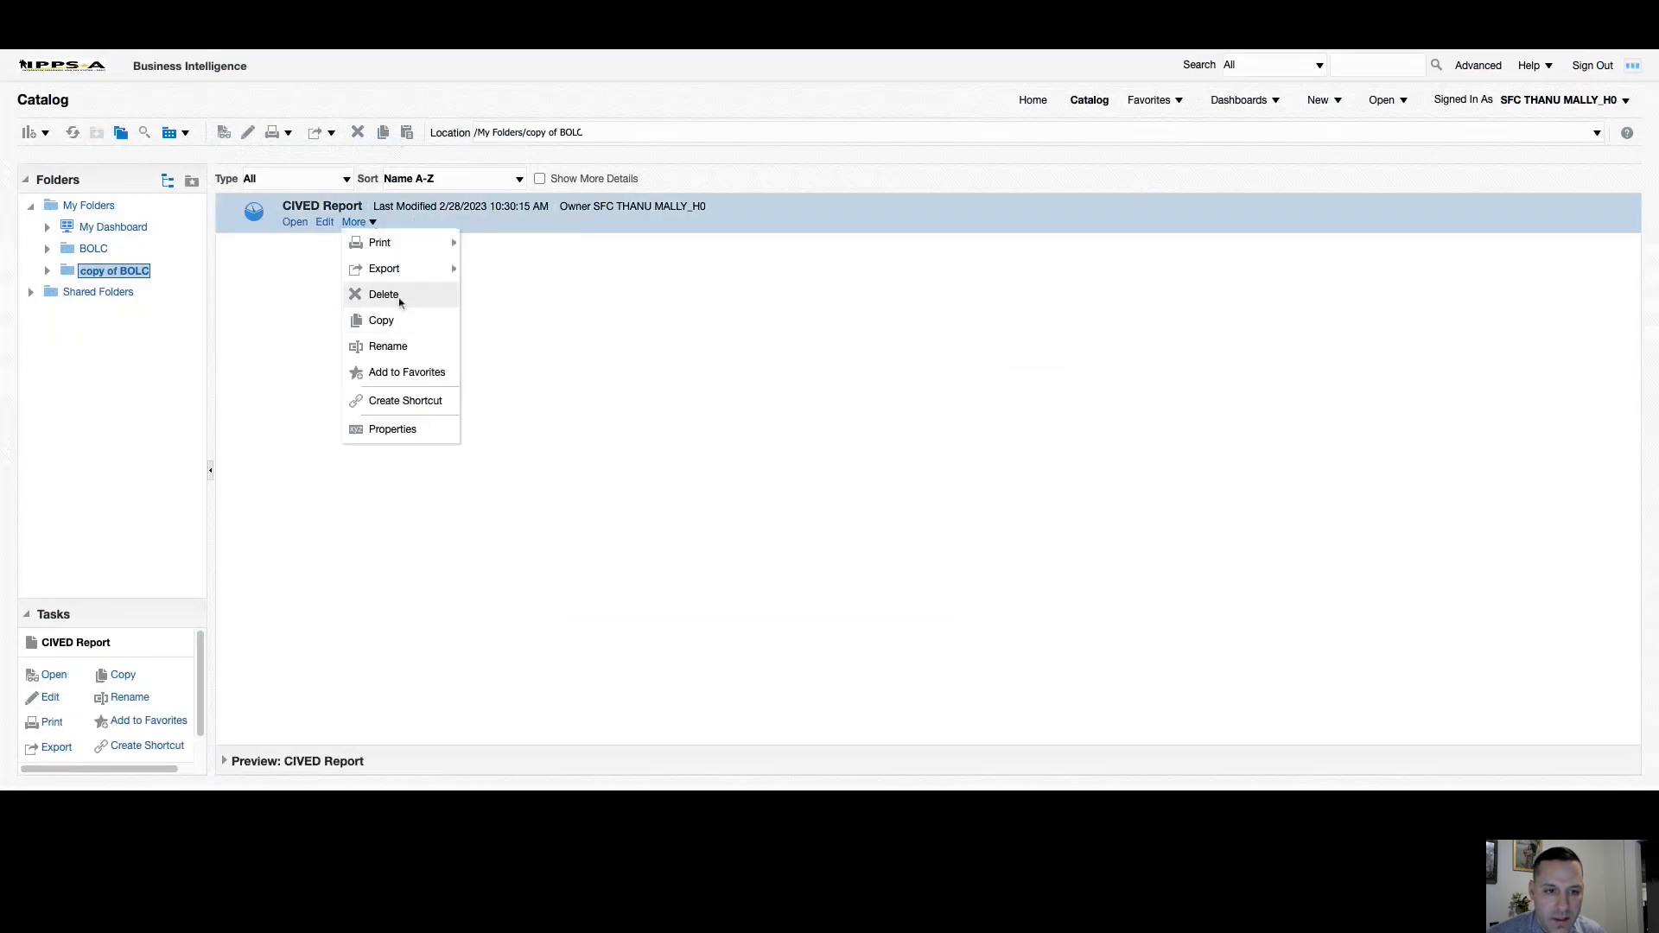
left_click(384, 294)
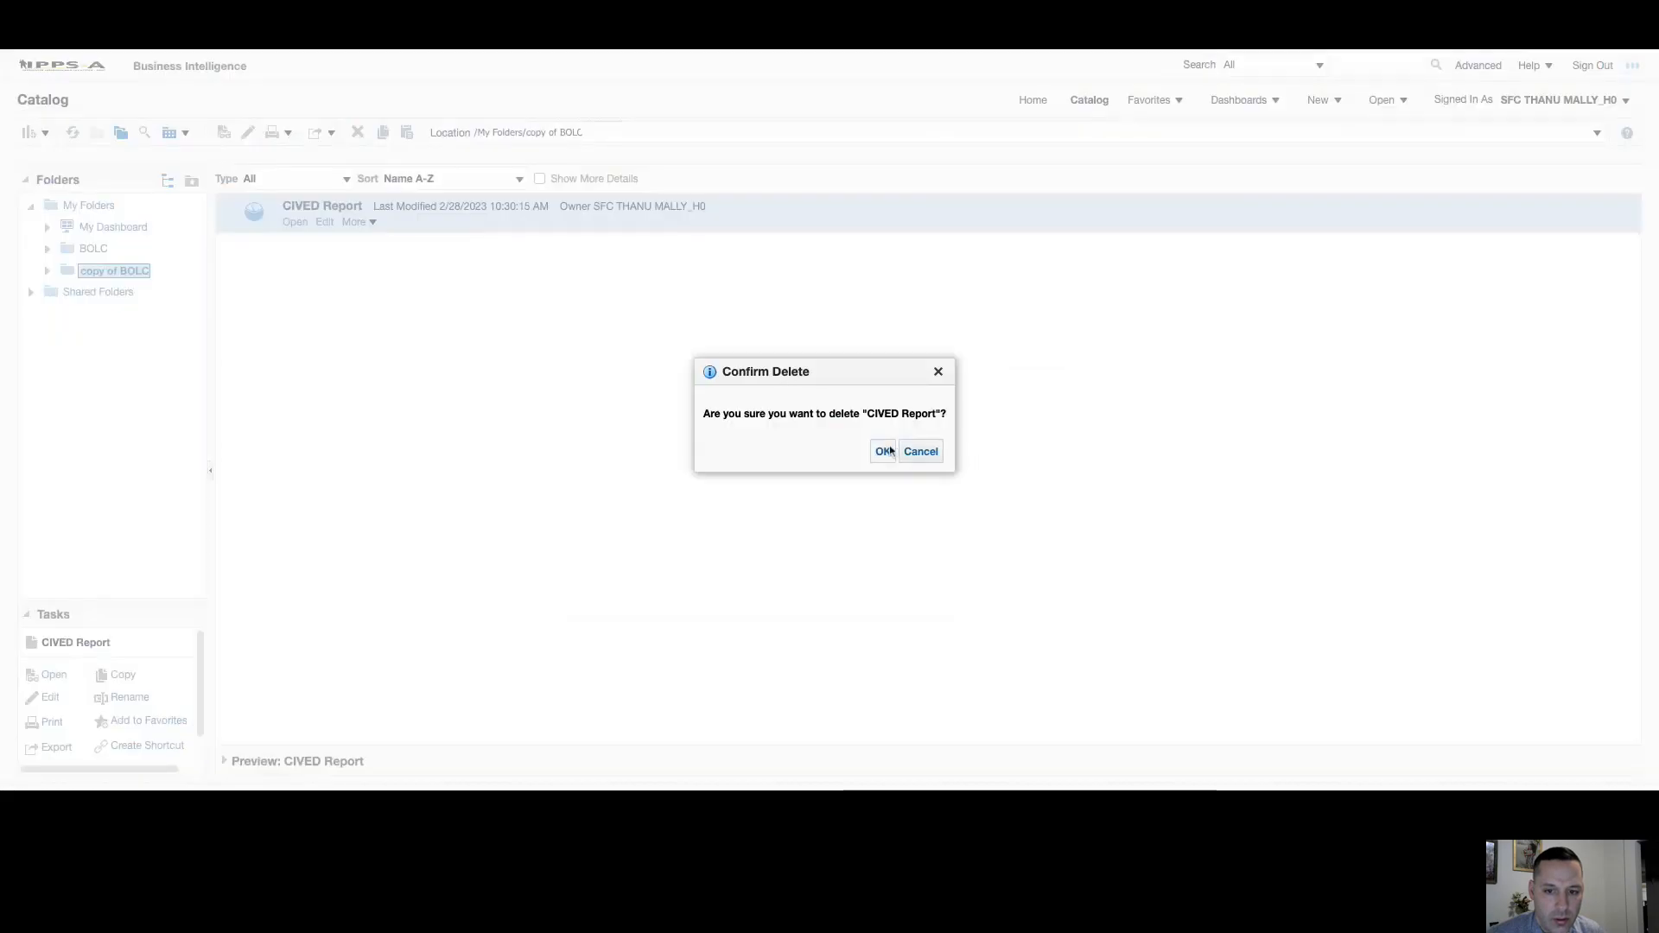
left_click(883, 451)
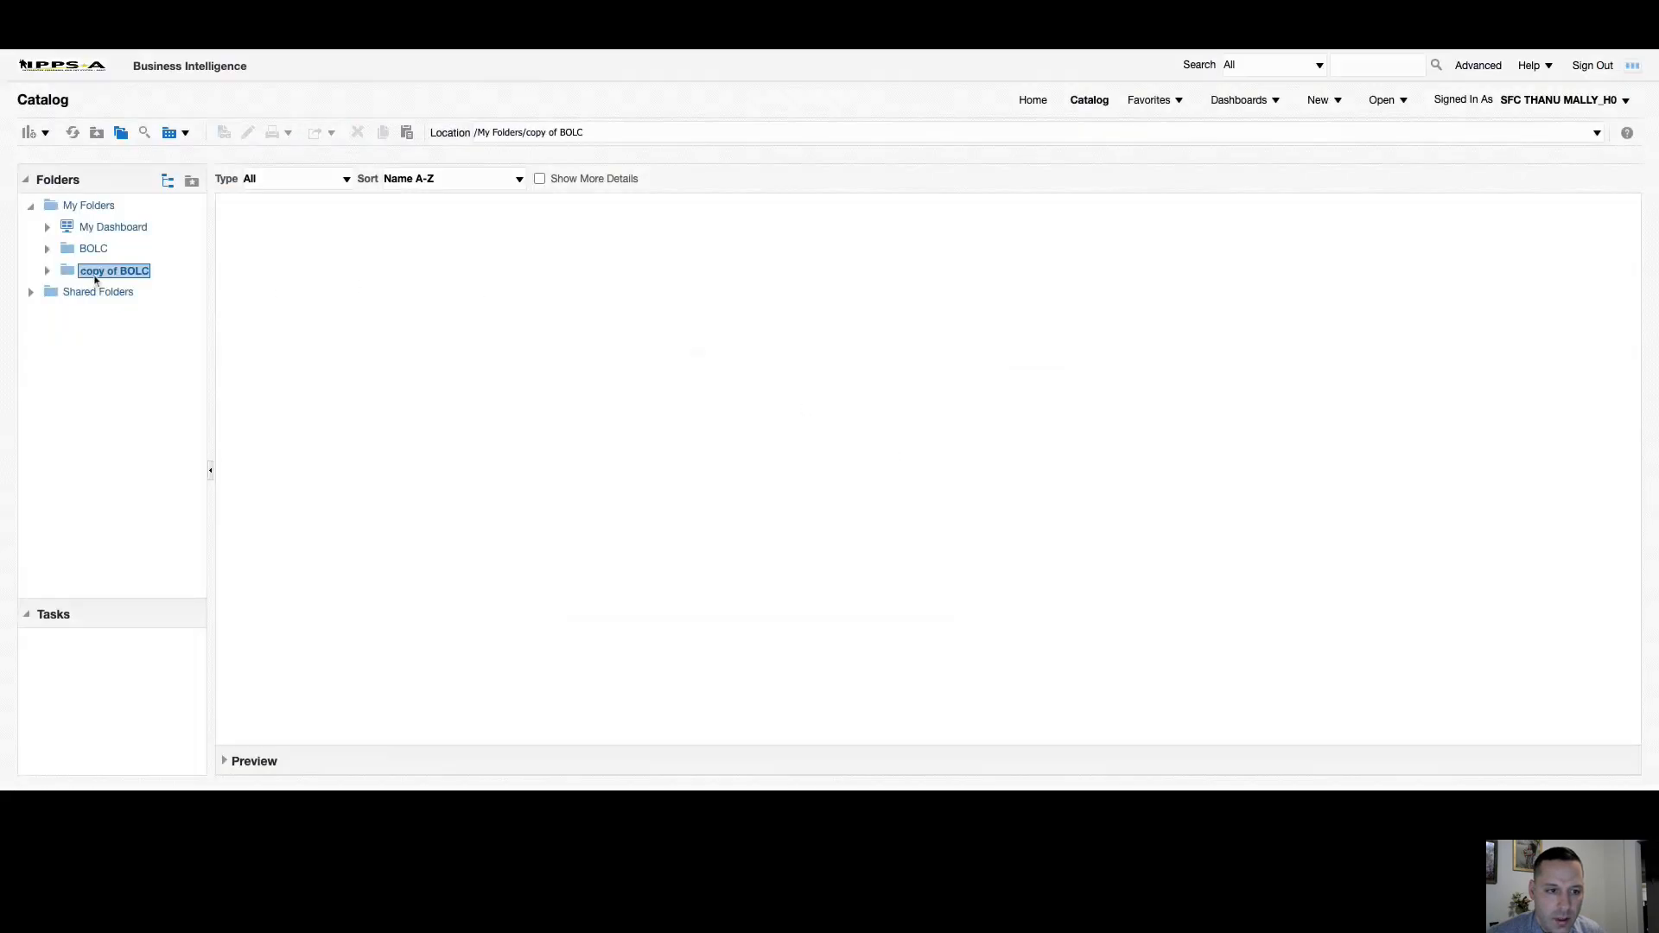
left_click(114, 270)
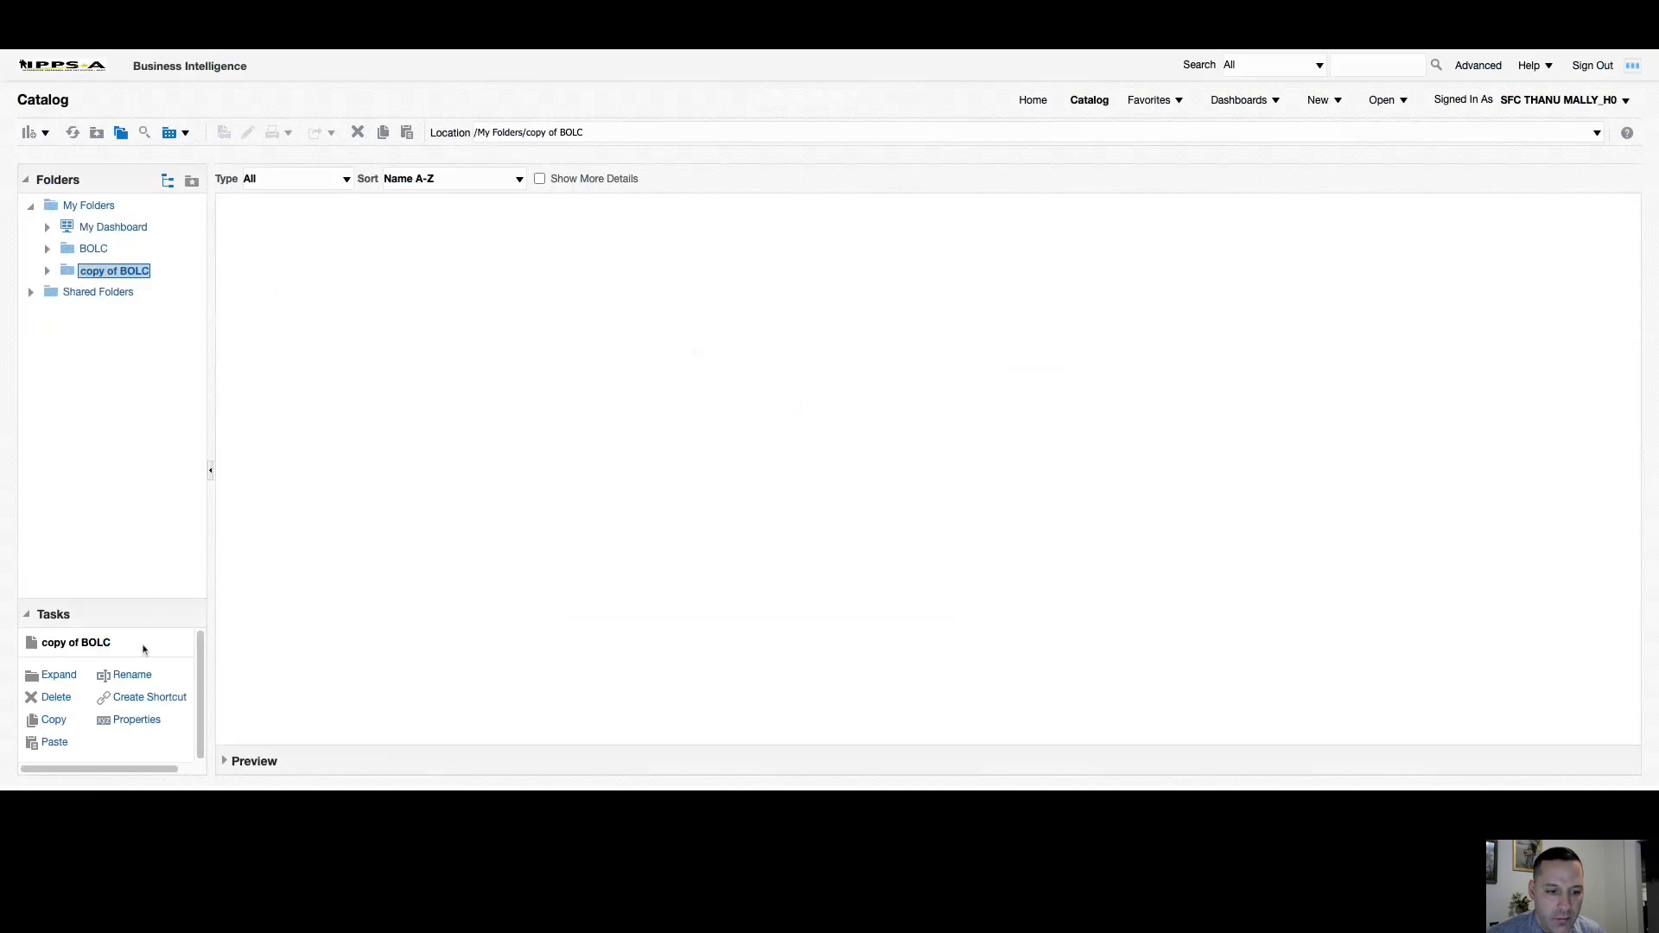
Rename the copied BOLC folder to AG WOPD.
left_click(131, 674)
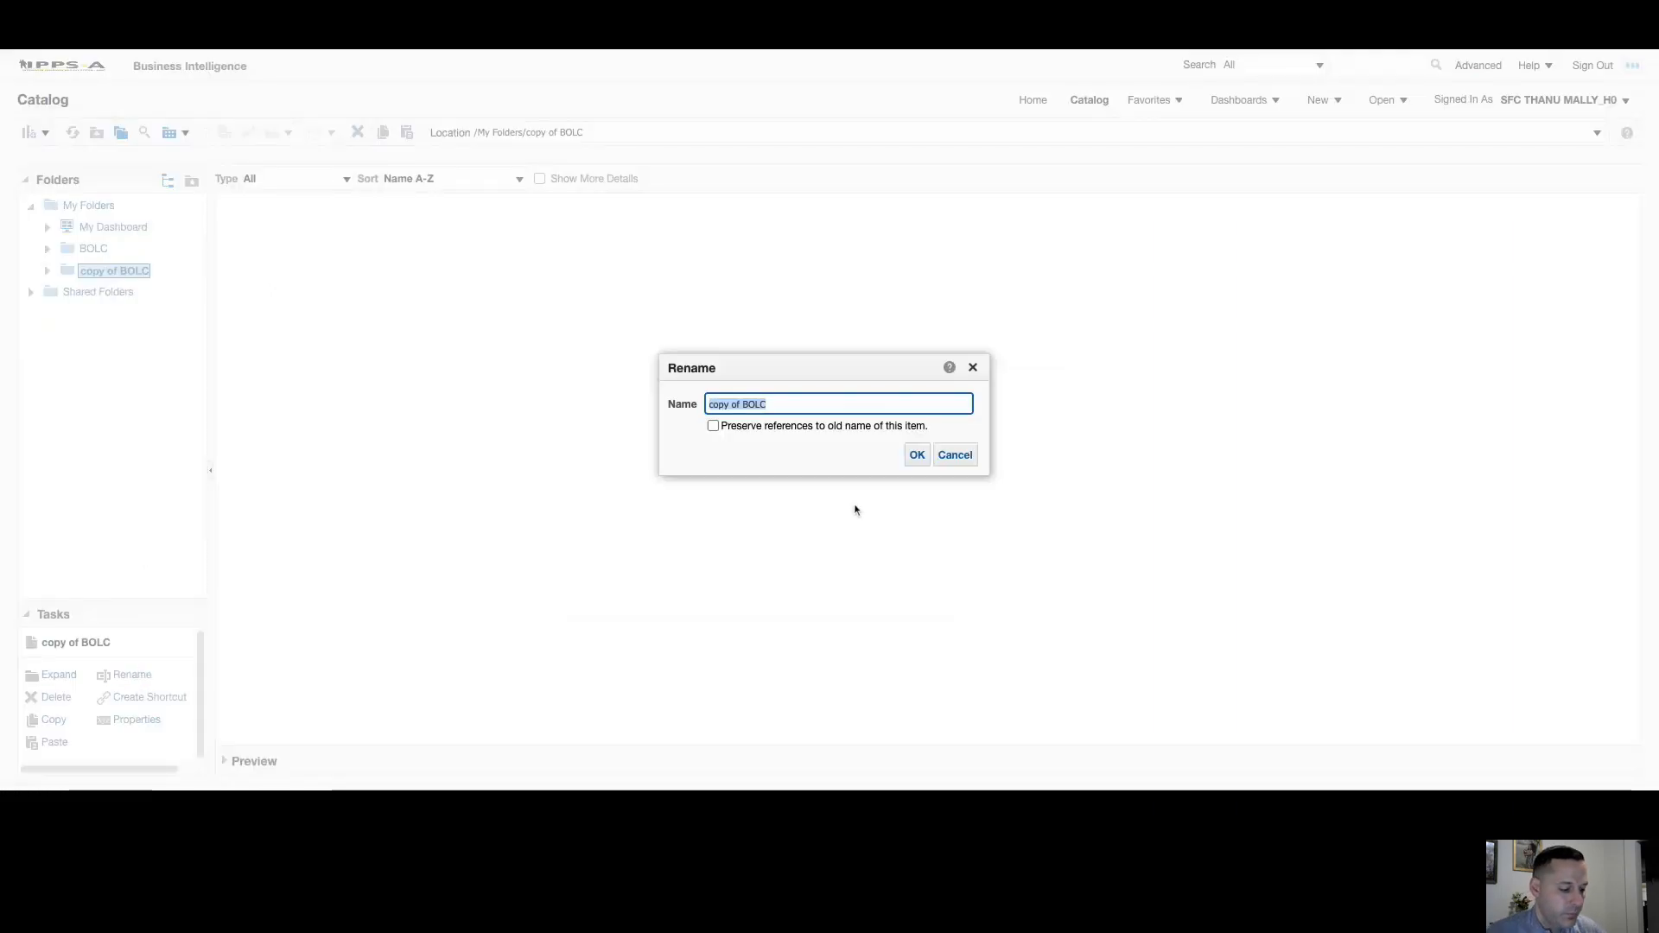
type("AG WOPD")
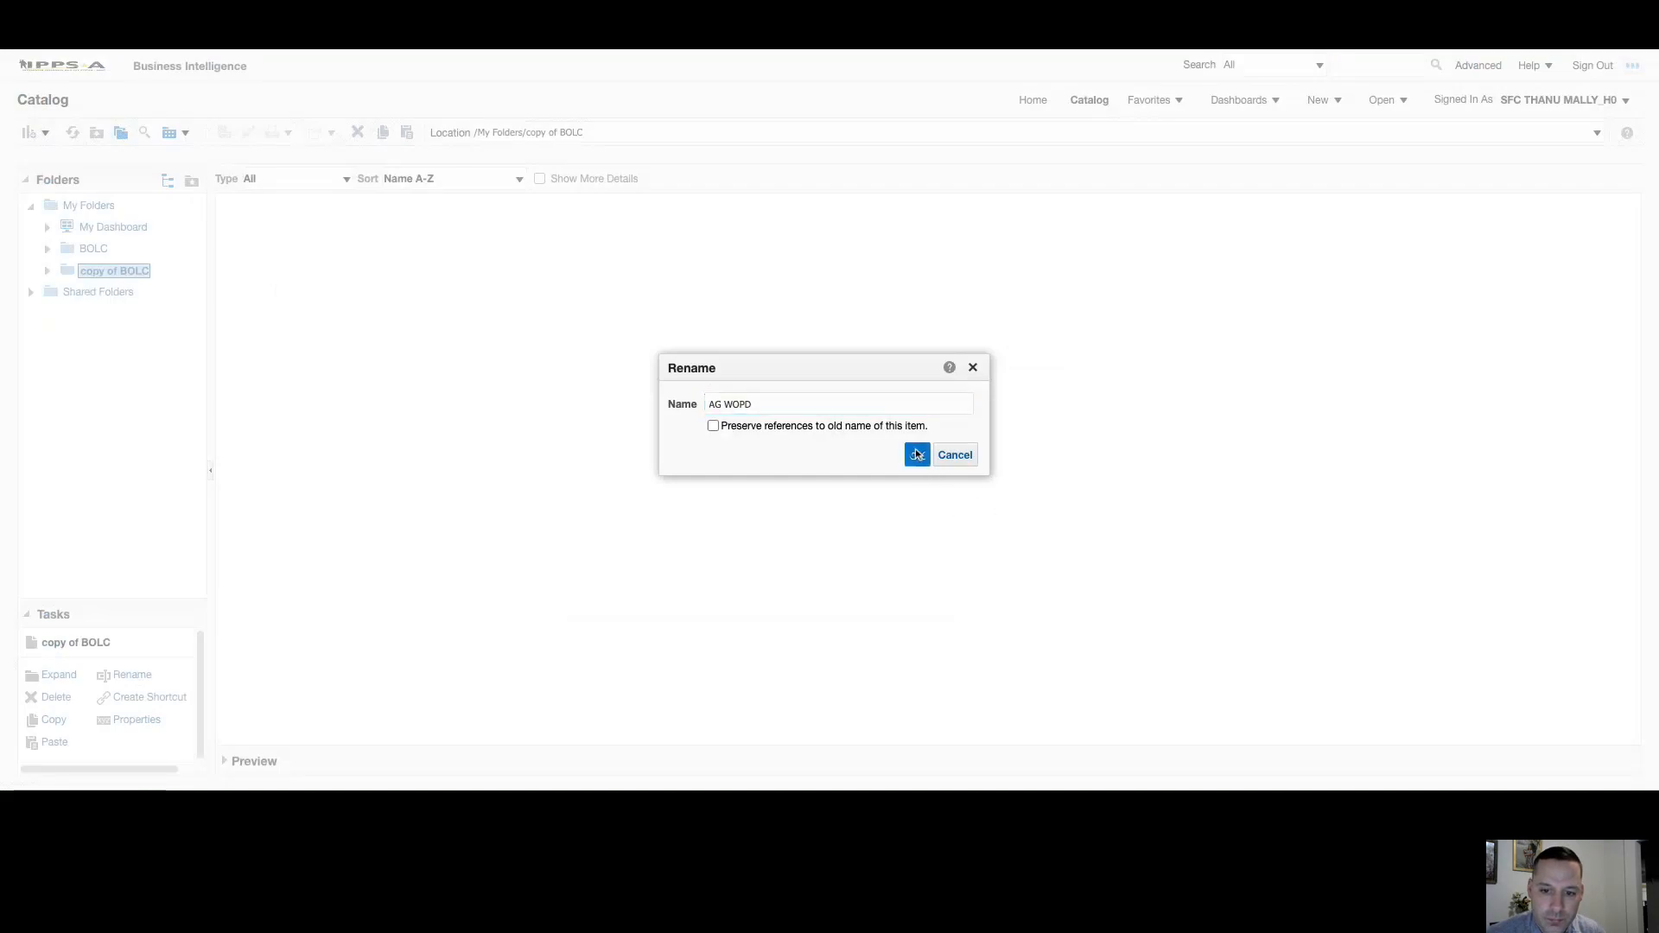
left_click(916, 454)
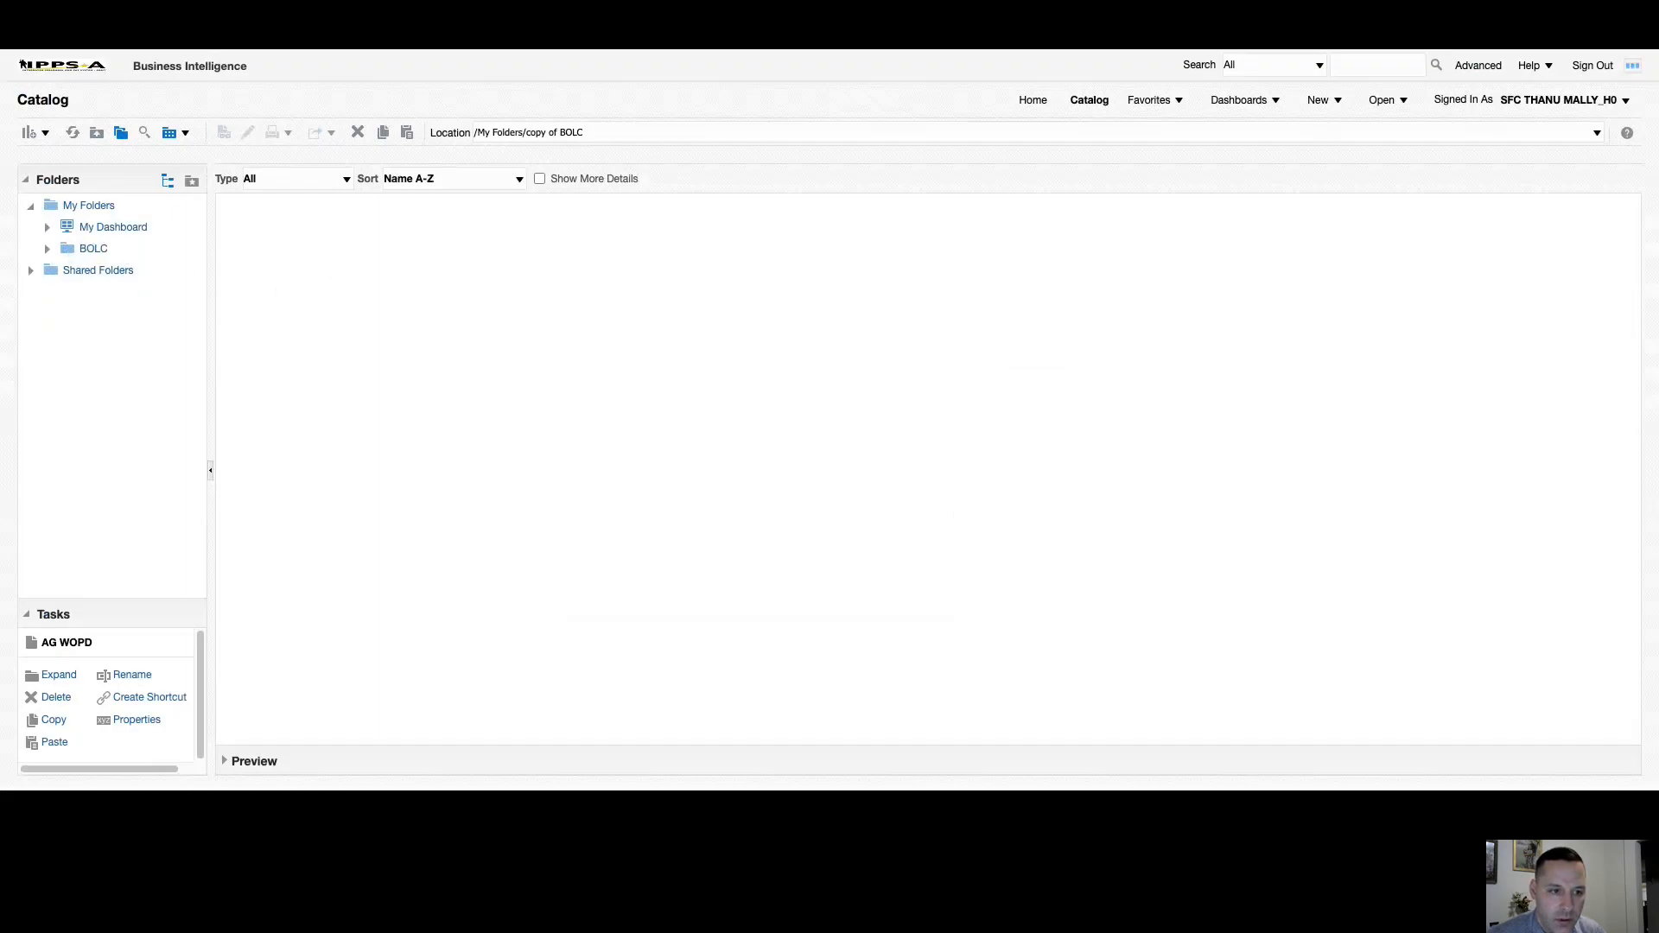
Expand BOLC and open the empty AG WOPD folder.
left_click(46, 249)
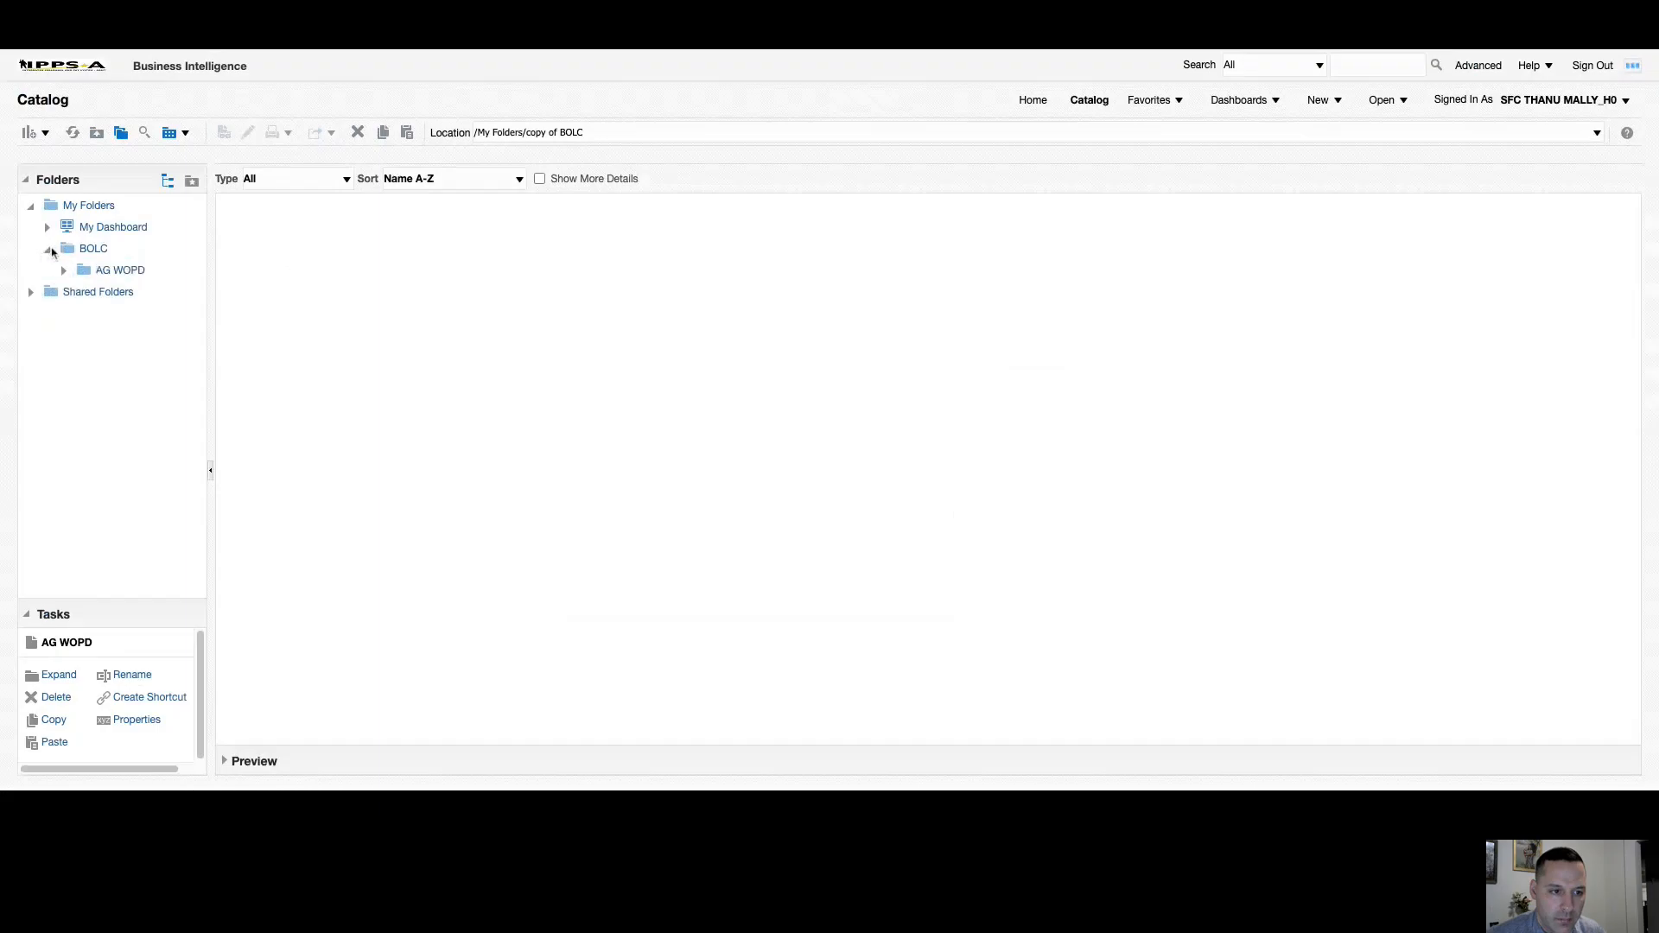
left_click(119, 269)
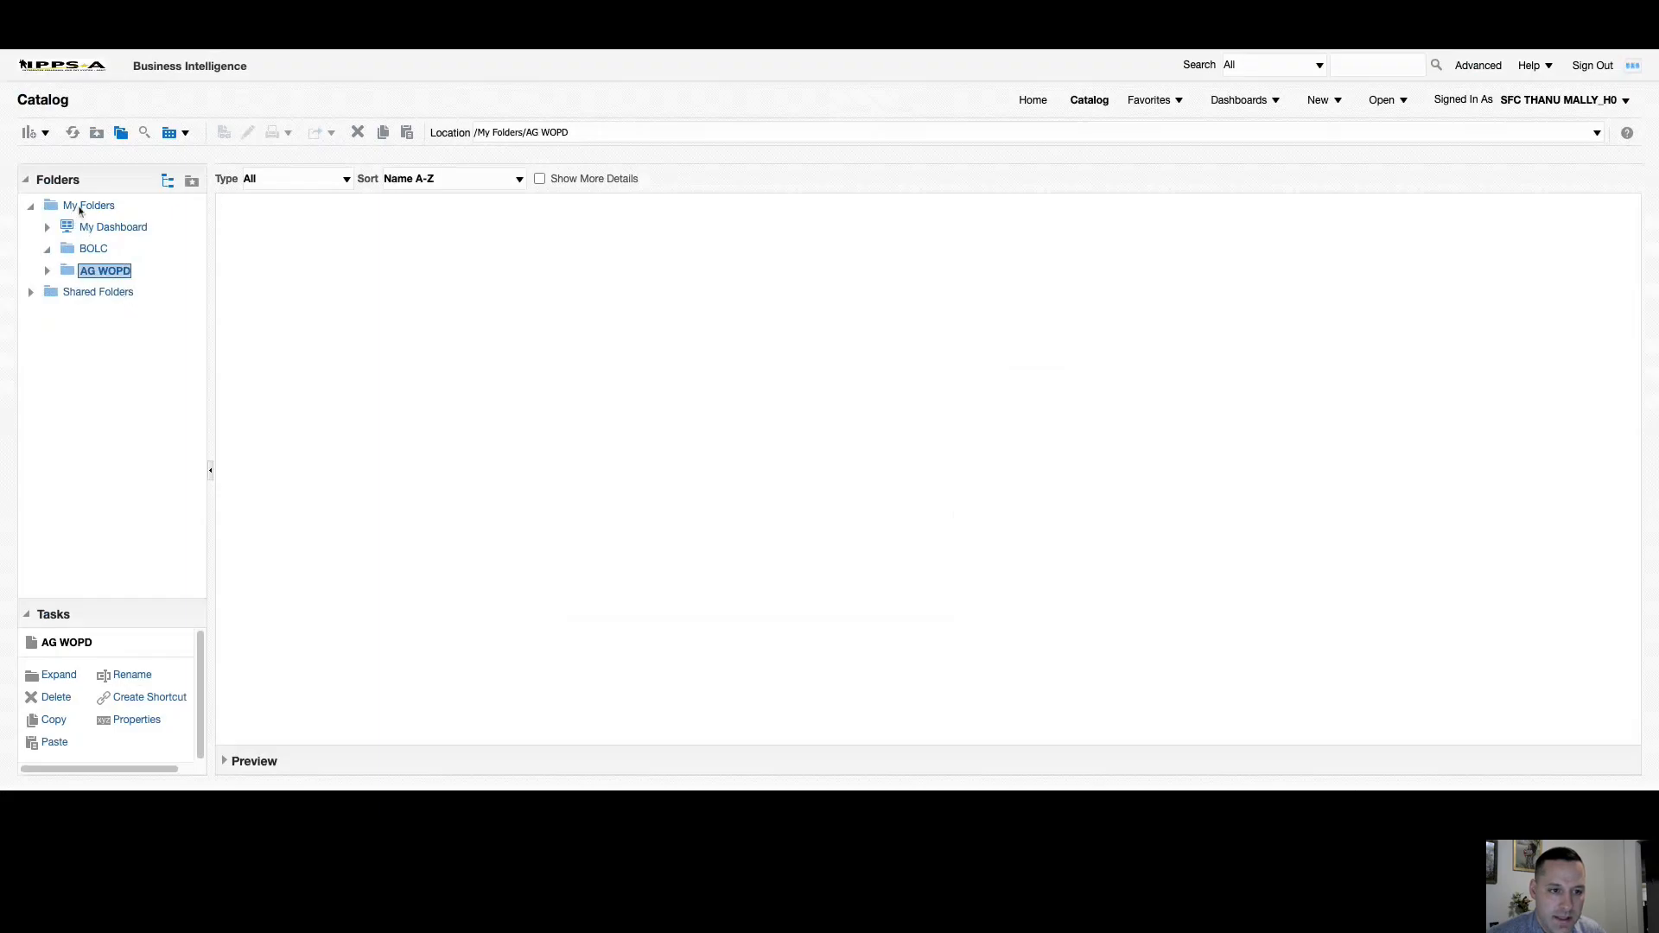
mouse_move(119, 252)
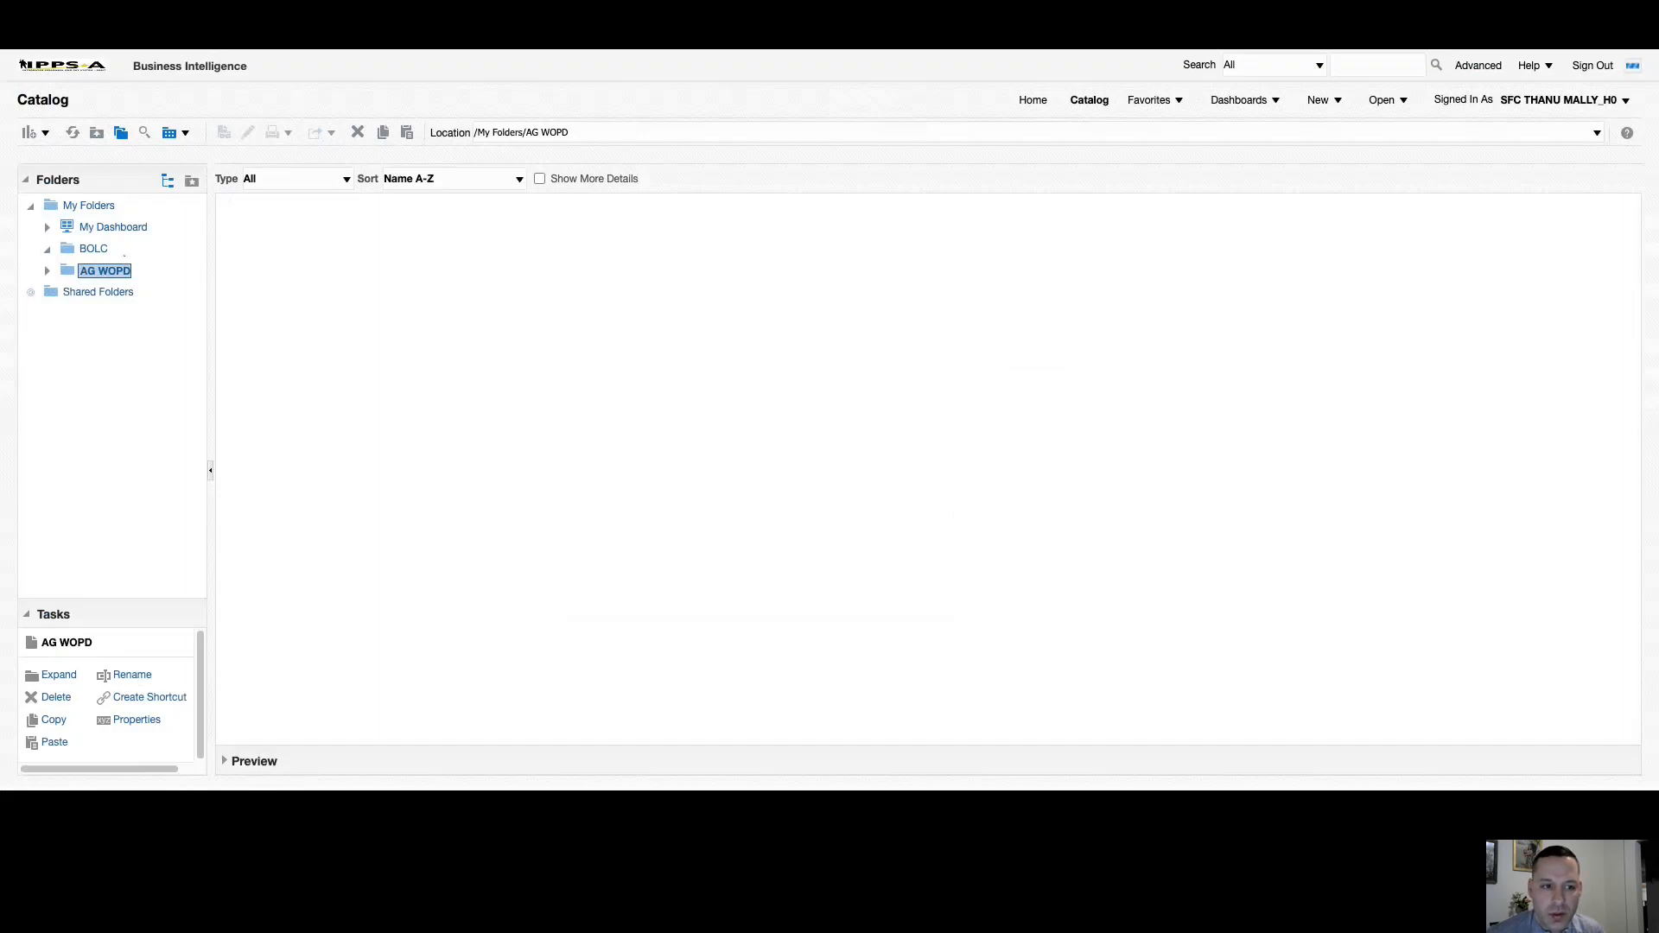
mouse_move(166, 375)
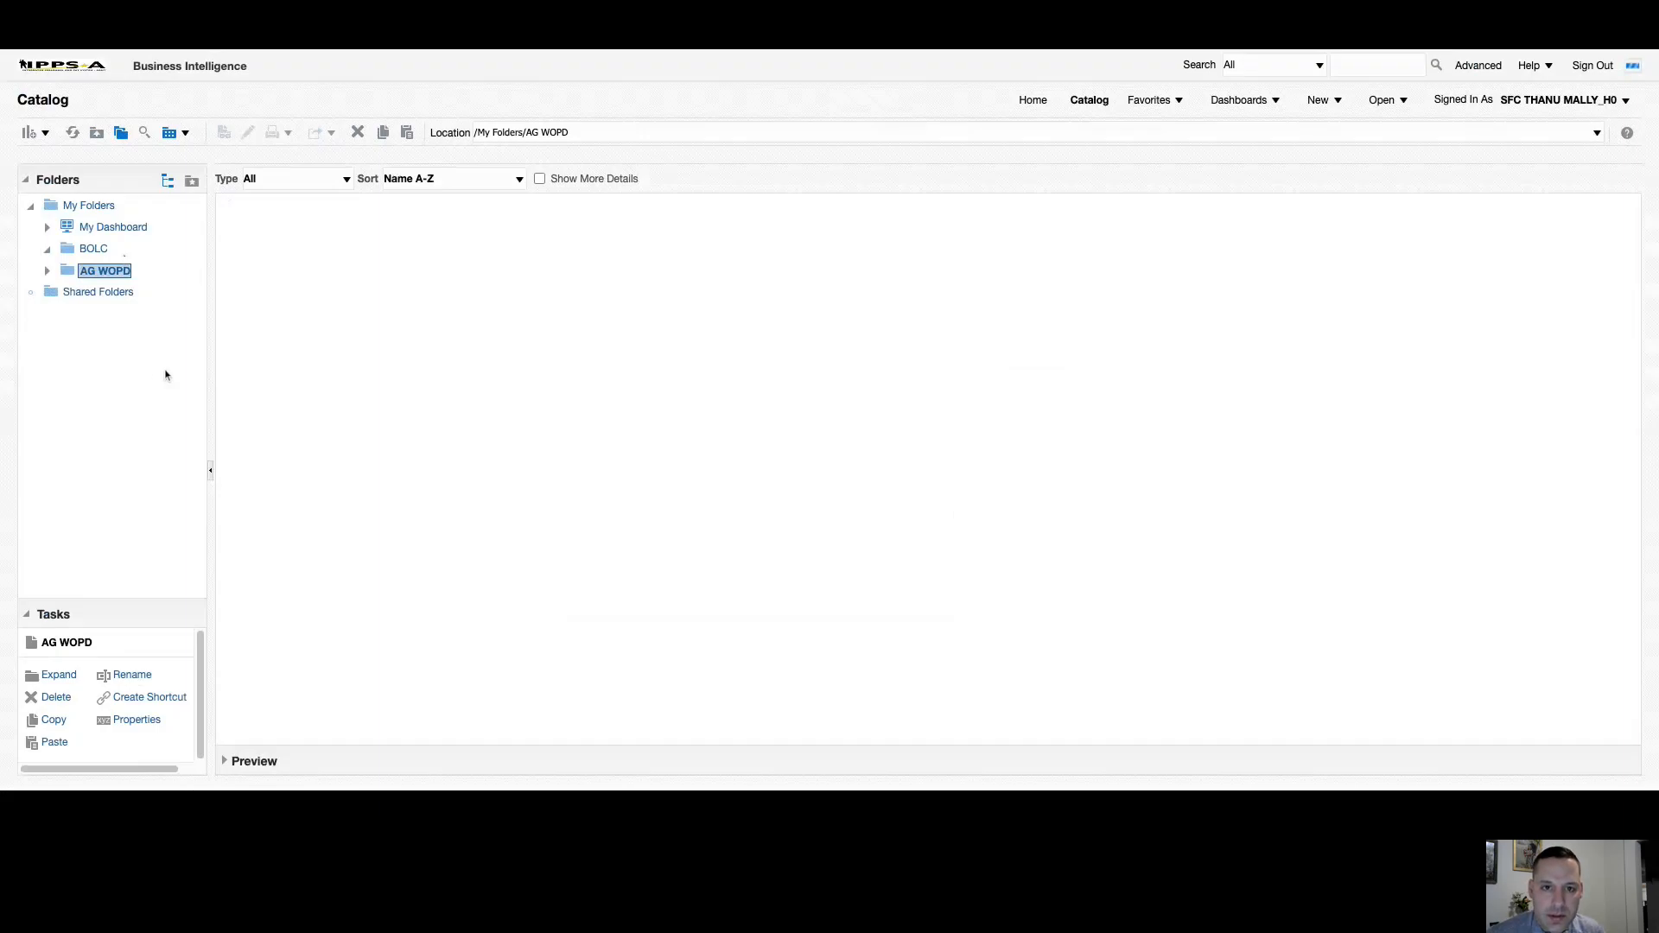
Expand Shared Folders and list the contents of ArmyReportShare.
left_click(45, 291)
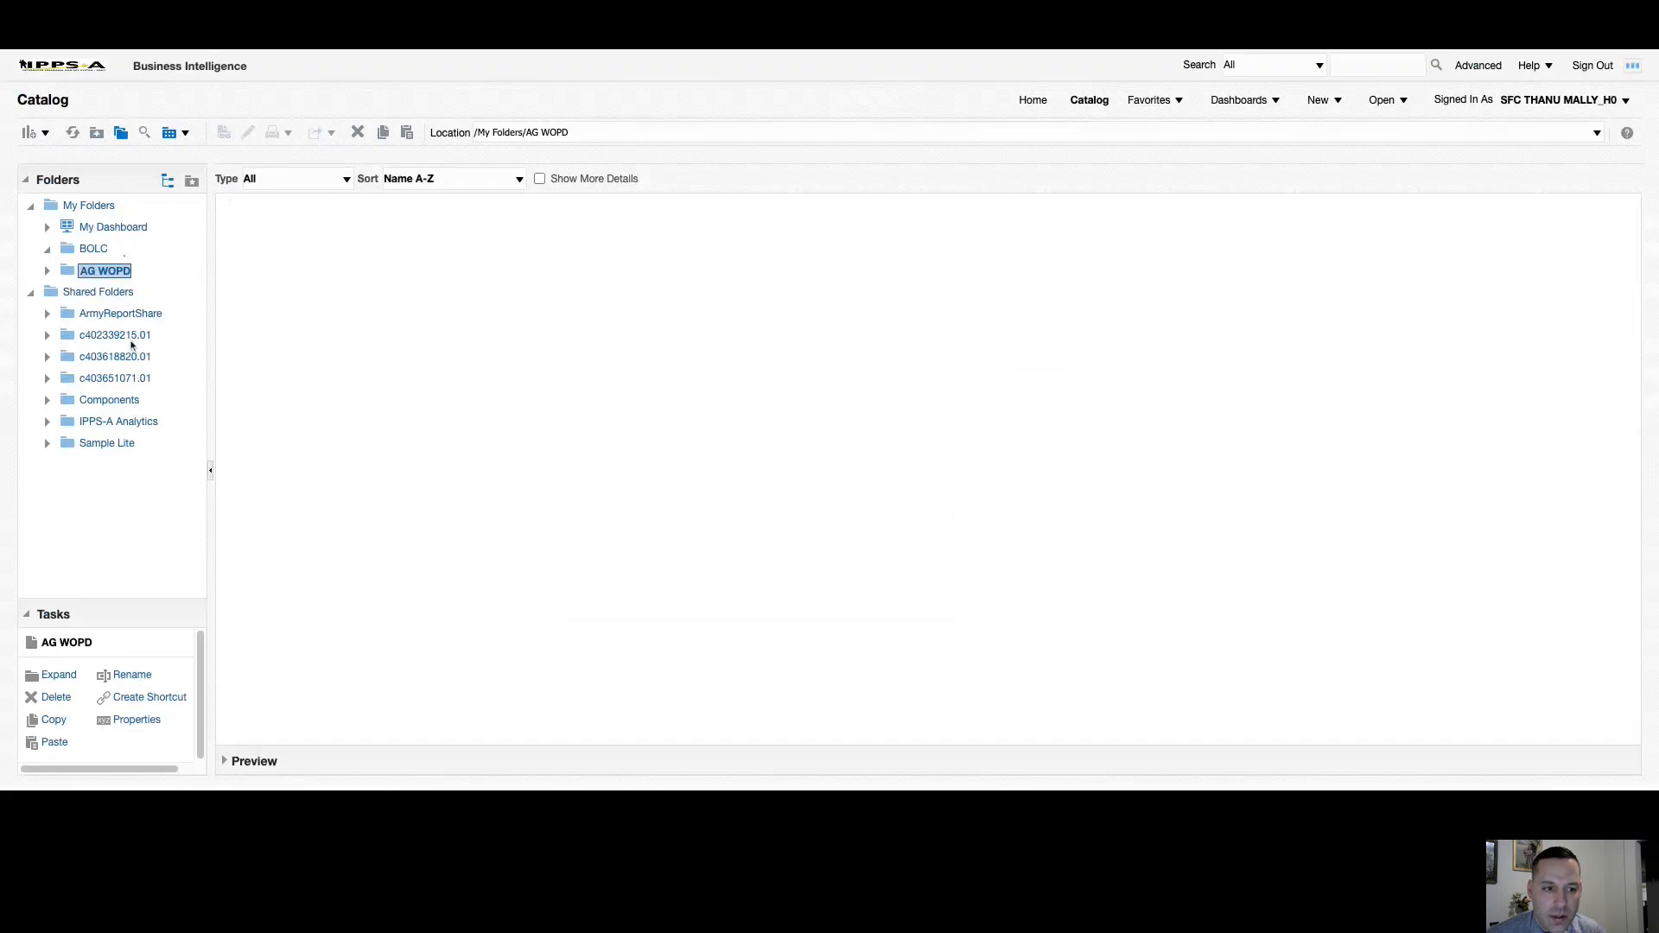
mouse_move(112, 311)
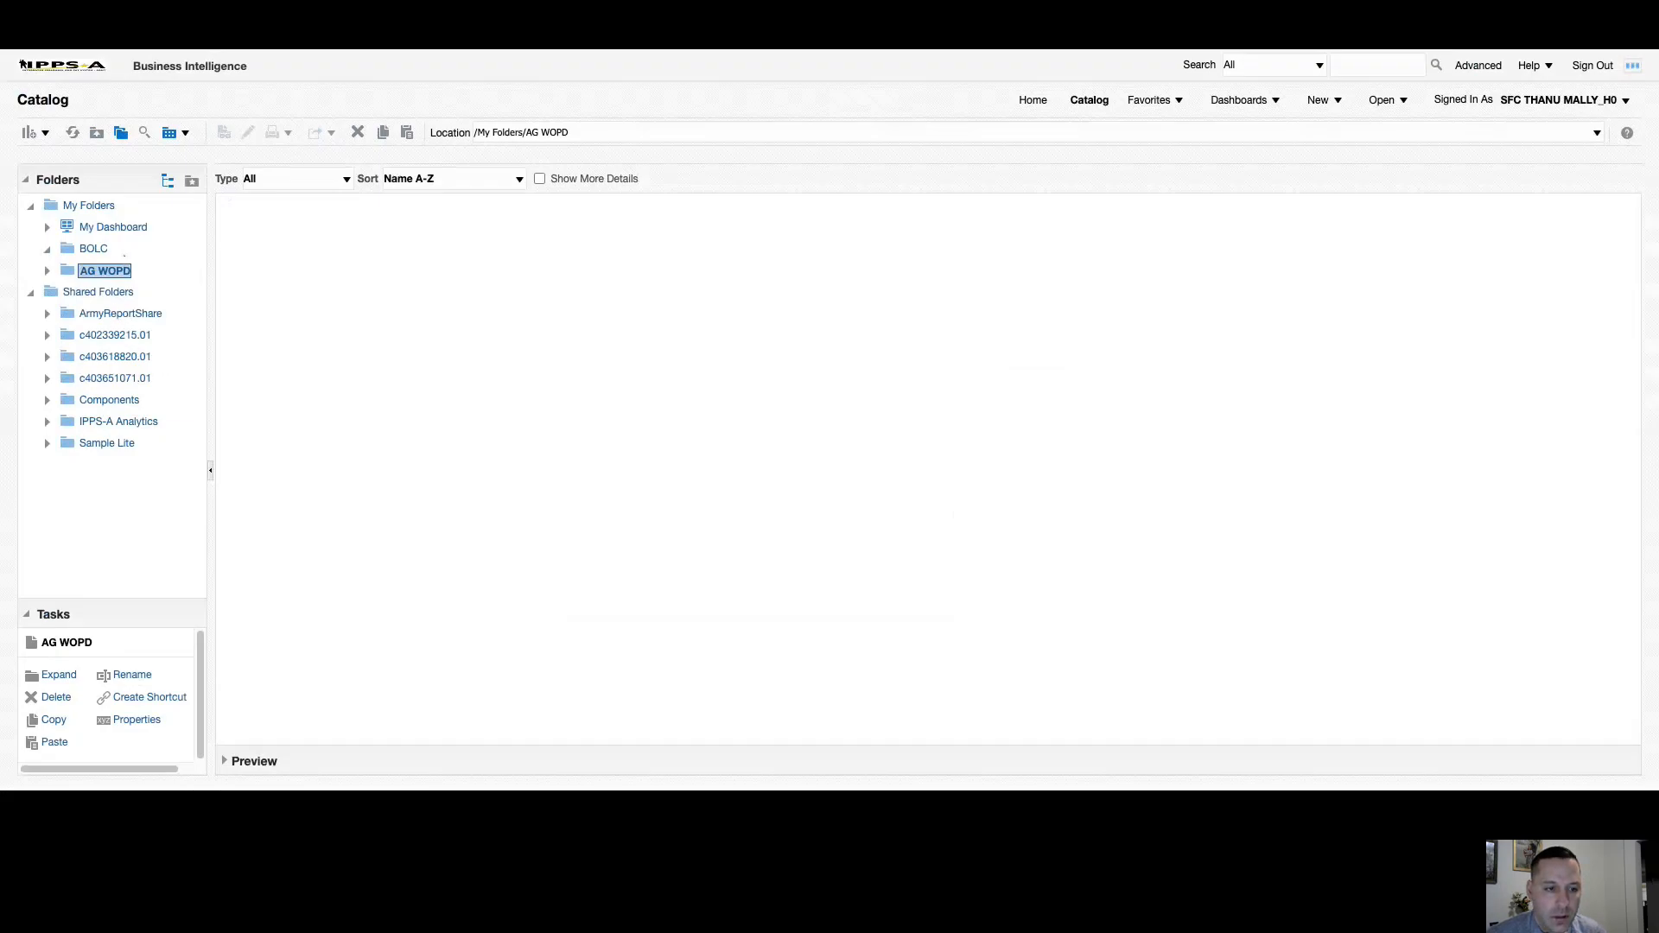
left_click(121, 313)
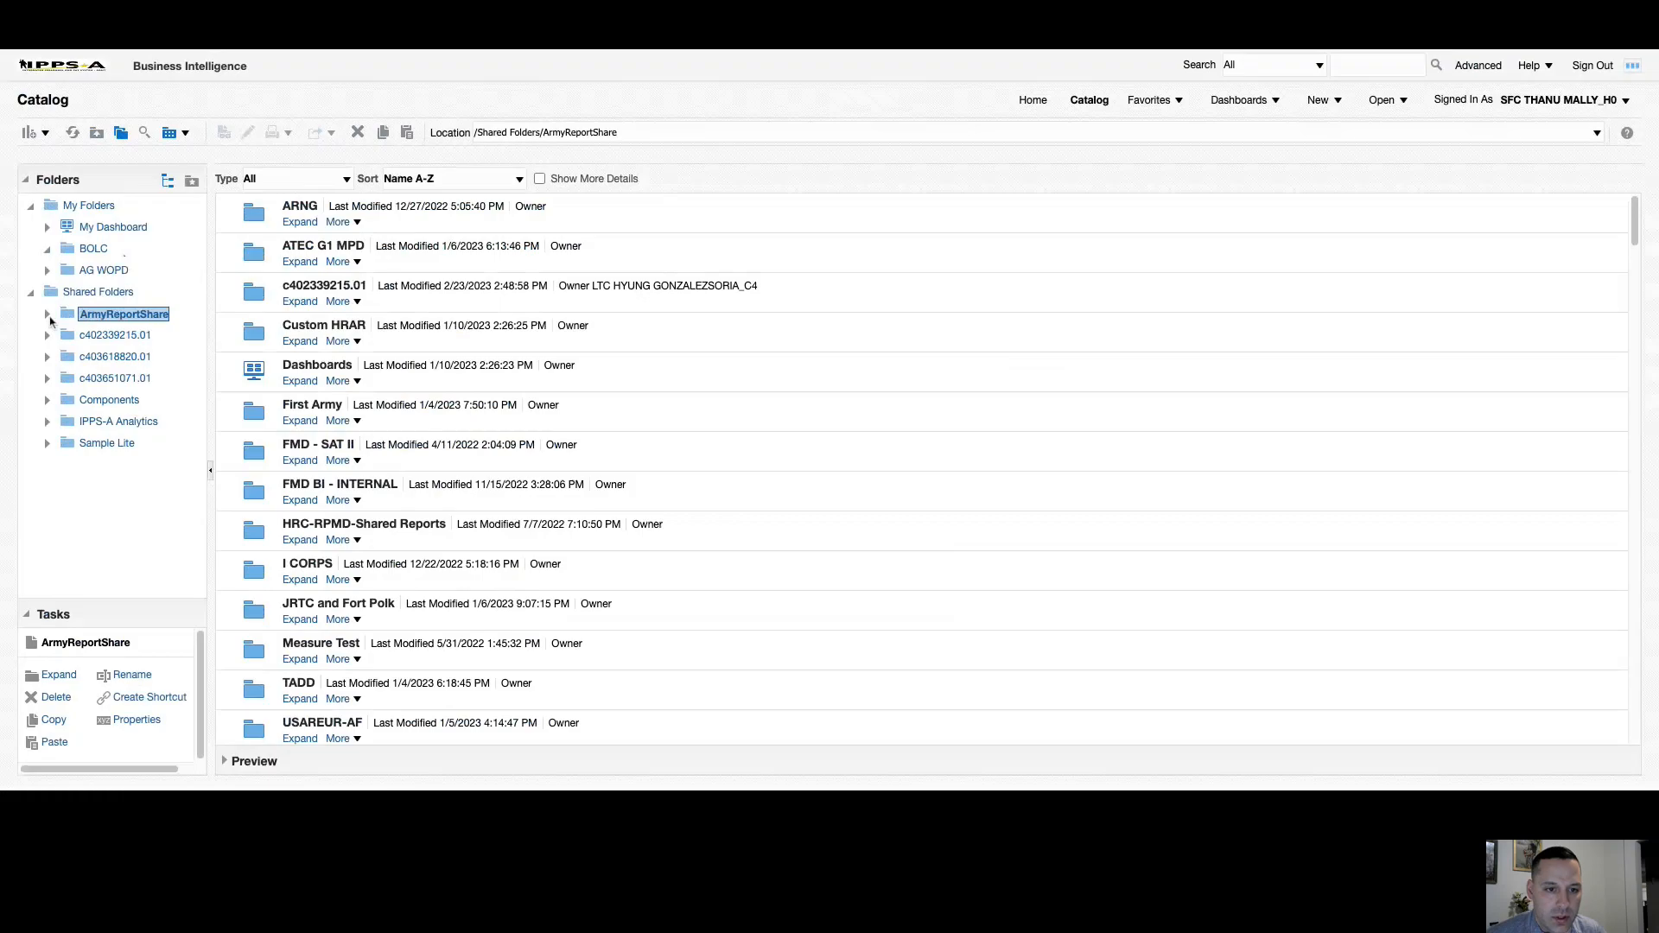
mouse_move(140, 342)
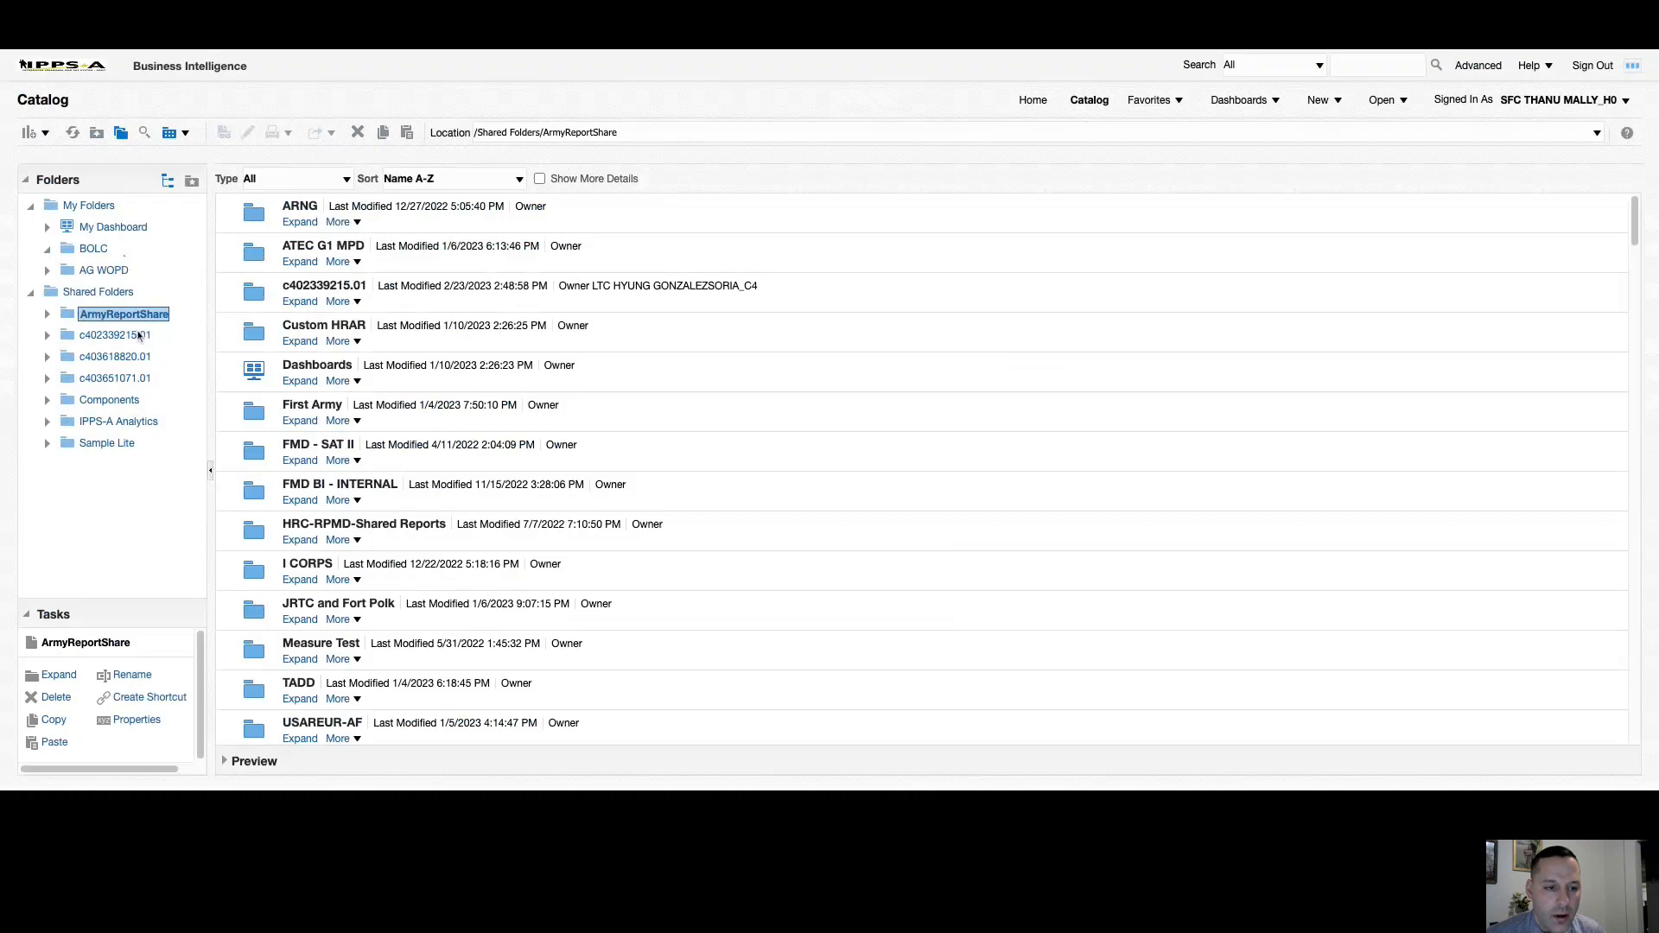
mouse_move(138, 337)
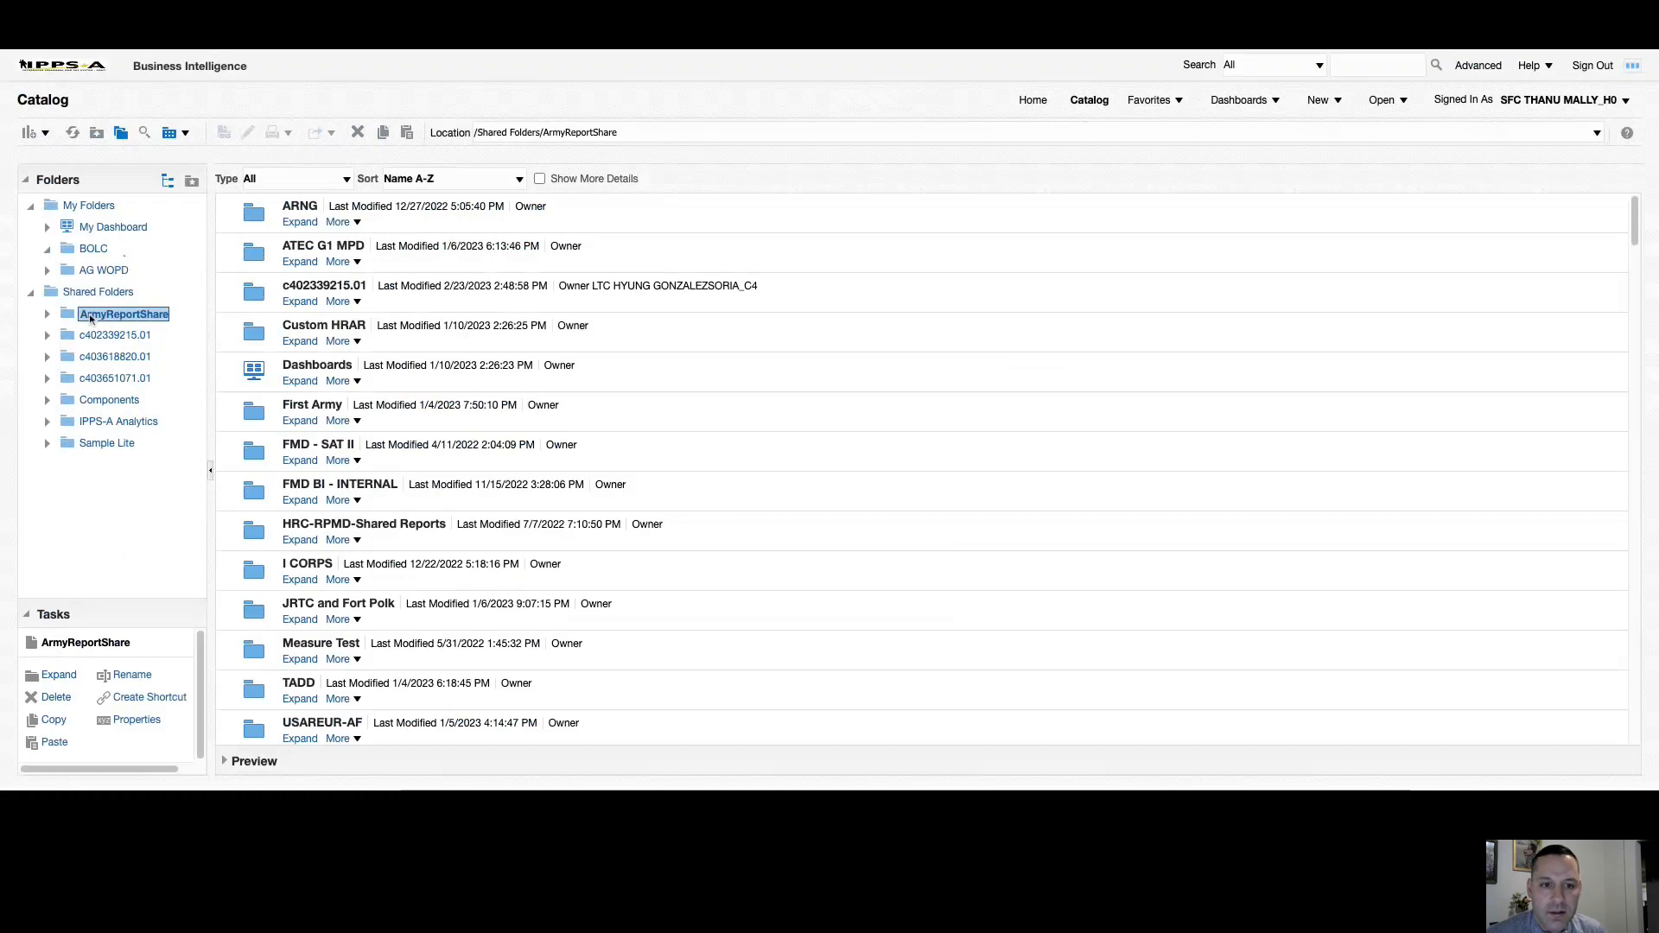
mouse_move(183, 353)
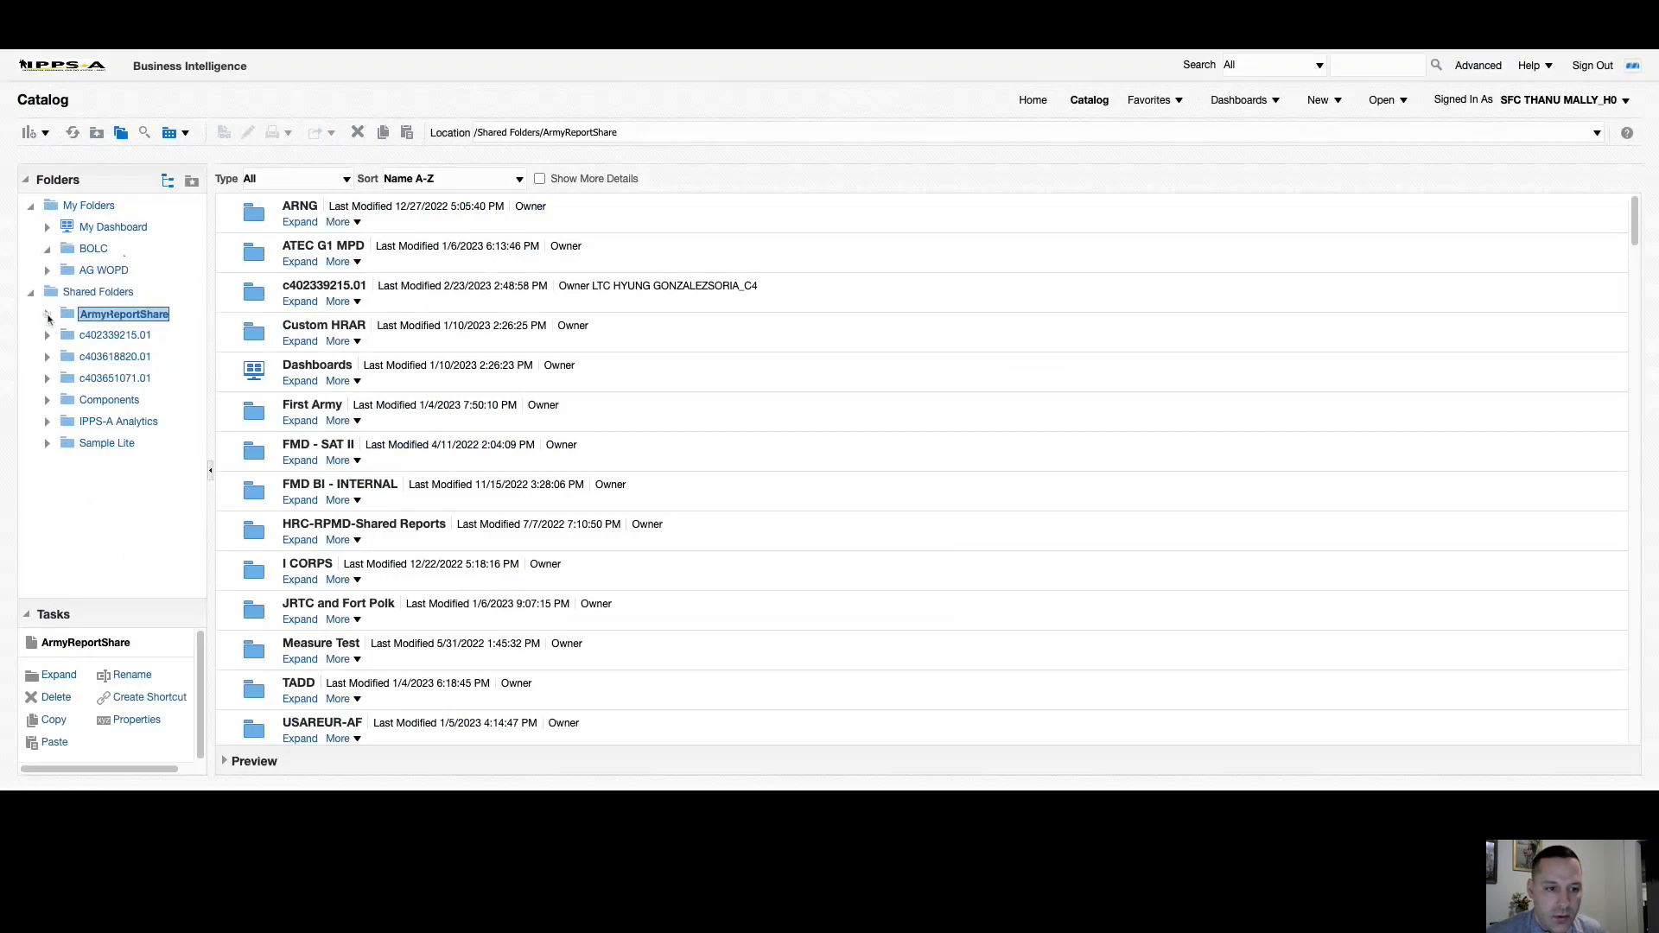
Expand ArmyReportShare and open the ARNG folder with its Region folders.
left_click(47, 313)
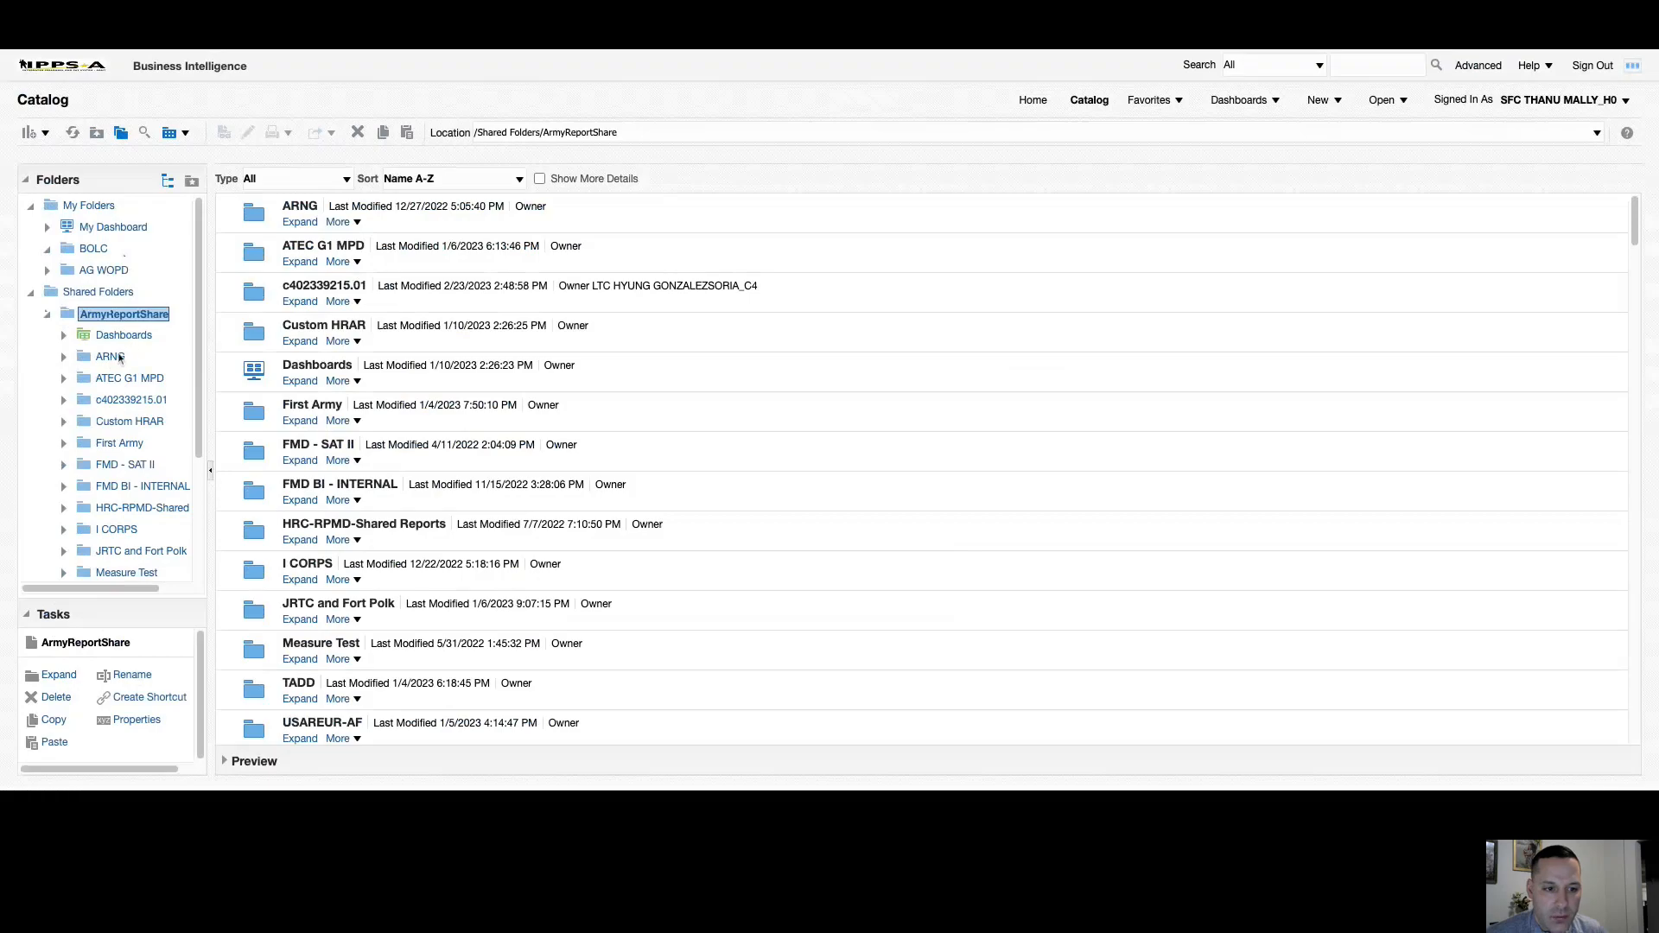
left_click(110, 356)
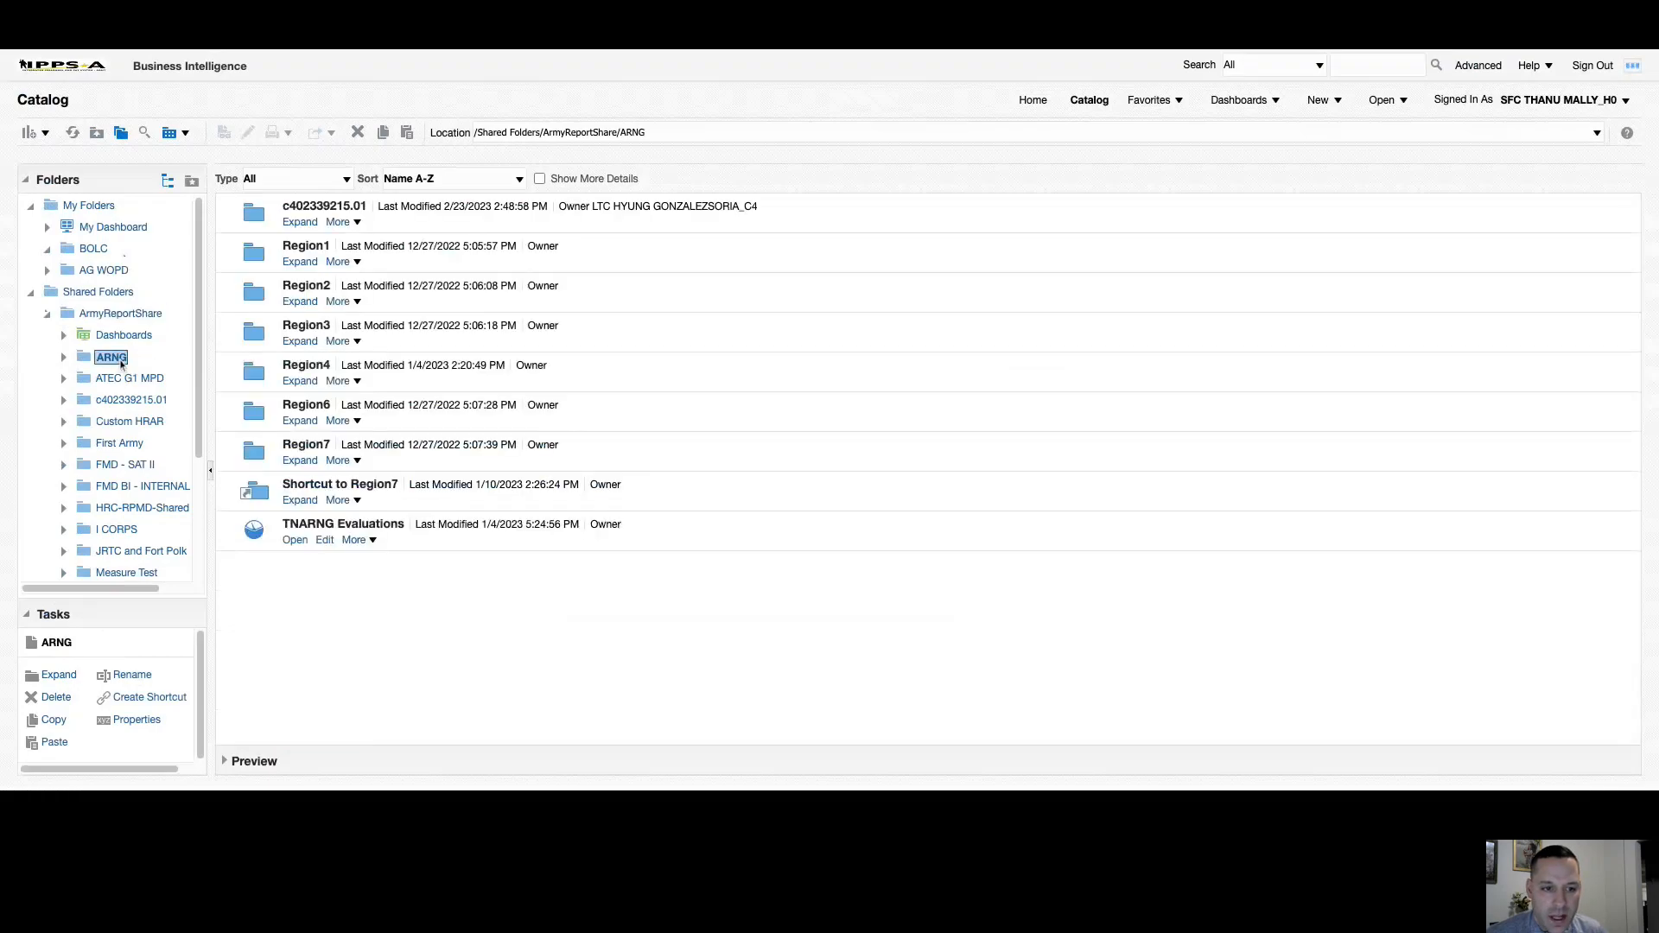
mouse_move(173, 681)
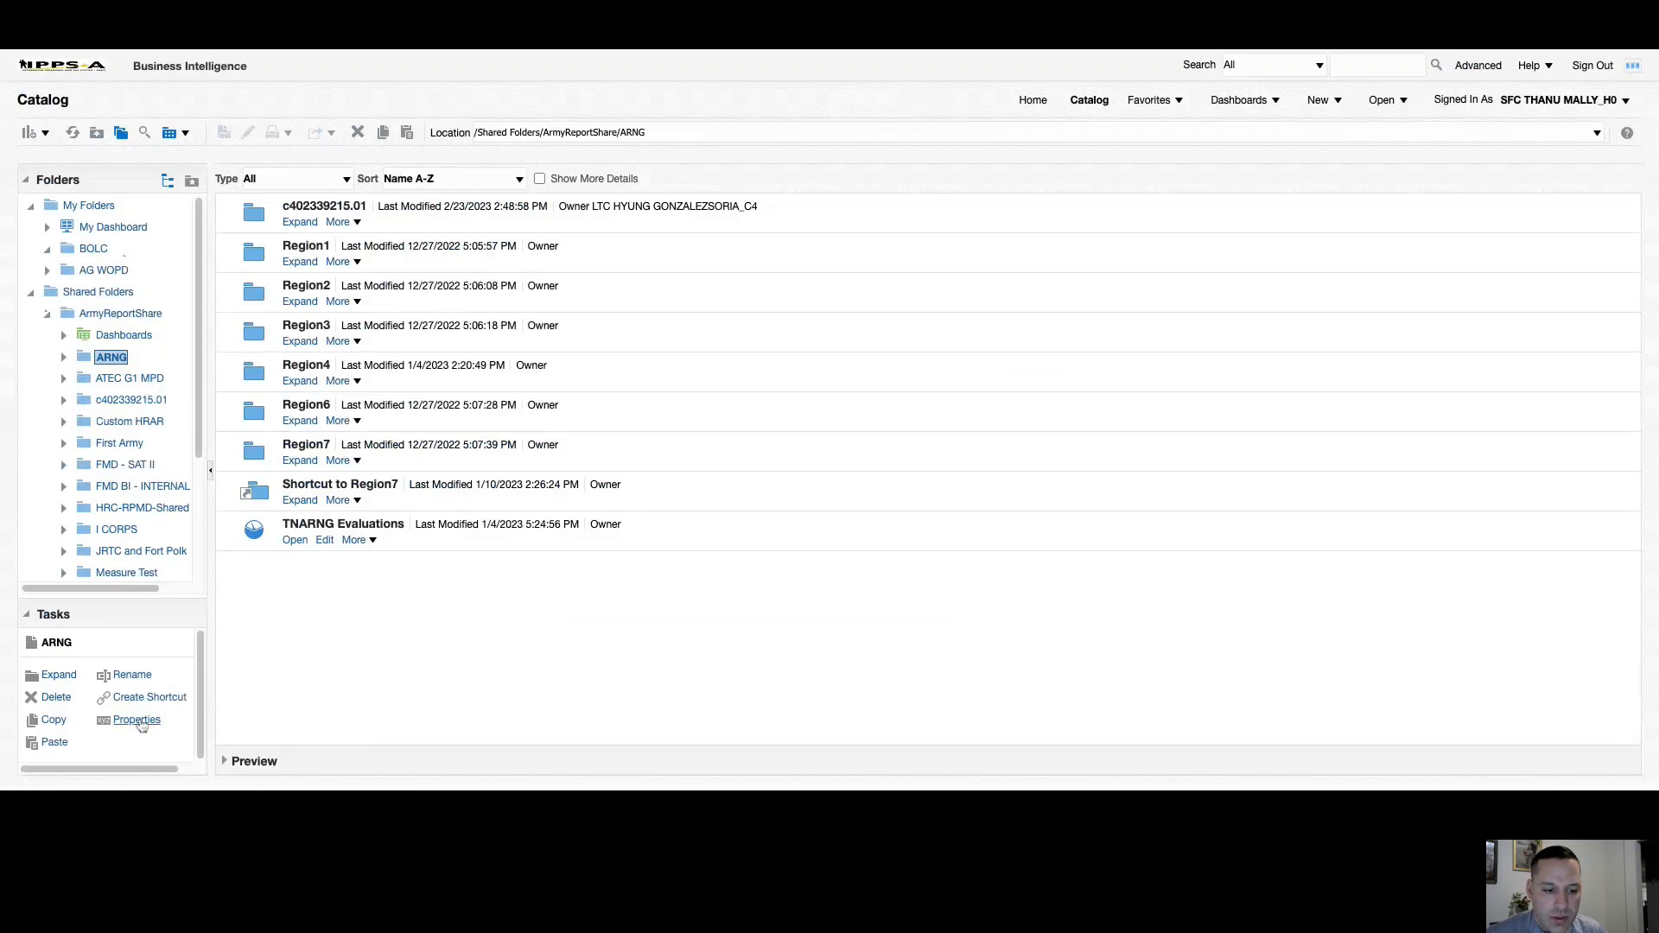
mouse_move(209, 707)
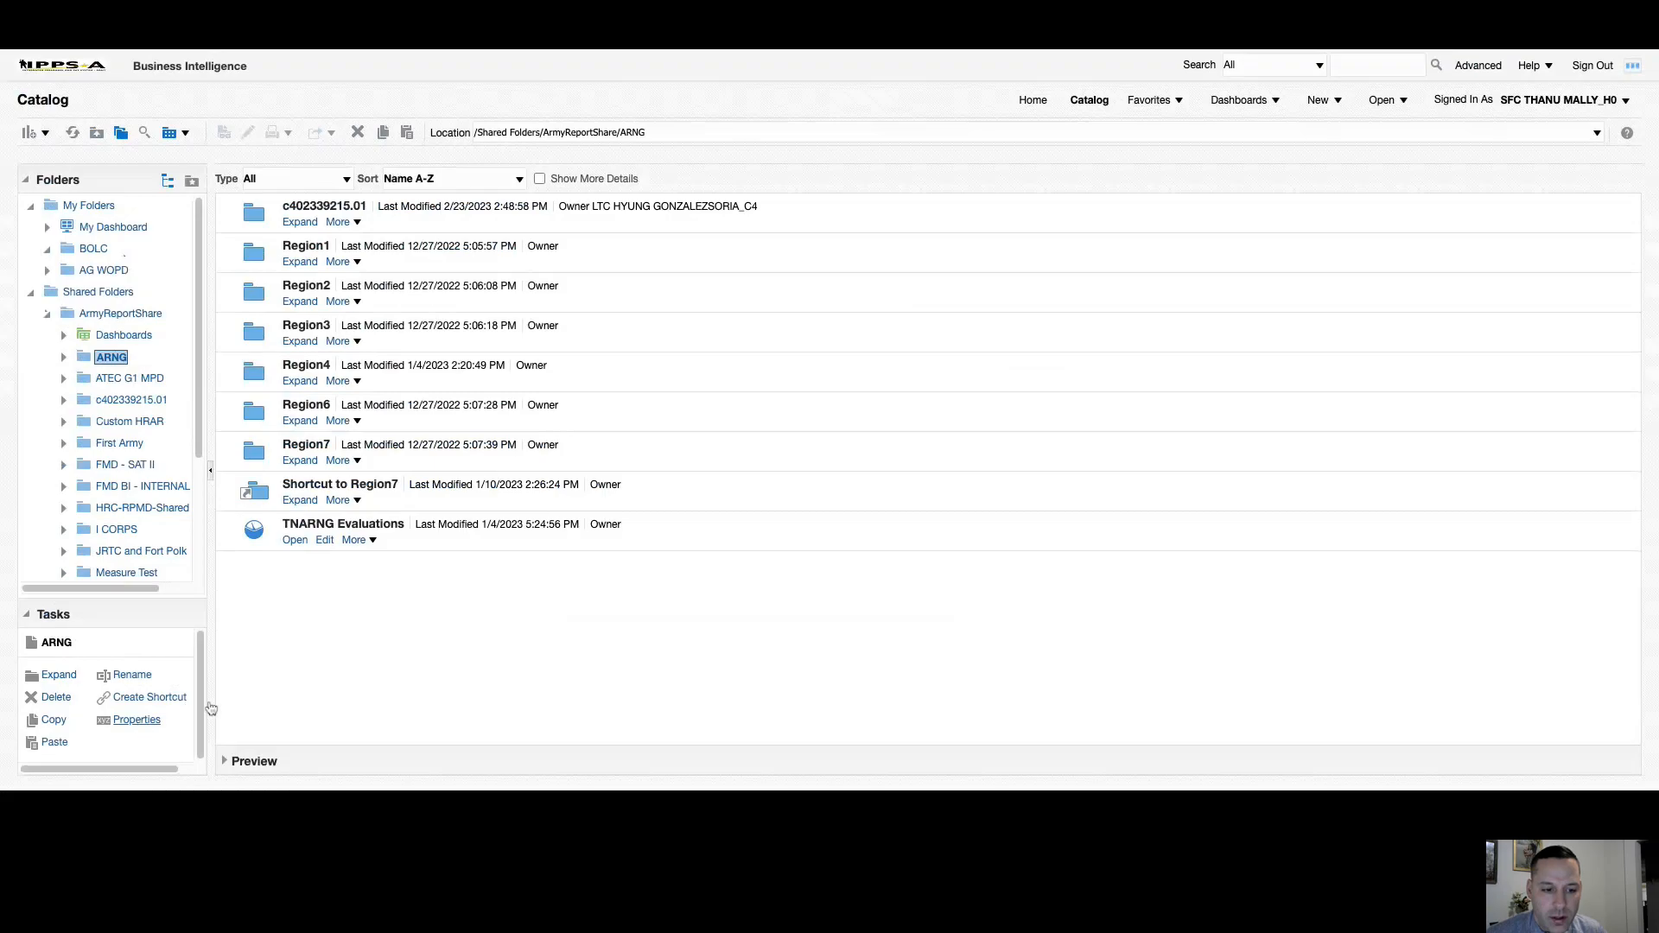
left_click(136, 719)
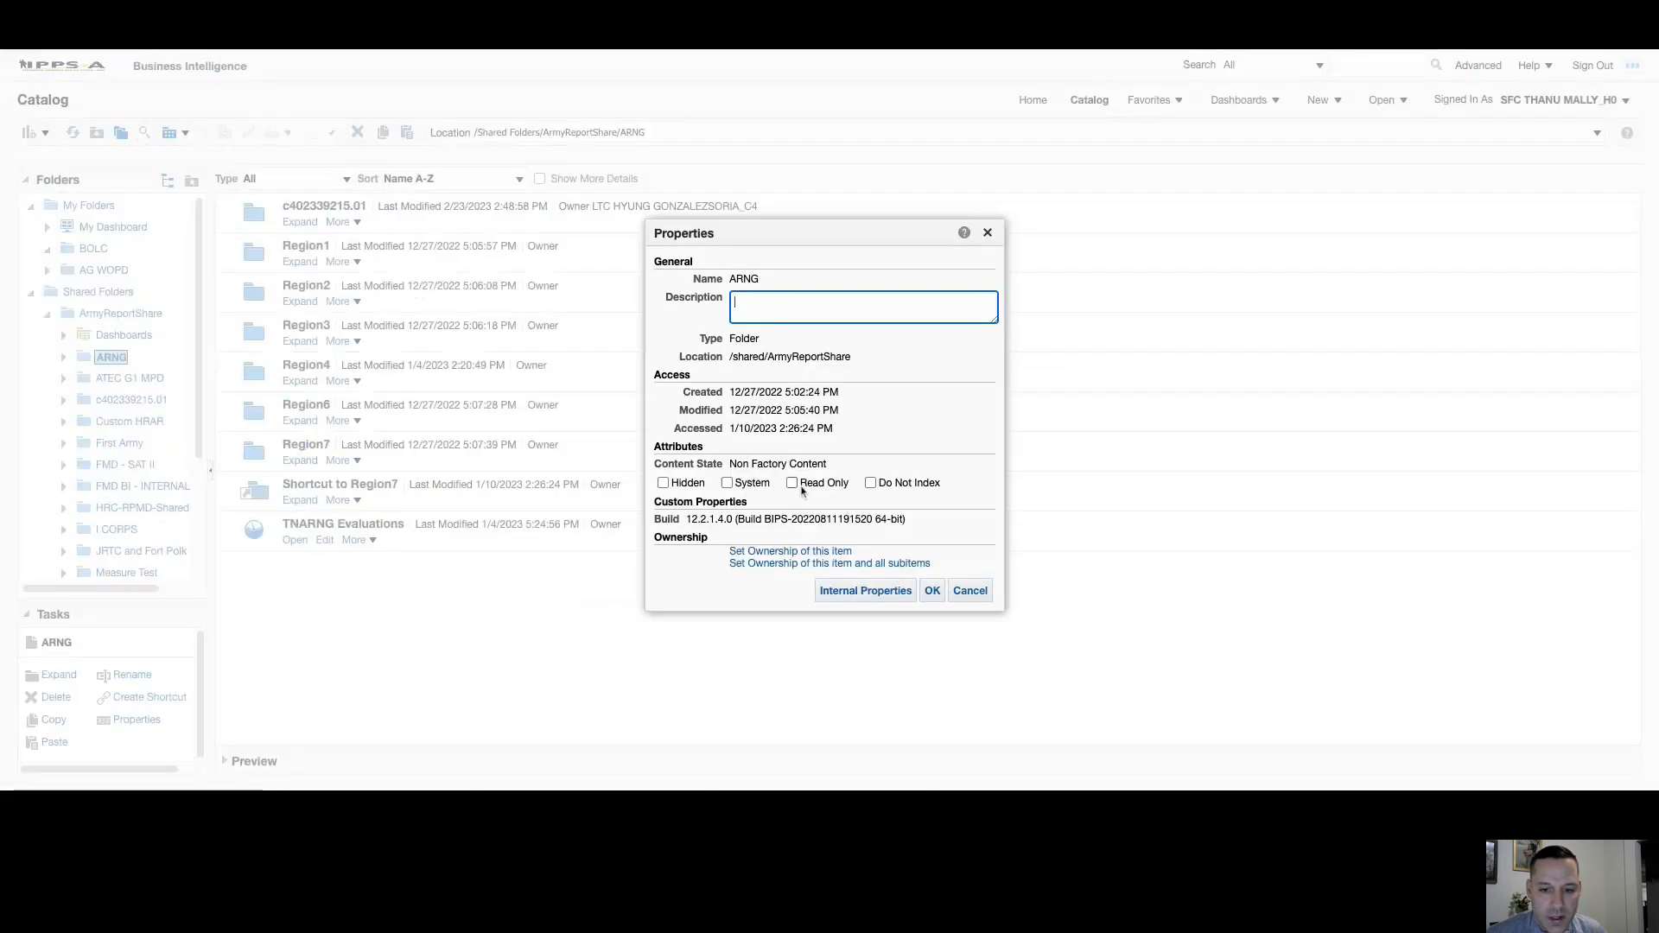
left_click(792, 482)
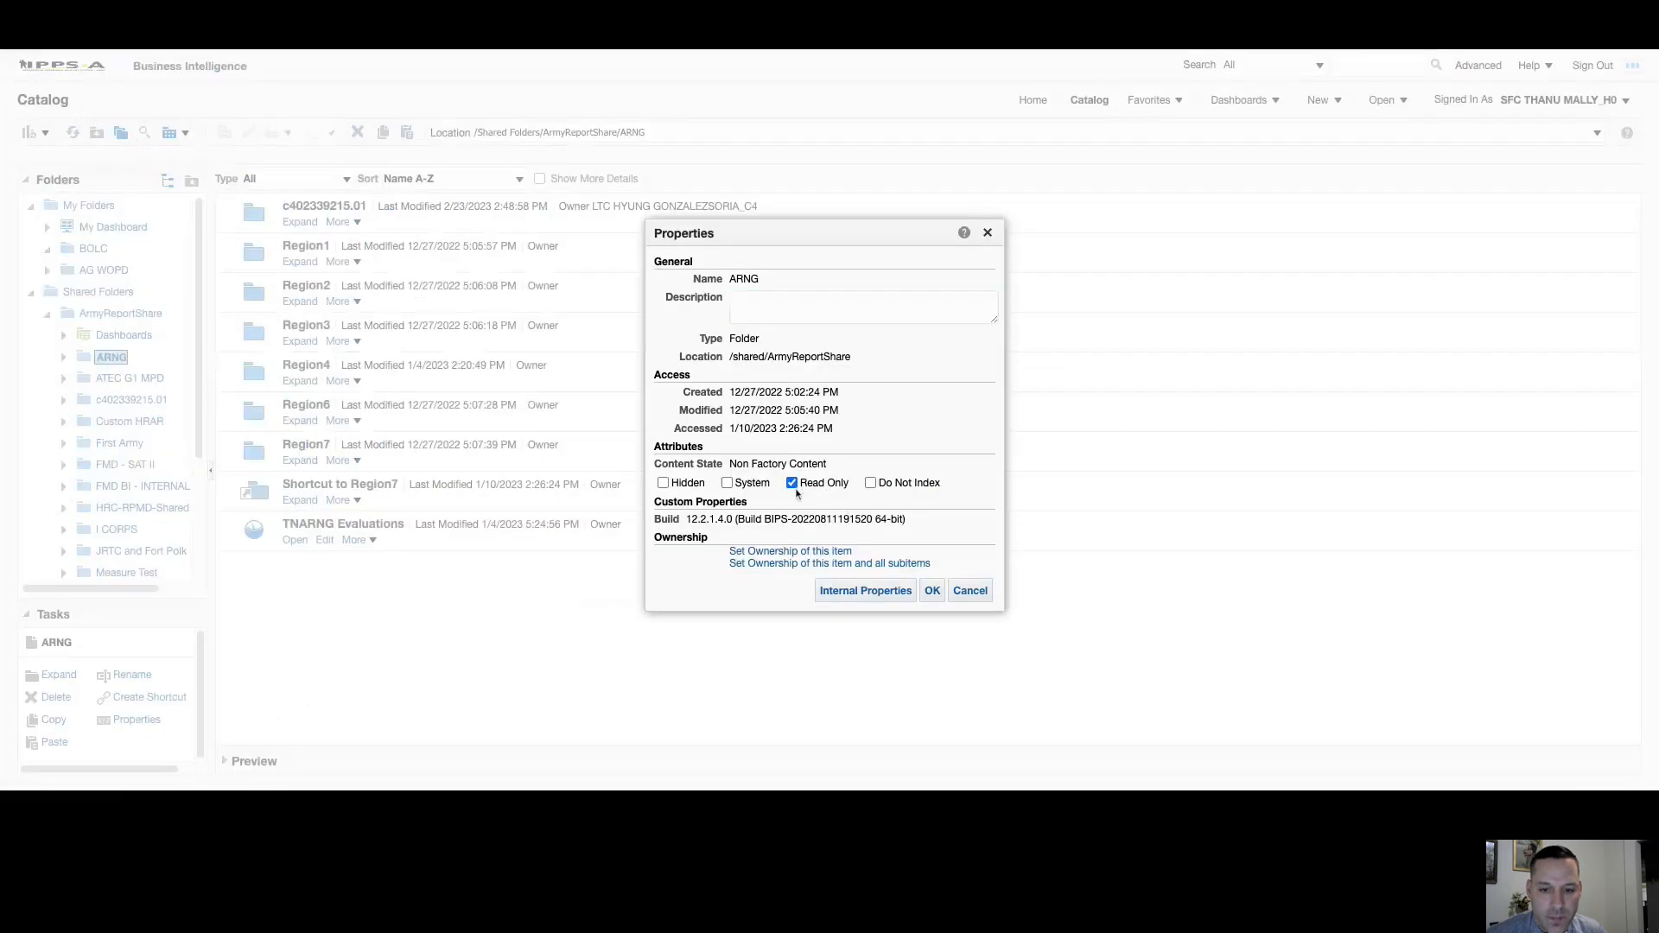
left_click(789, 482)
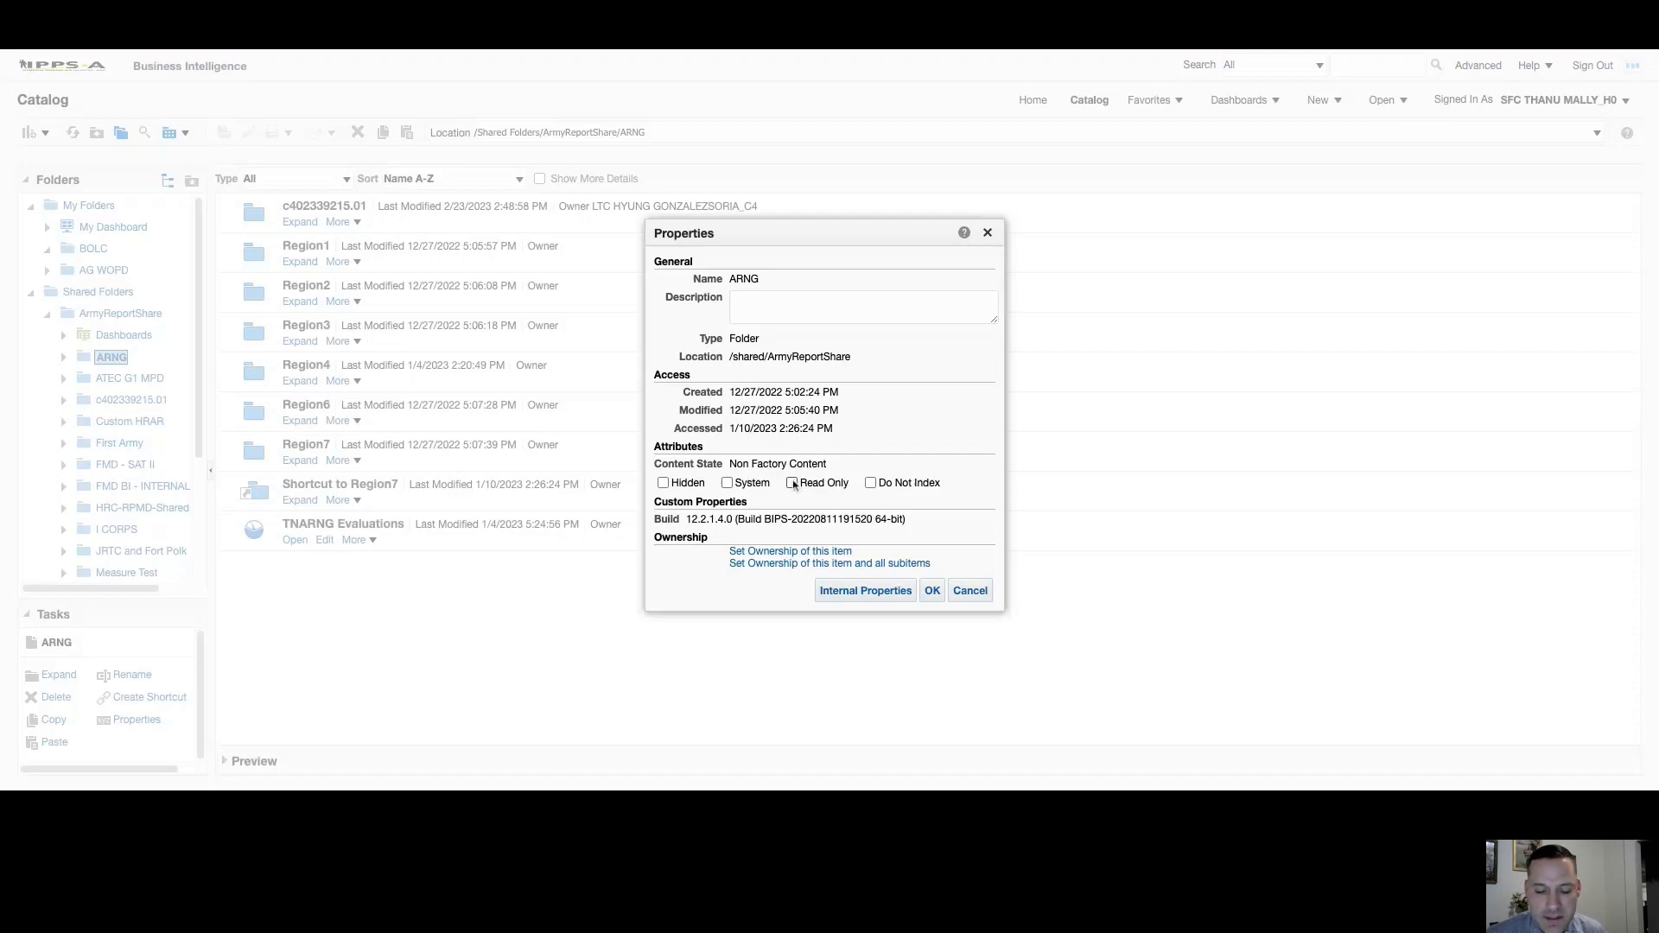
left_click(792, 482)
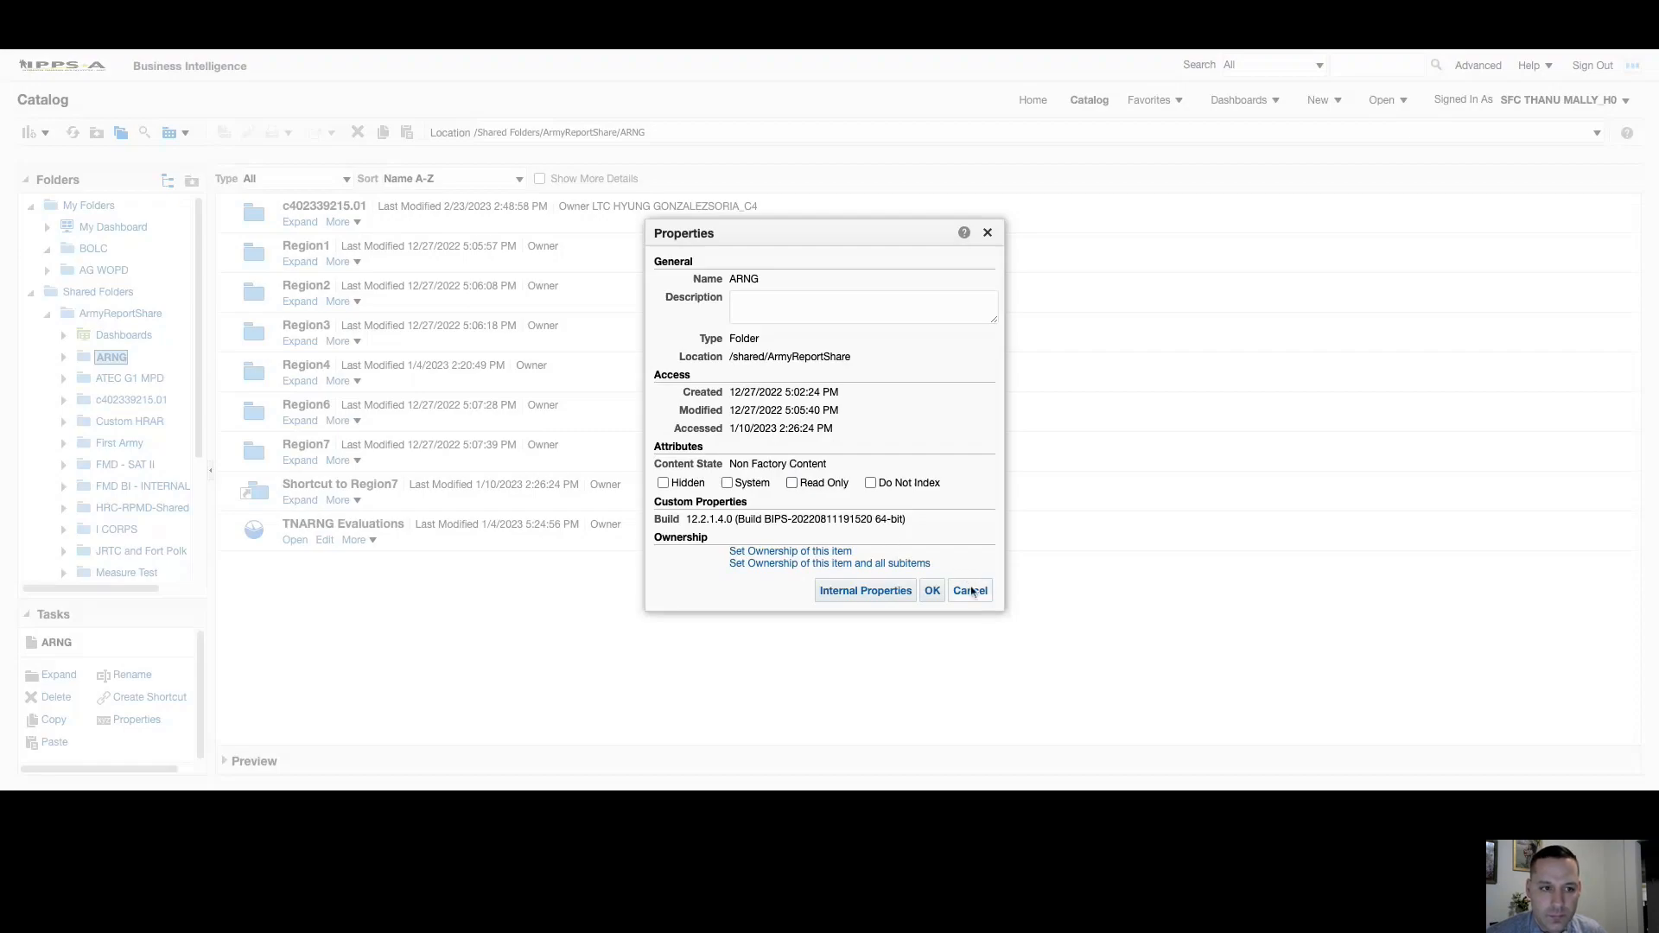
left_click(966, 589)
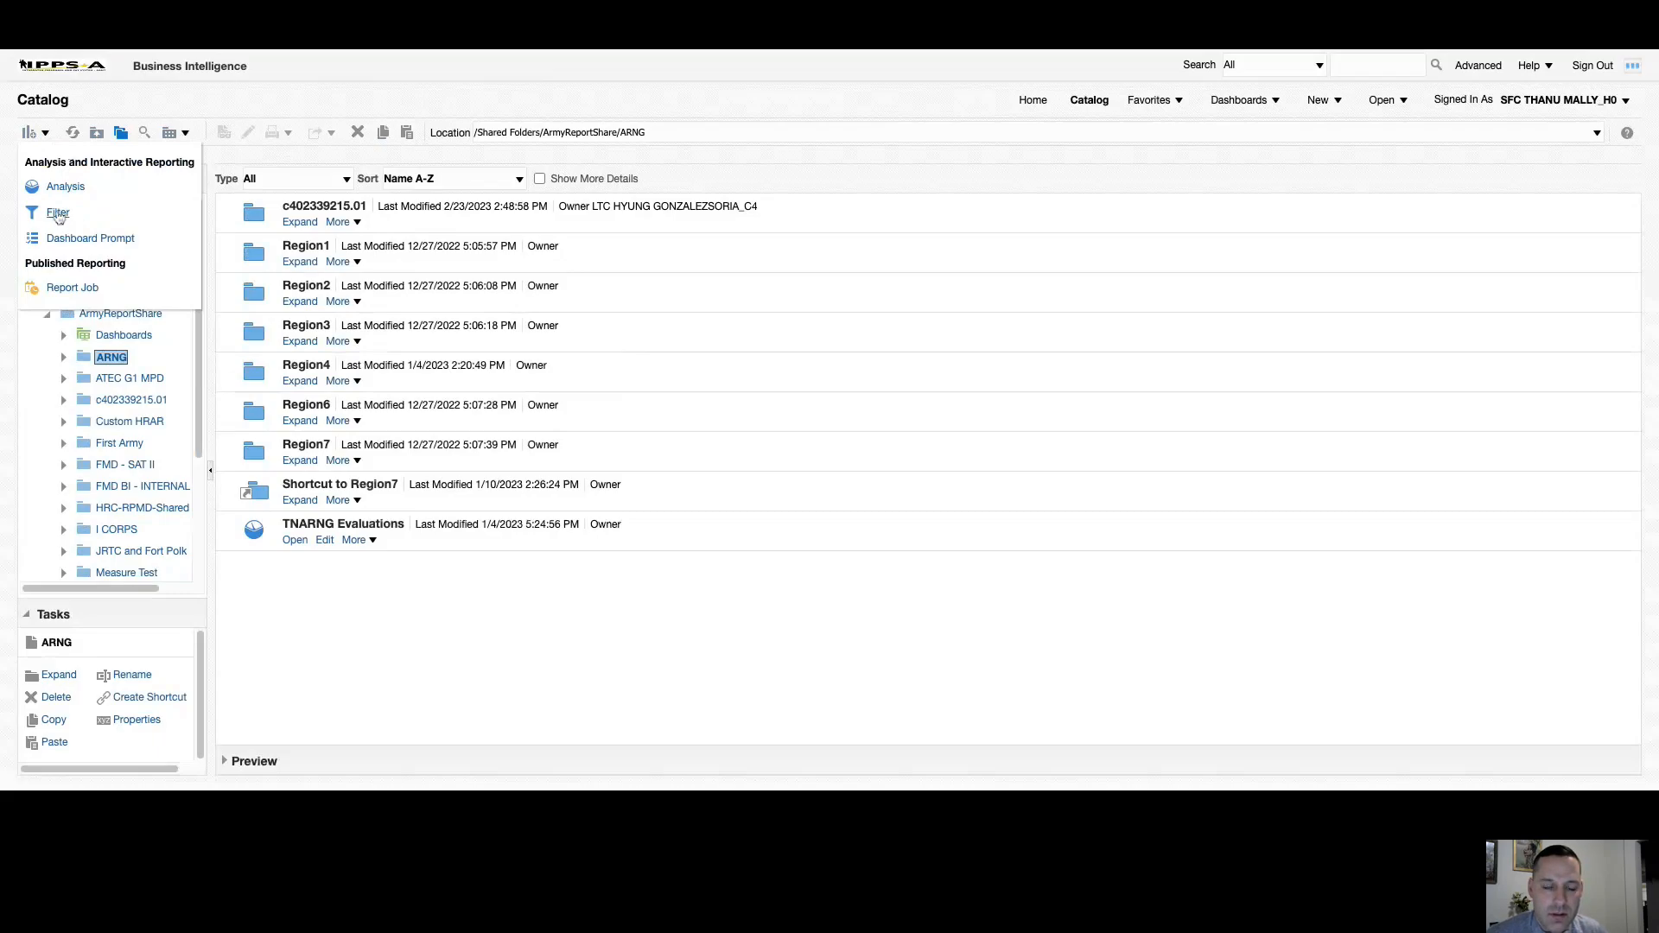
mouse_move(57, 212)
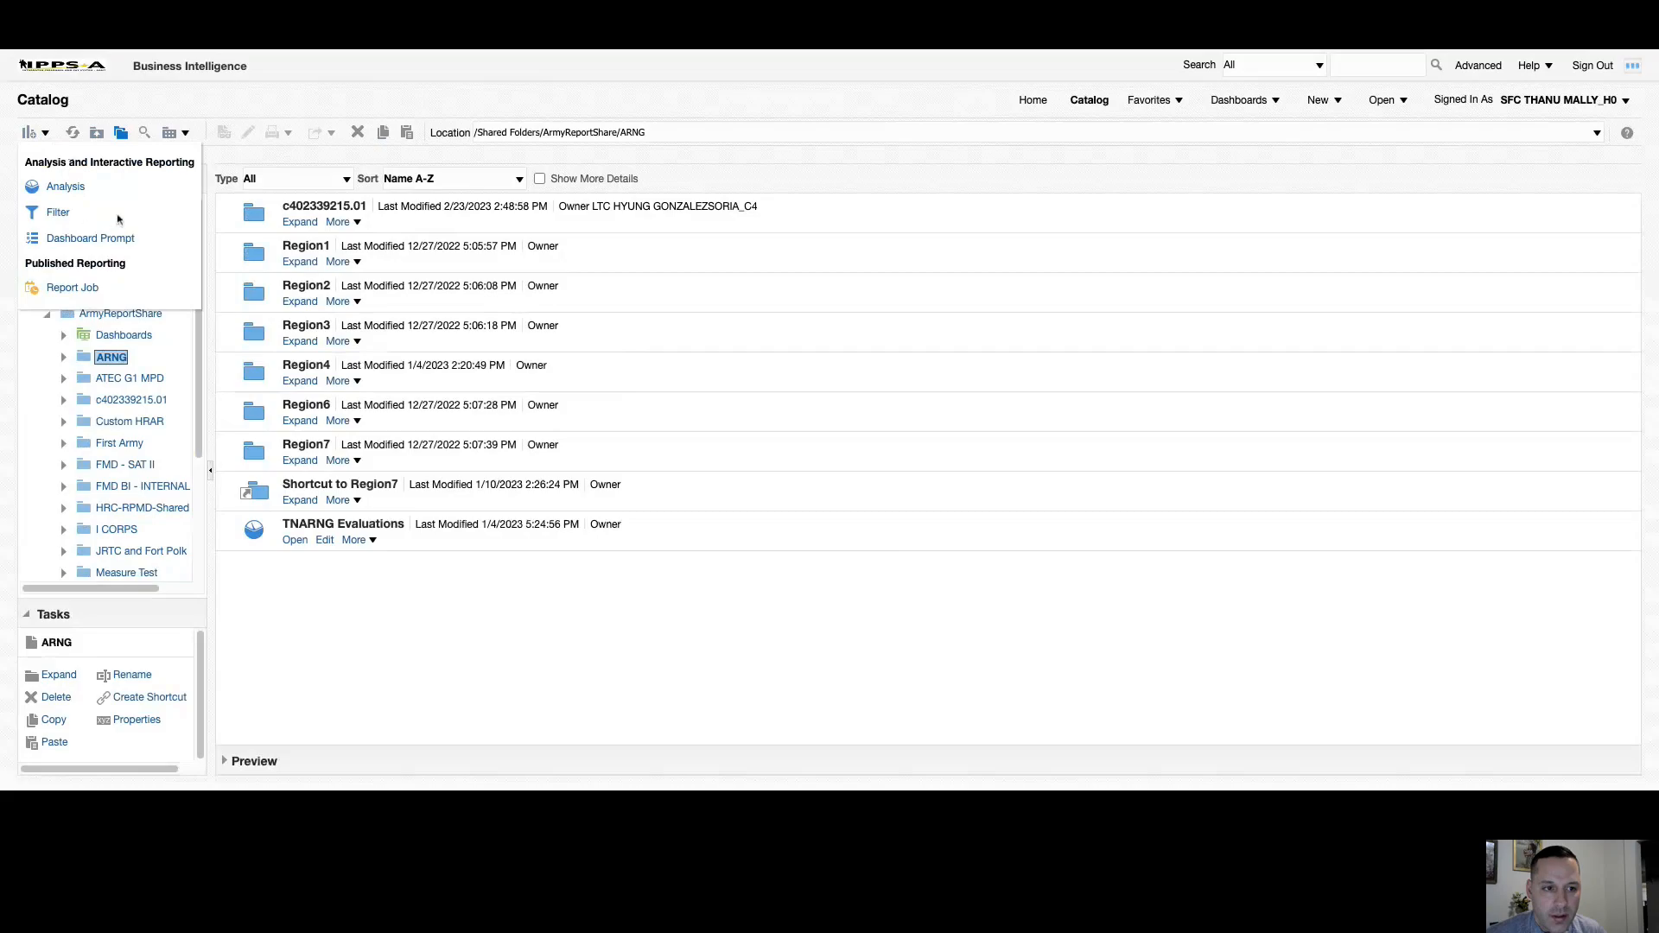
mouse_move(66, 187)
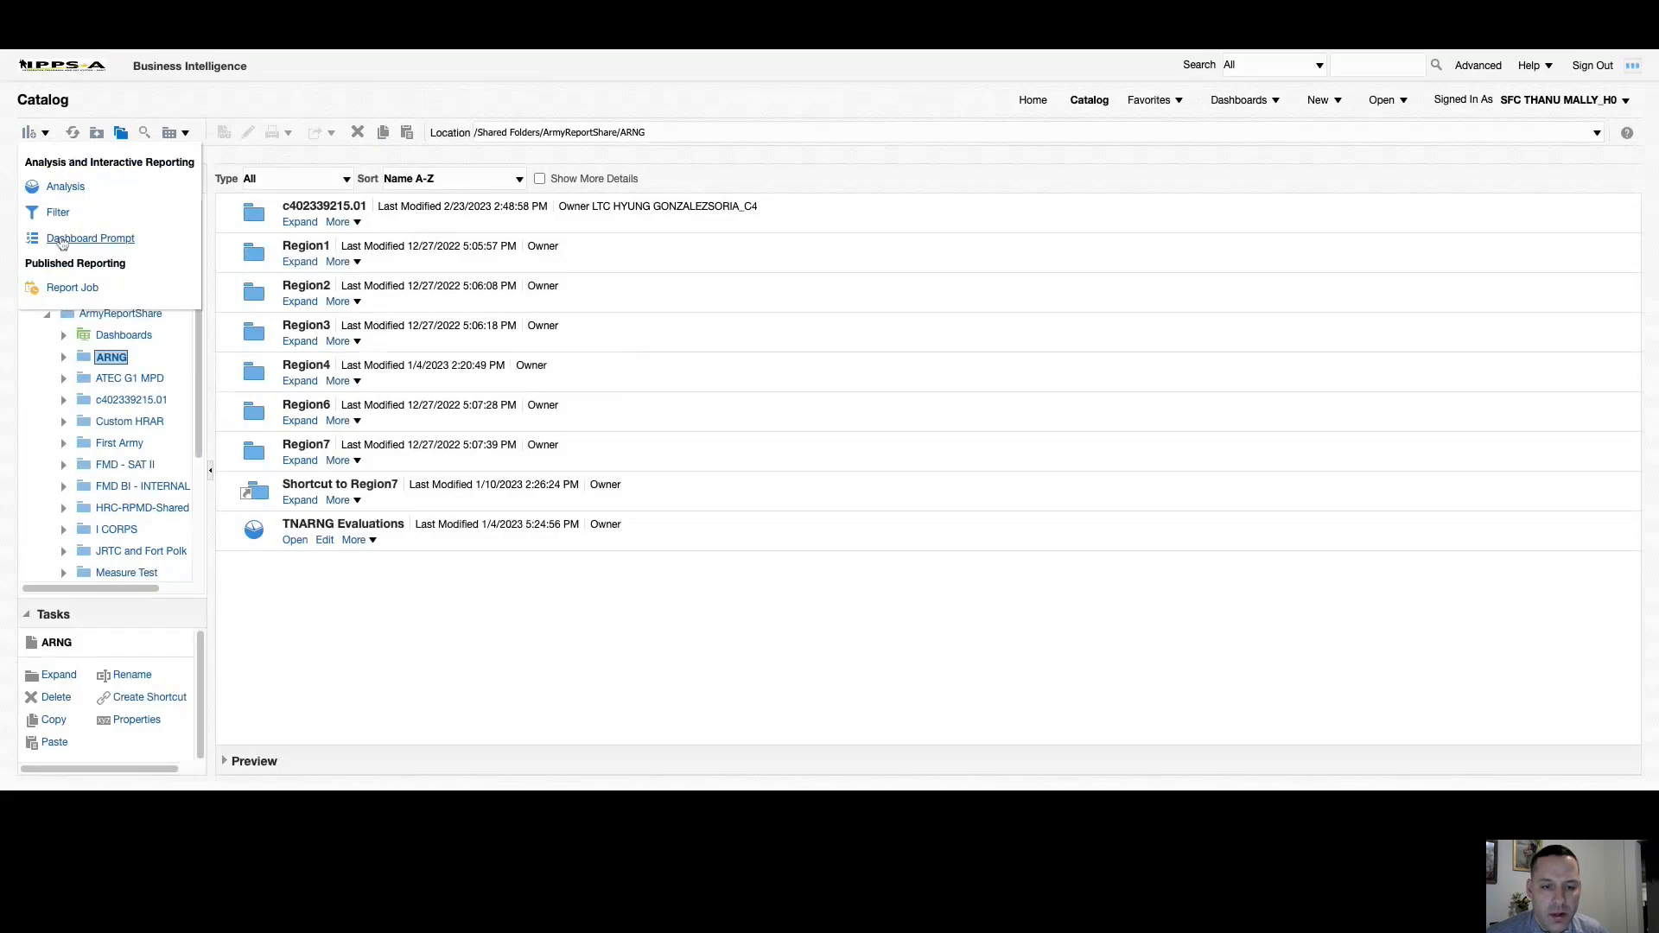
mouse_move(89, 237)
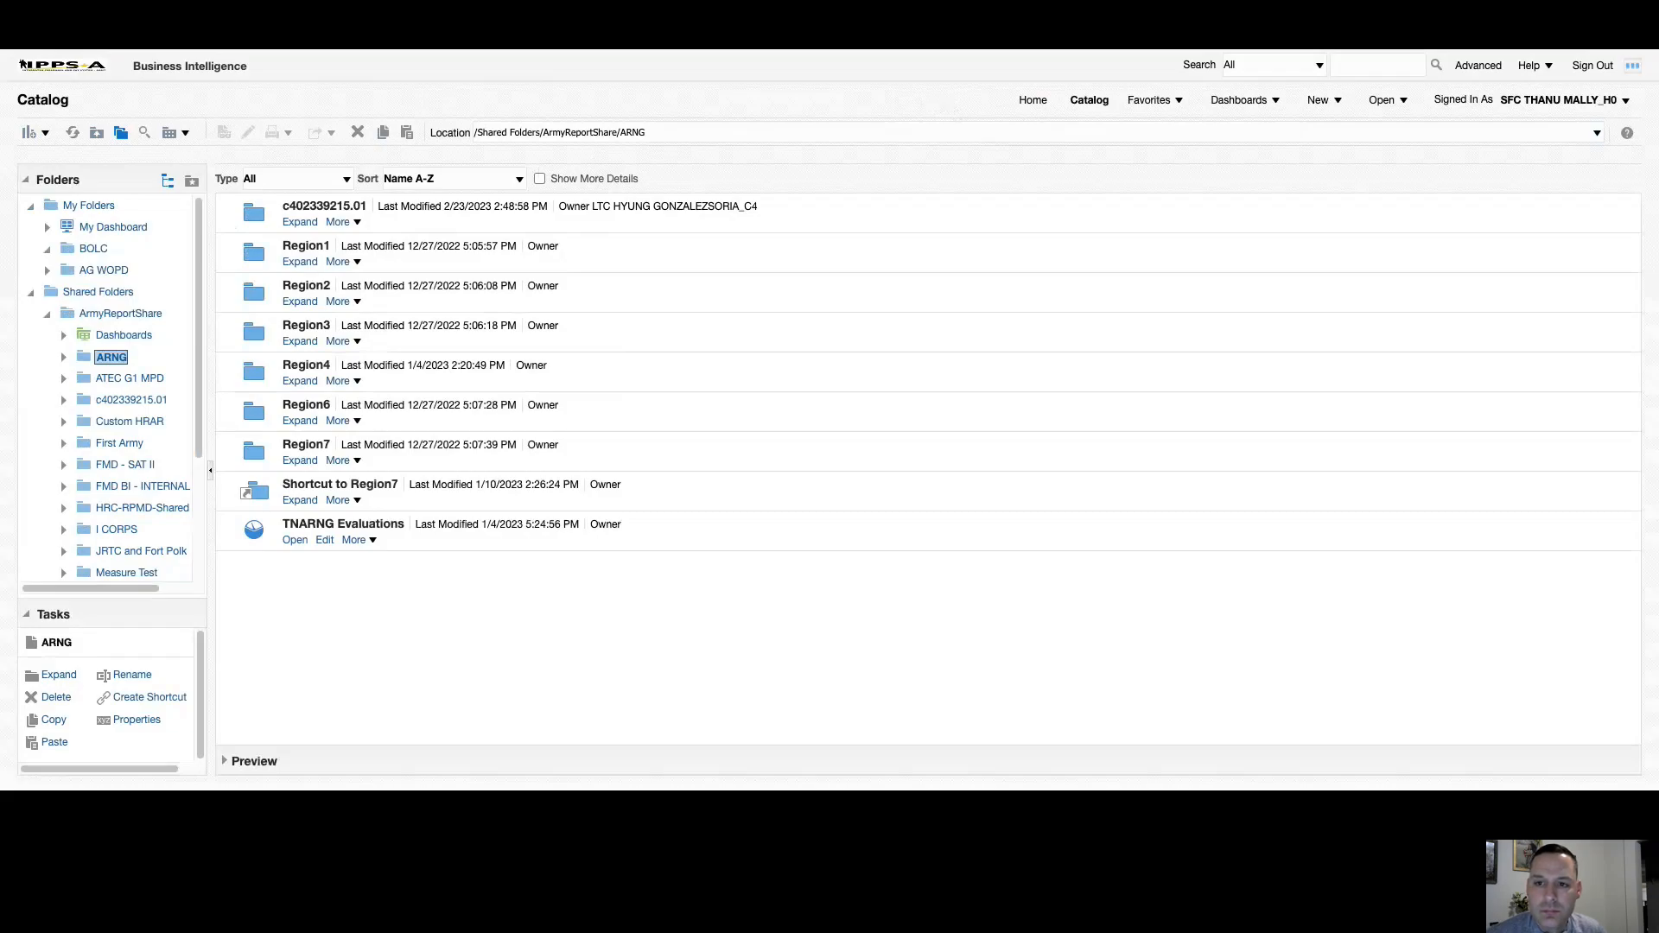
mouse_move(914, 107)
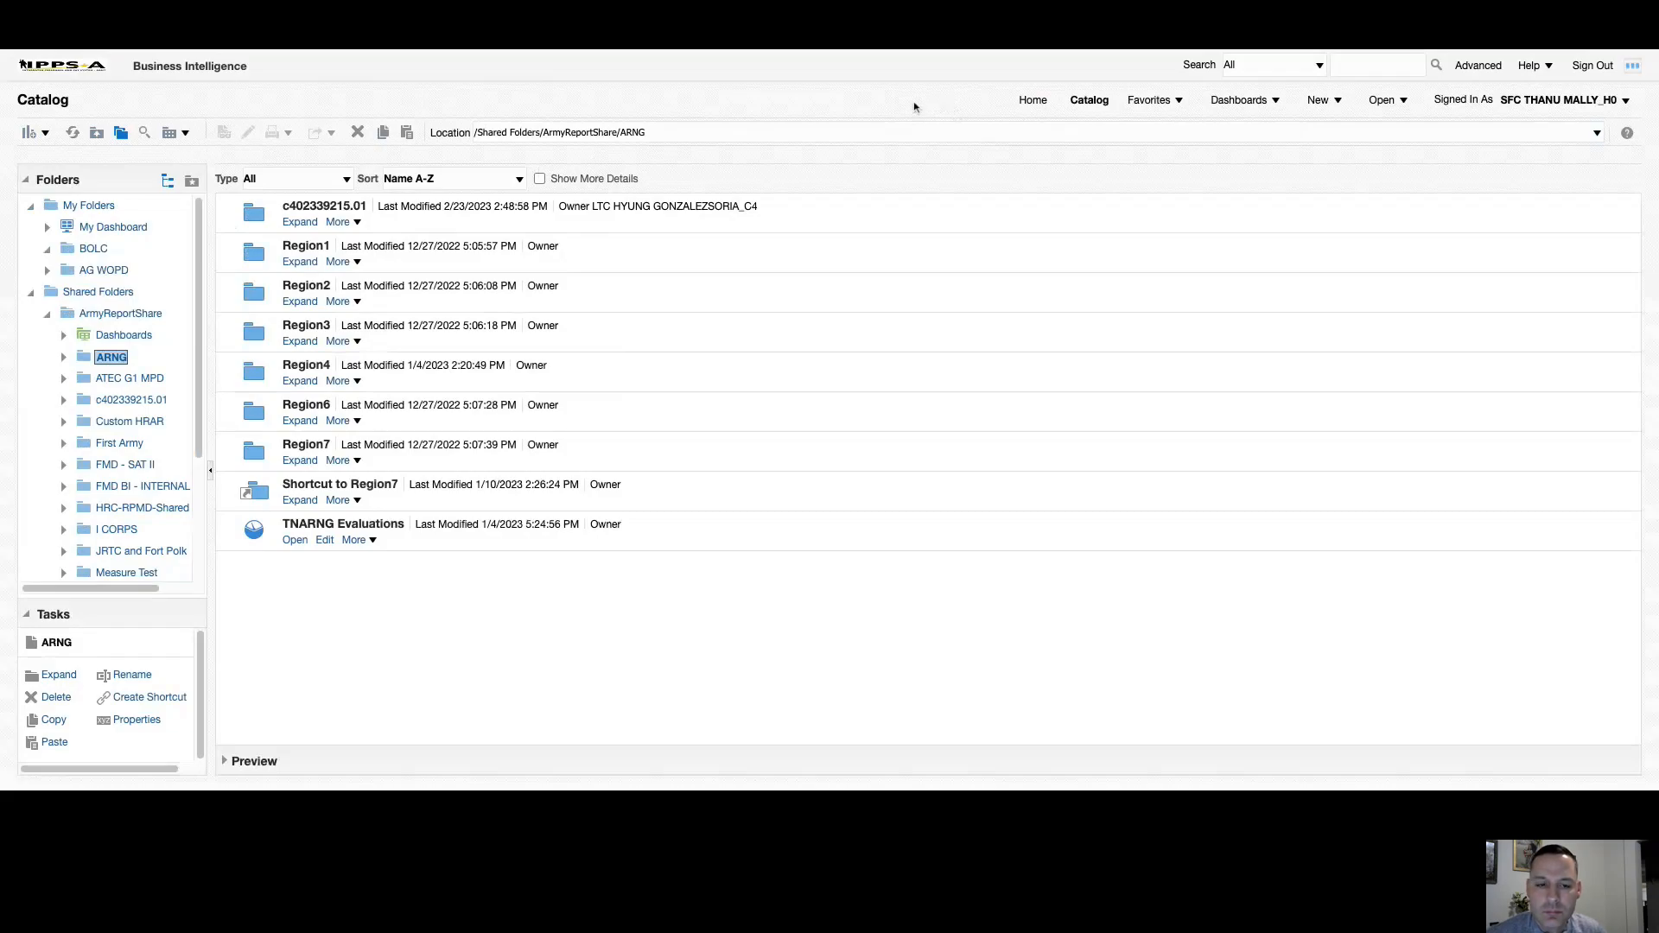
mouse_move(907, 104)
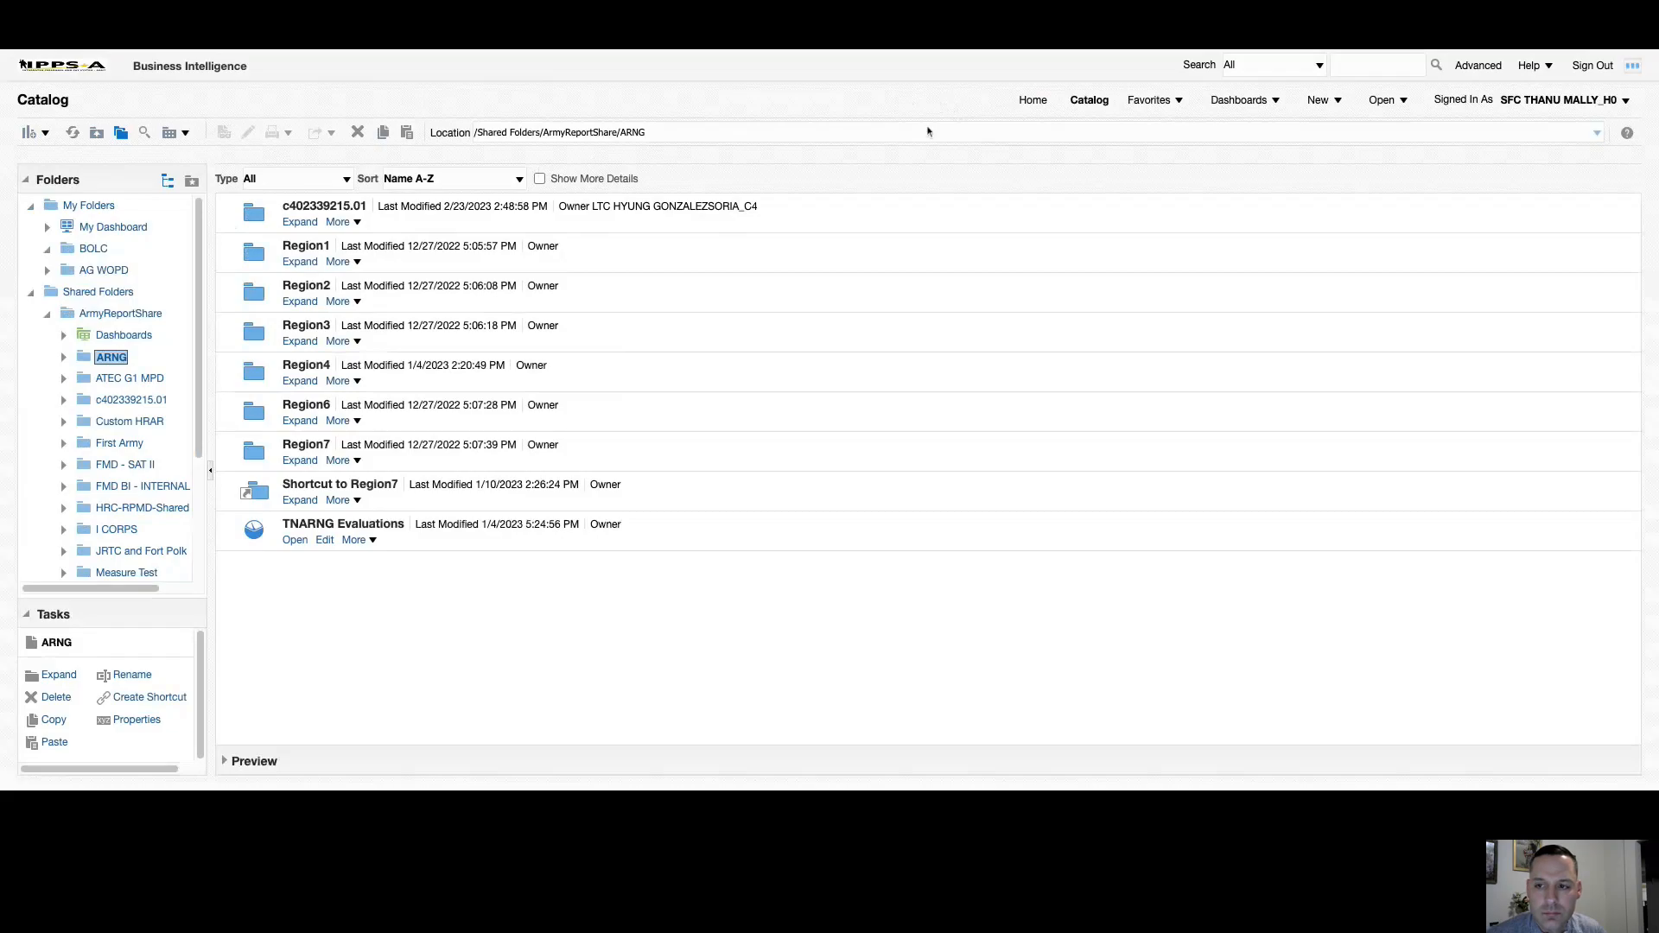
mouse_move(982, 122)
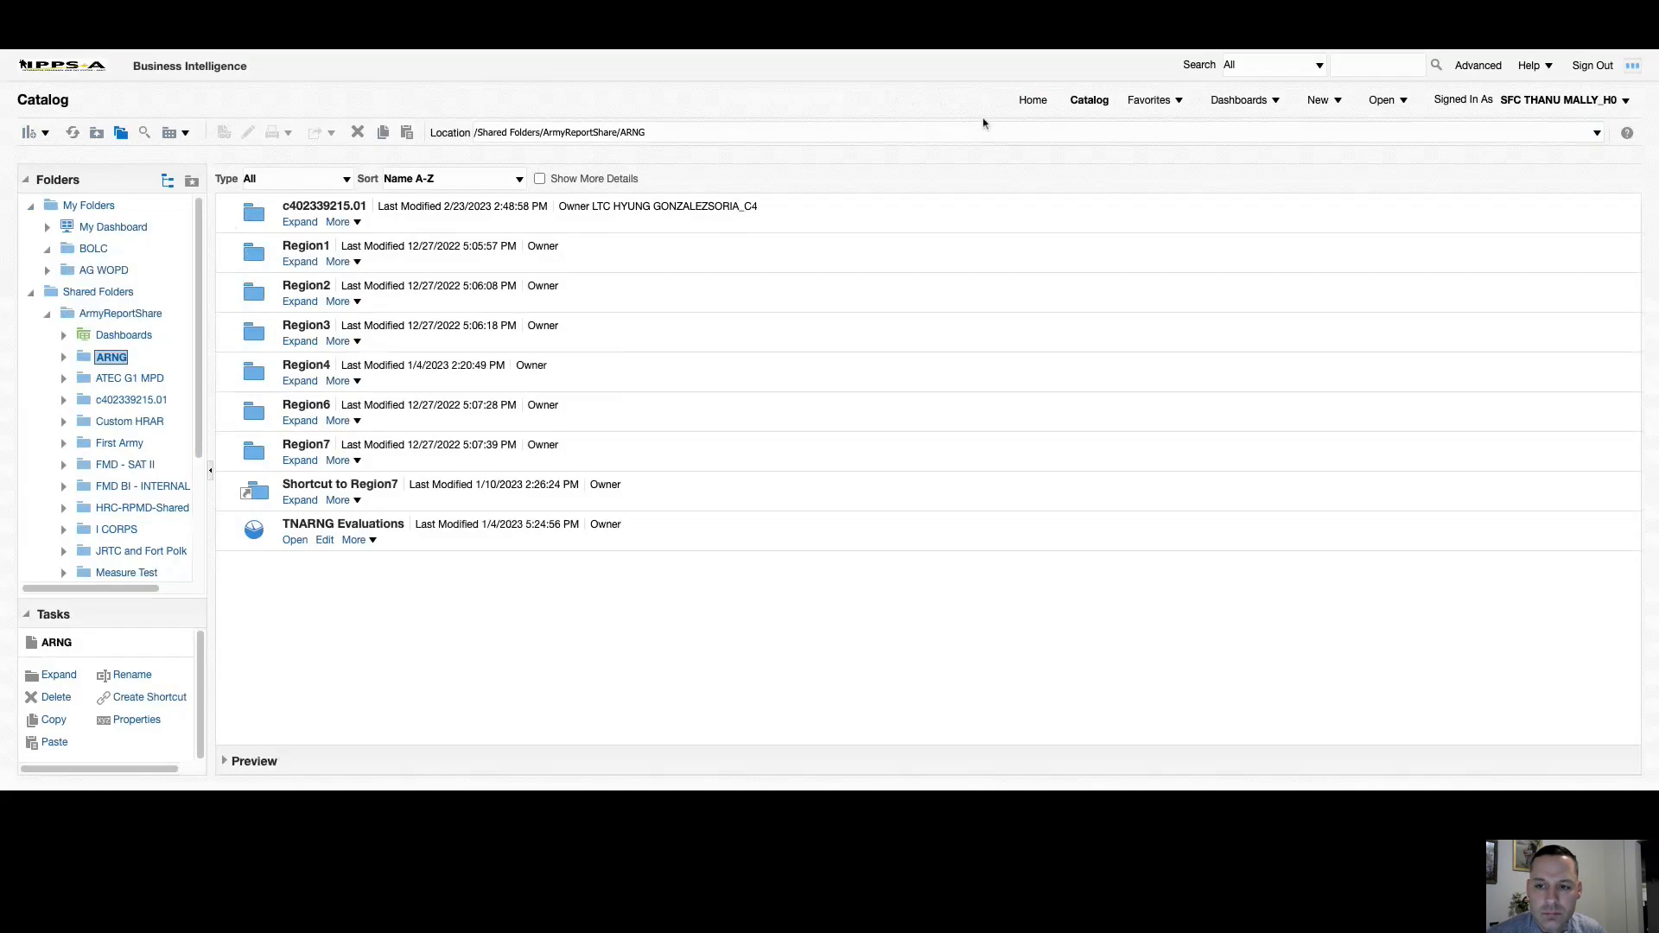
mouse_move(966, 130)
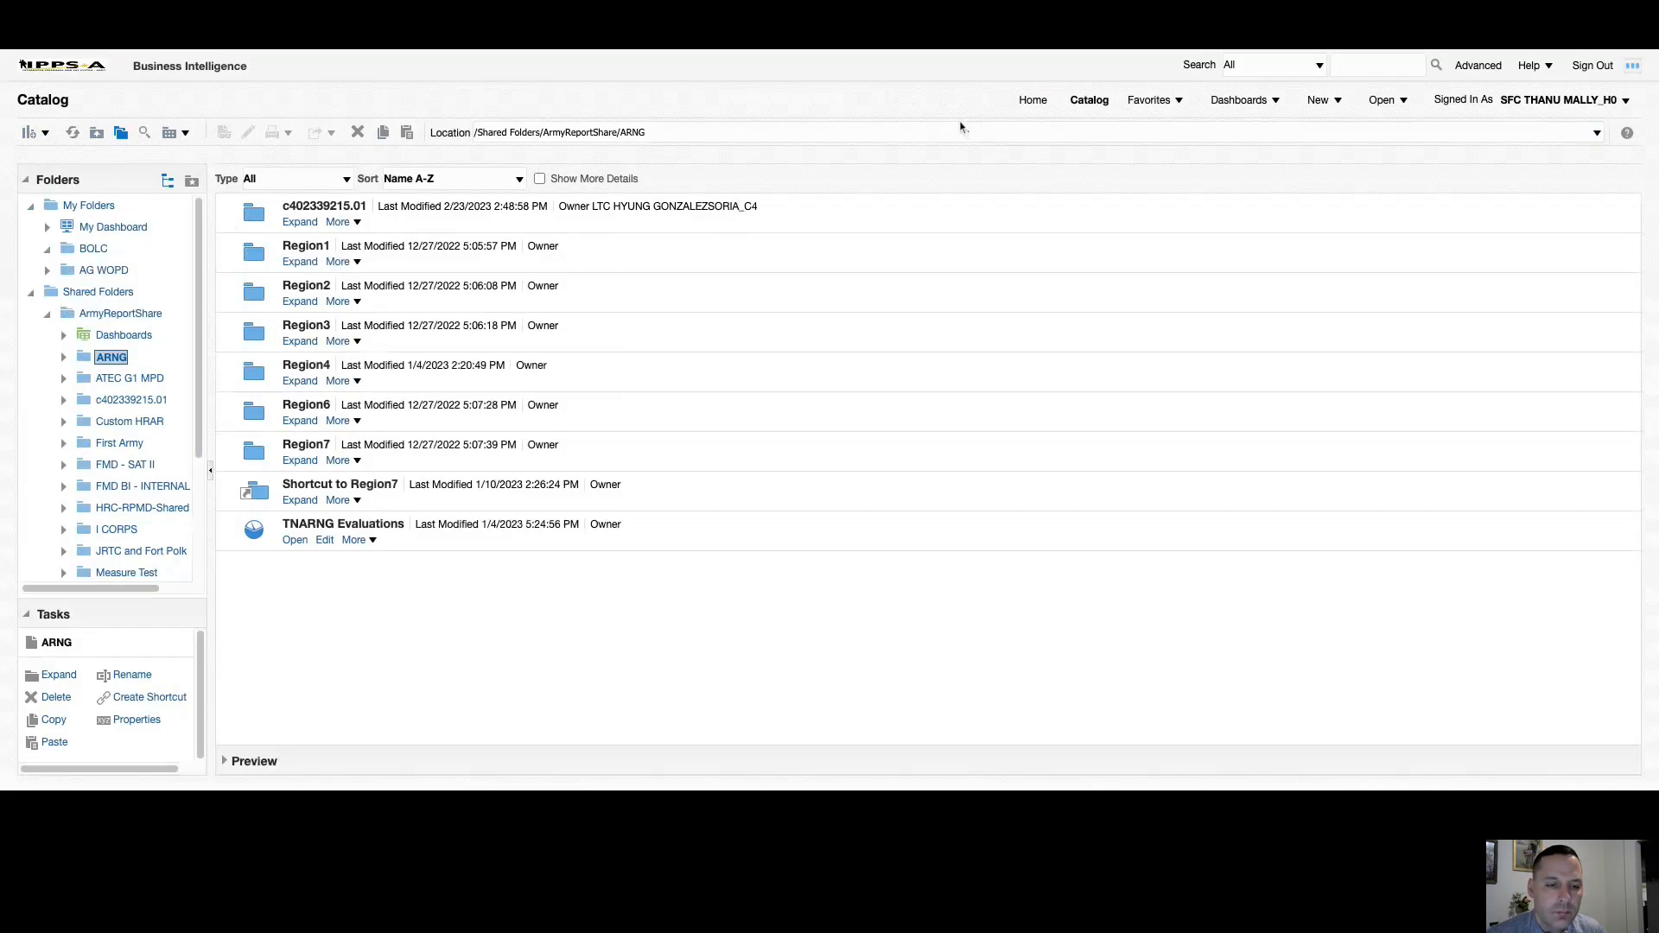
mouse_move(946, 125)
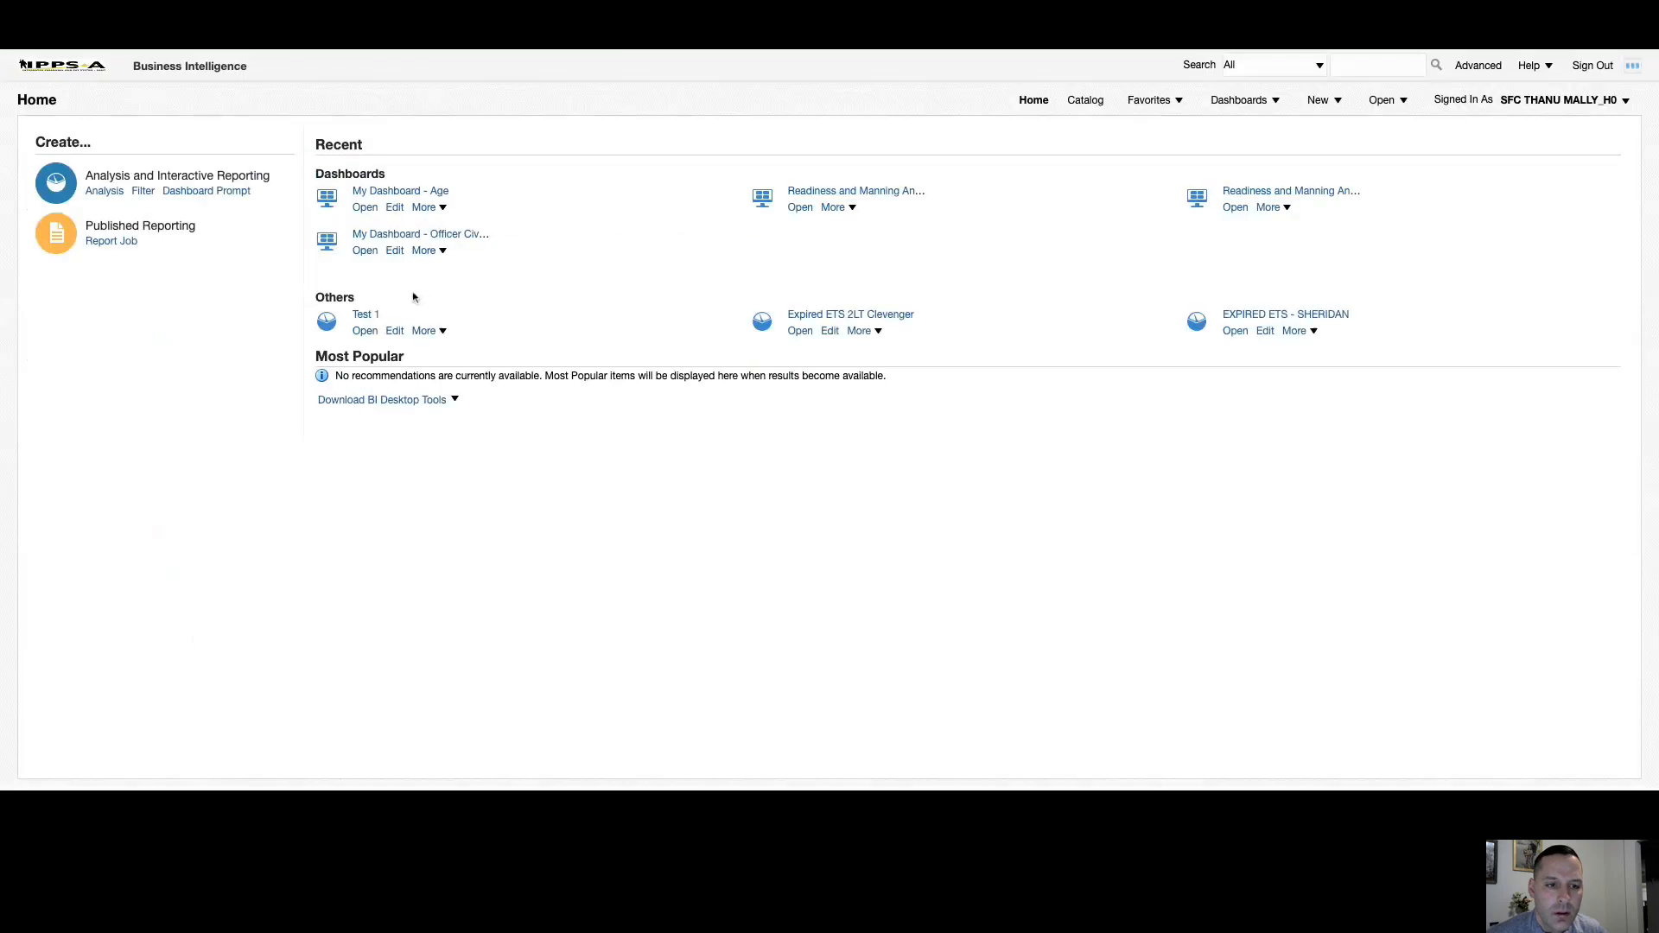
mouse_move(282, 281)
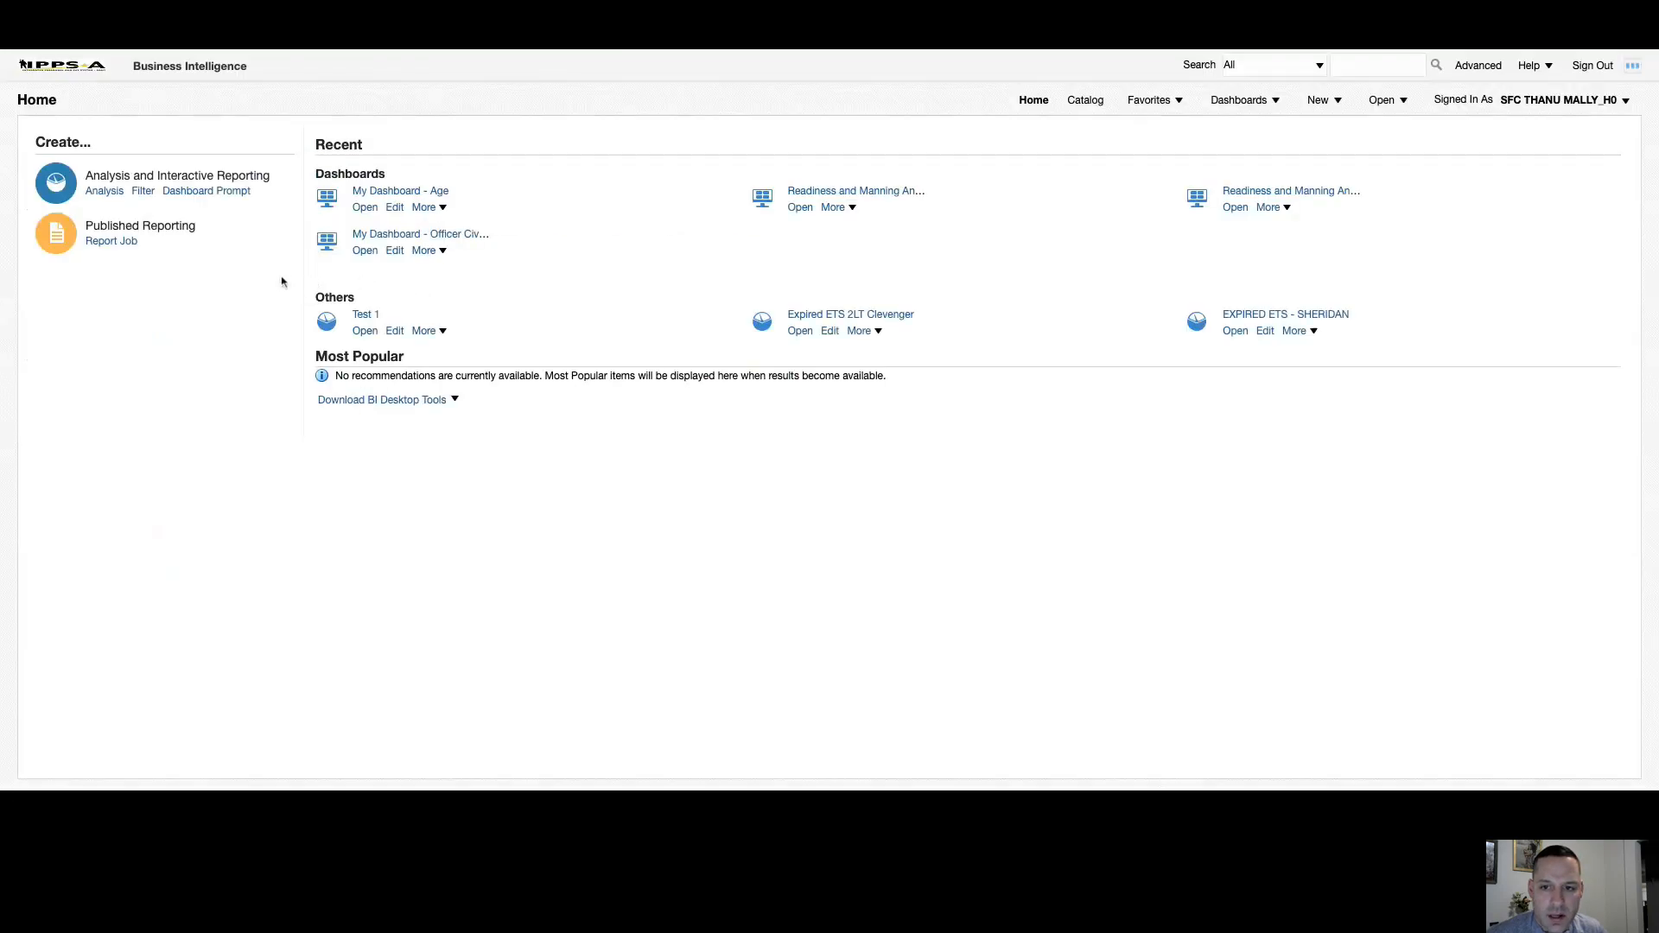
mouse_move(104, 192)
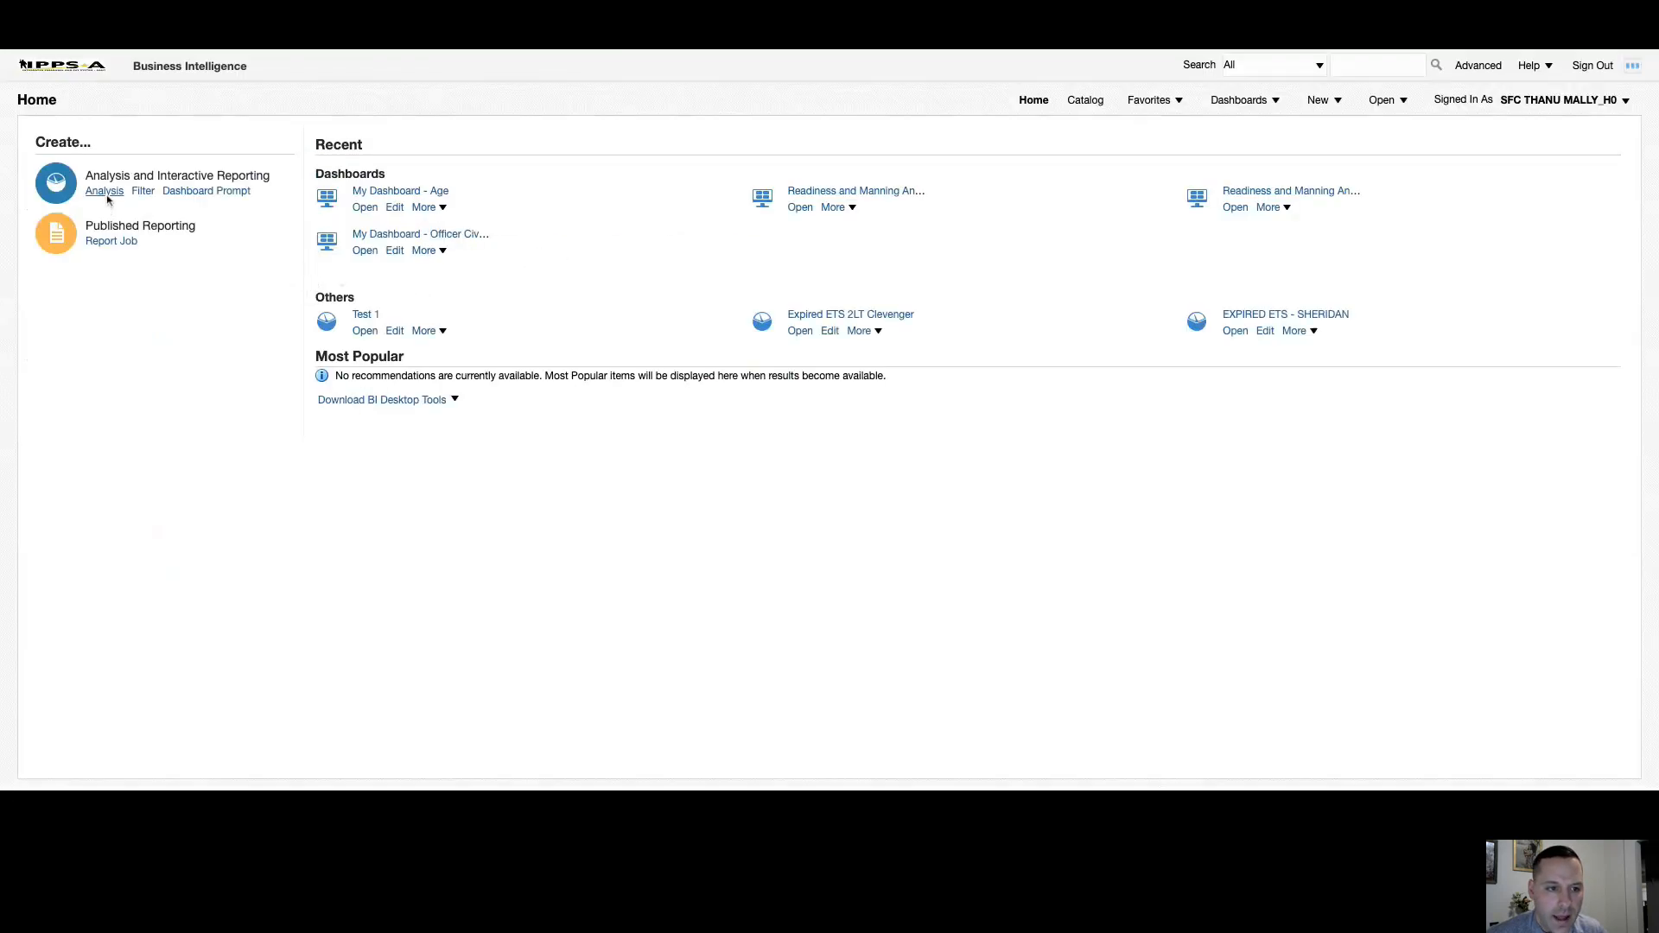
mouse_move(111, 243)
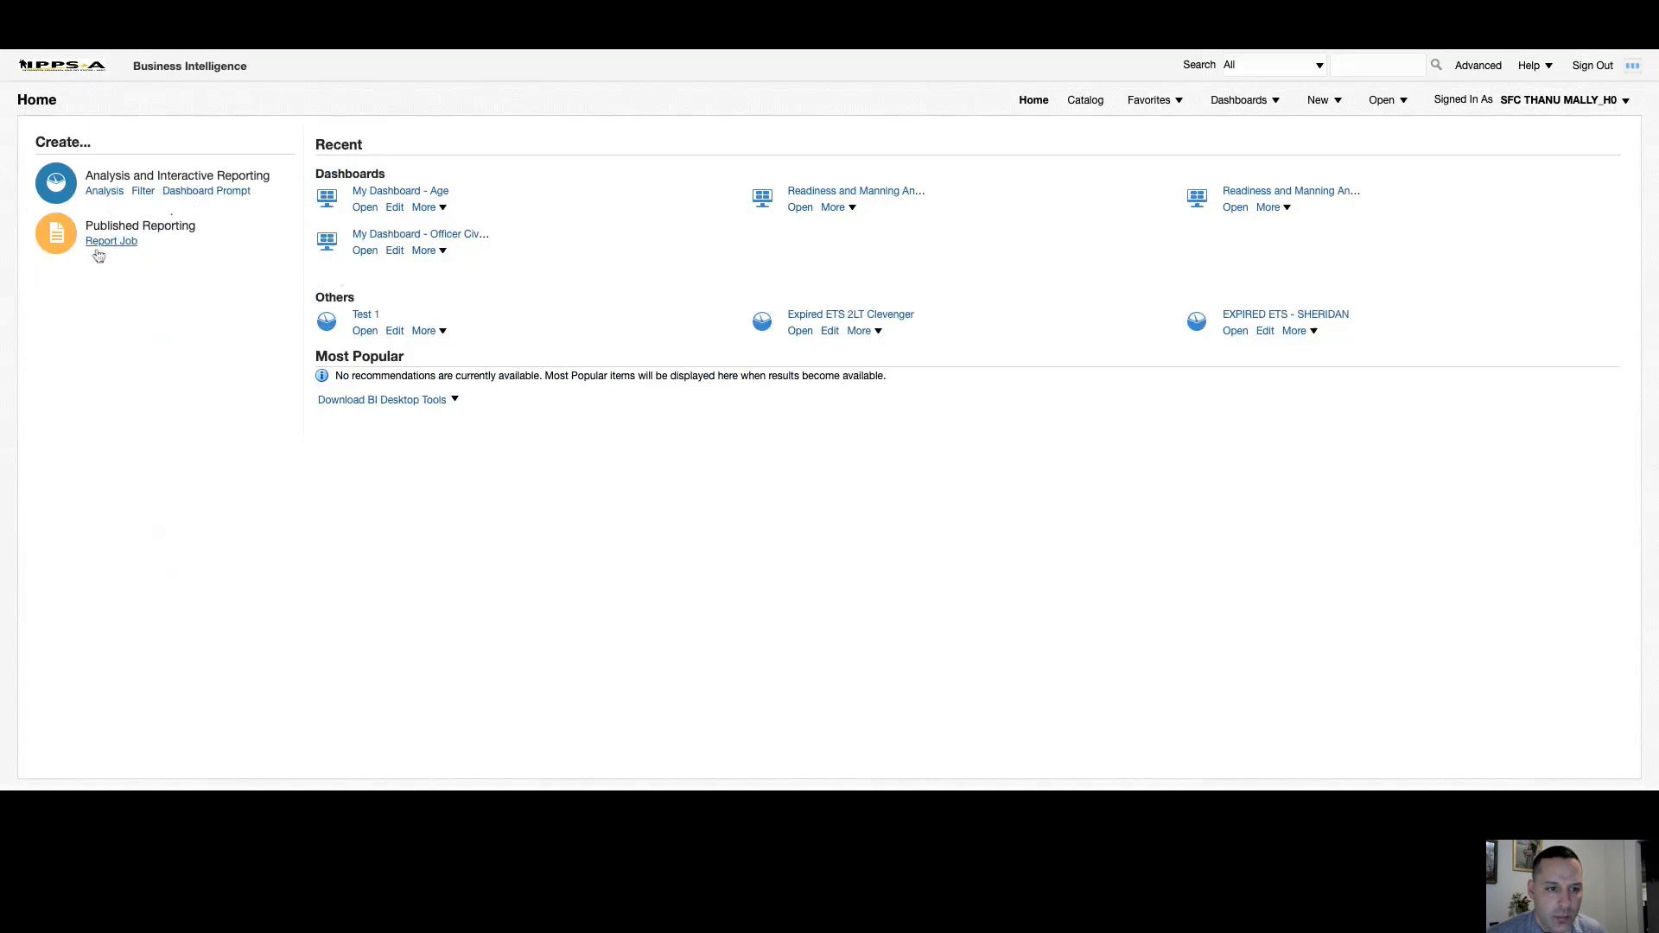
mouse_move(104, 190)
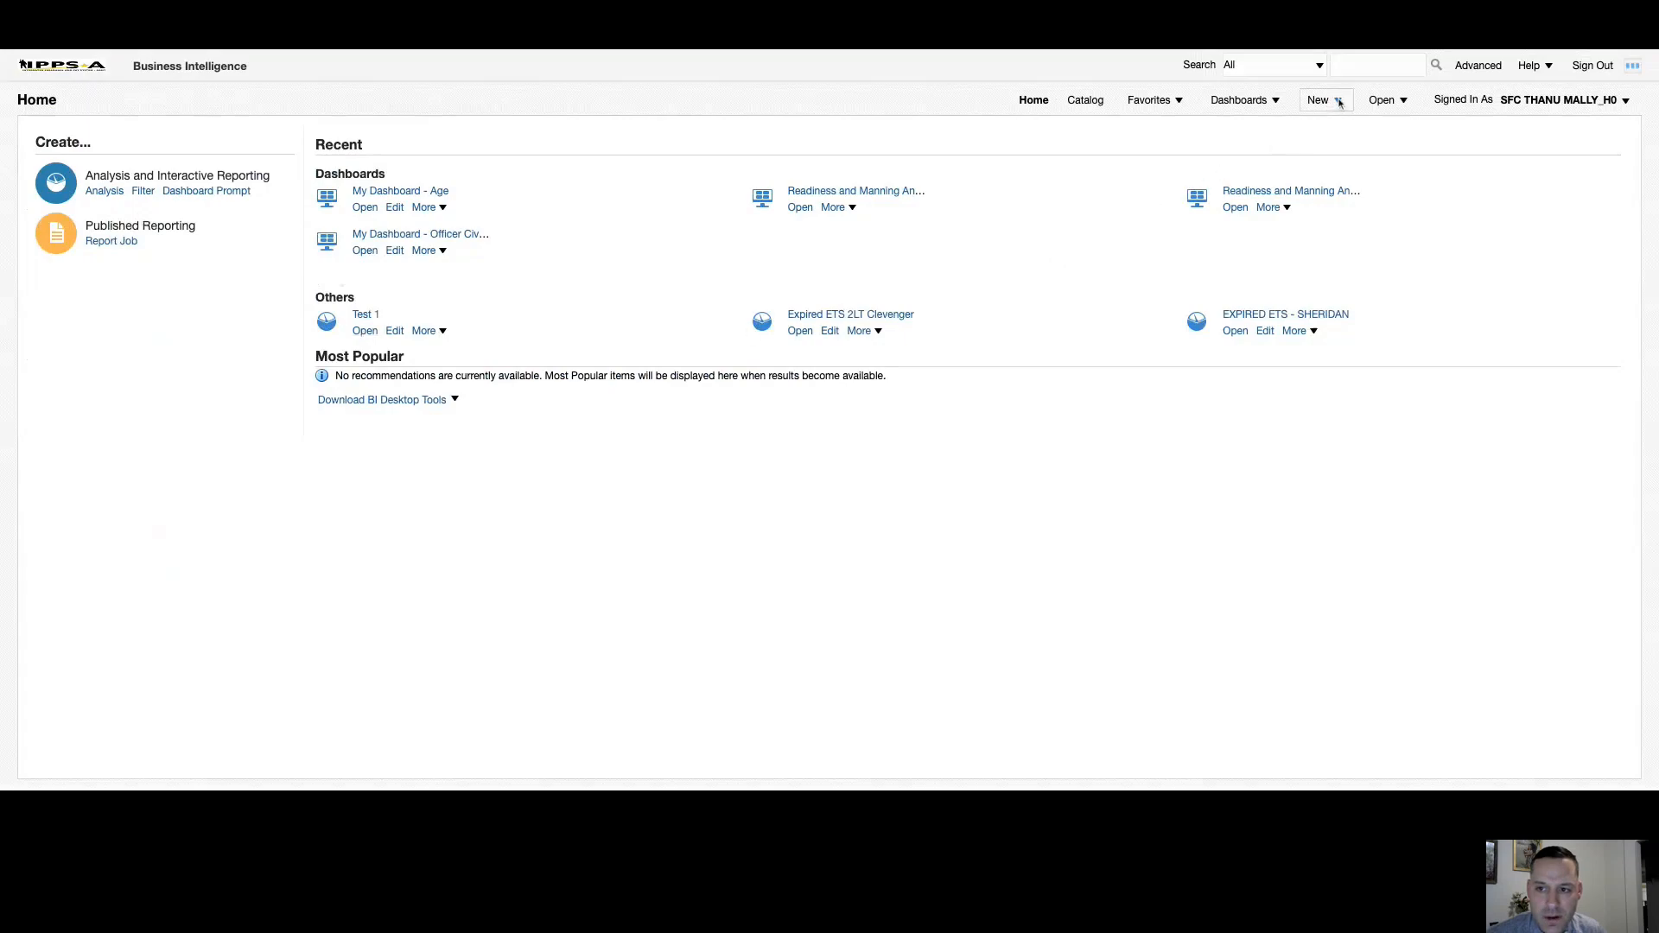
Show the New menu choices: Analysis, Filter, Dashboard Prompt, Report Job.
left_click(1320, 100)
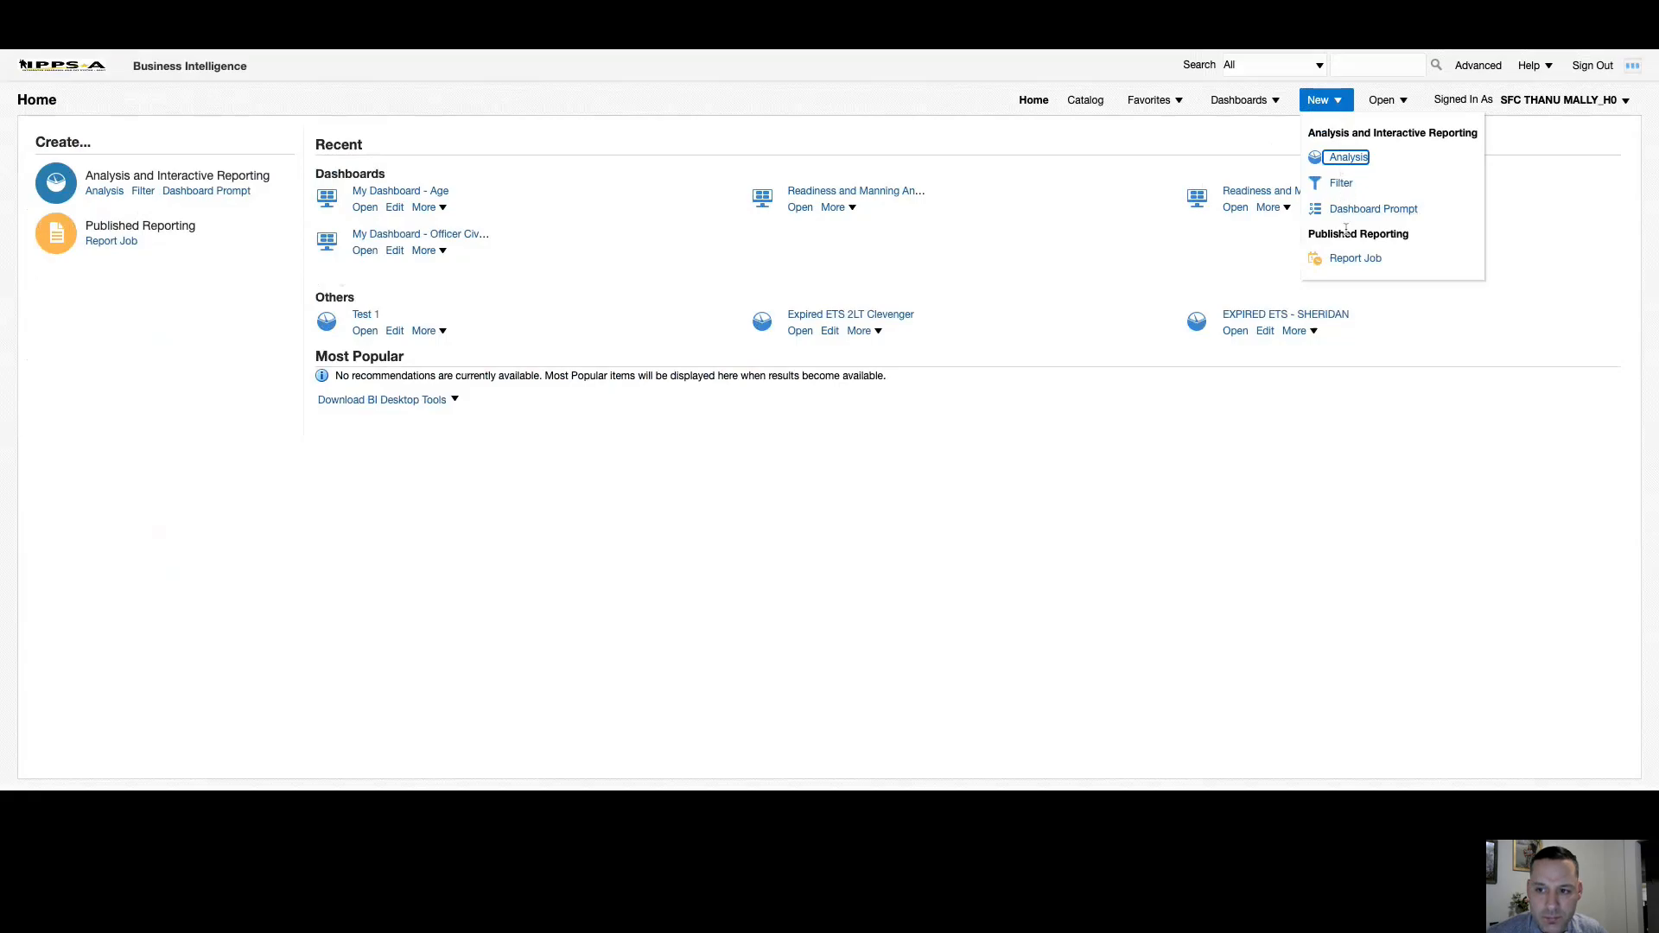
mouse_move(1355, 185)
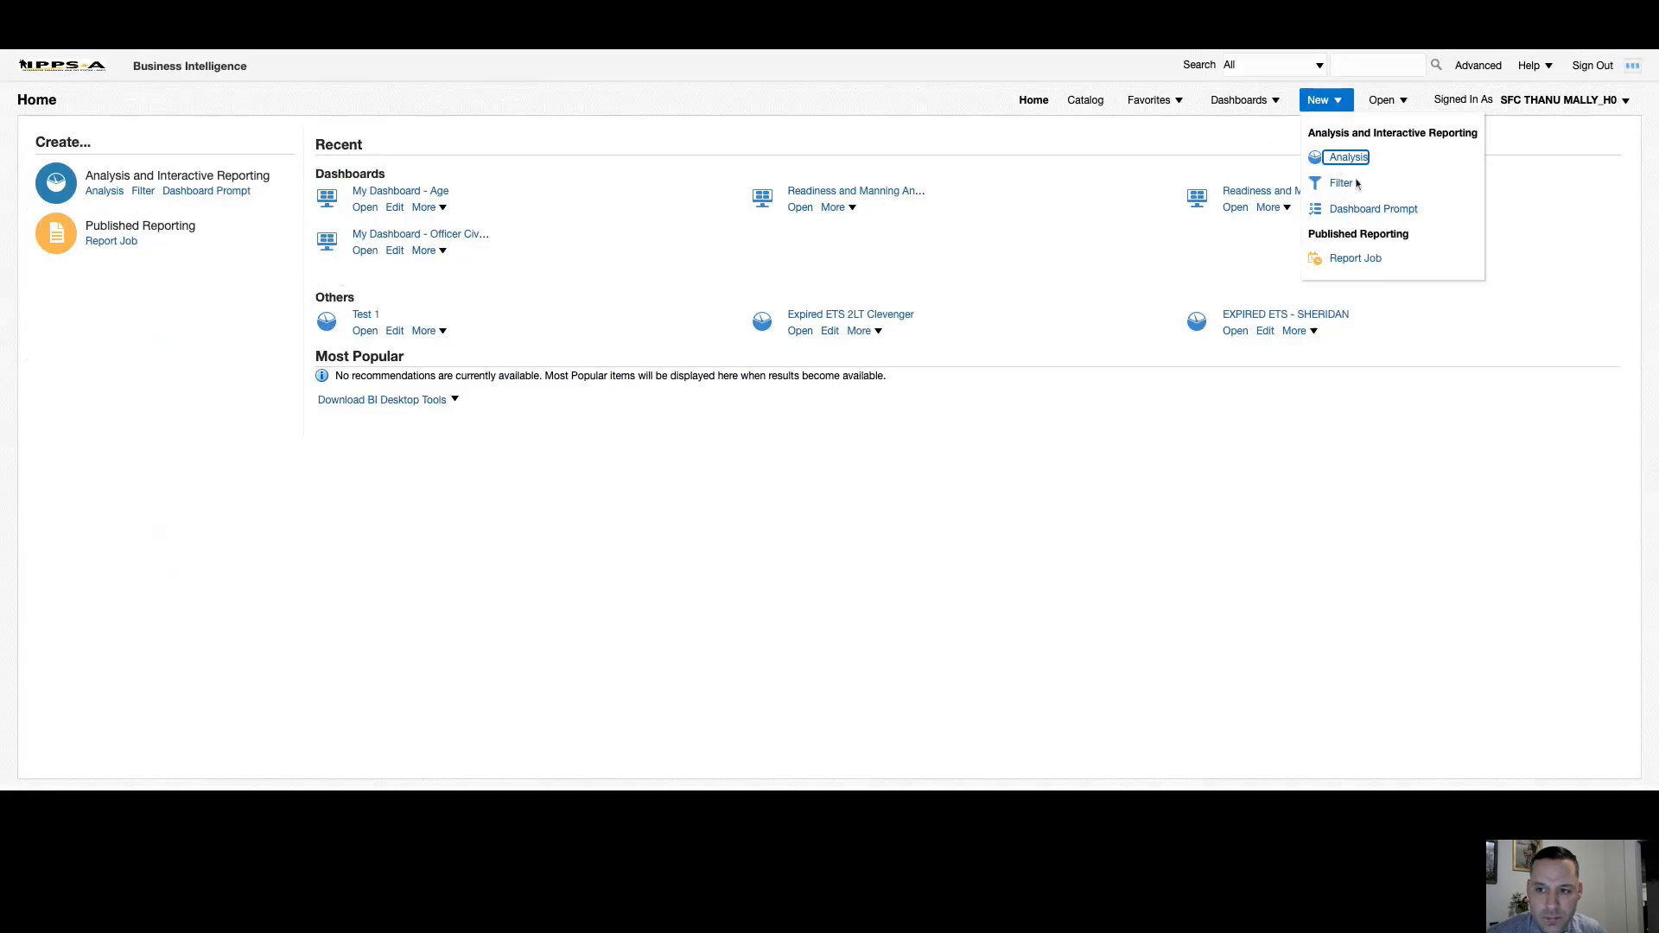
Choose Analysis to bring up the Select Subject Area list.
left_click(1319, 101)
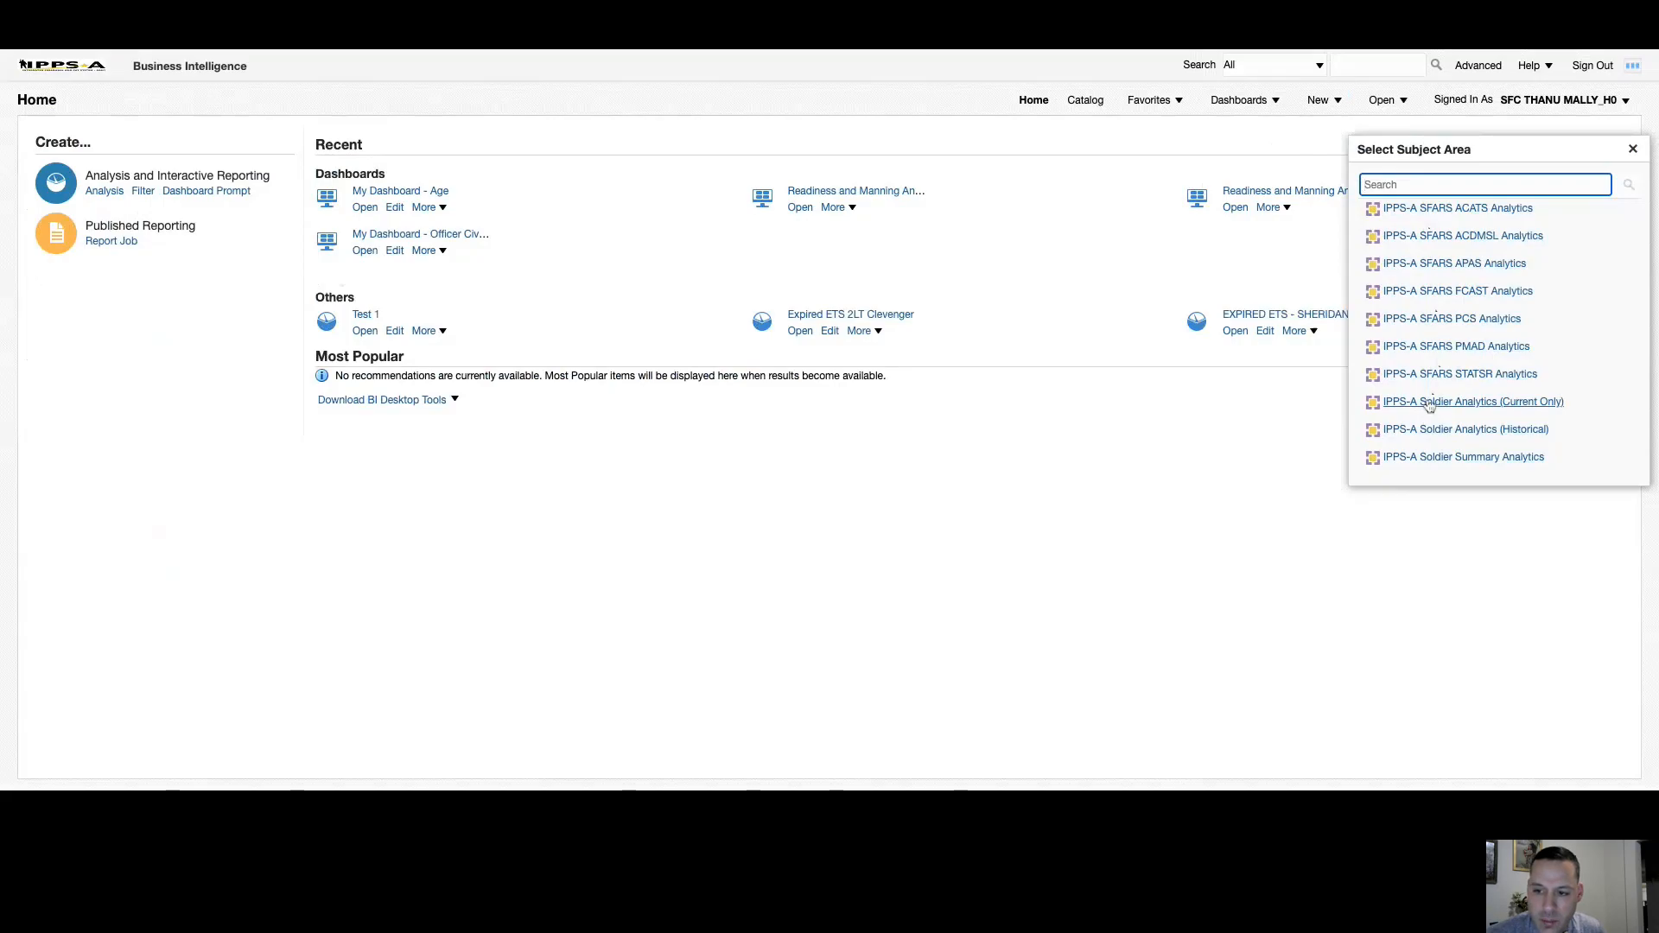
mouse_move(1447, 408)
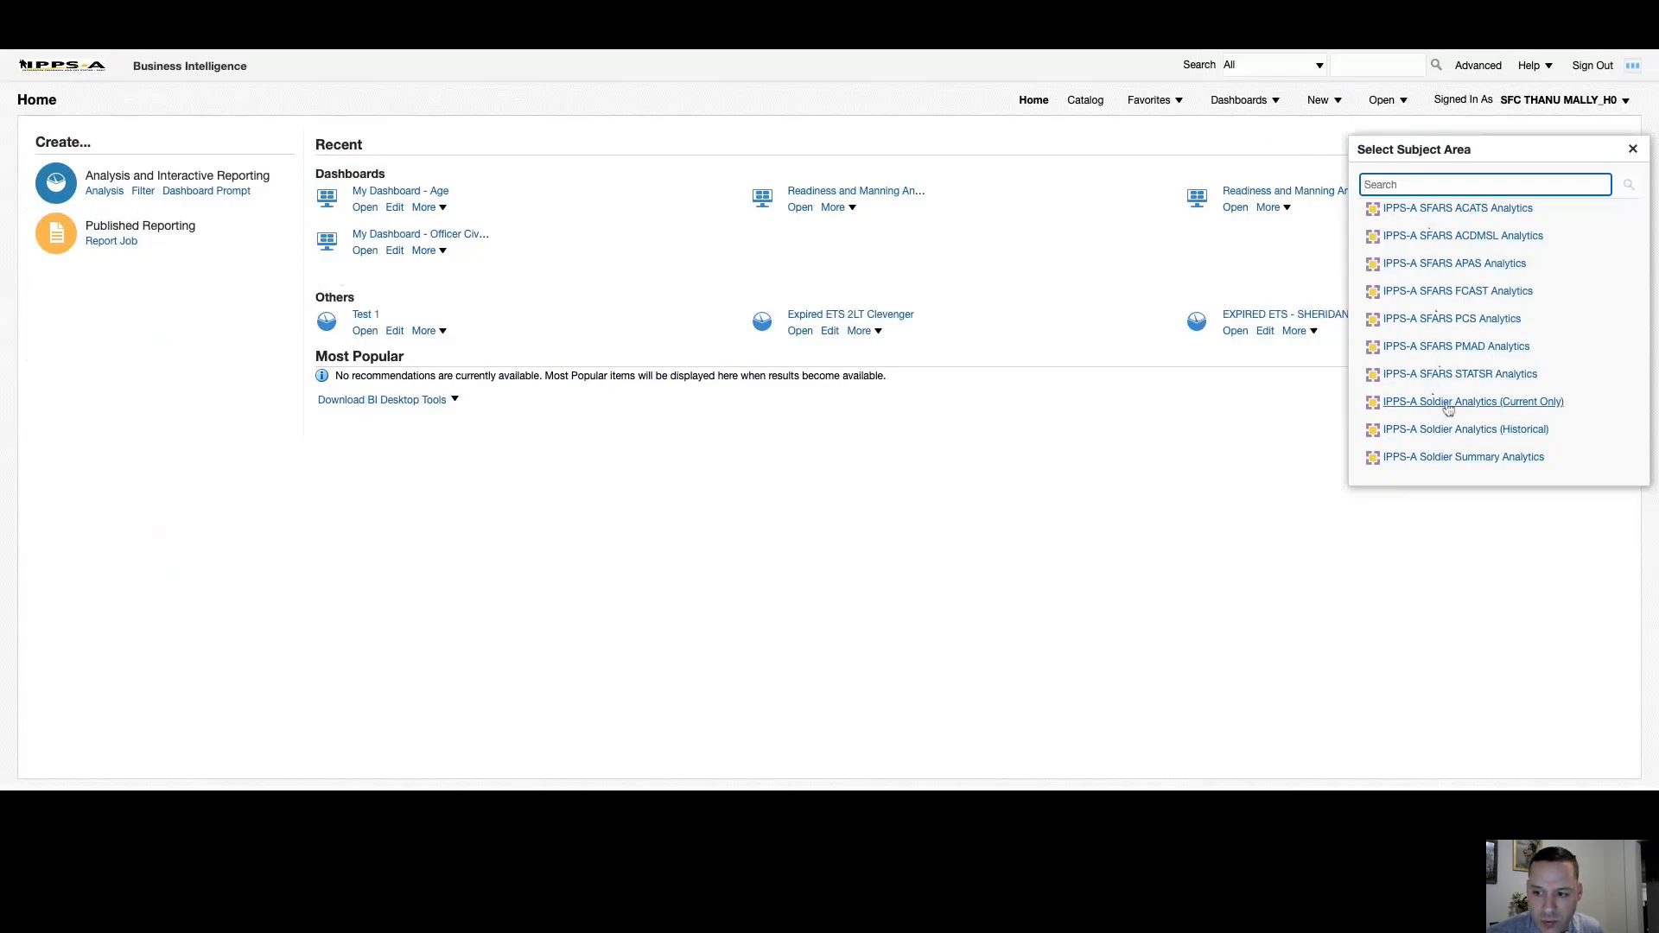
mouse_move(1446, 429)
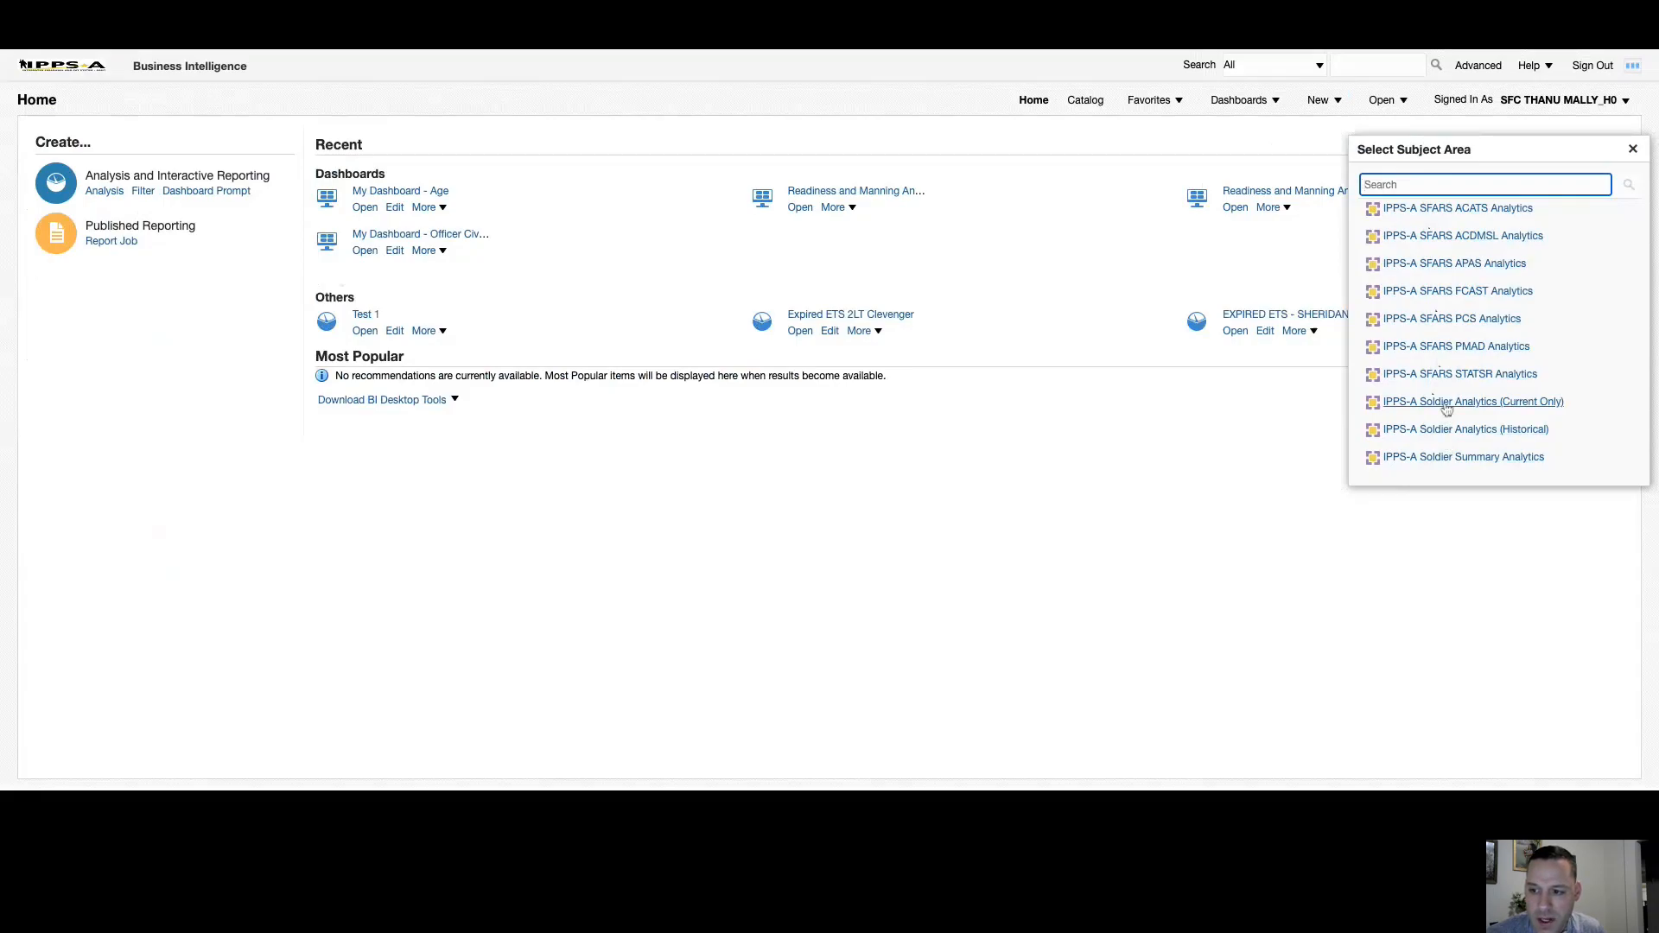
mouse_move(1447, 419)
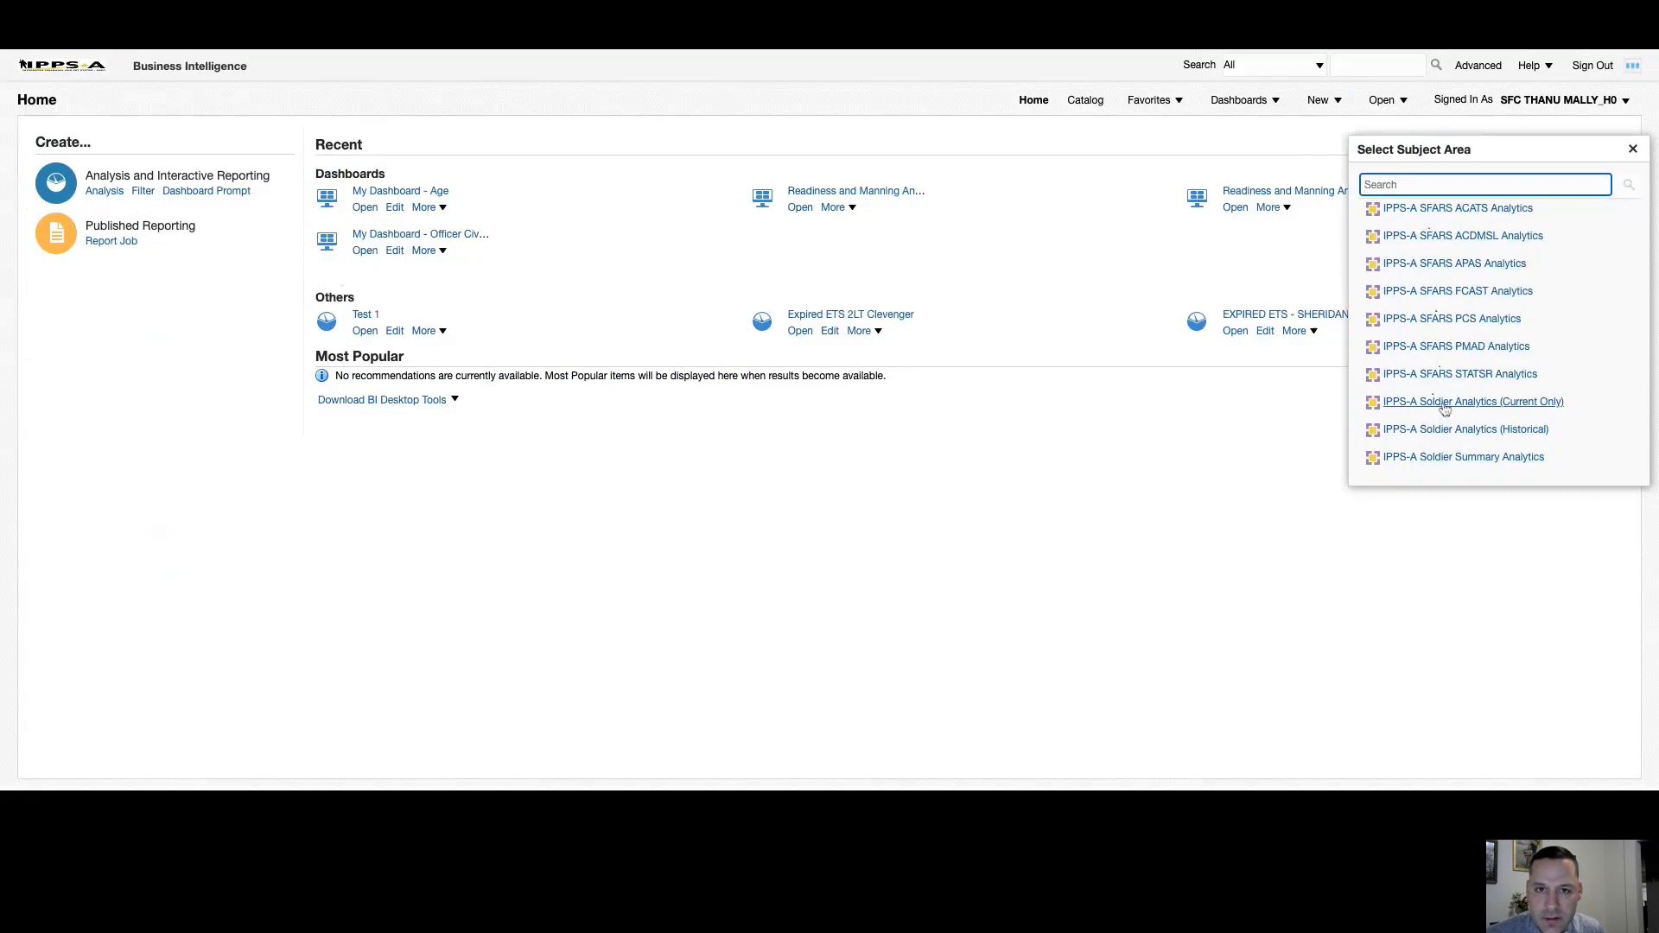
mouse_move(1445, 411)
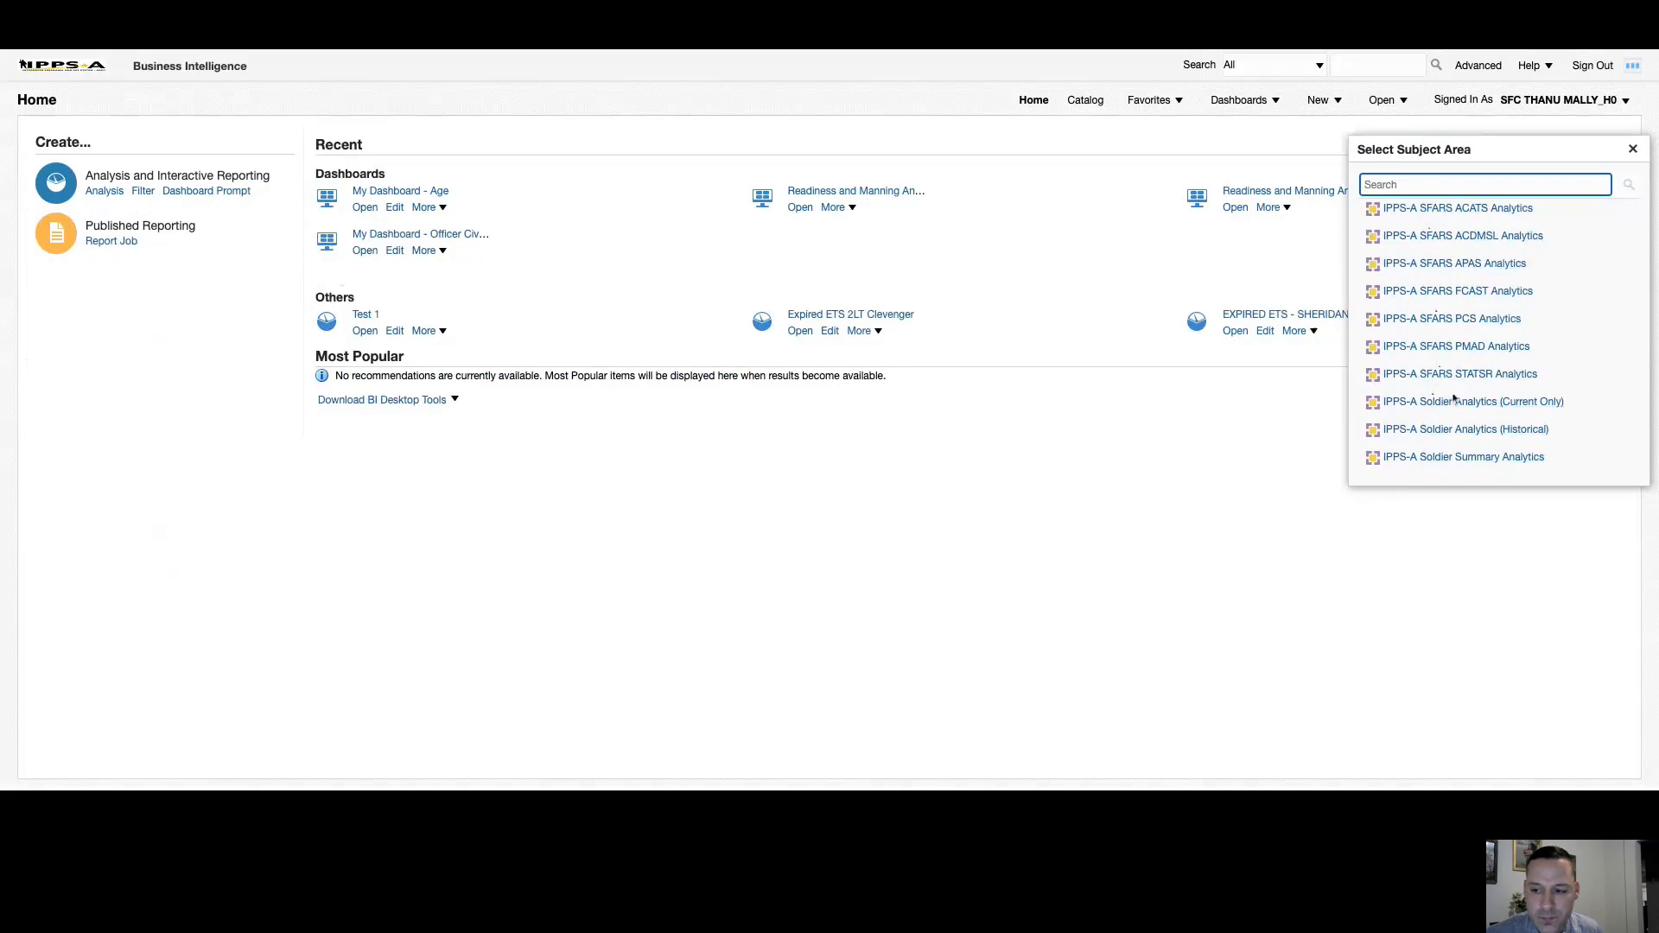
mouse_move(1467, 420)
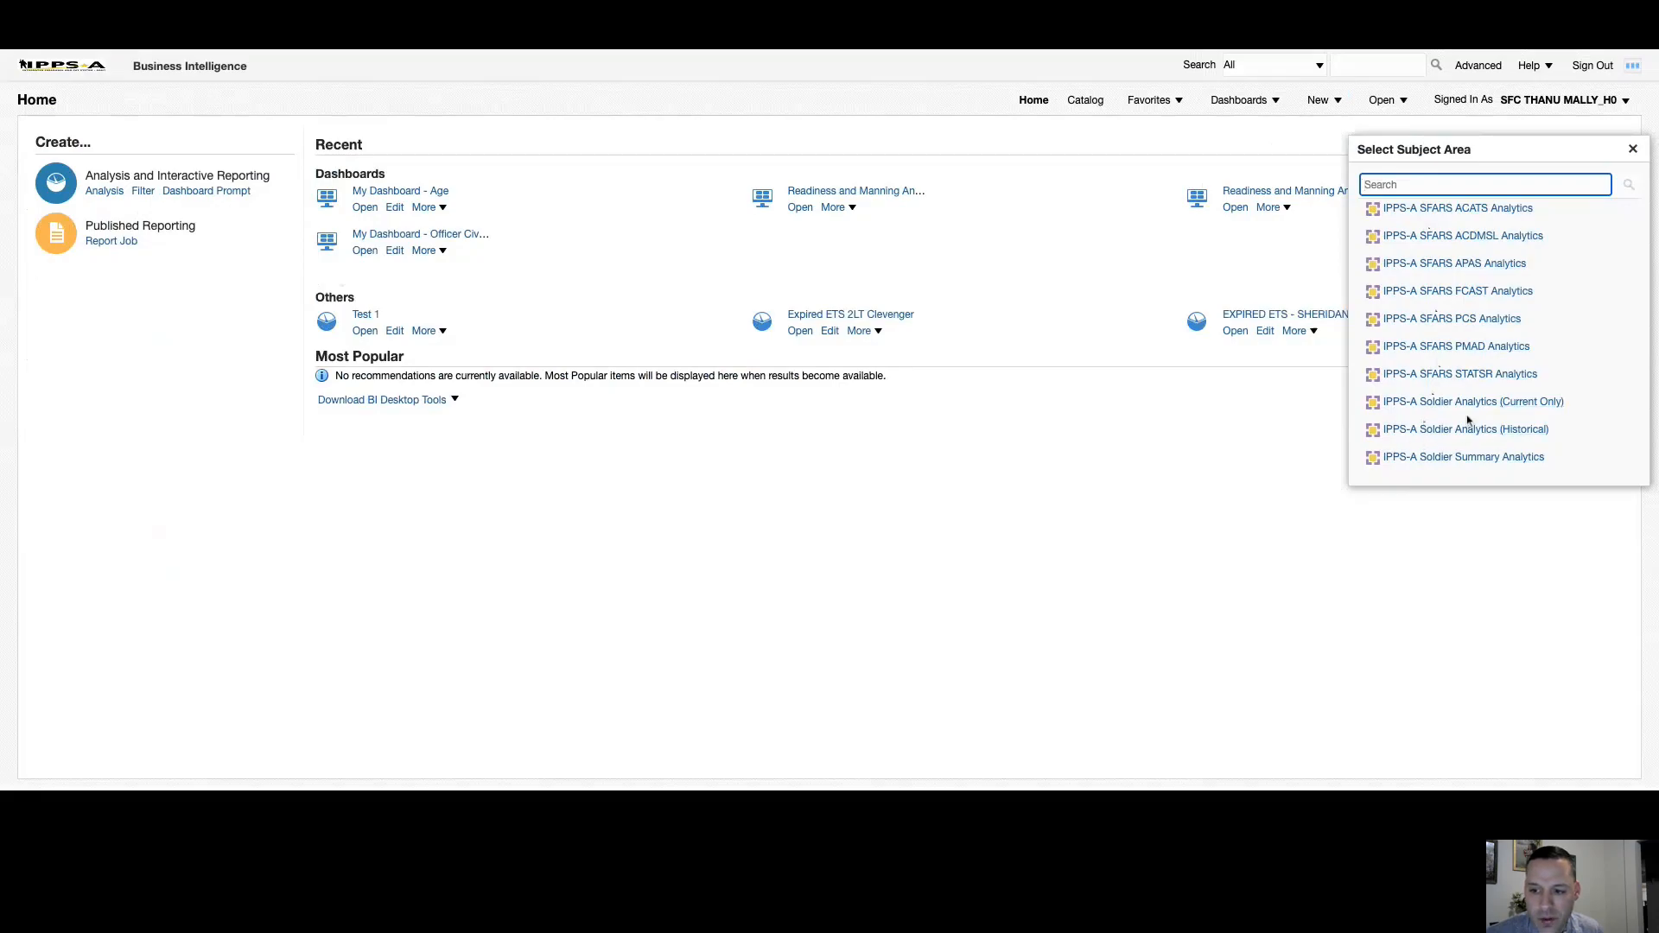
mouse_move(1464, 429)
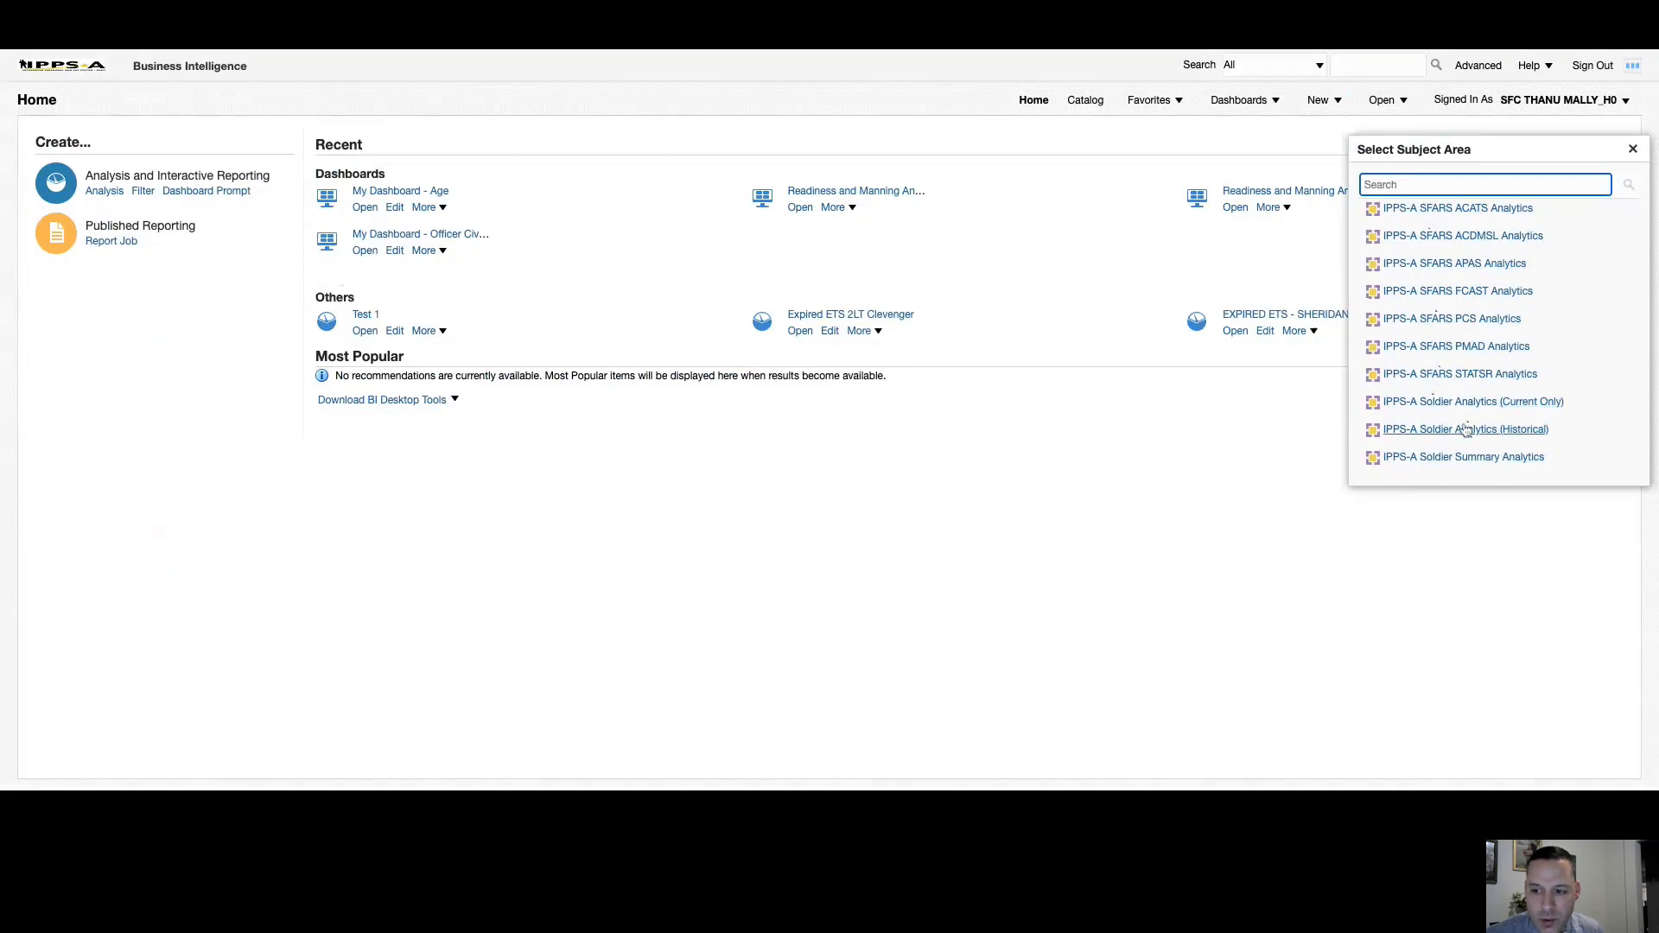
mouse_move(1463, 432)
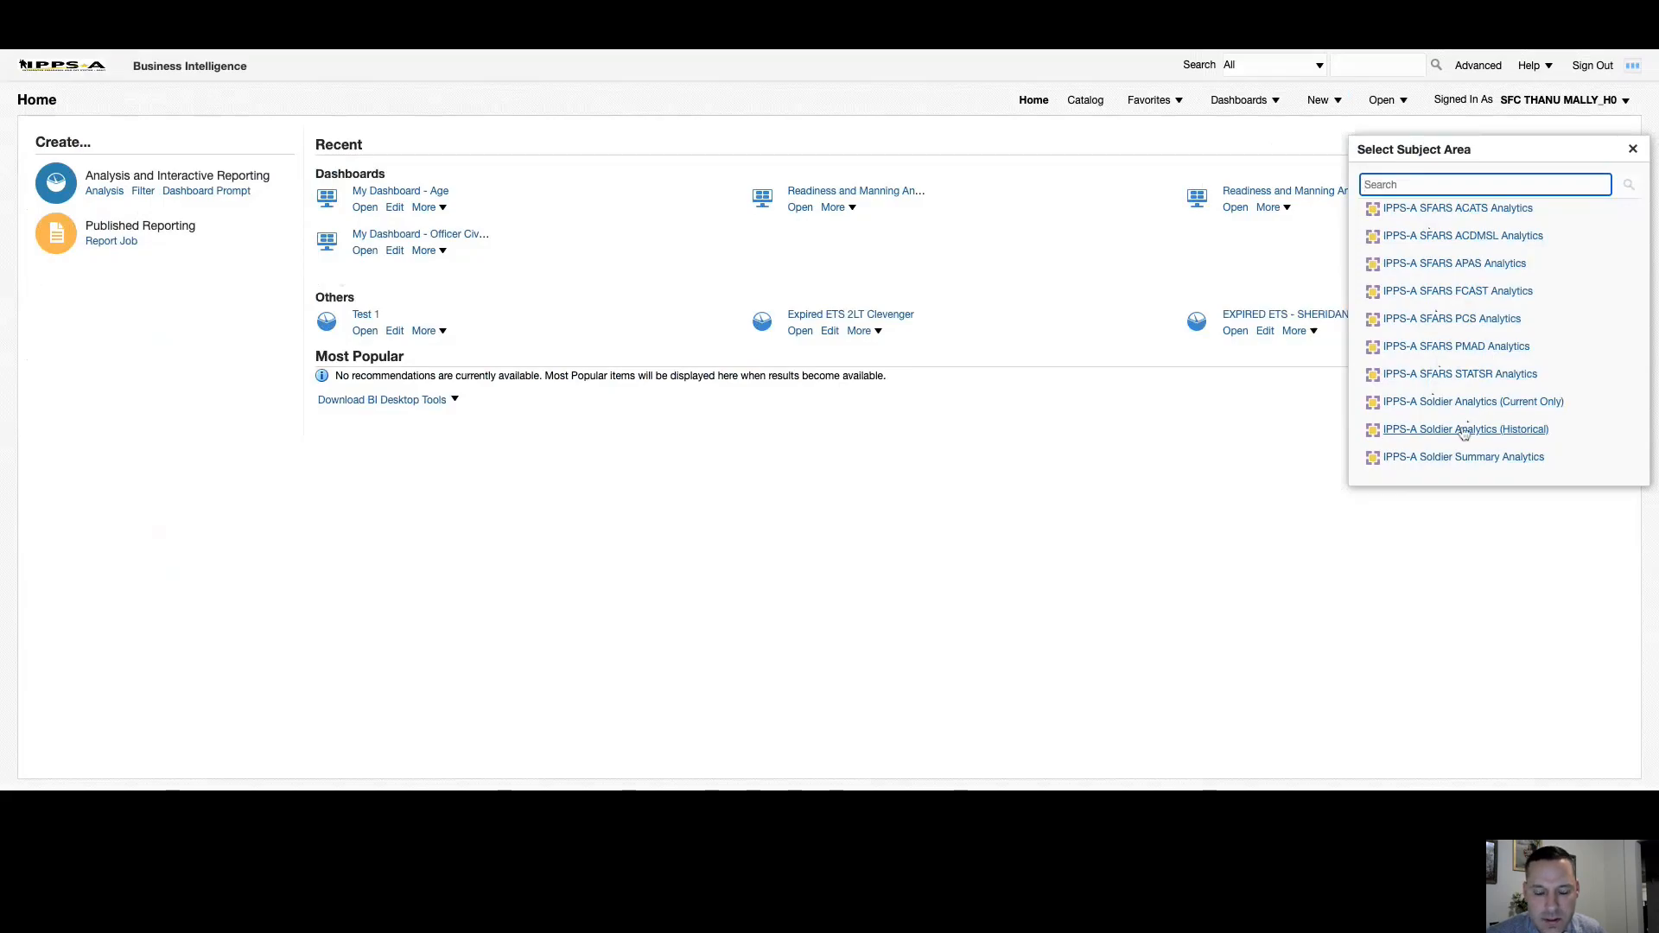
mouse_move(1463, 449)
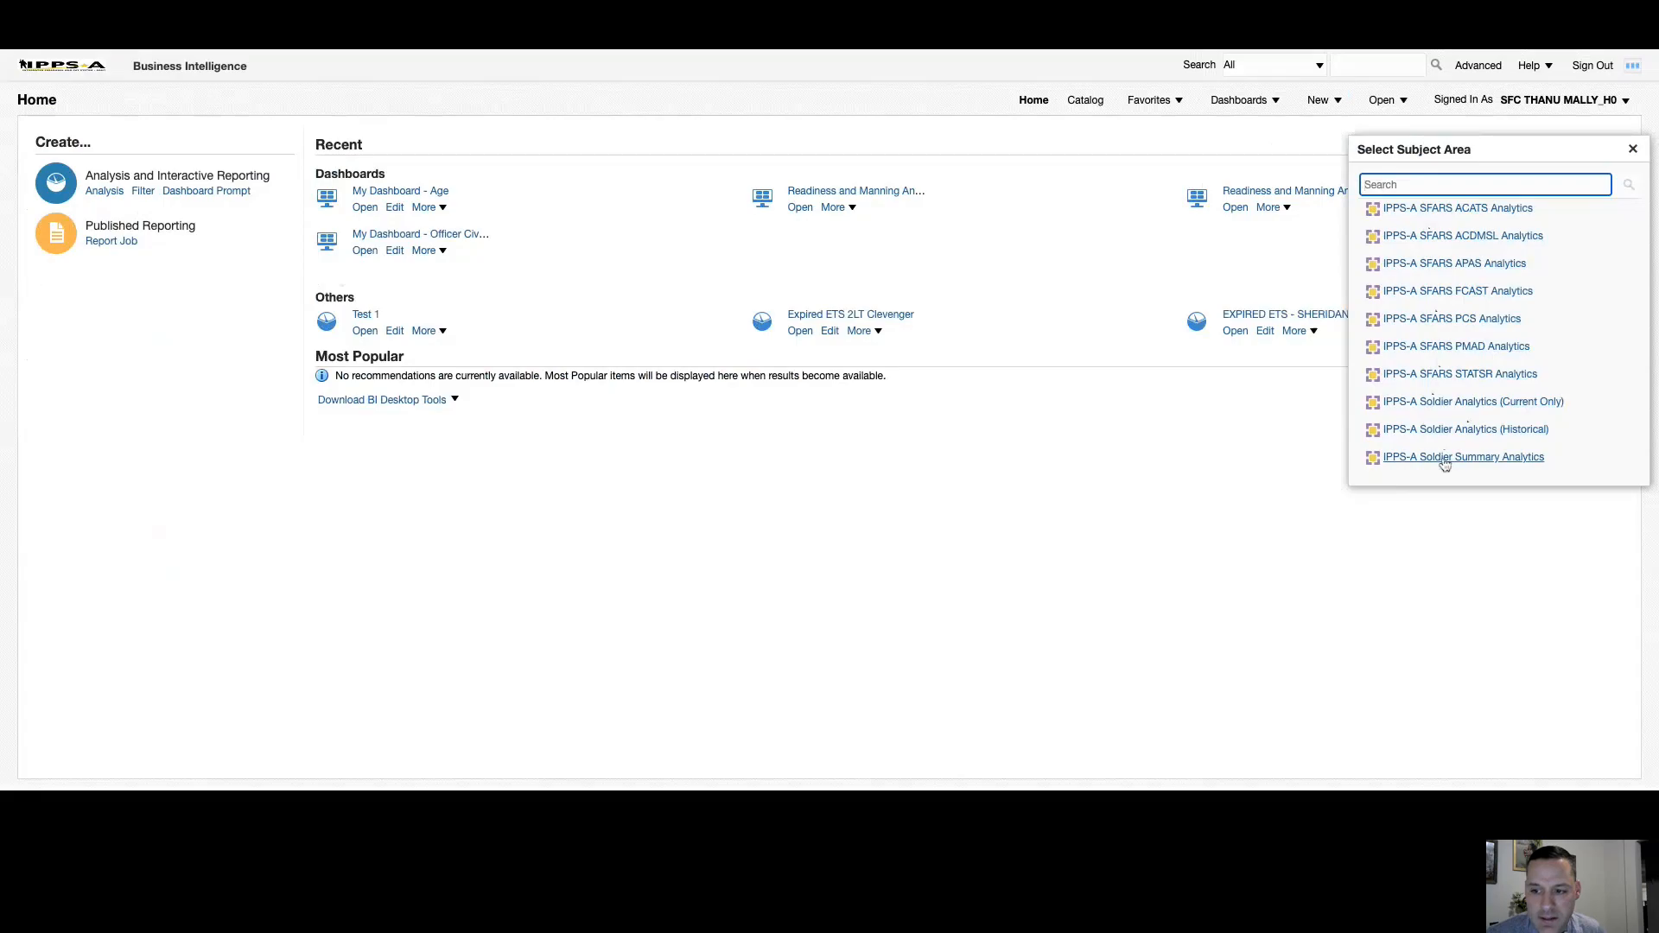
mouse_move(1473, 401)
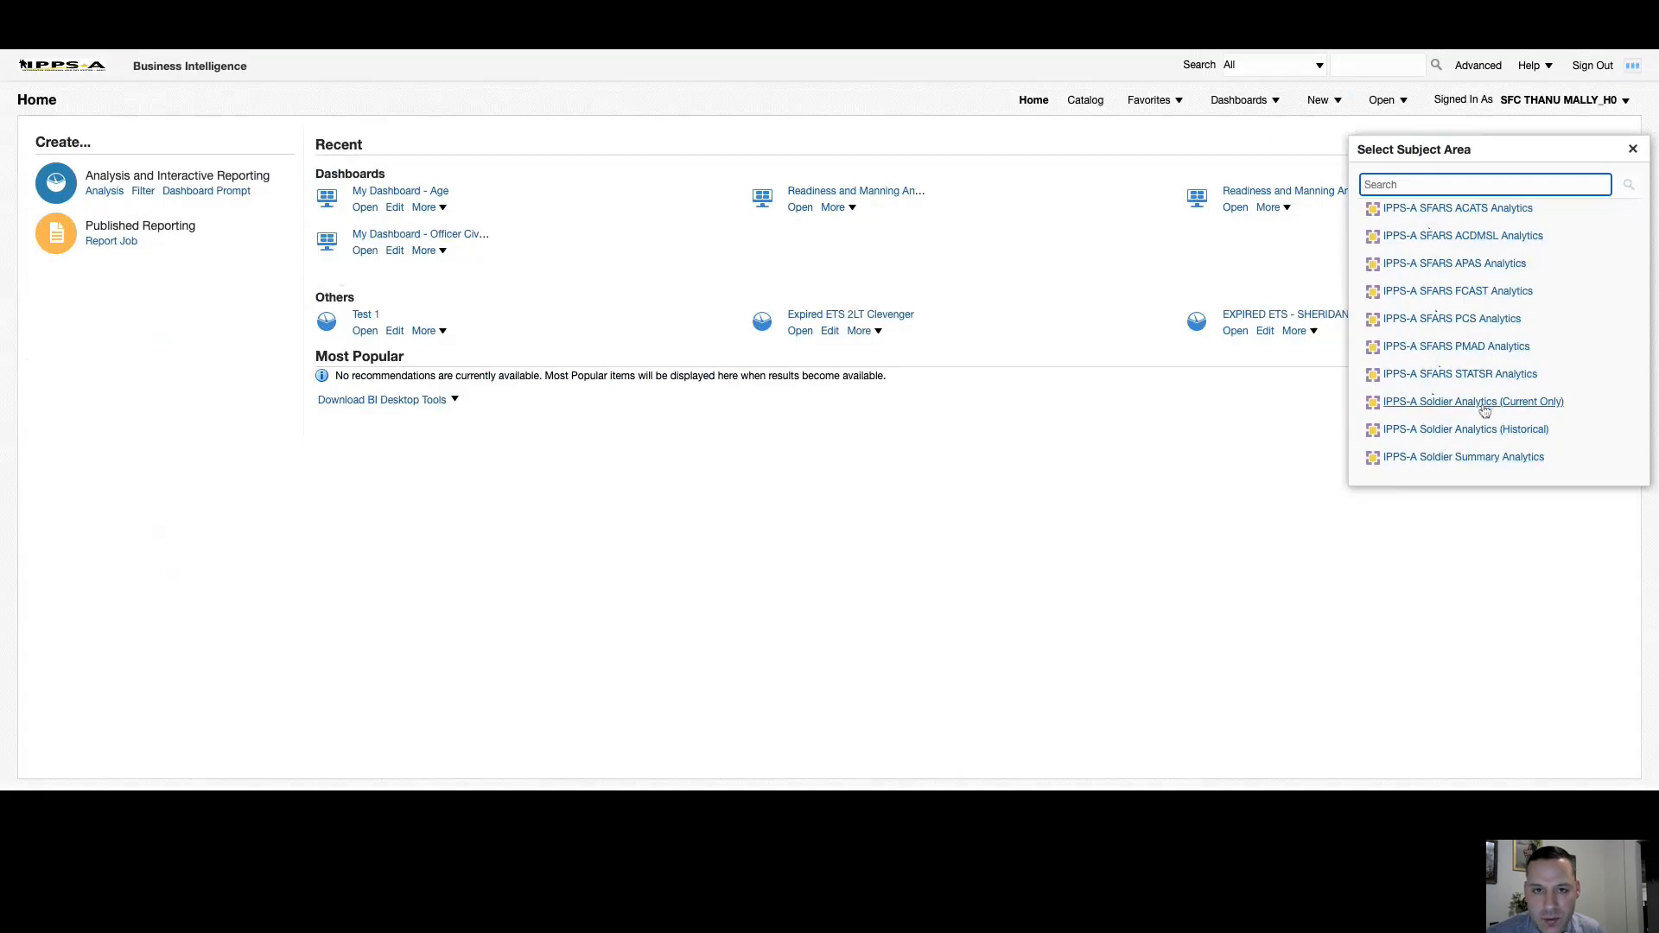
mouse_move(1483, 456)
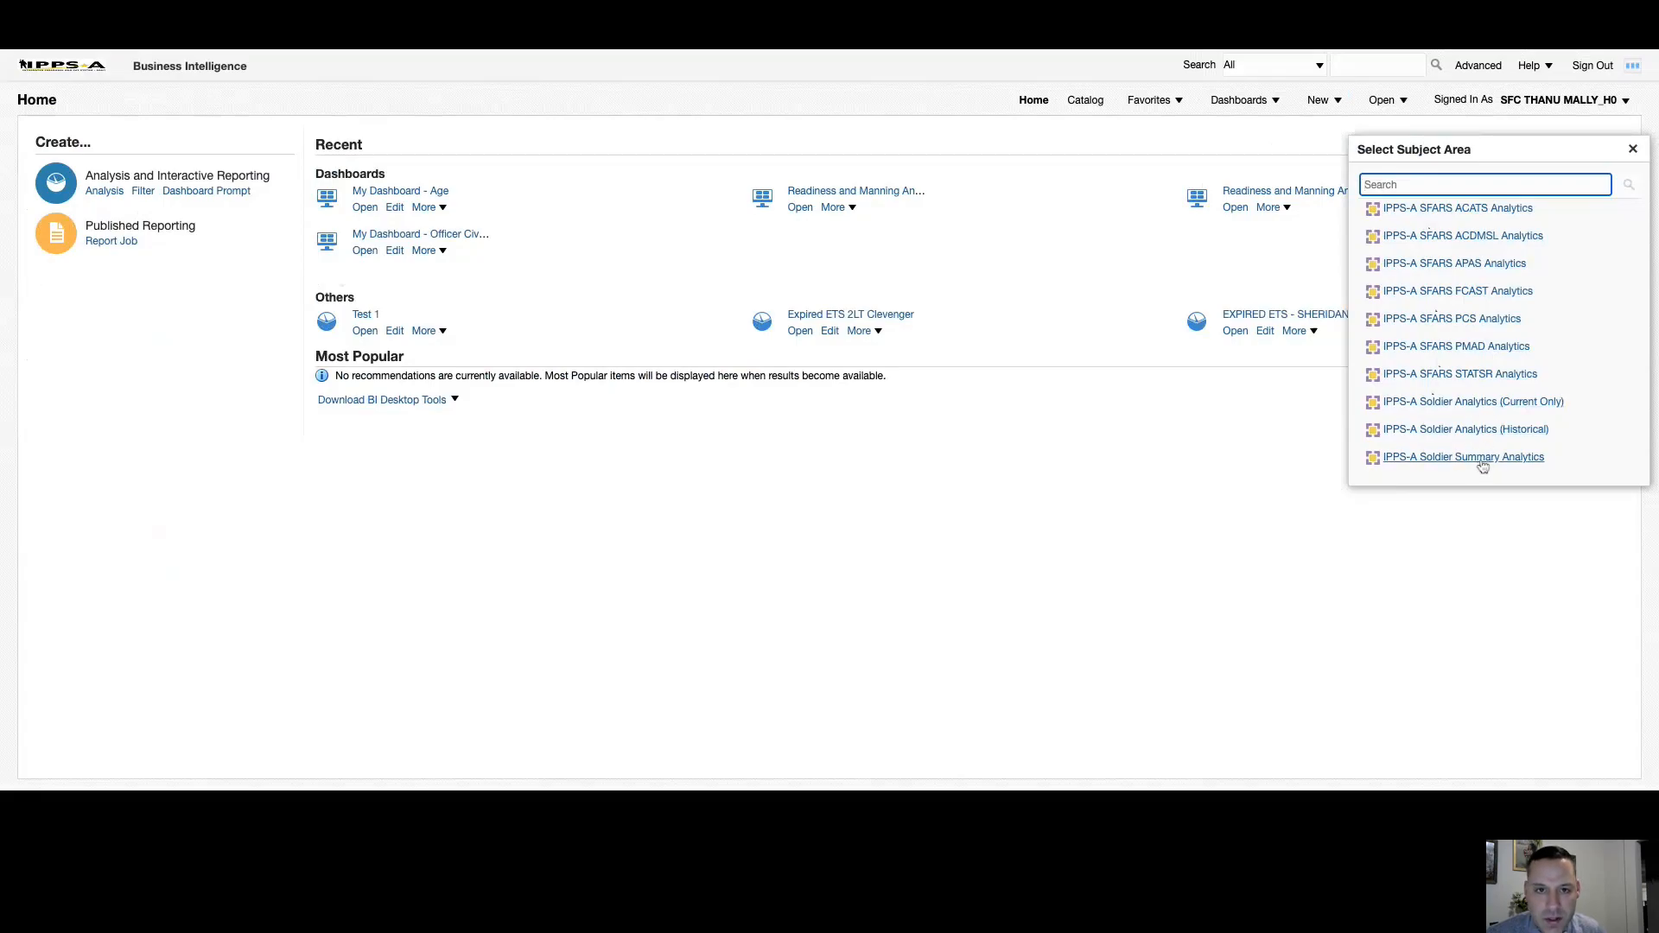
mouse_move(1481, 465)
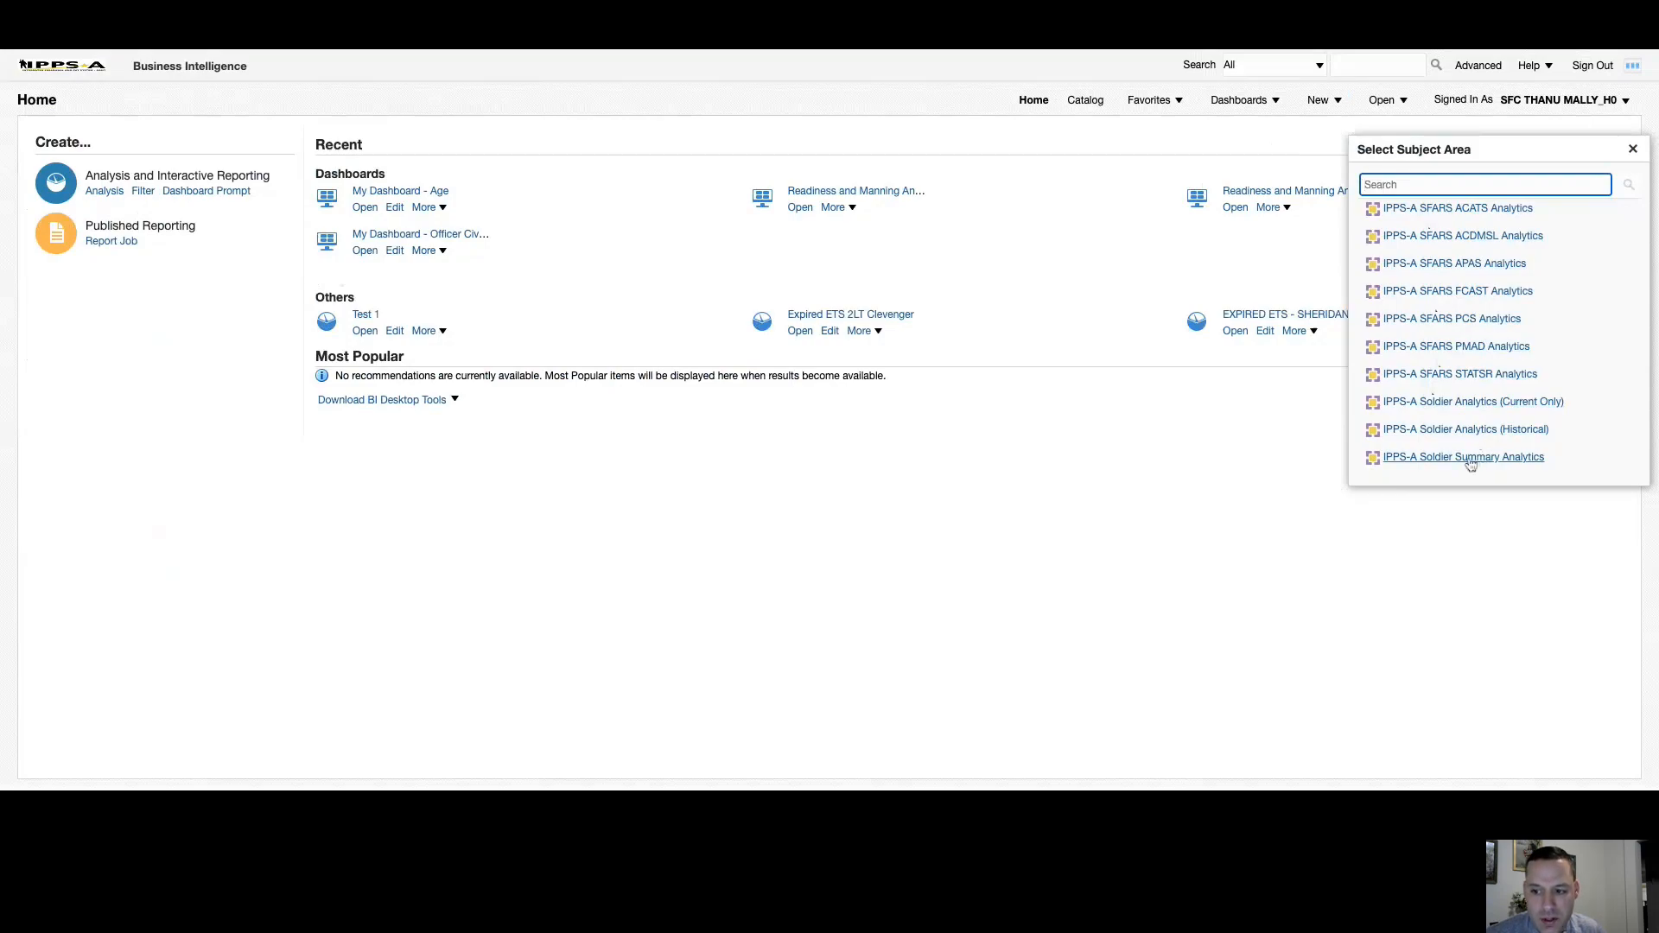
mouse_move(1440, 465)
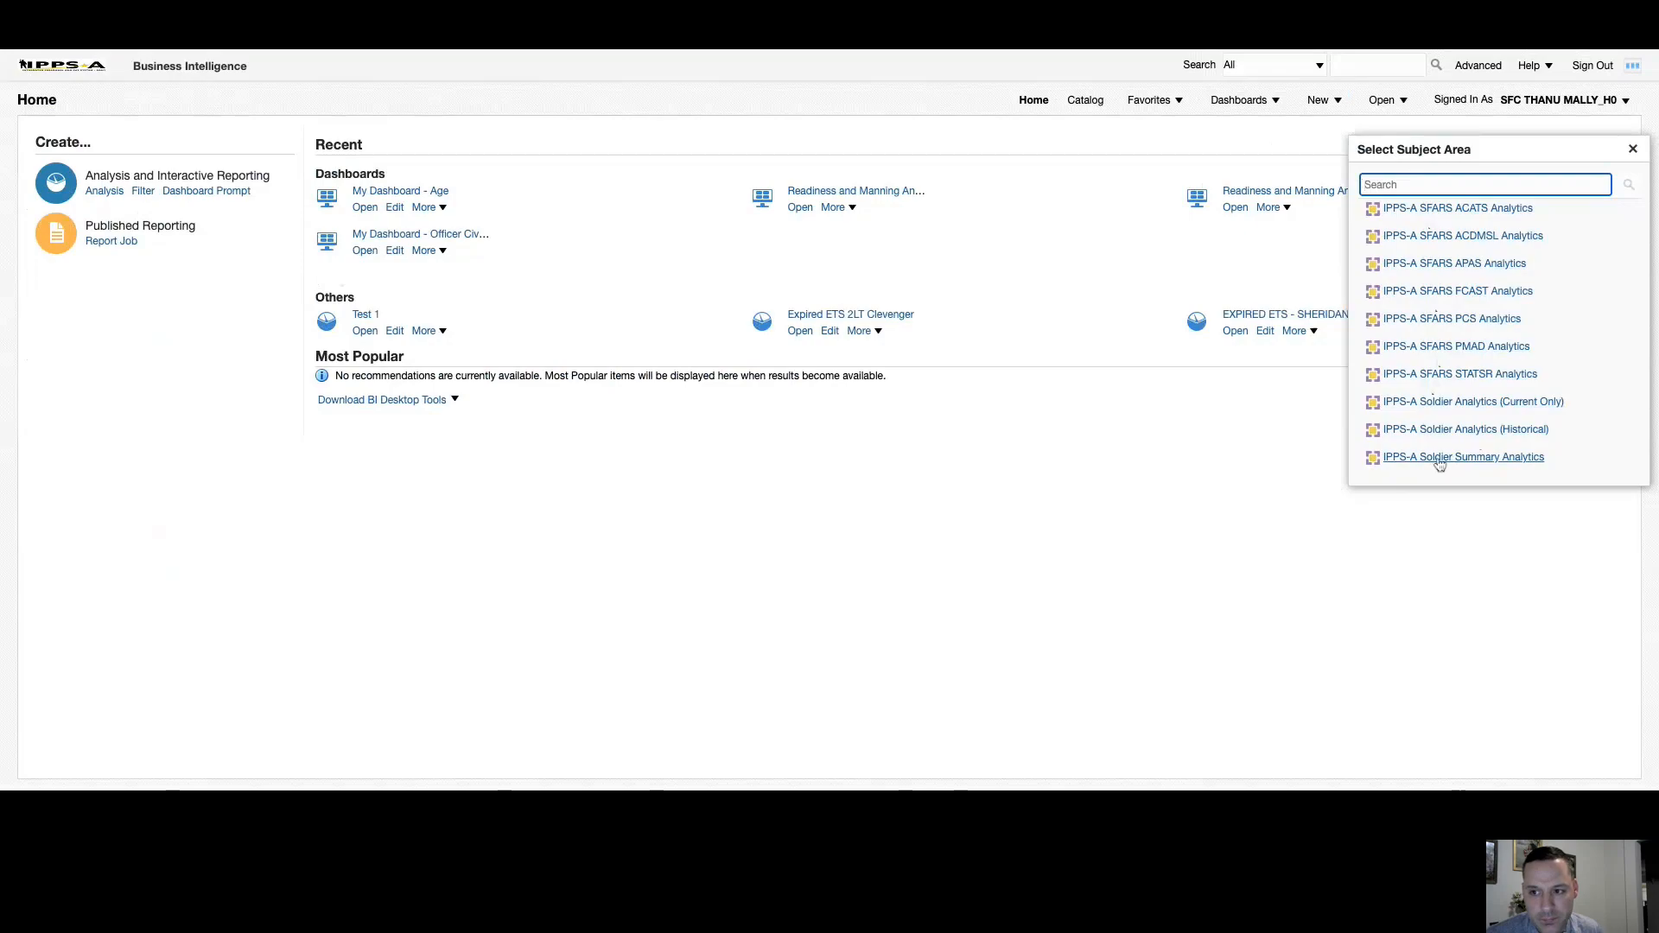
Close the subject area list, go to My Dashboard's Age page and show its Page Options.
left_click(1633, 149)
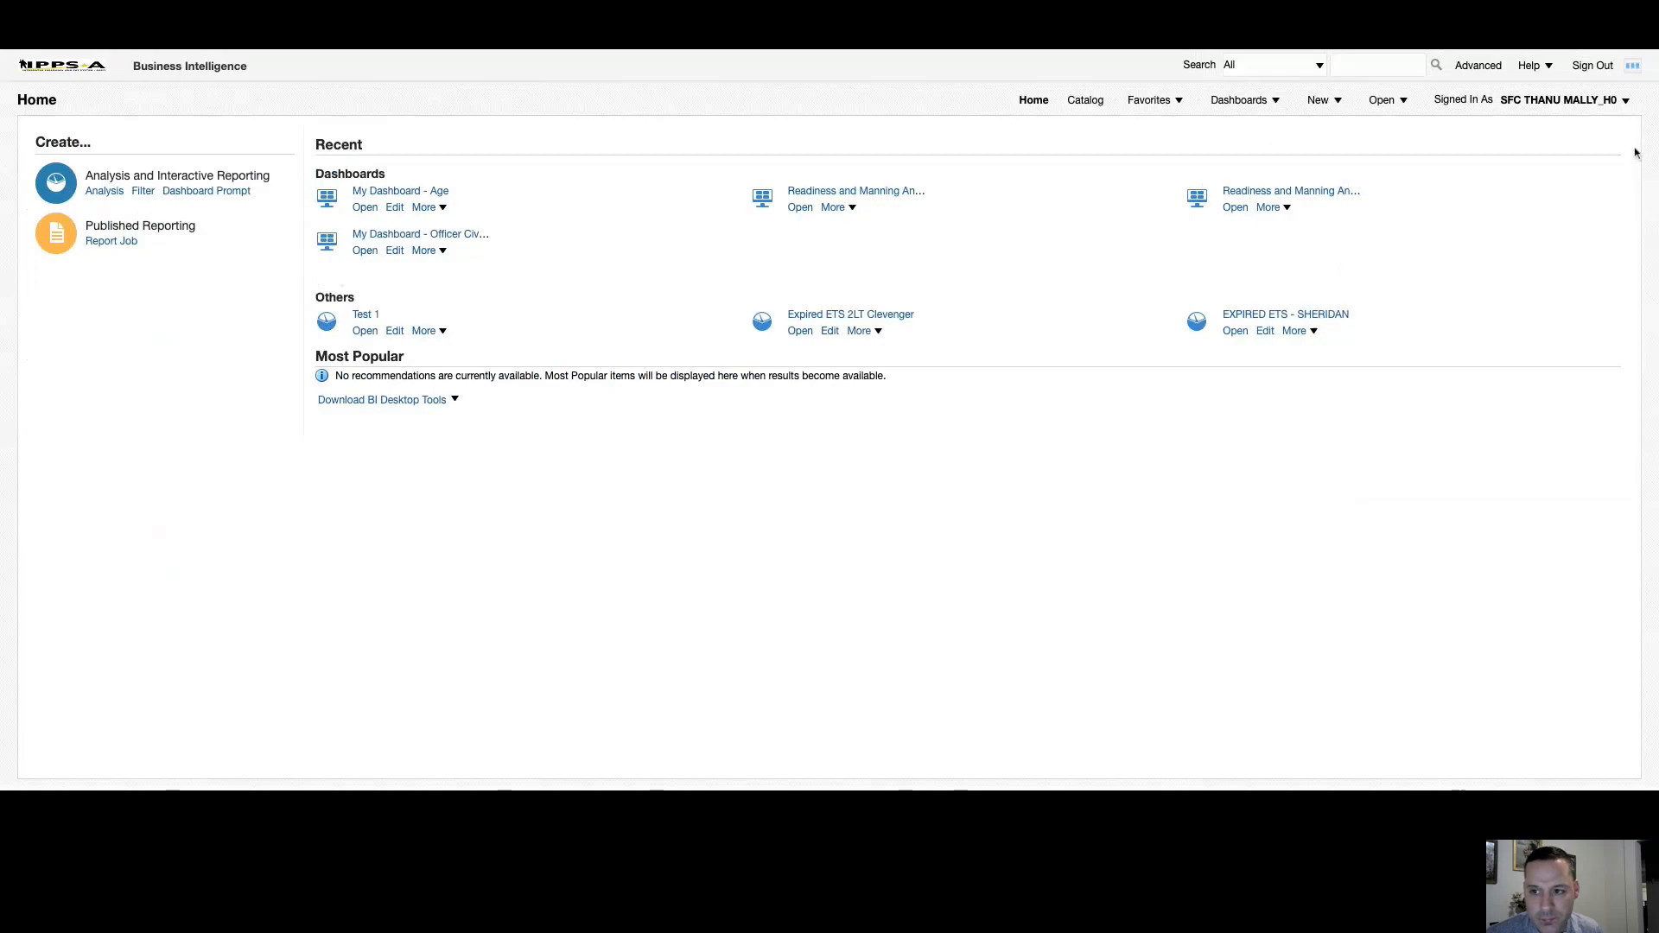
mouse_move(1268, 143)
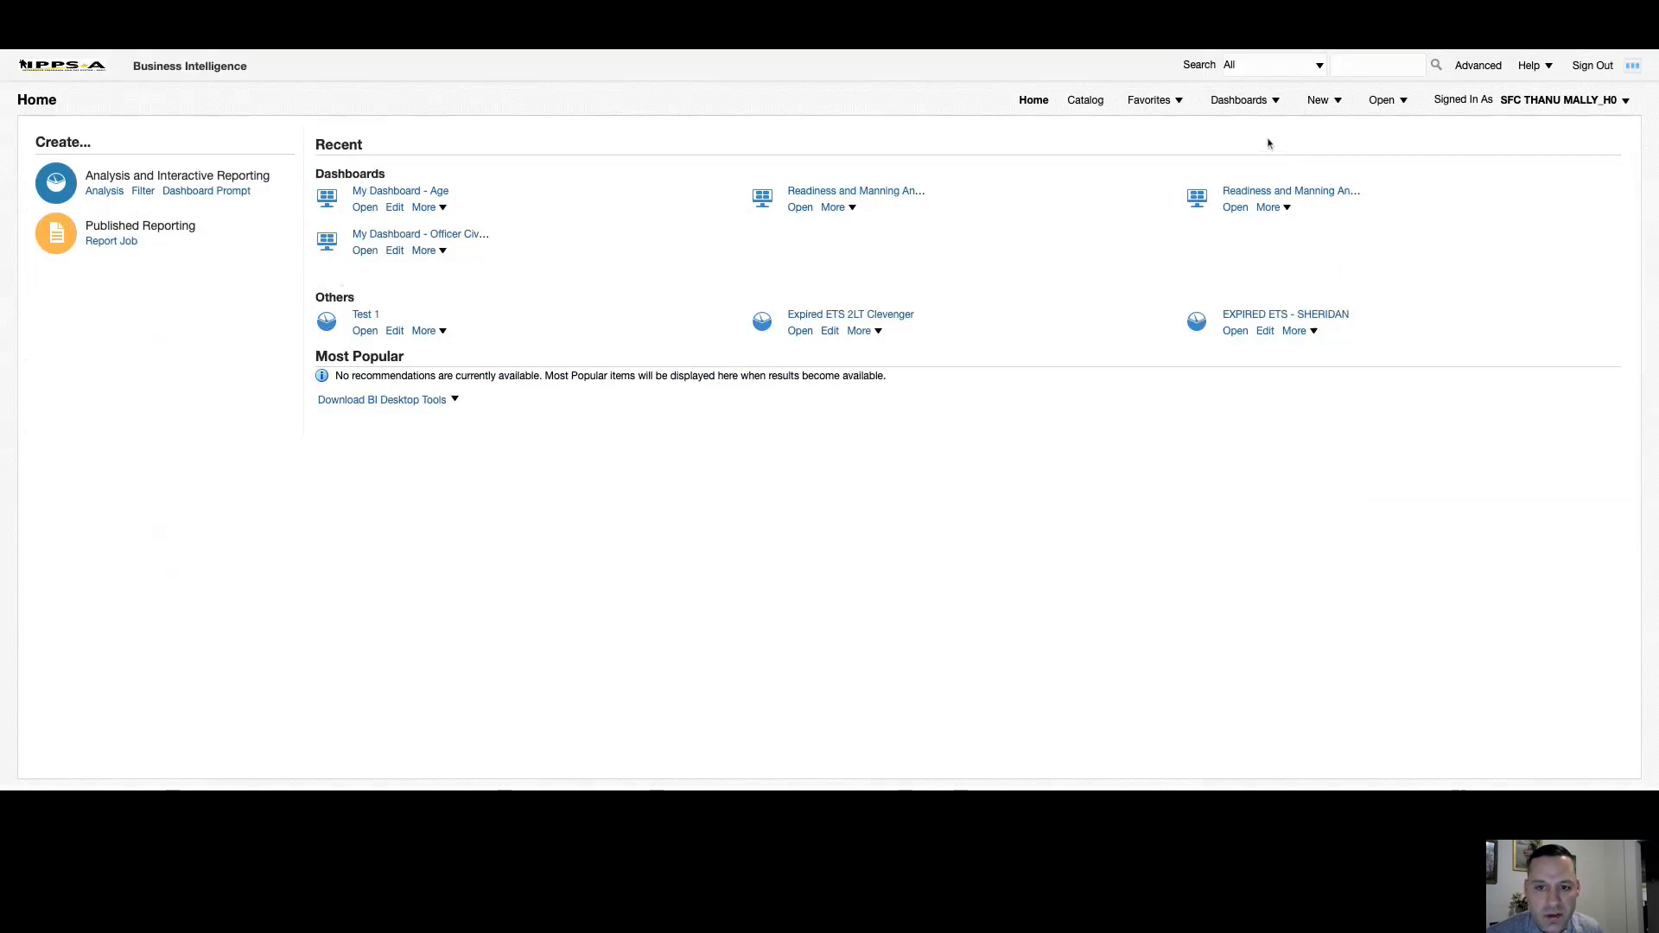
mouse_move(1227, 130)
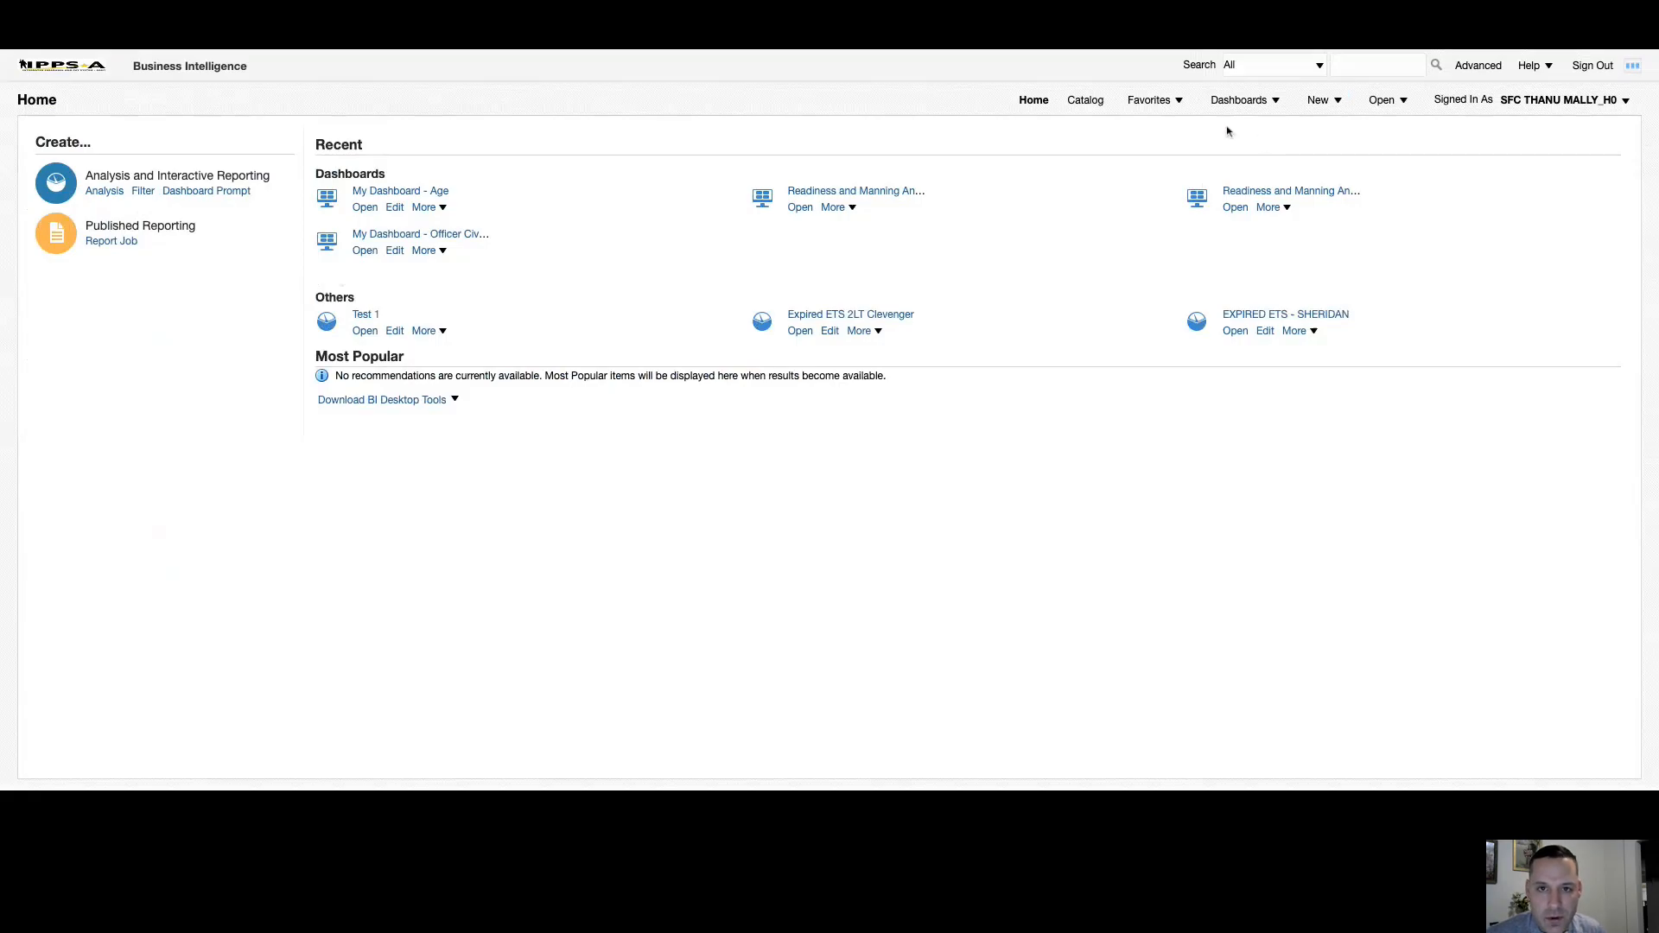
mouse_move(1161, 138)
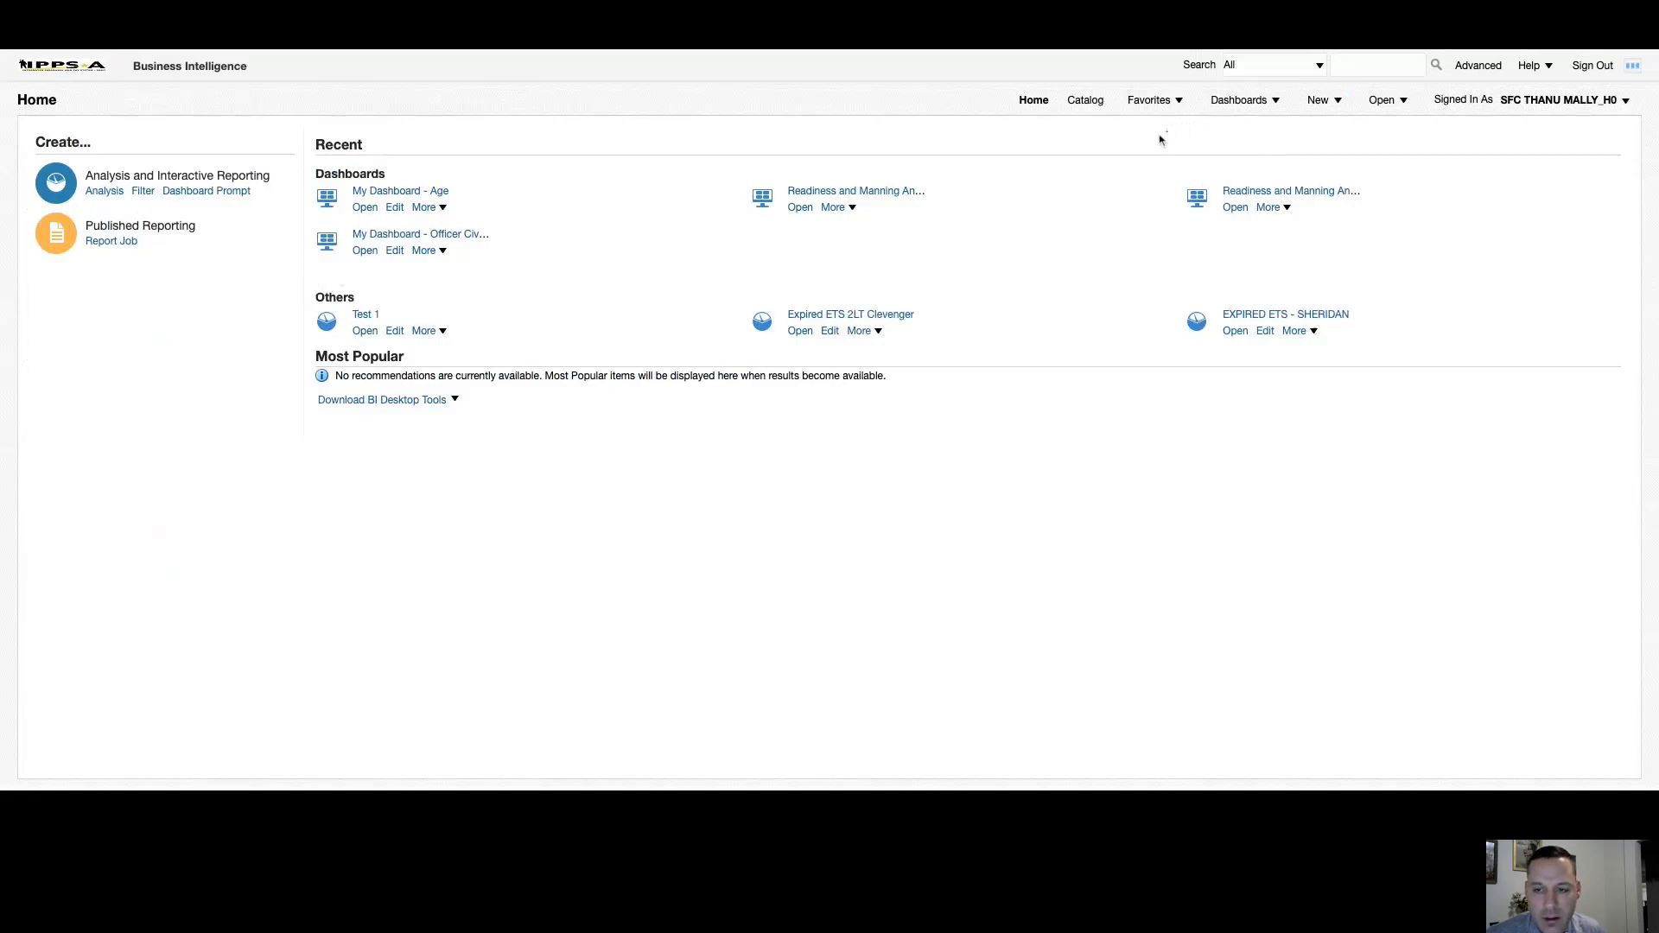
left_click(1239, 100)
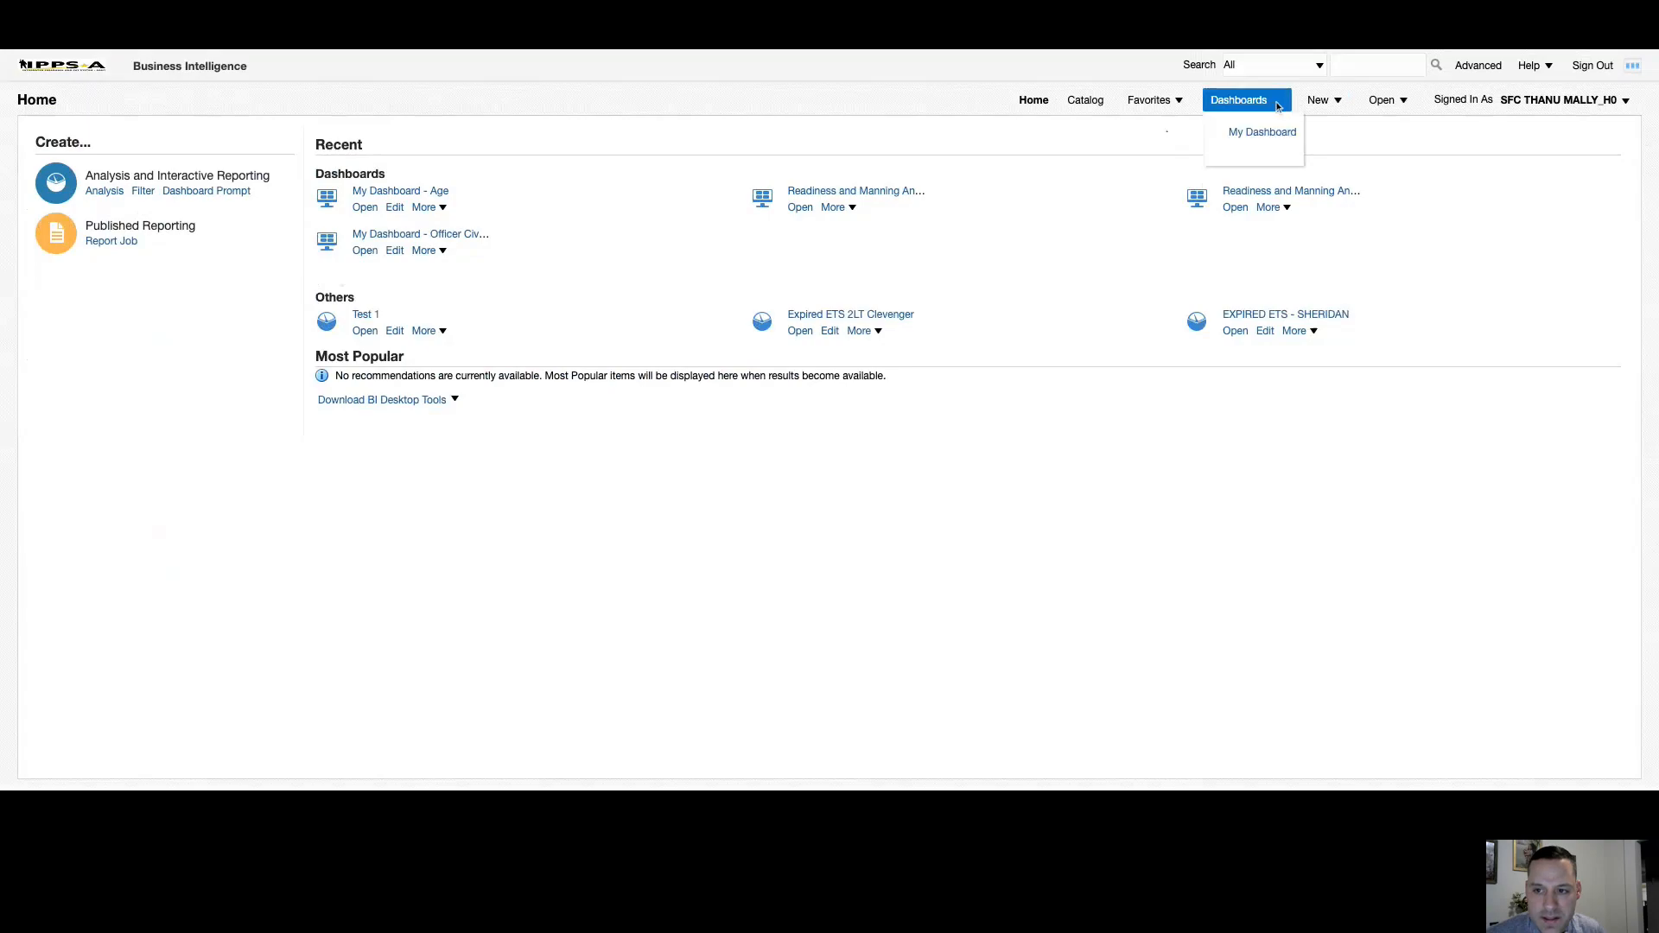
left_click(1238, 101)
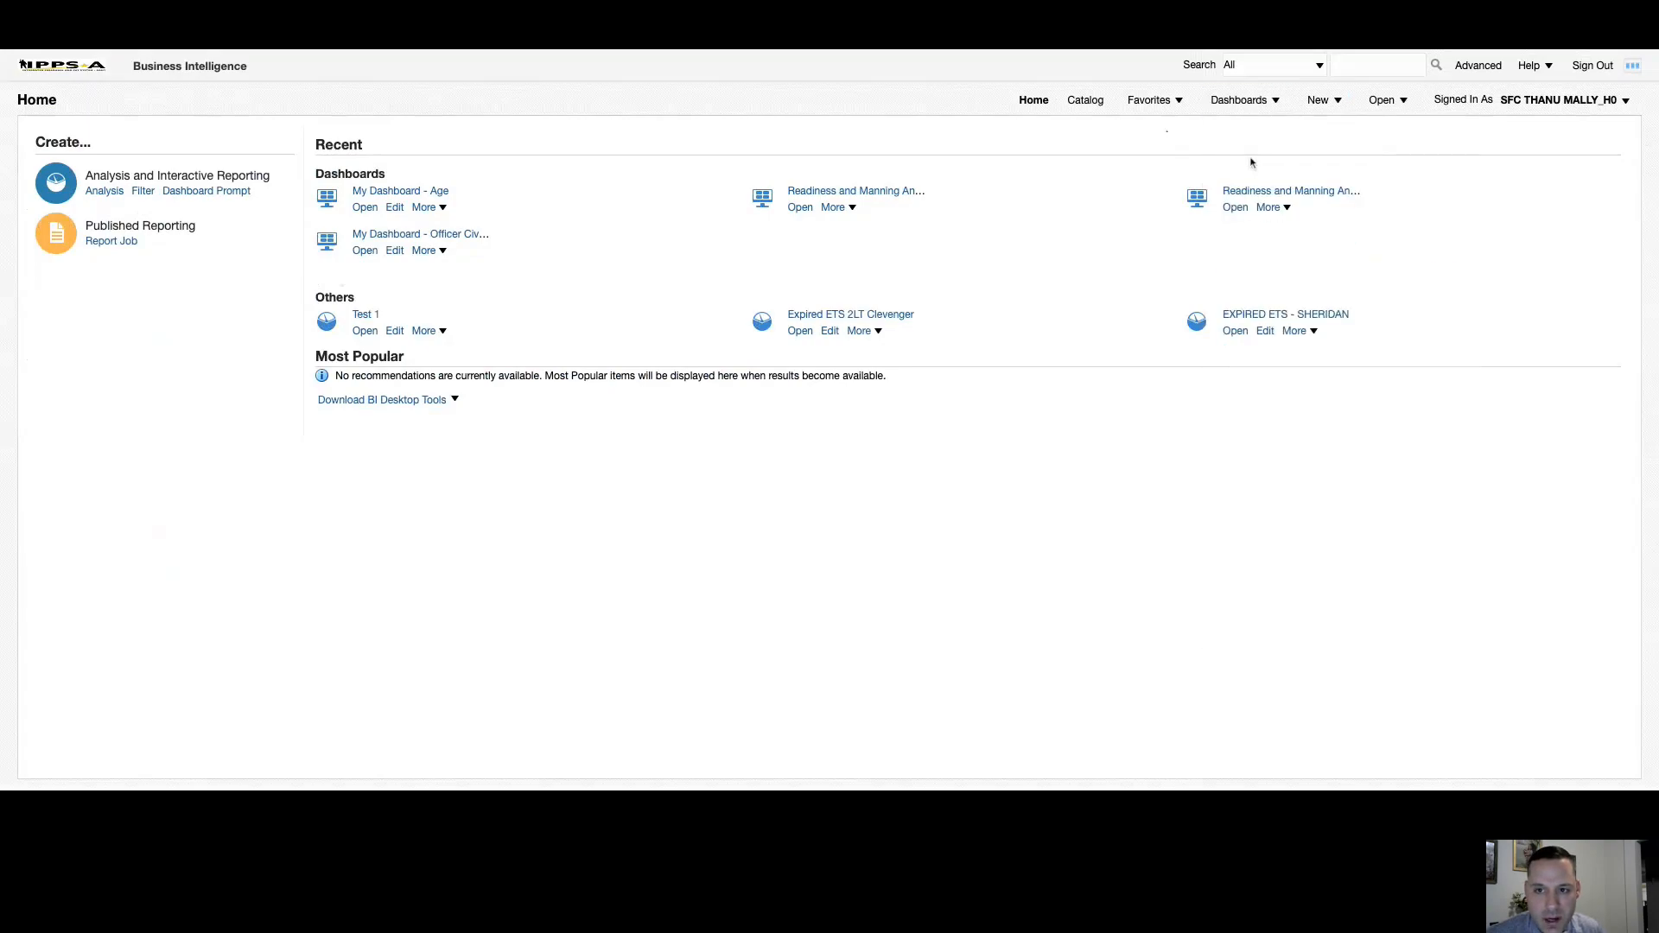
left_click(365, 206)
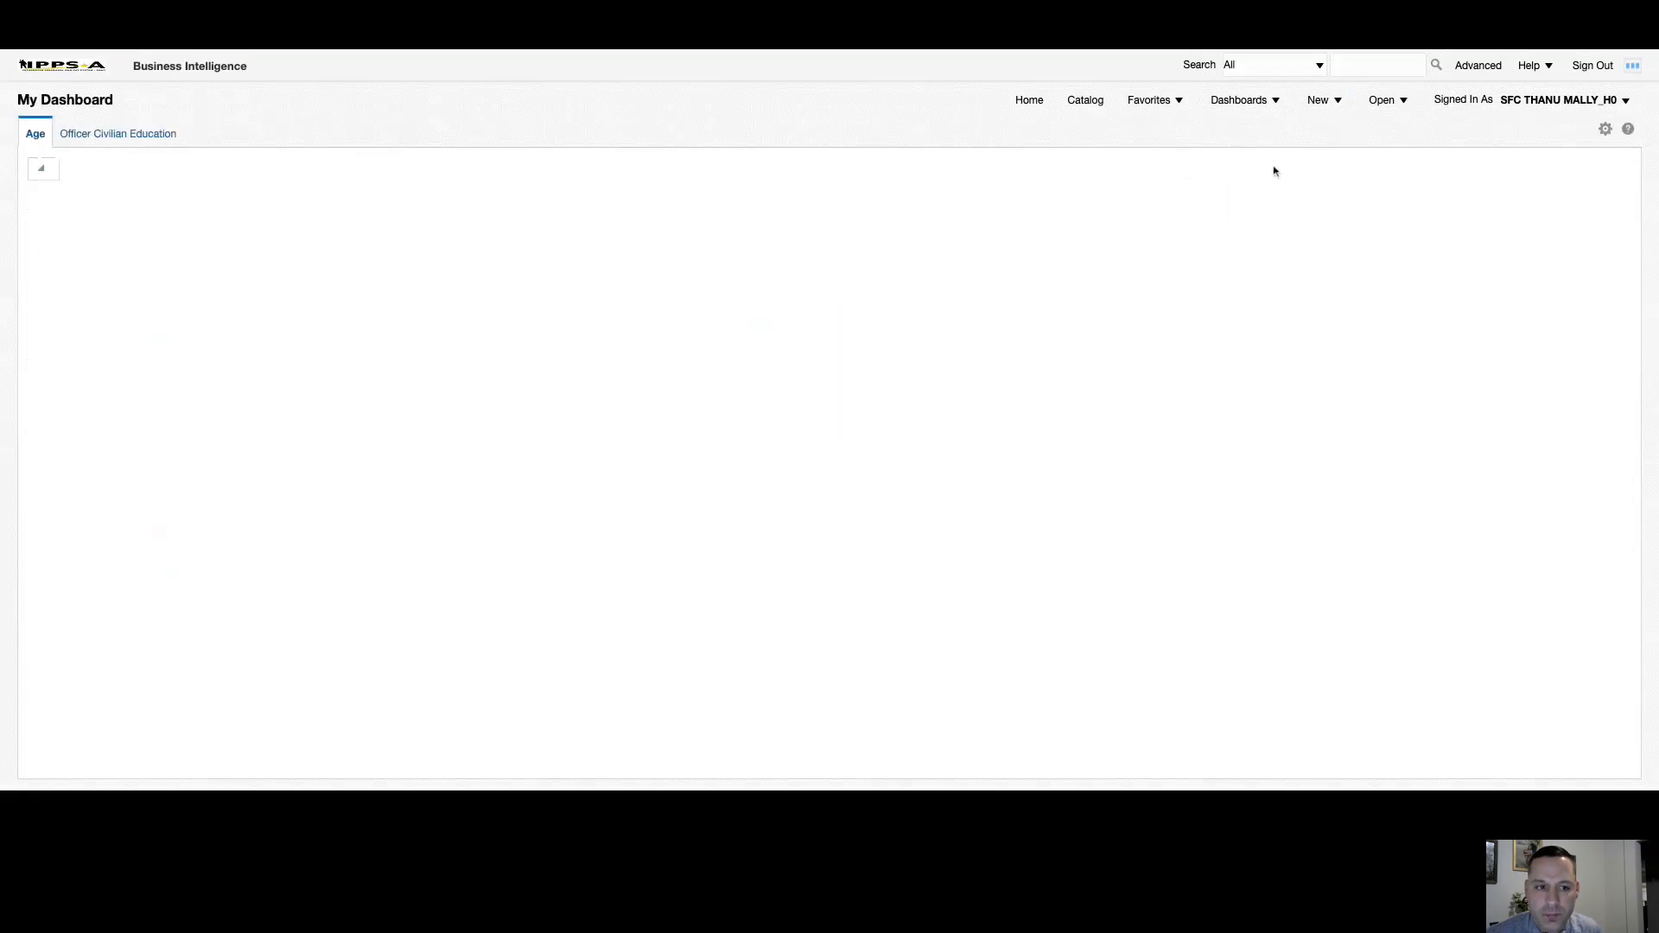
left_click(1603, 128)
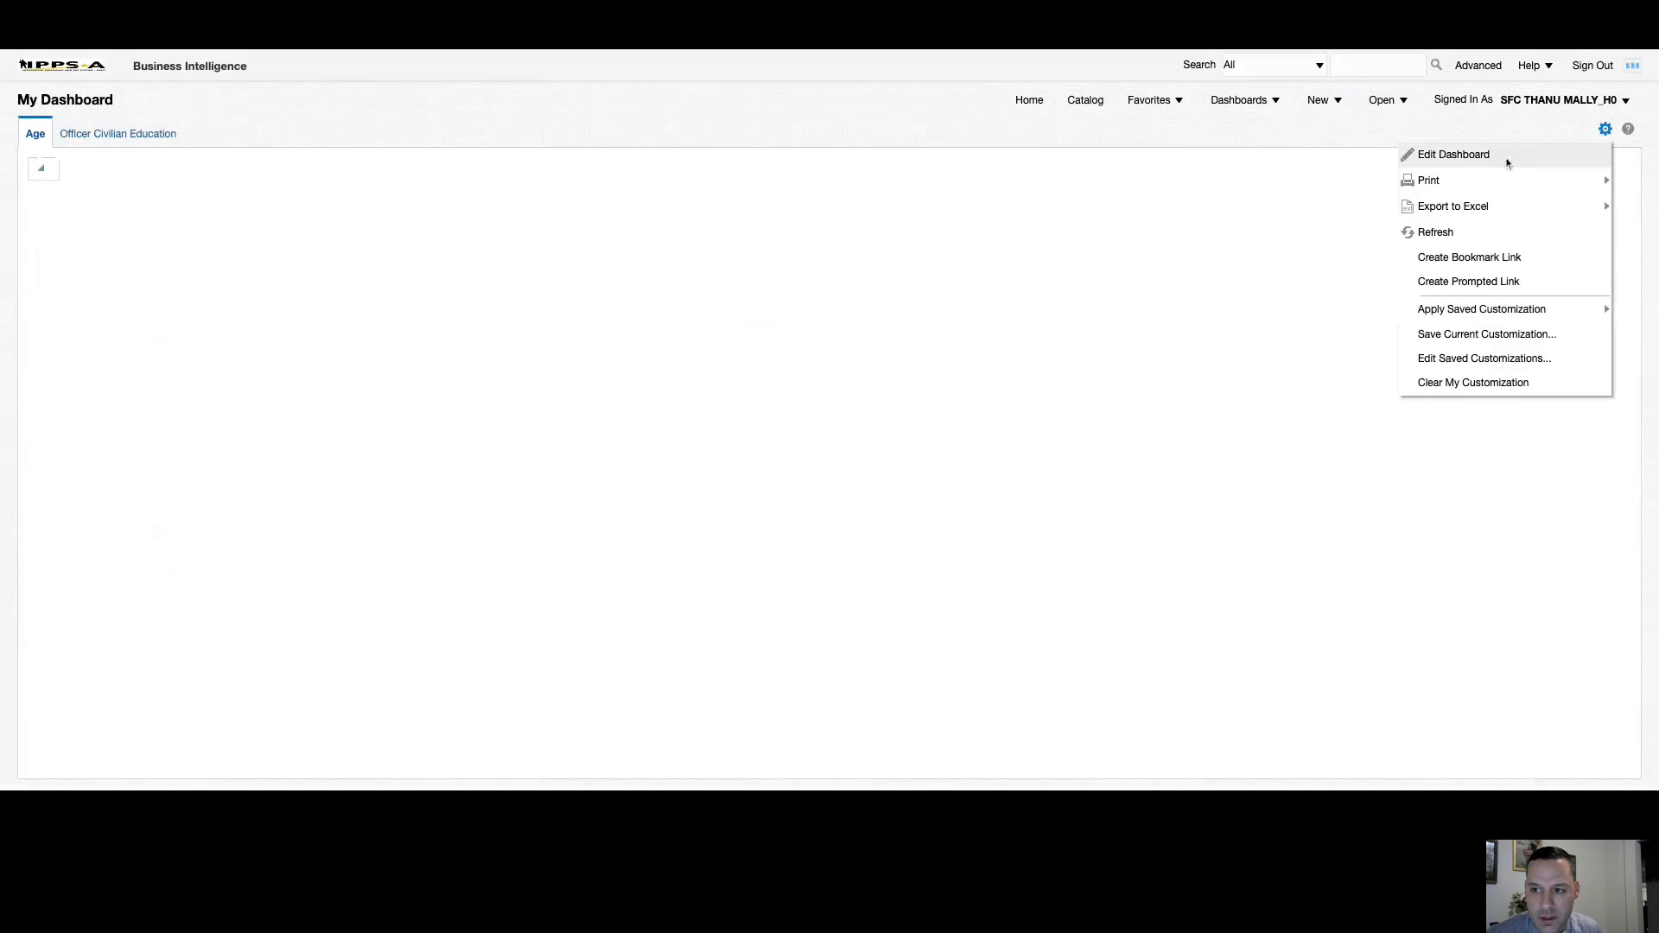
mouse_move(1414, 167)
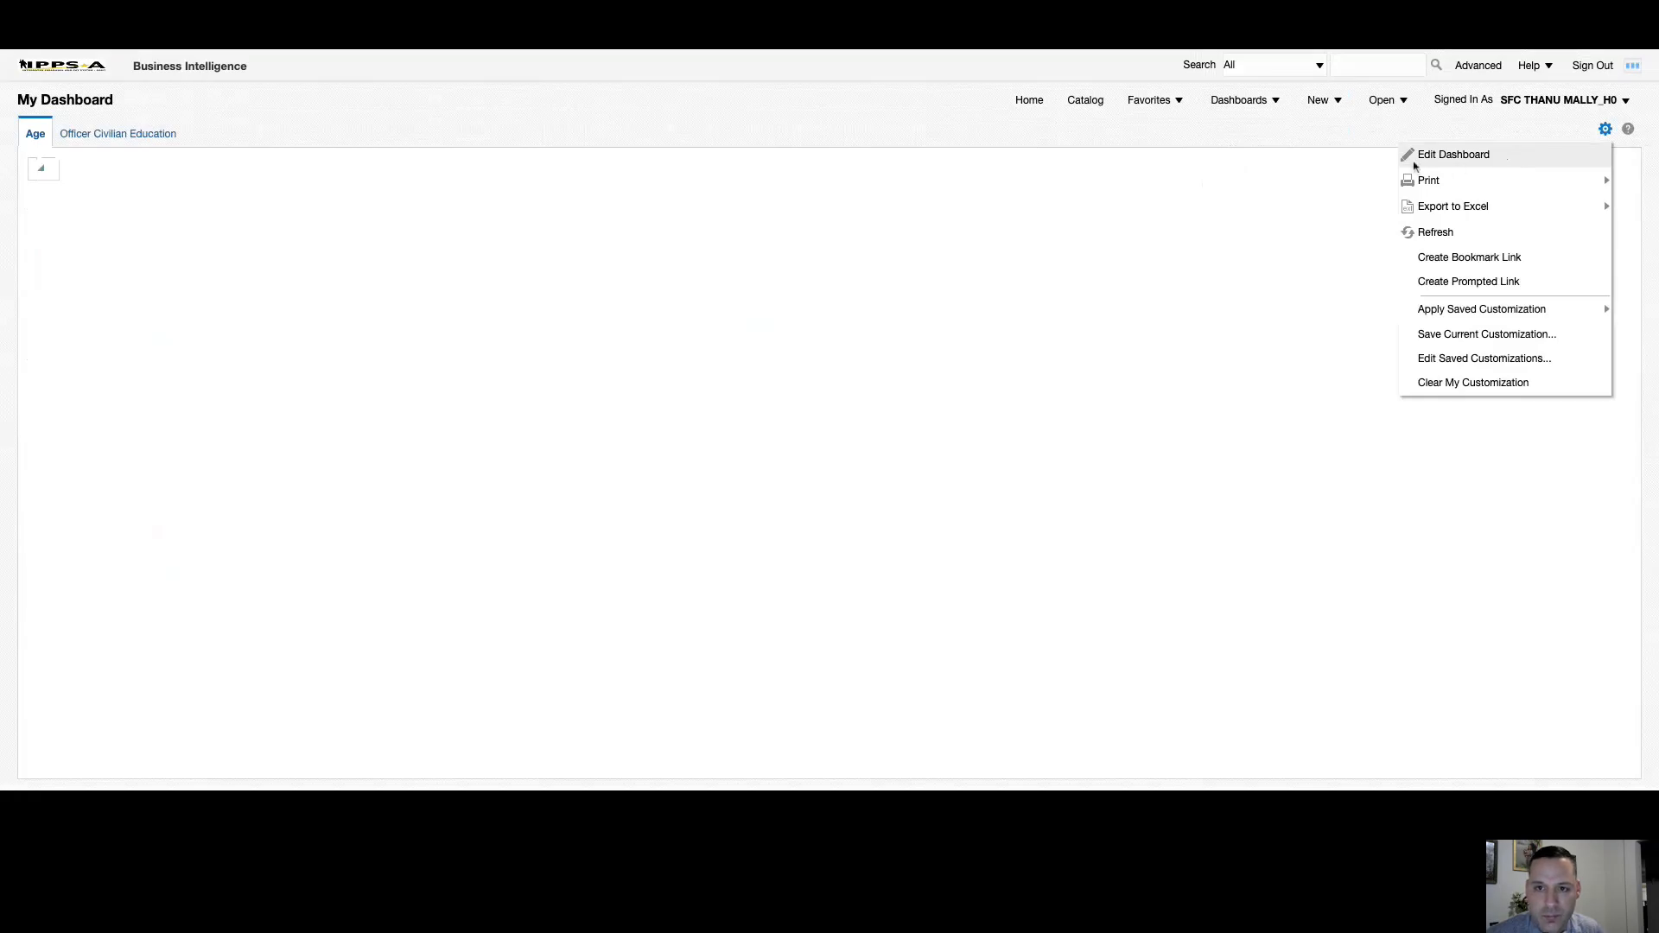
Edit the Age page and drop a Folder object below Section 1 to create Section 2.
left_click(1453, 153)
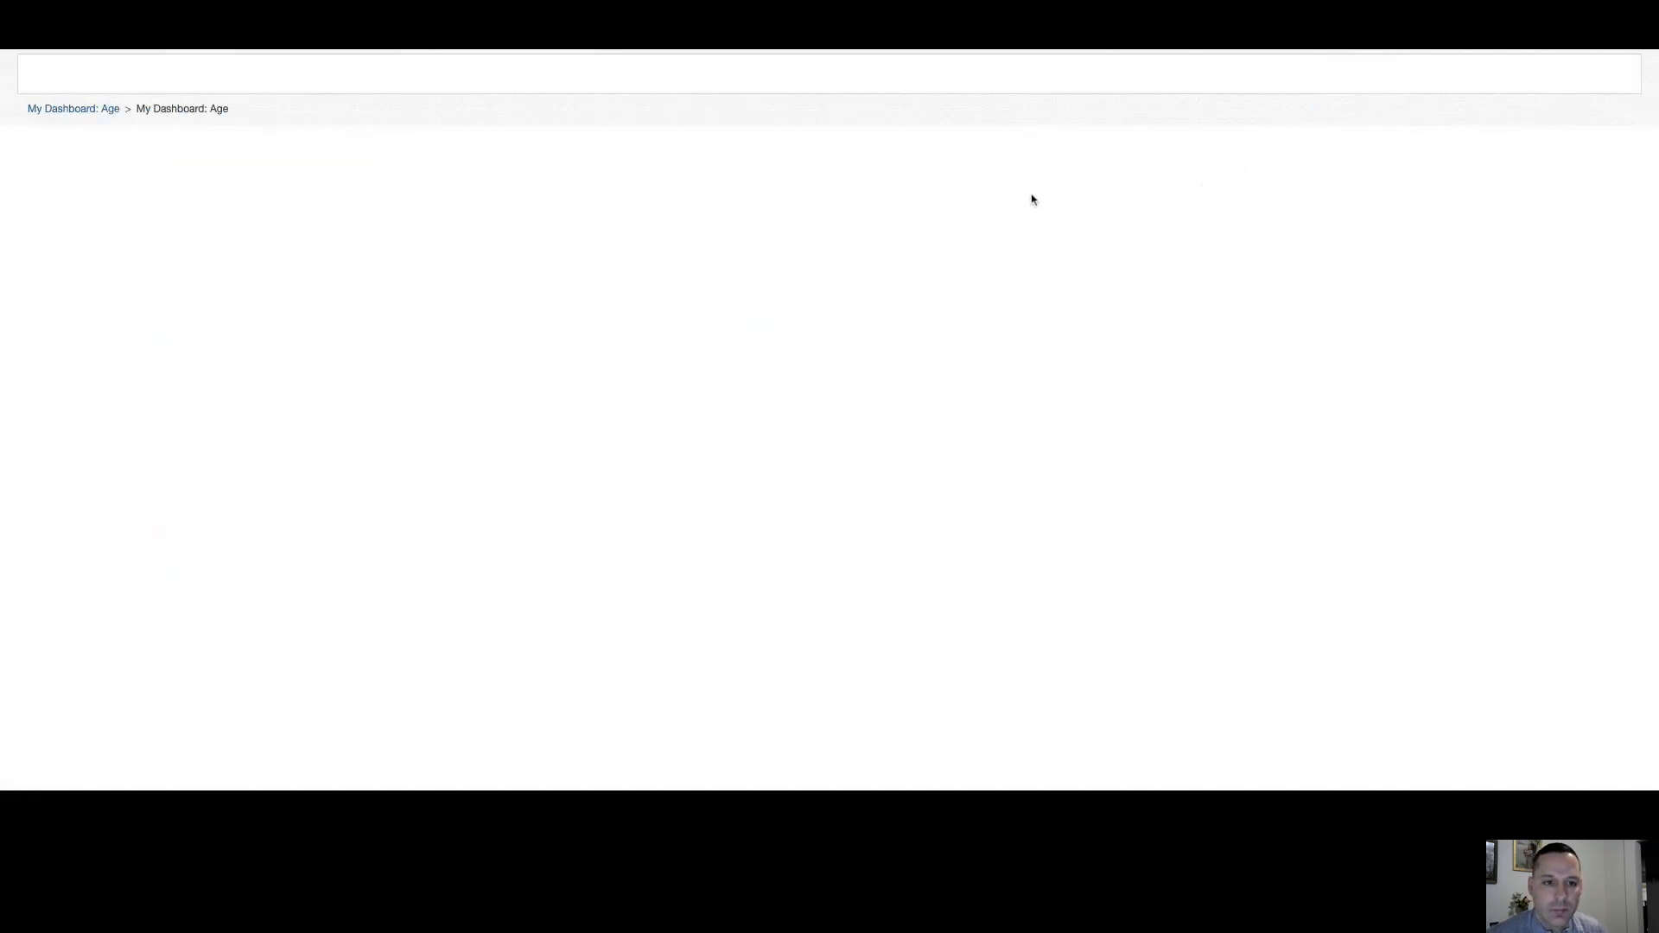
mouse_move(657, 285)
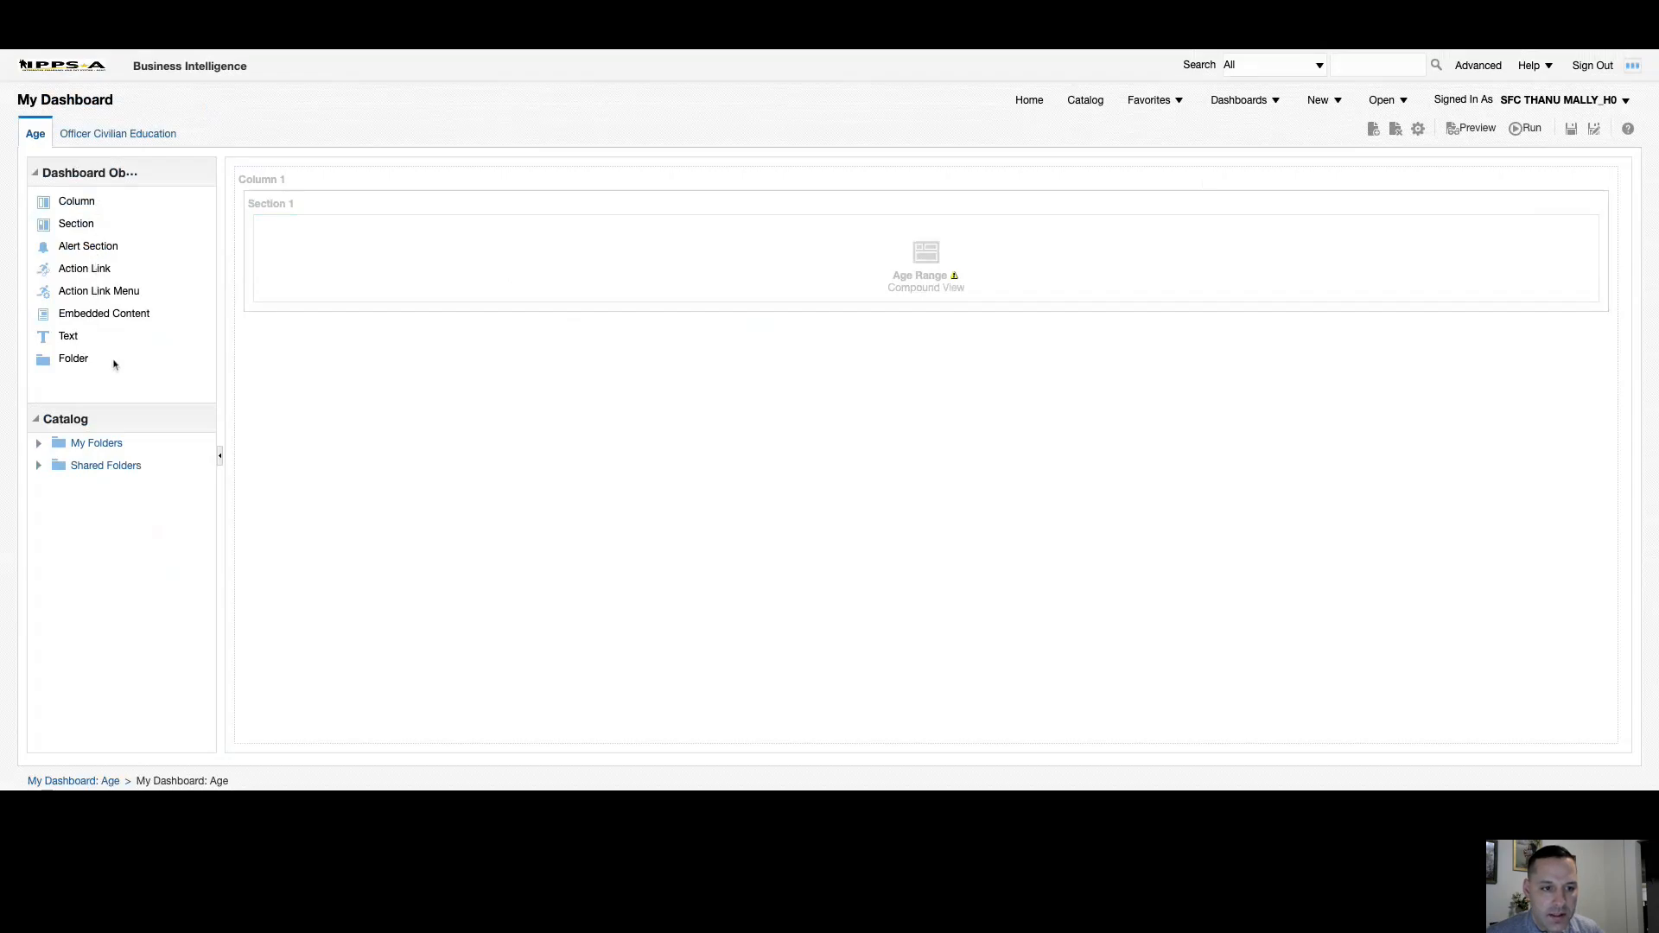
mouse_move(73, 364)
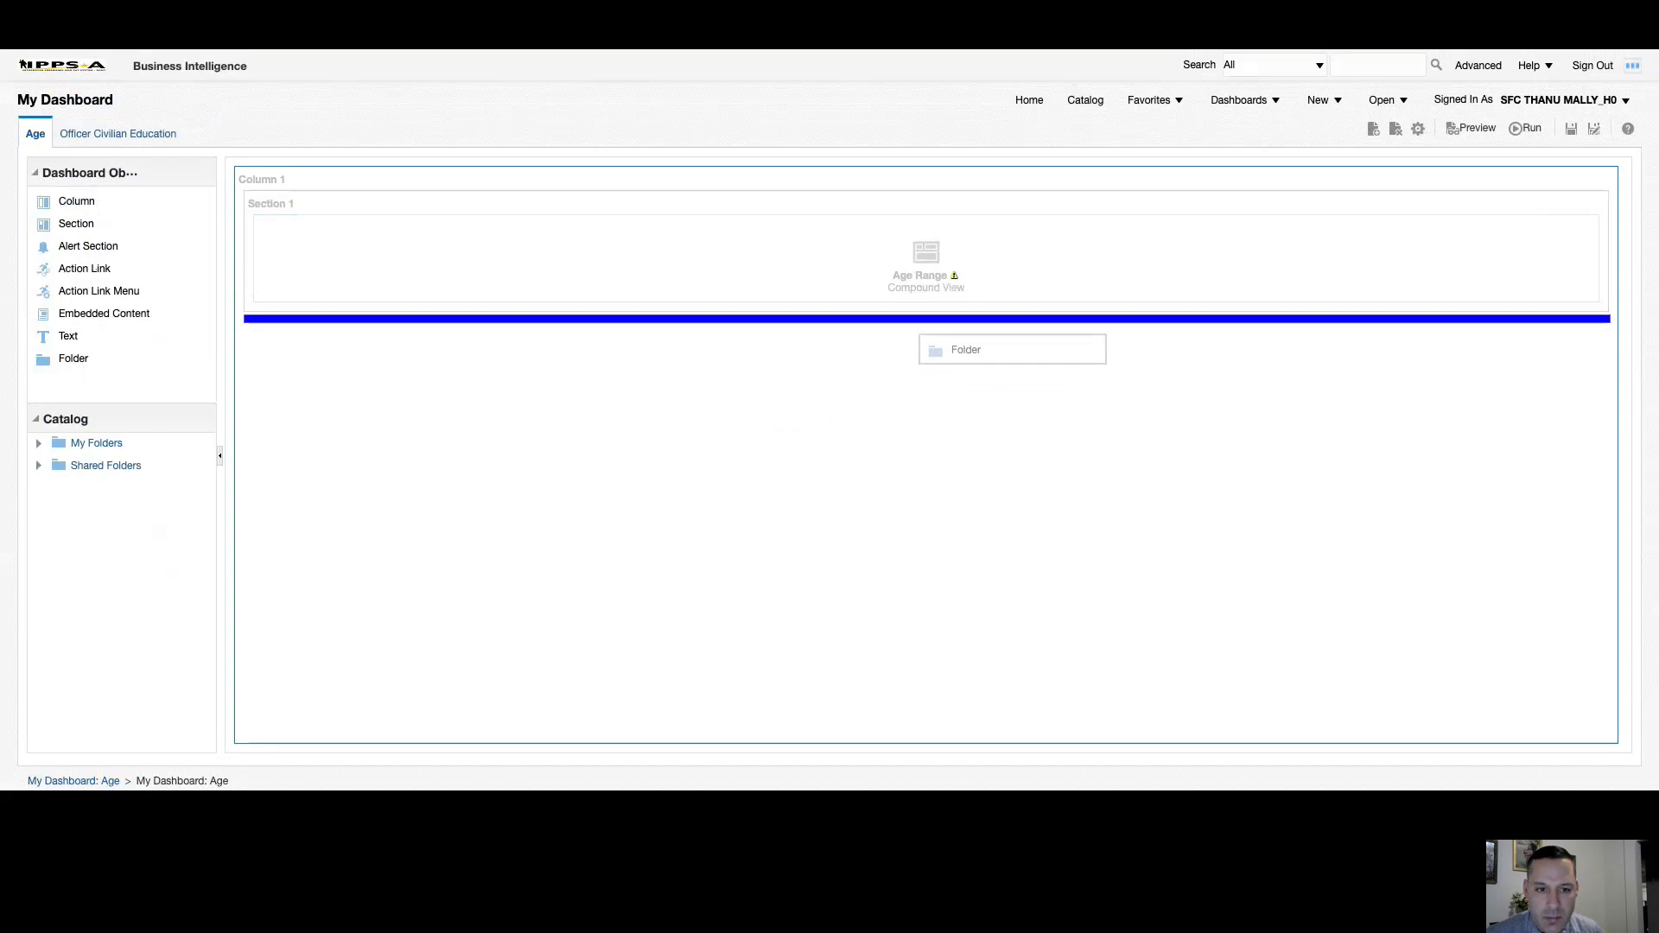
left_click_drag(1011, 349, 925, 386)
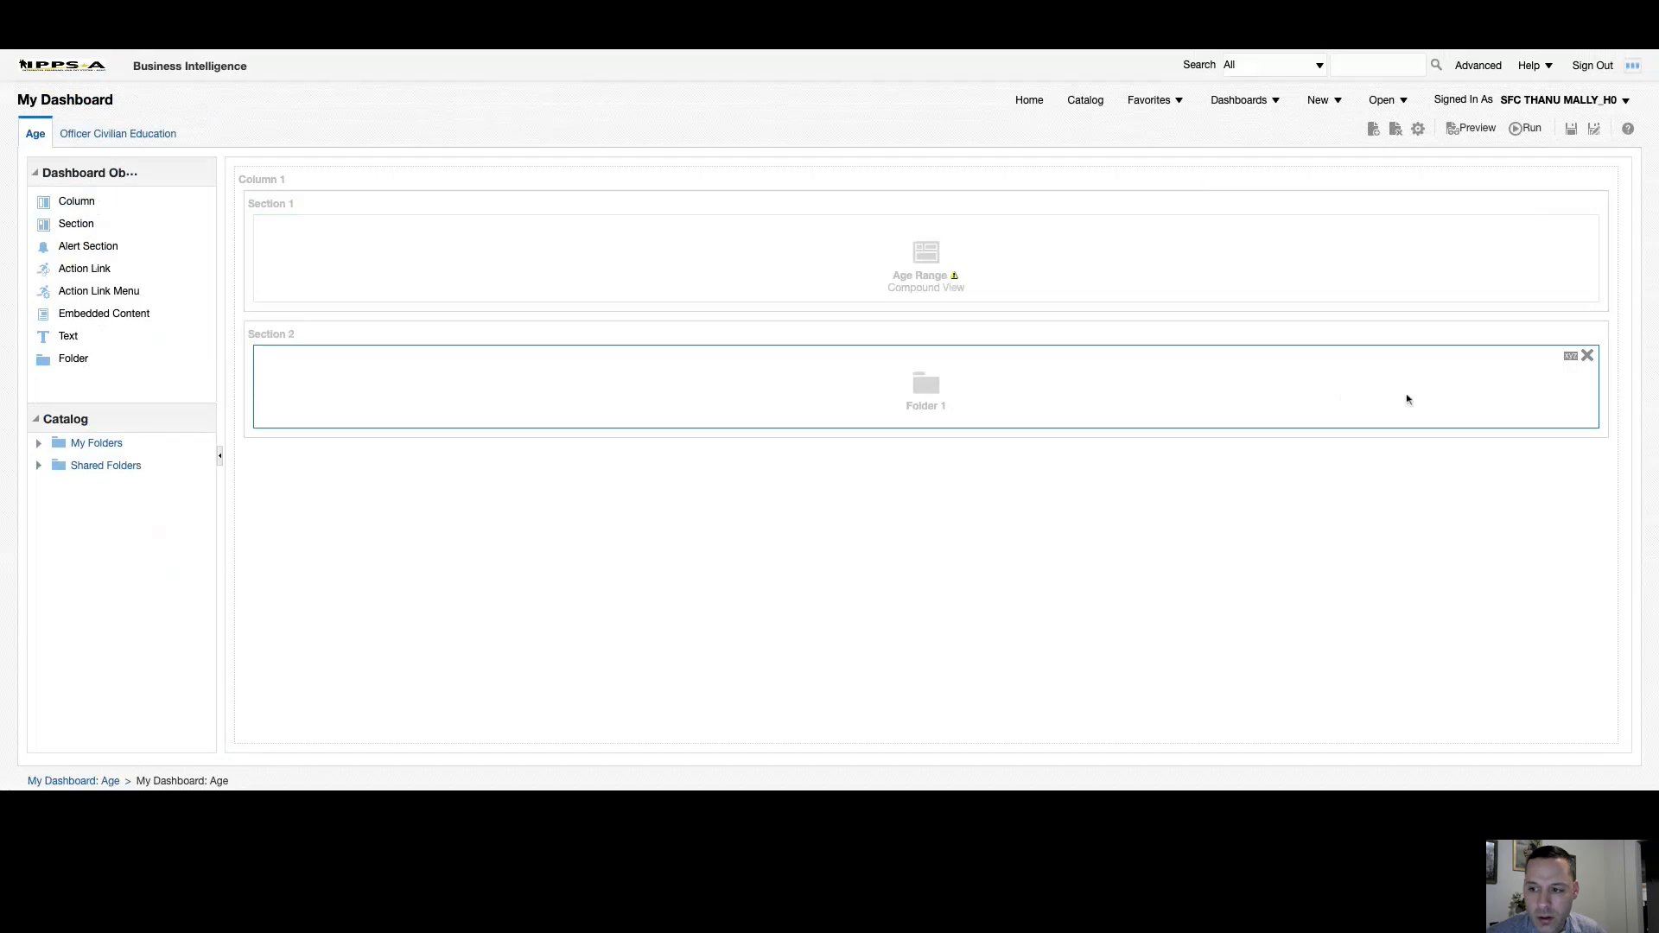
mouse_move(1571, 356)
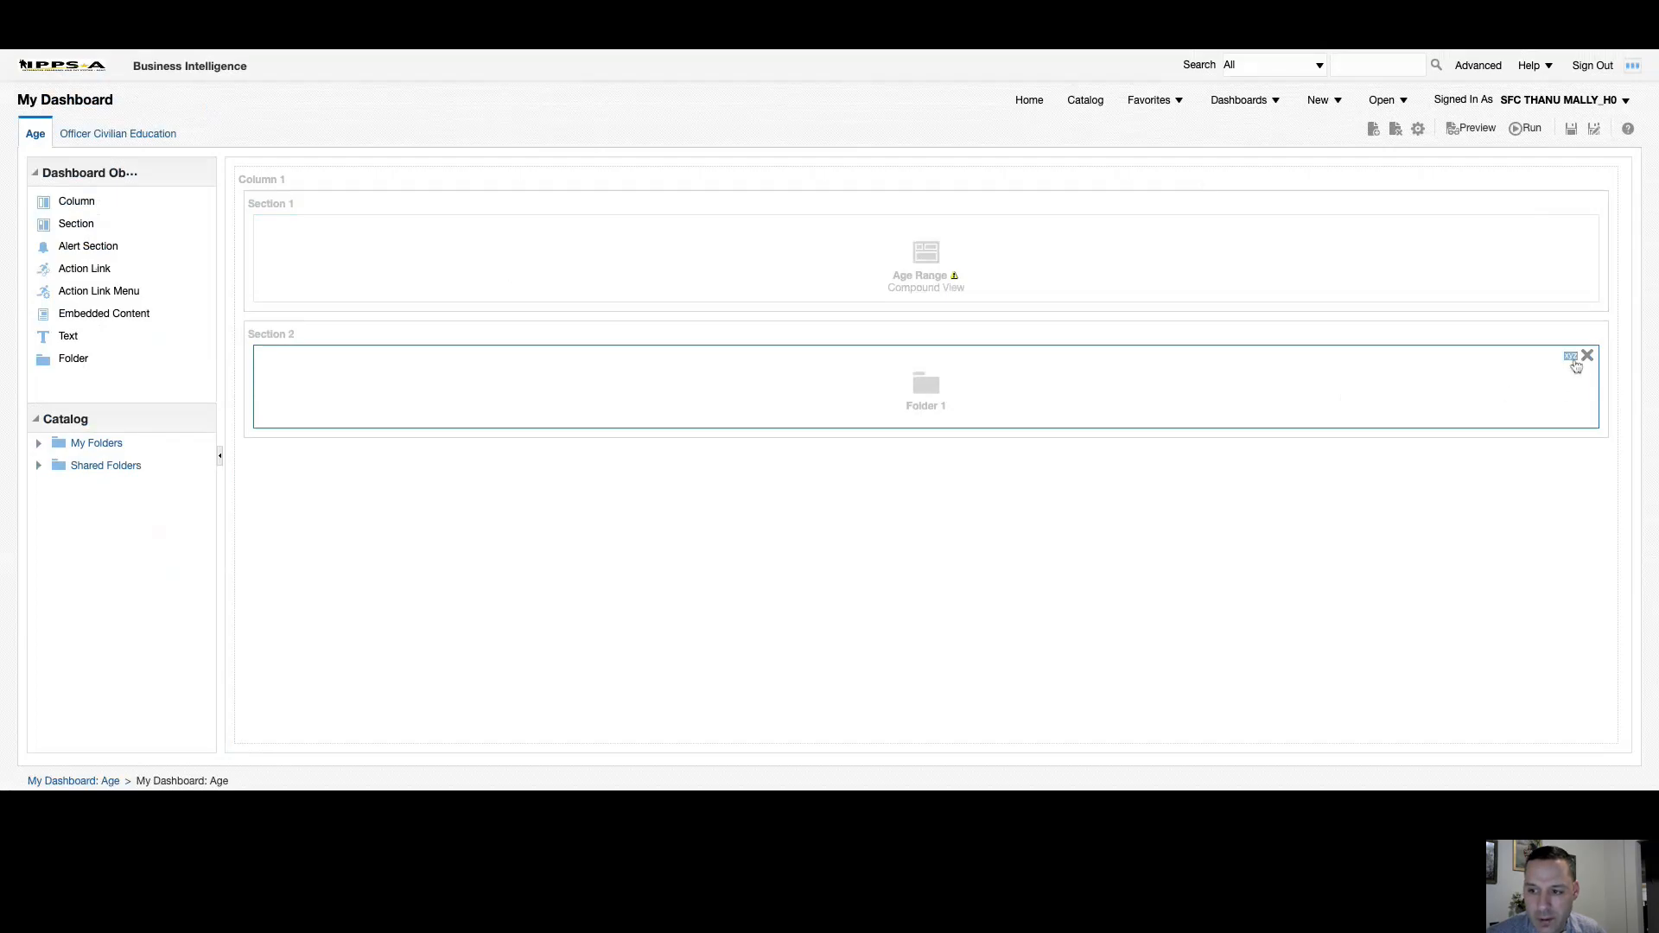
In Folder 1's properties, browse the catalog to My Folders as the folder location.
left_click(1571, 355)
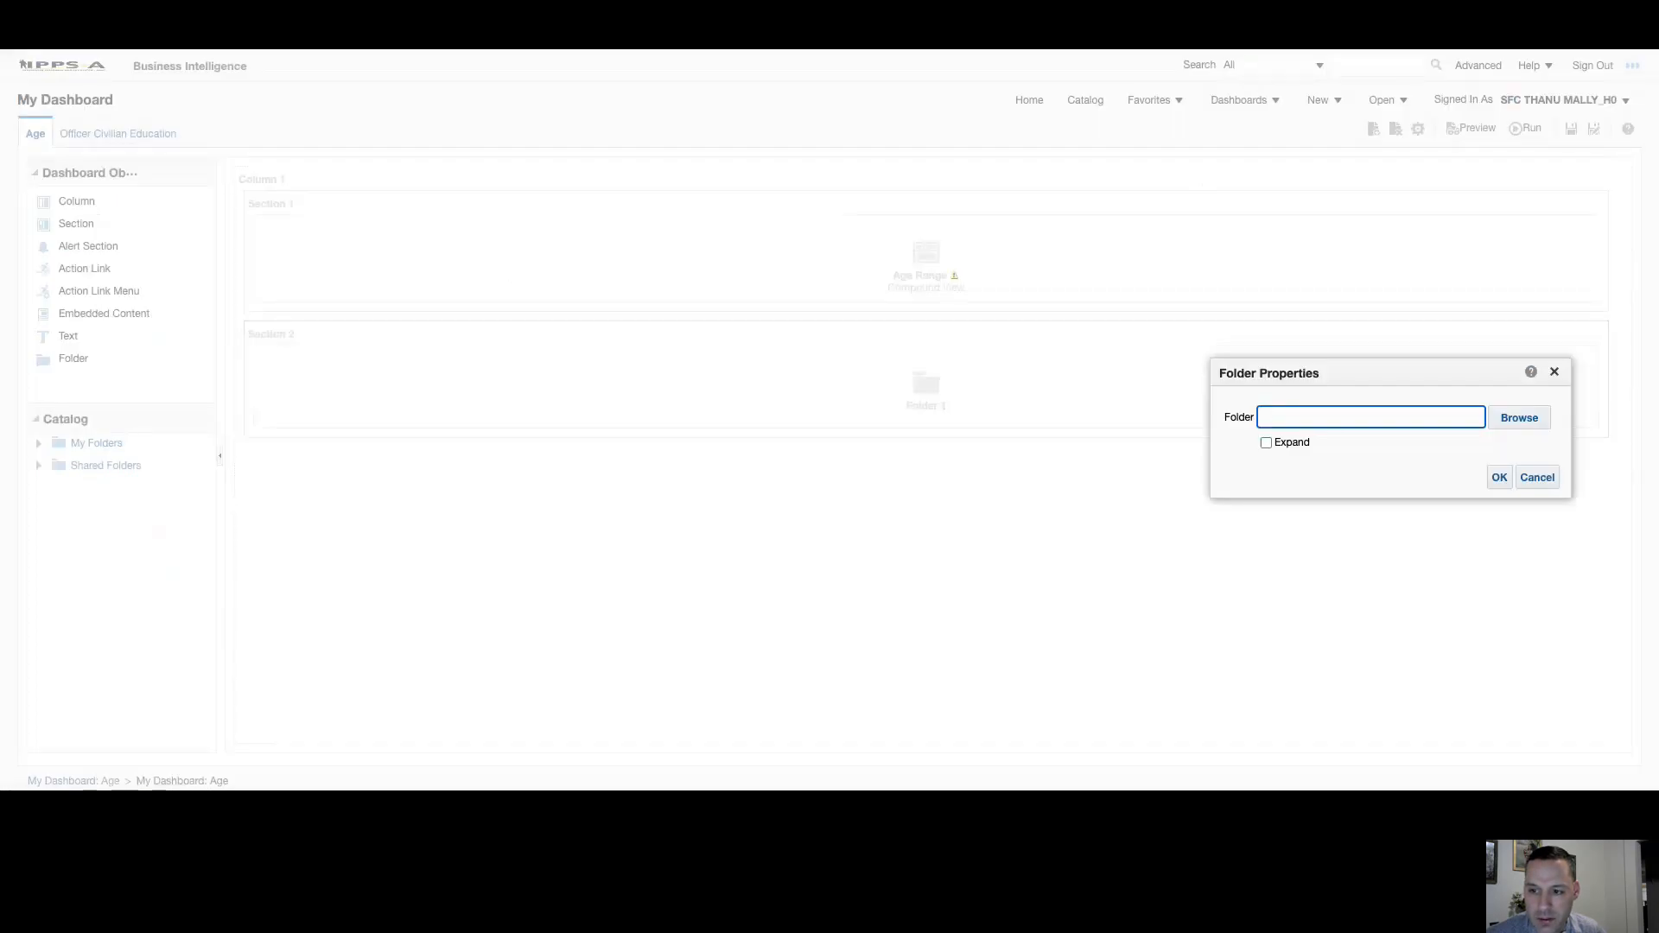
left_click_drag(1376, 374, 967, 341)
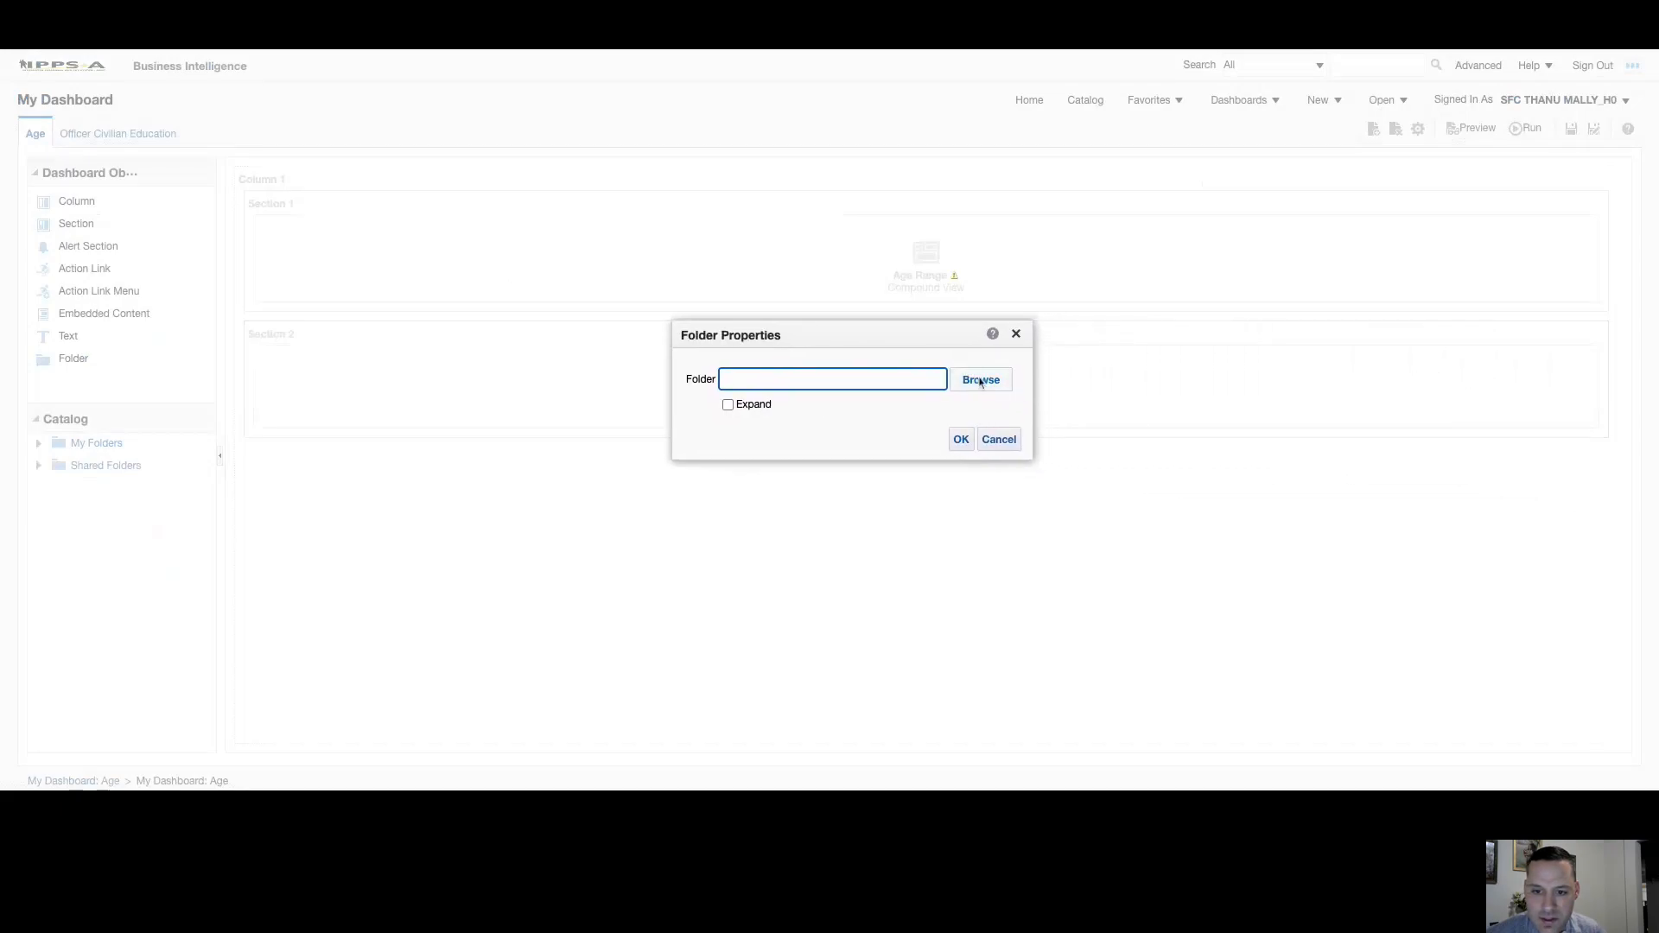
left_click(978, 378)
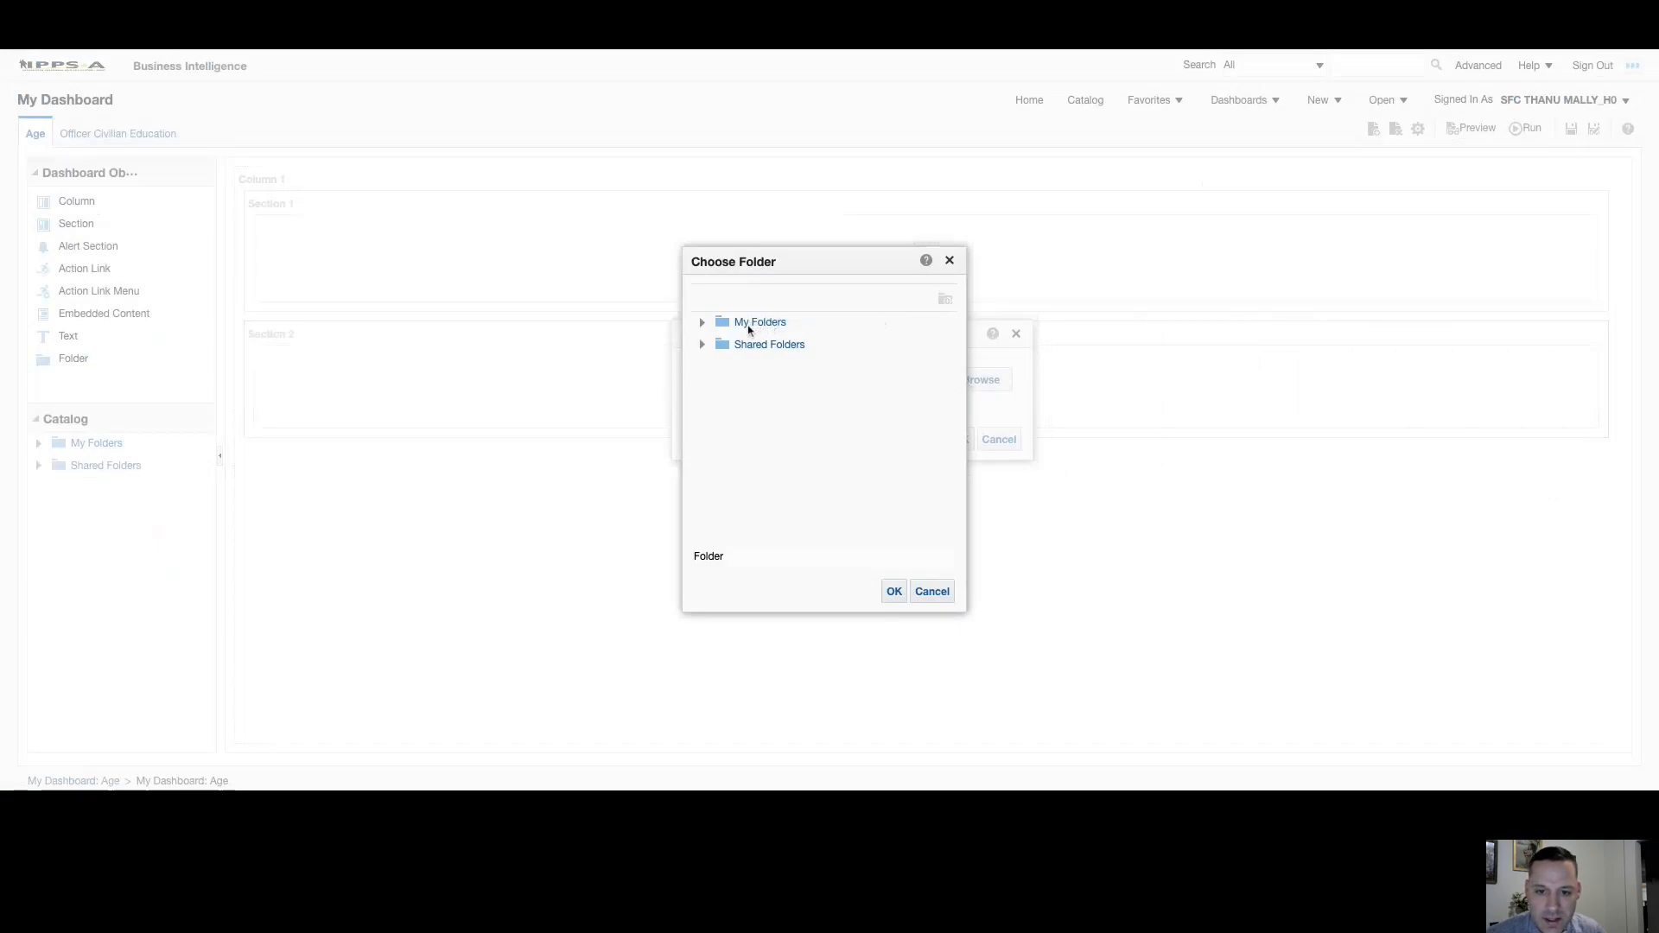
left_click(761, 322)
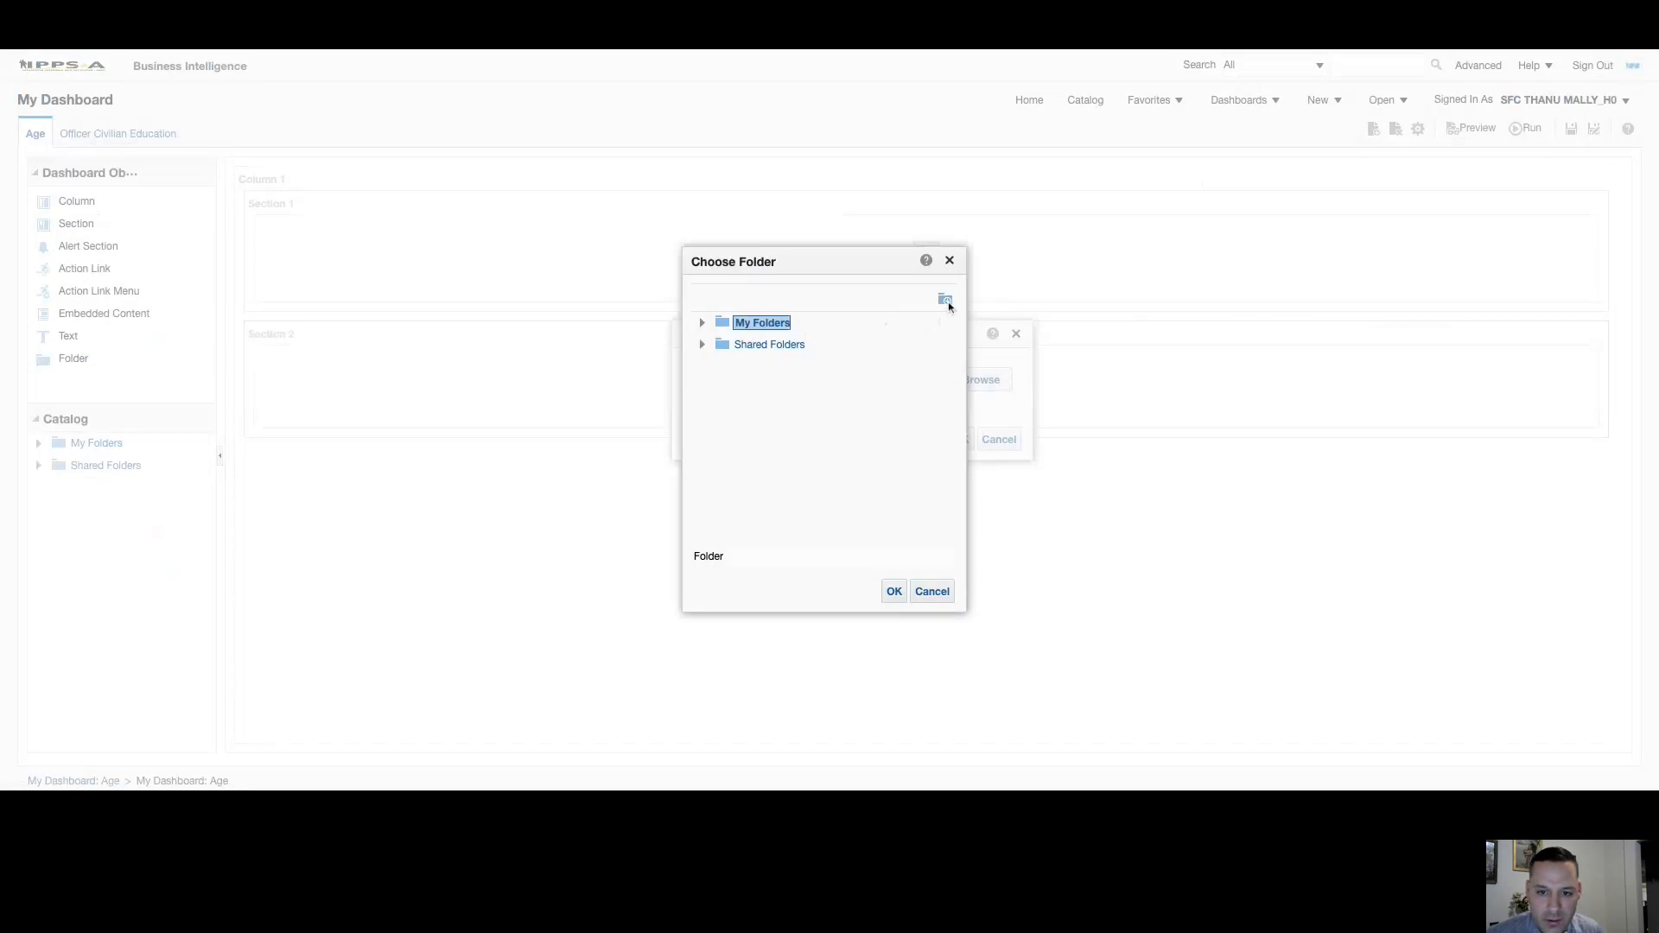
Create My Folders/New Folder and set it as the folder shown by Folder 1.
left_click(944, 299)
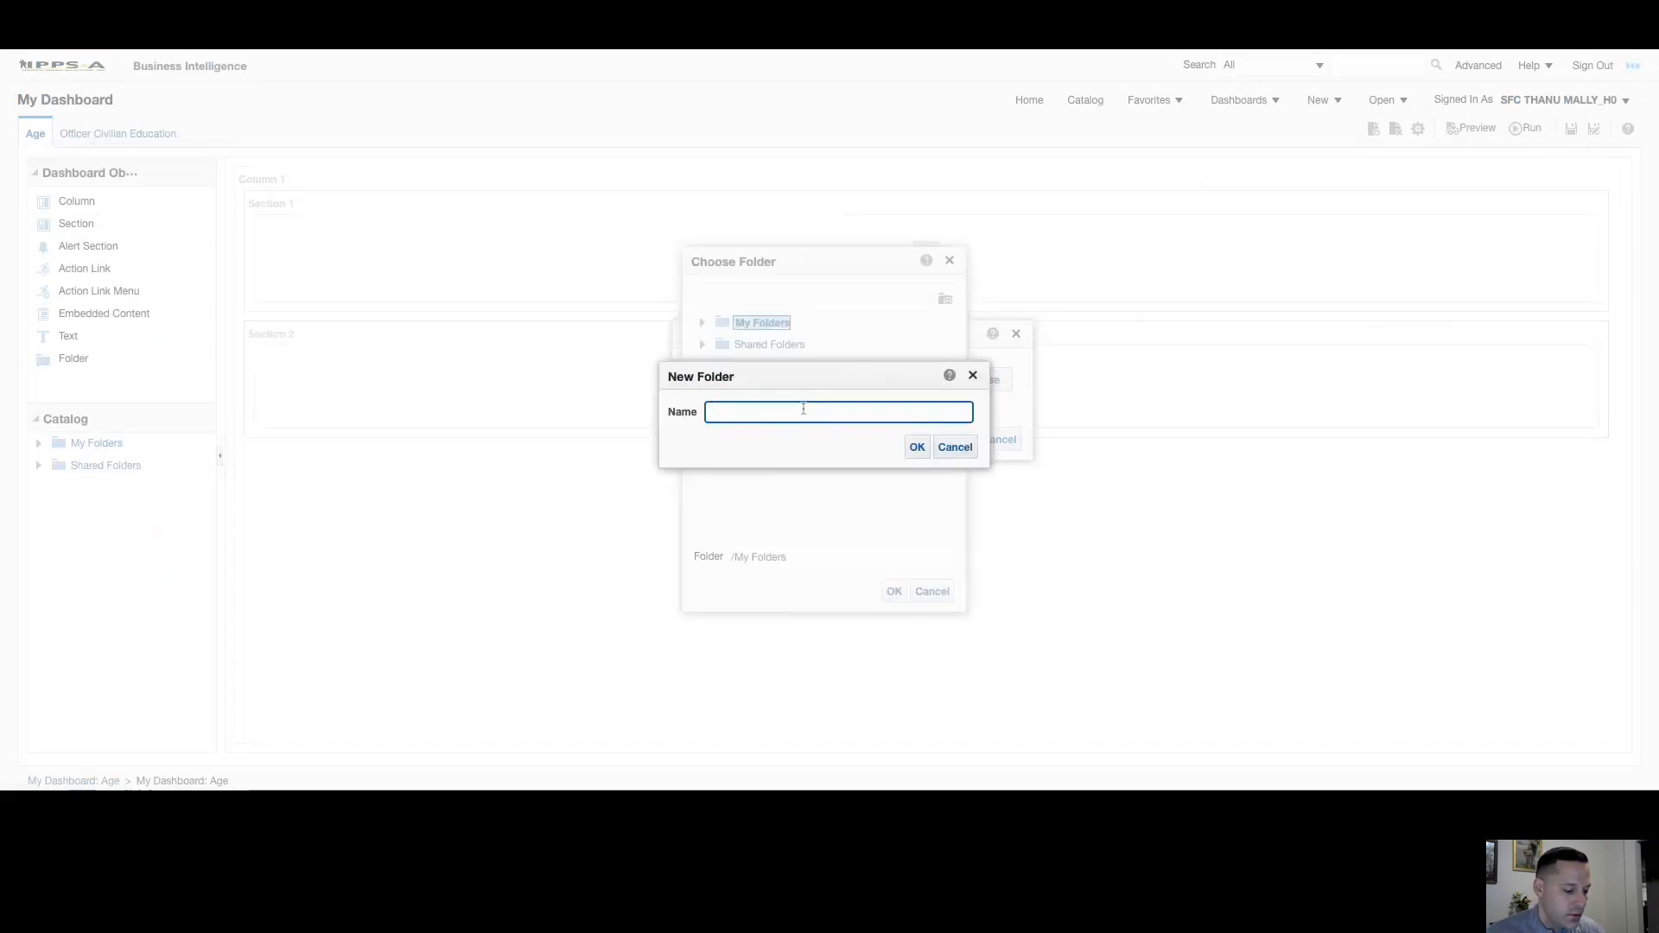
type("New Folder")
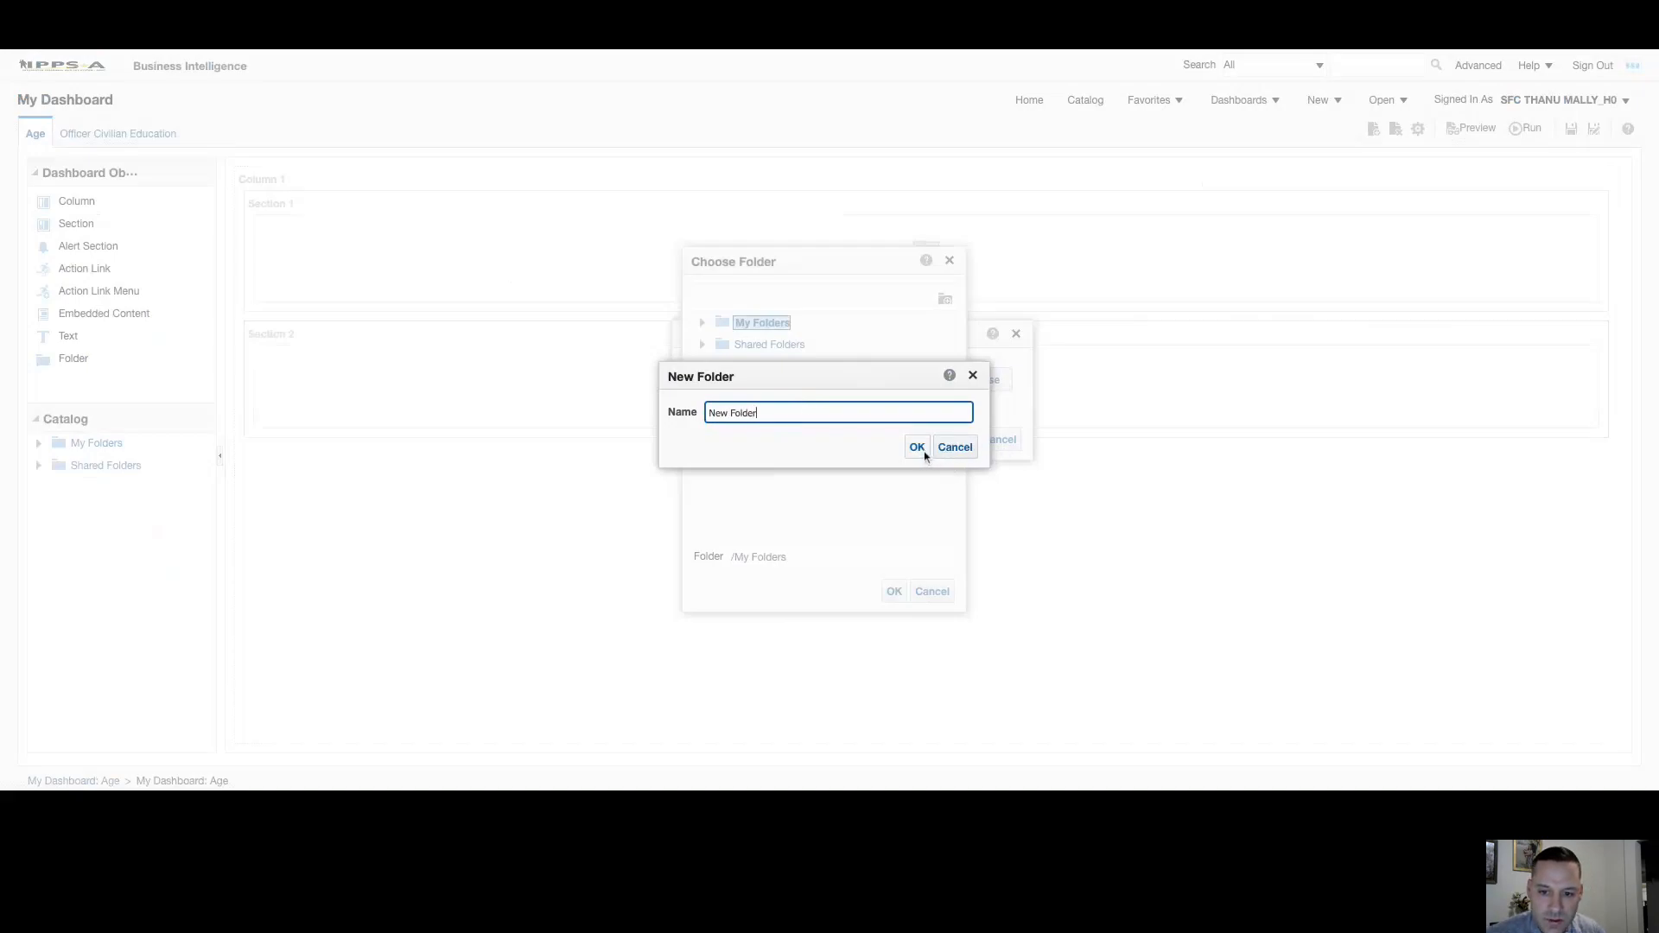
left_click(916, 446)
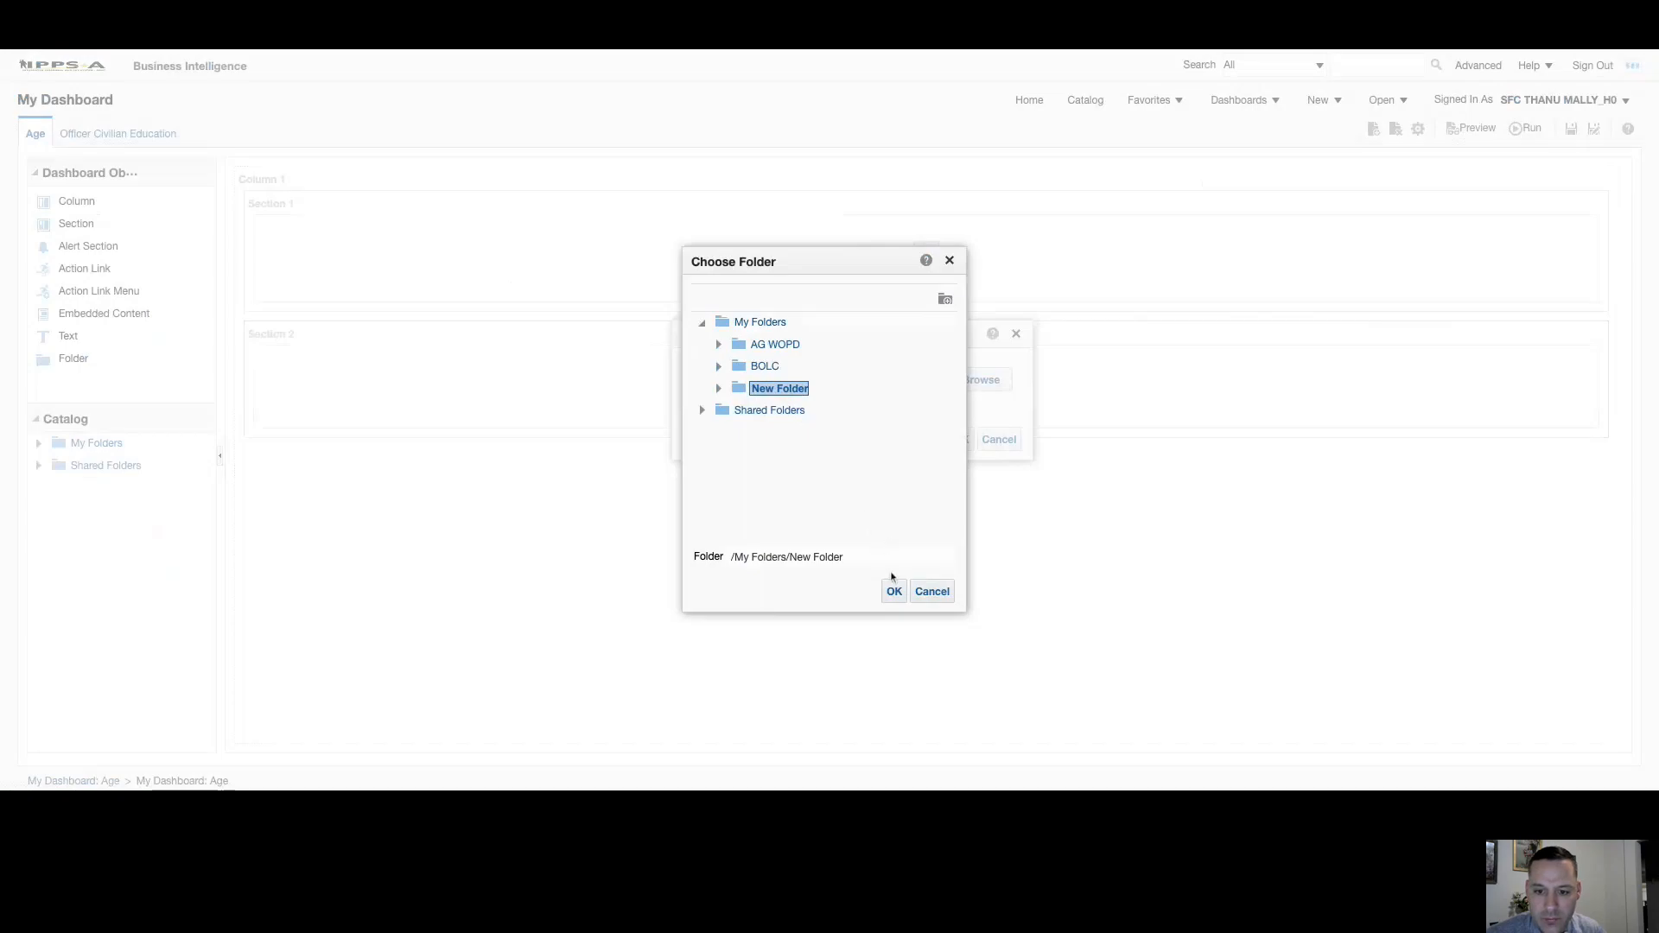
left_click(894, 591)
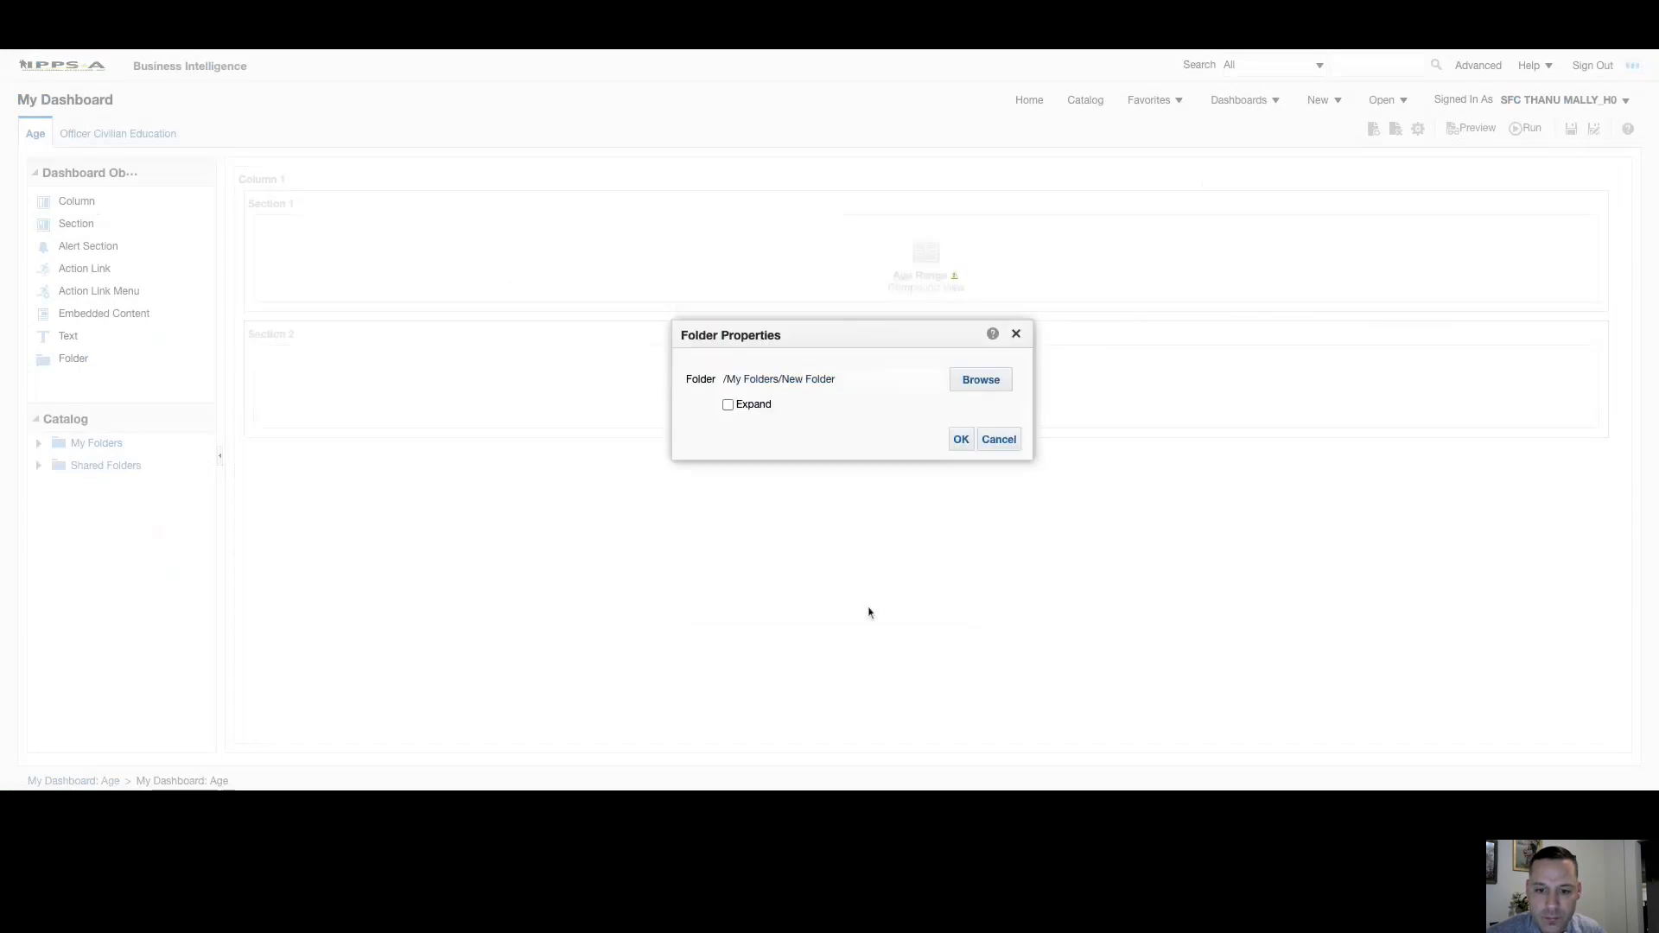
left_click(959, 437)
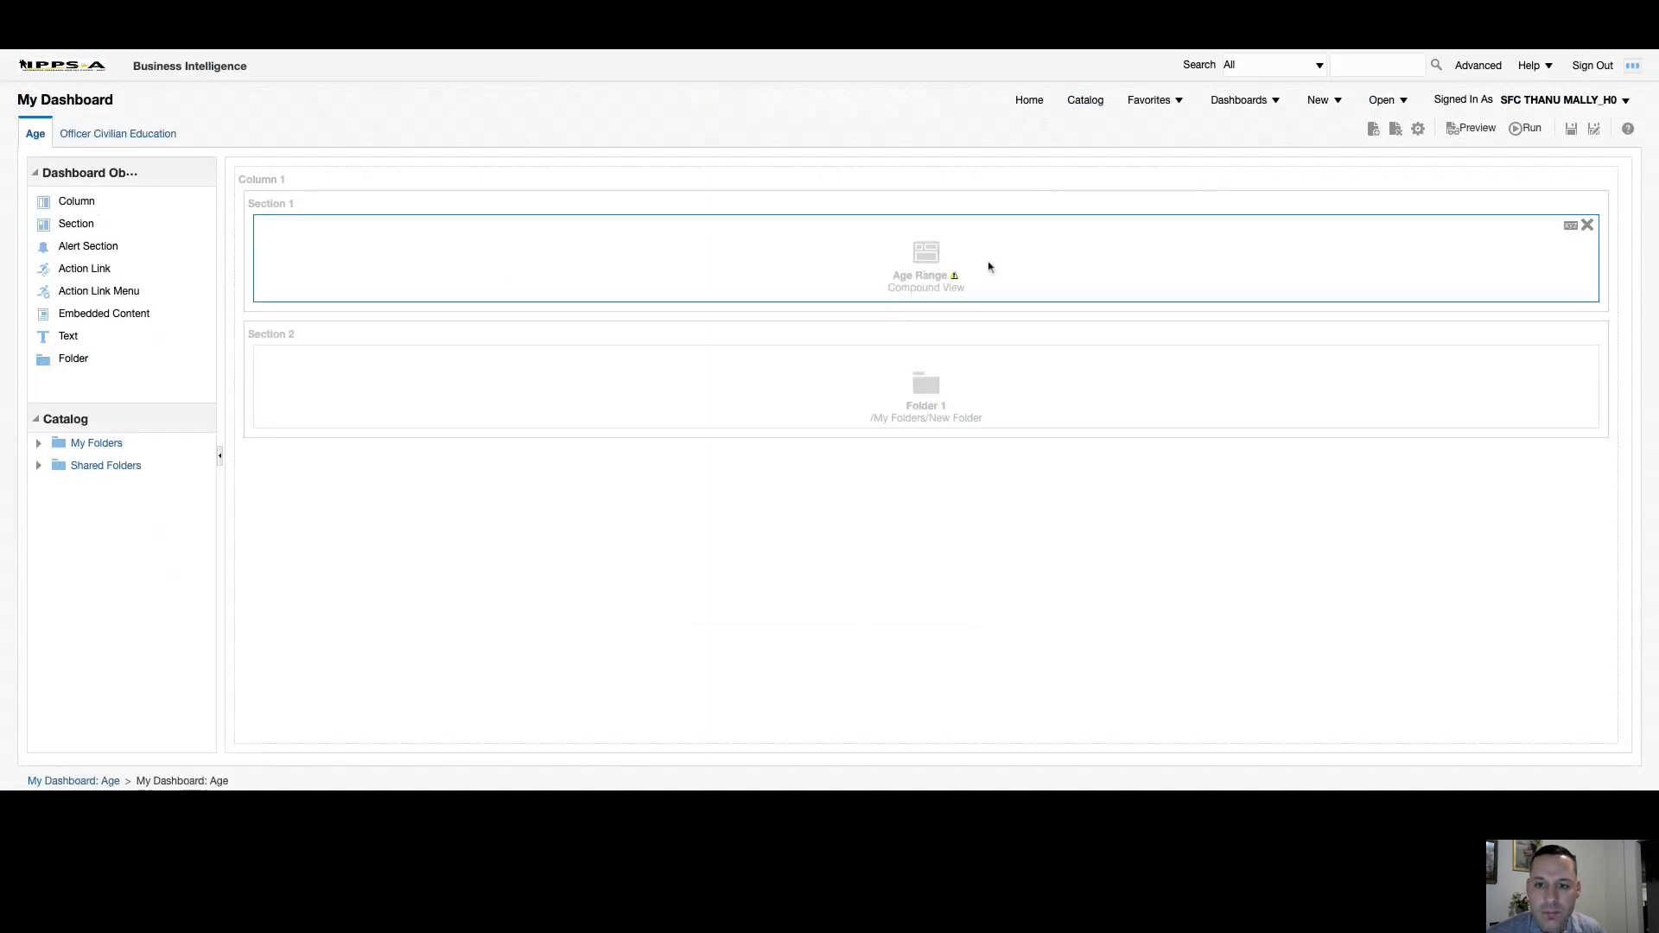
mouse_move(1025, 256)
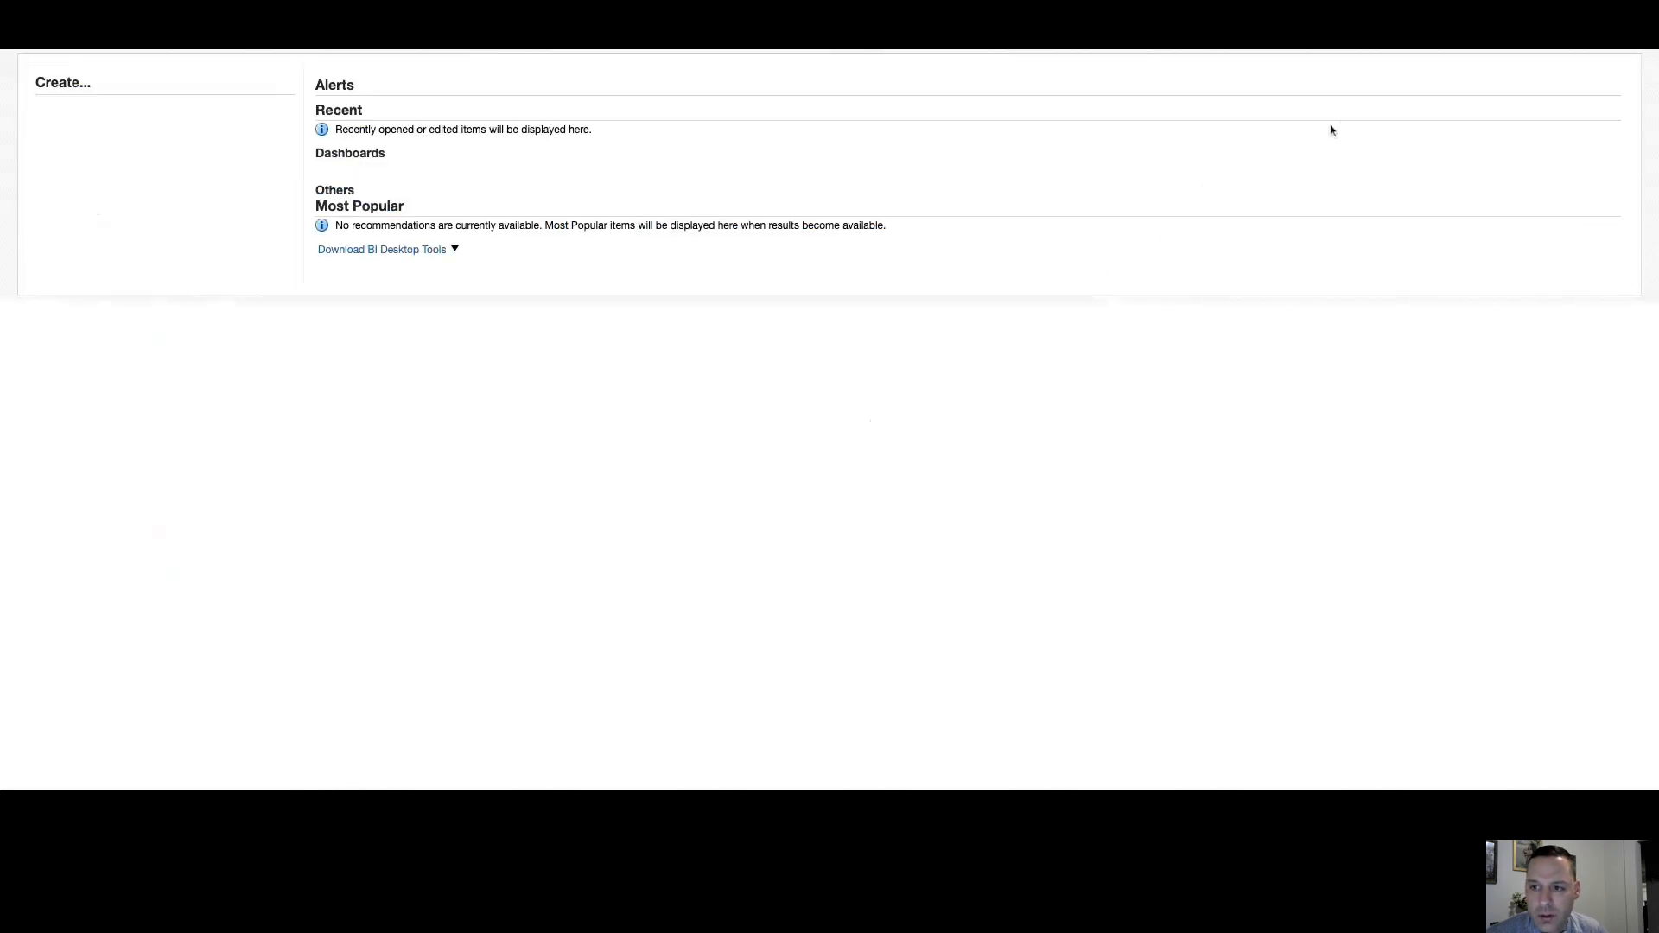
mouse_move(1317, 116)
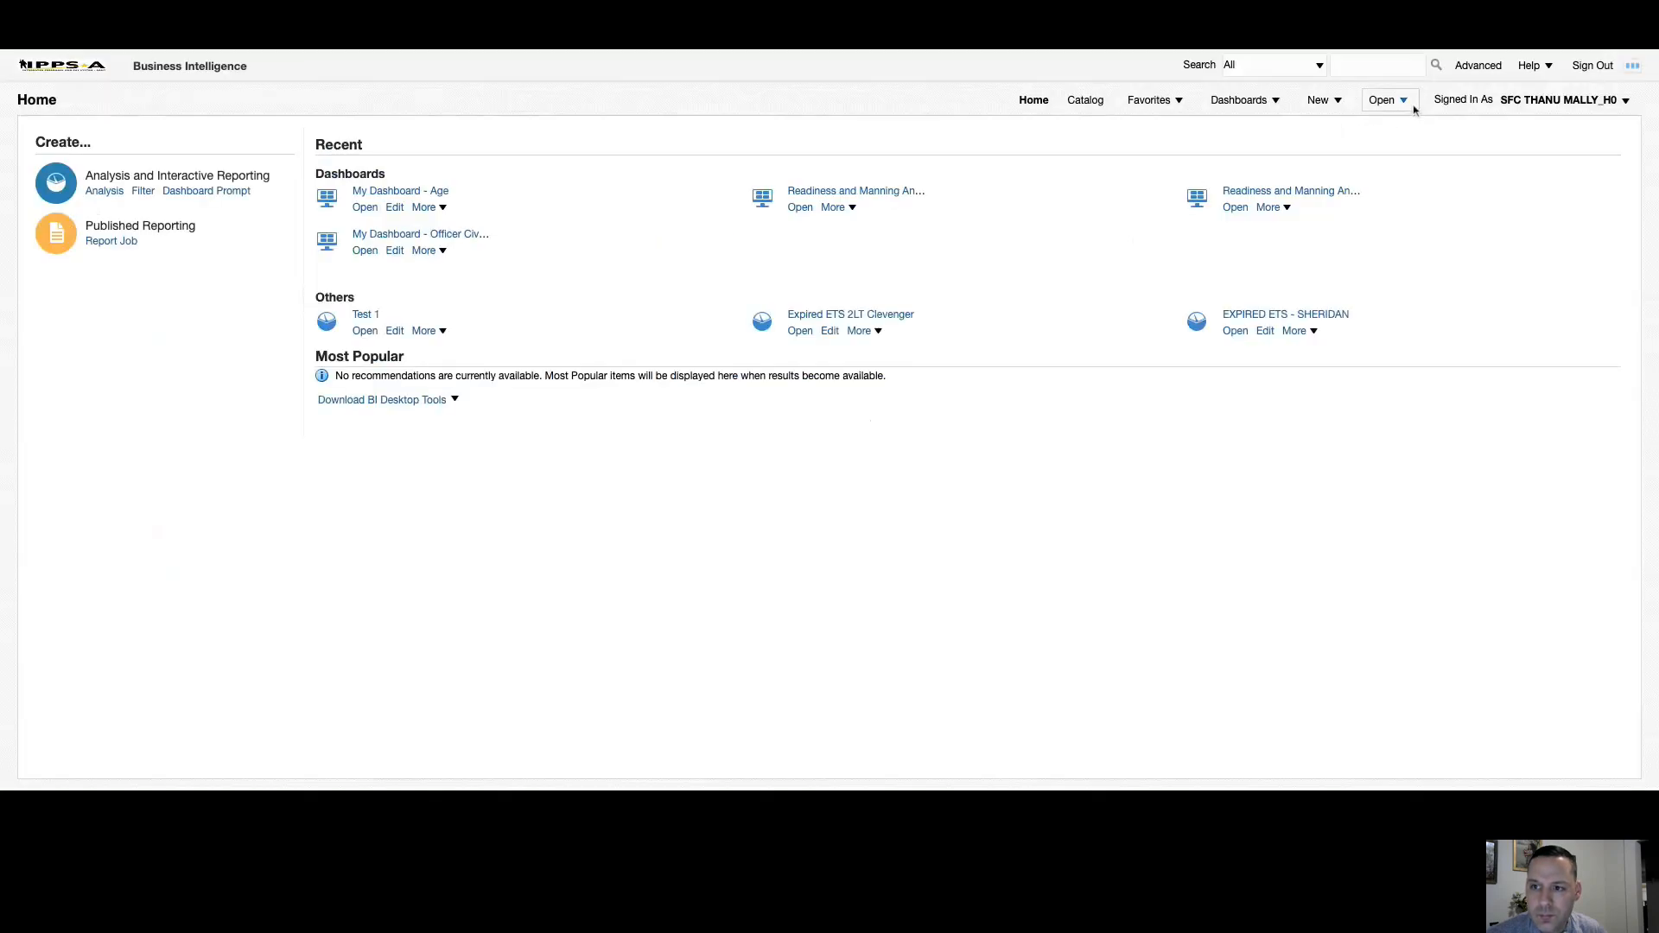
Show the Open menu on the Home page.
left_click(1381, 101)
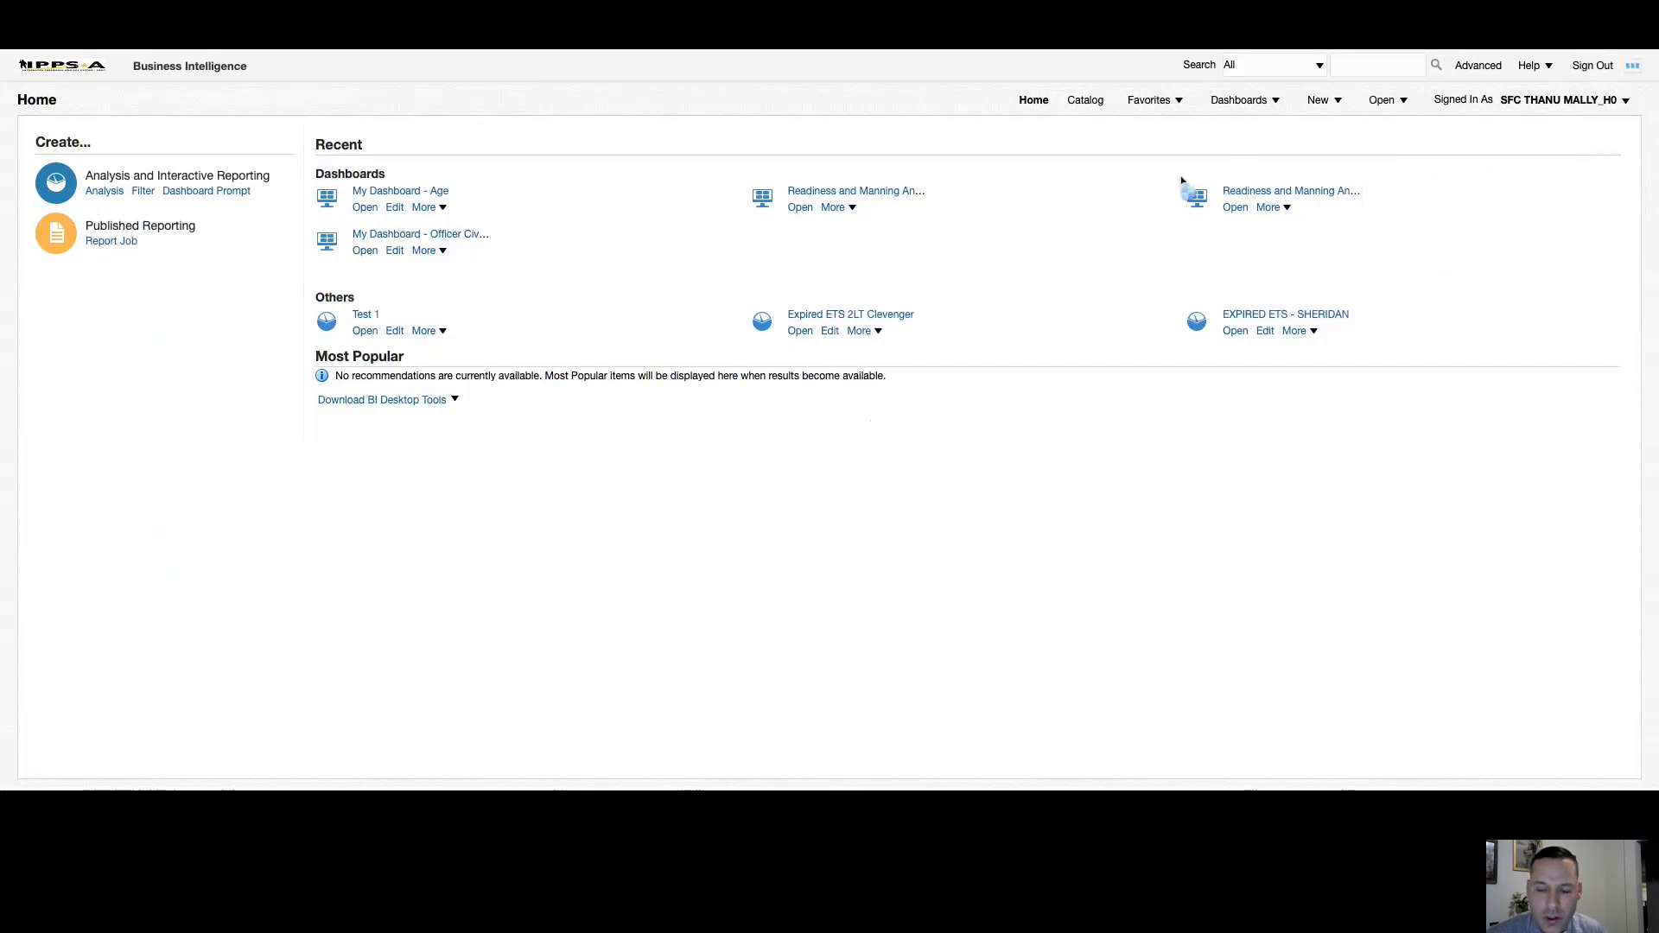
Select the Test 1 analysis in Shared Folders/ArmyReportShare/ARNG/Region4 and confirm opening it.
left_click(1383, 100)
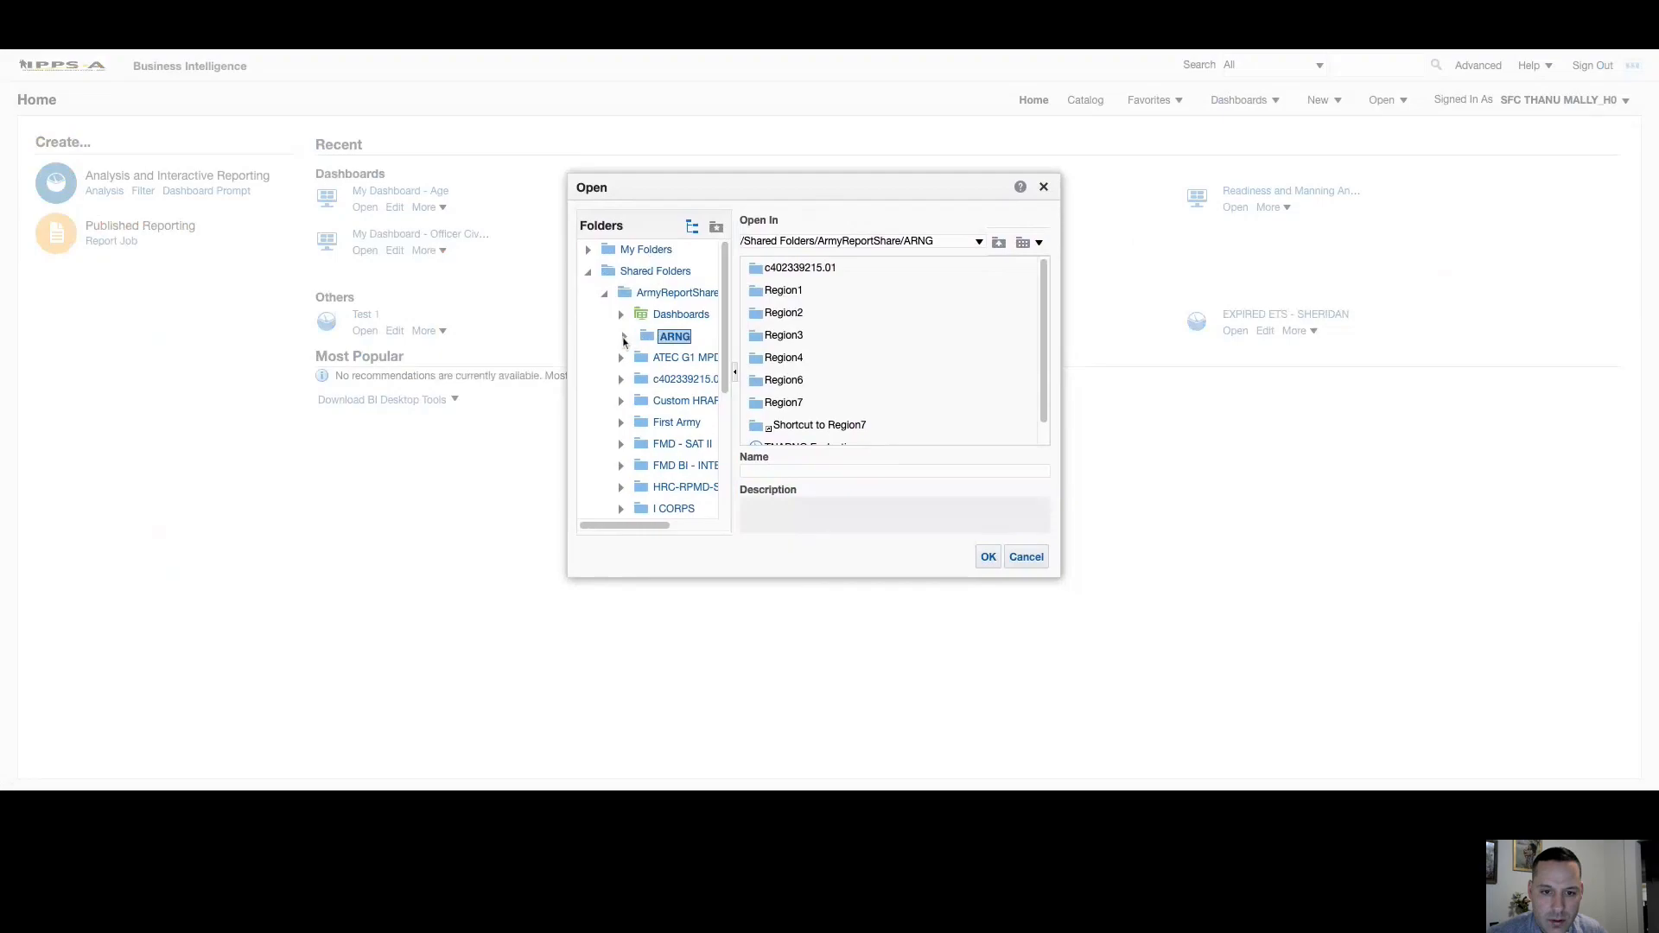
left_click(623, 337)
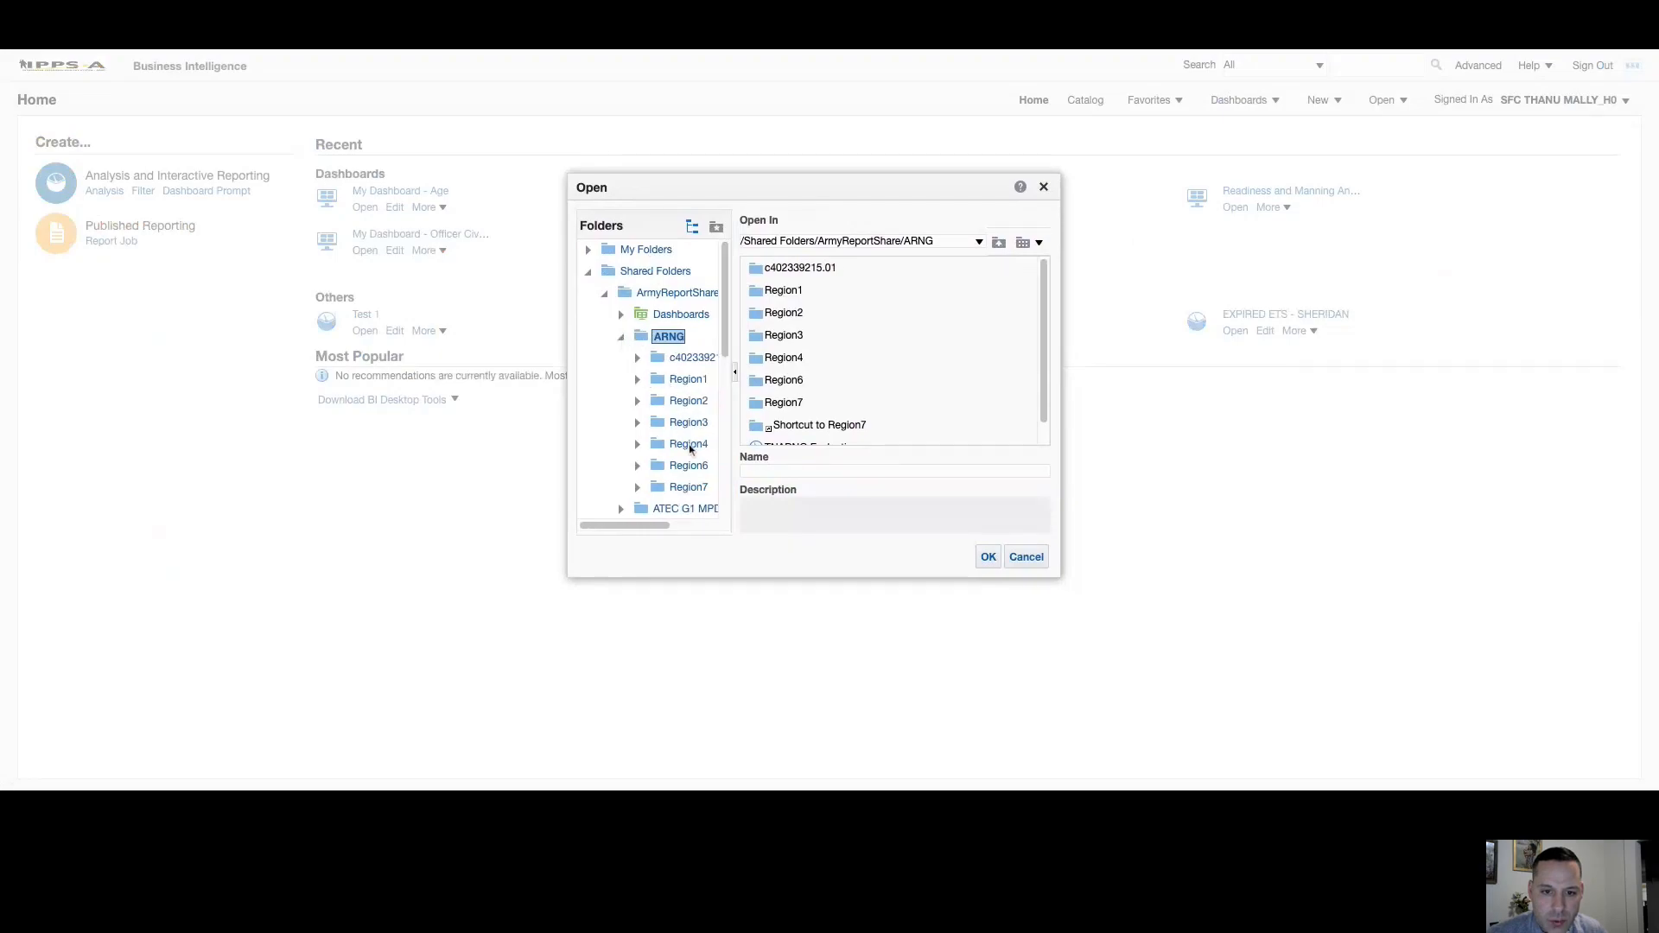
left_click(686, 444)
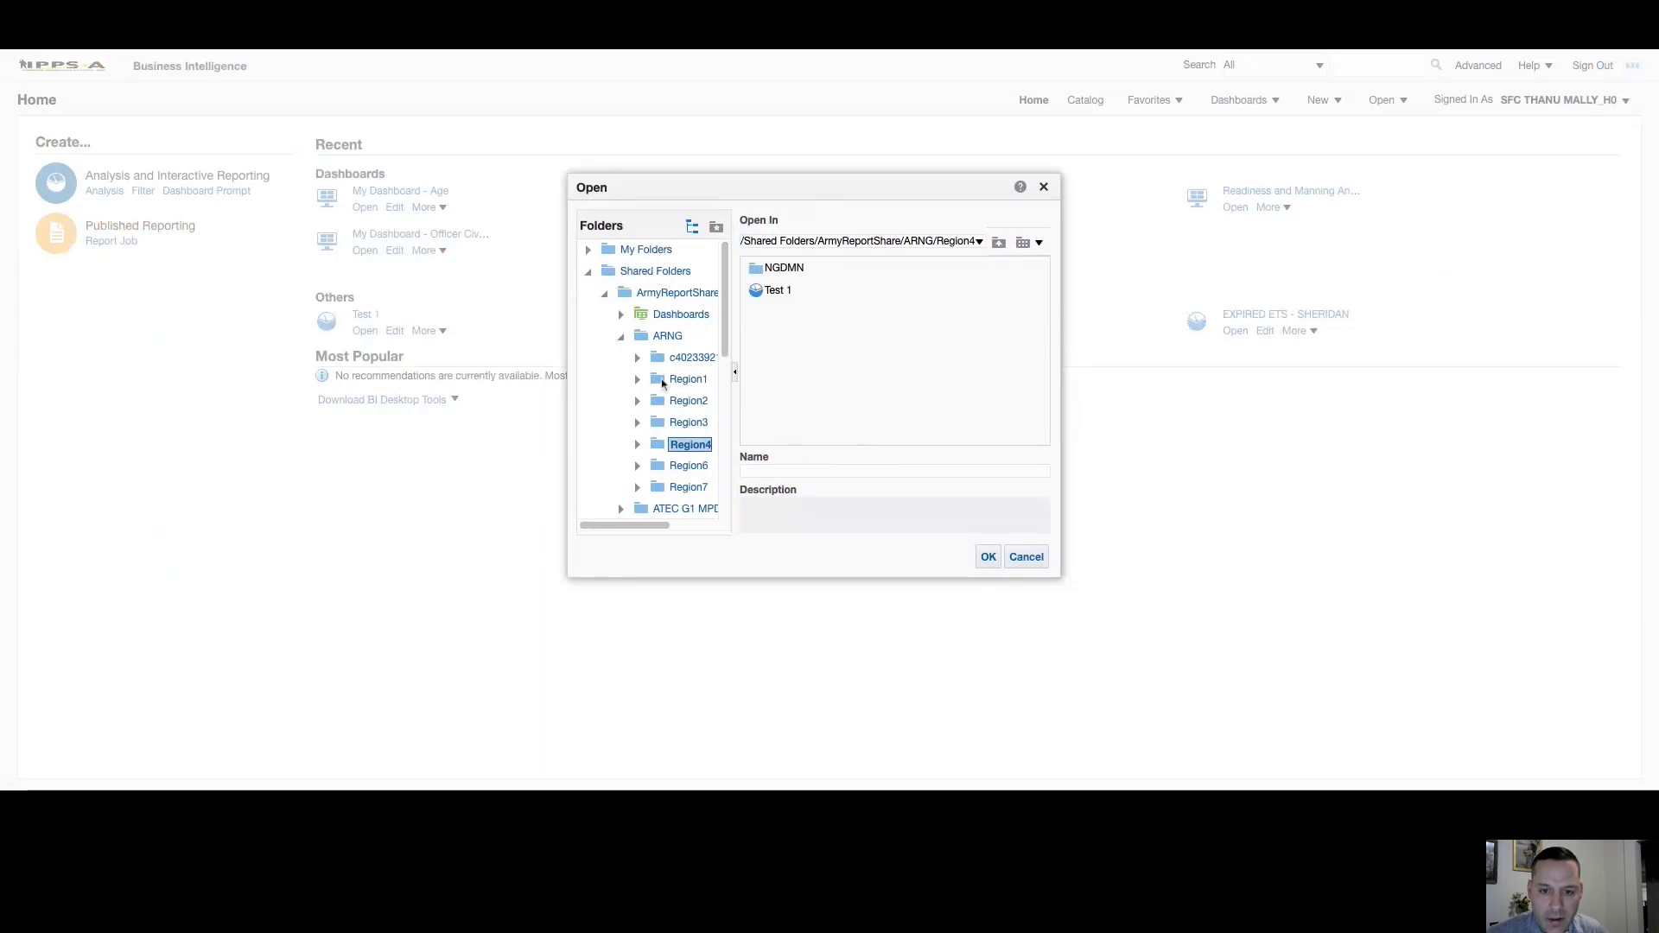
mouse_move(681, 412)
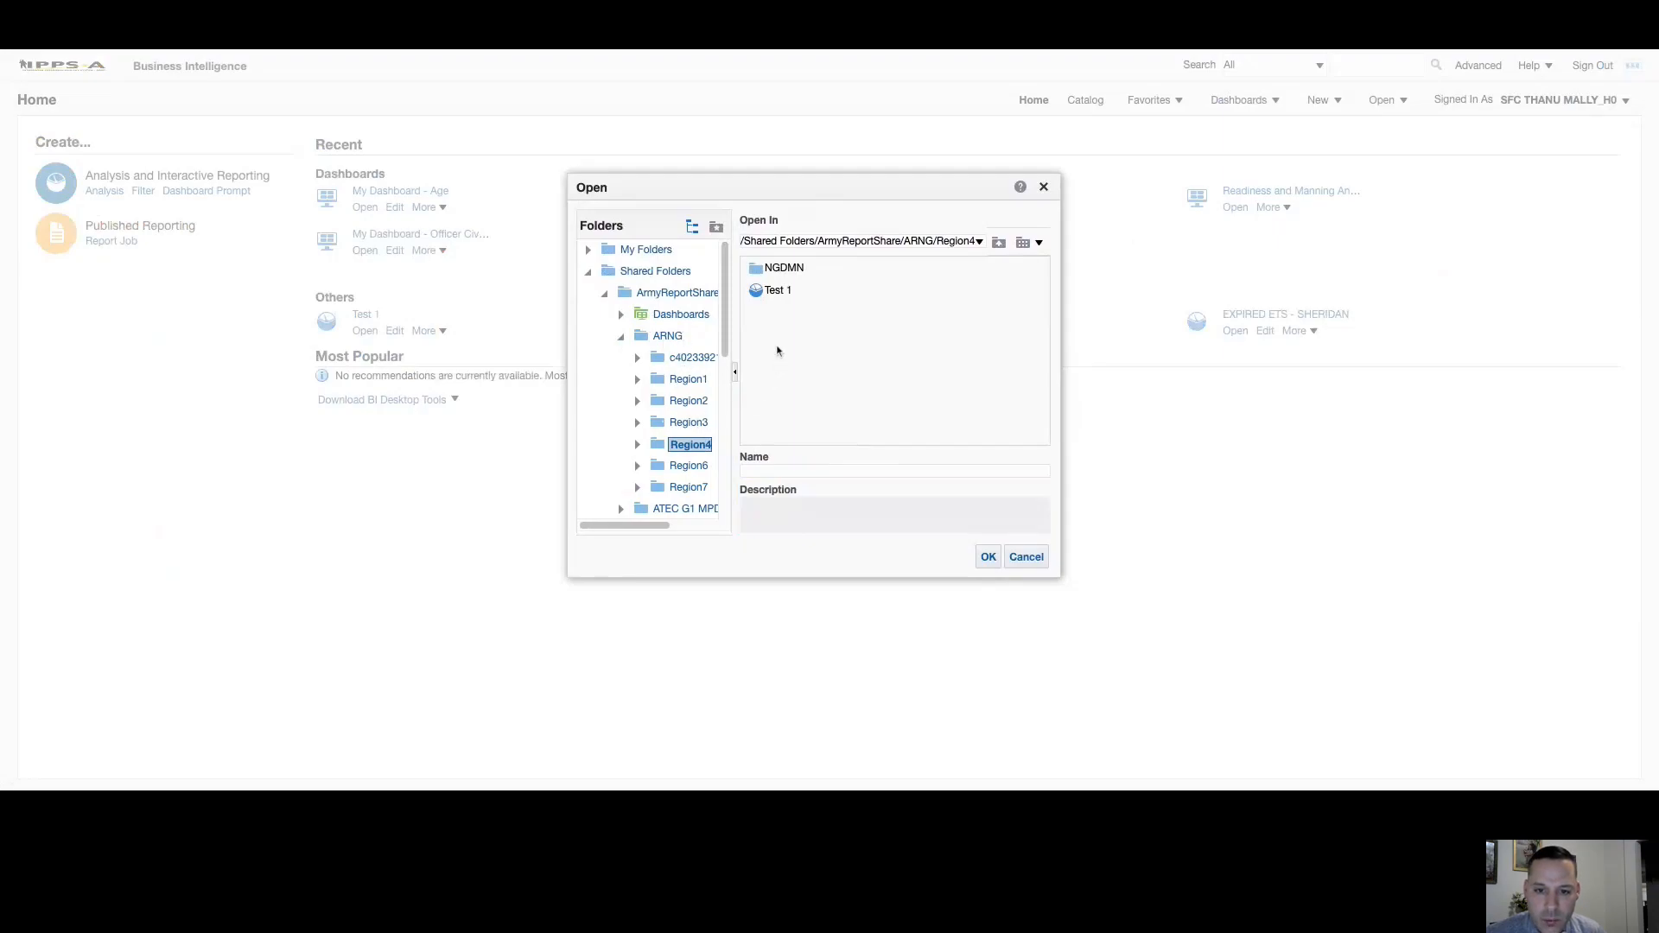
left_click(777, 289)
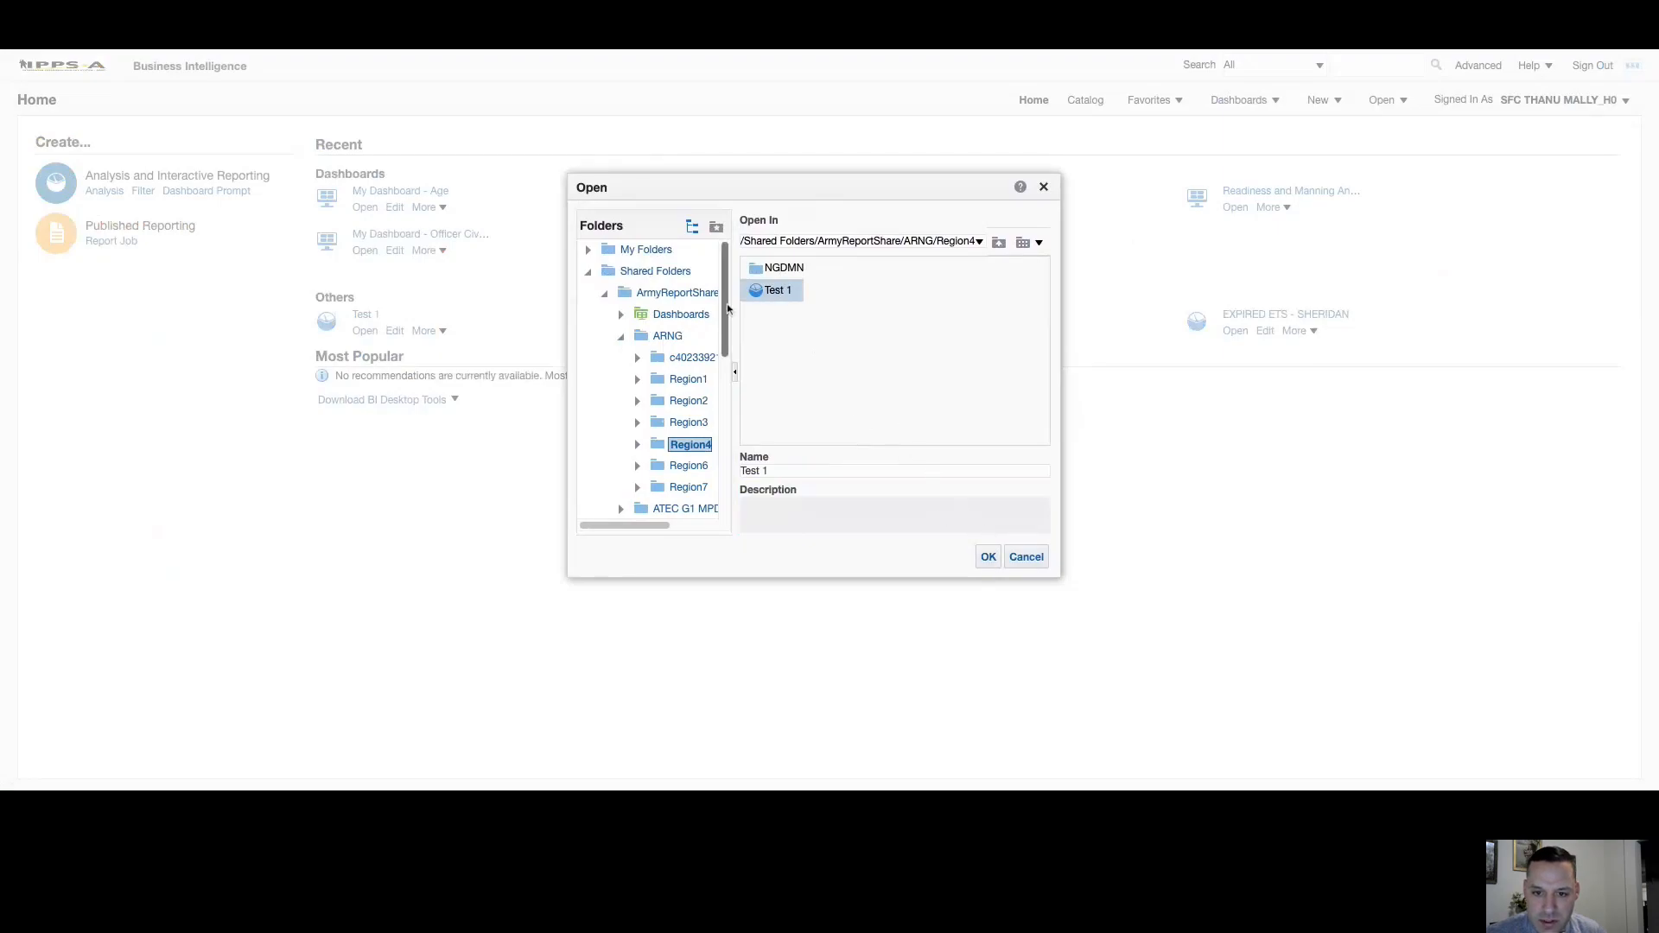
left_click(1025, 556)
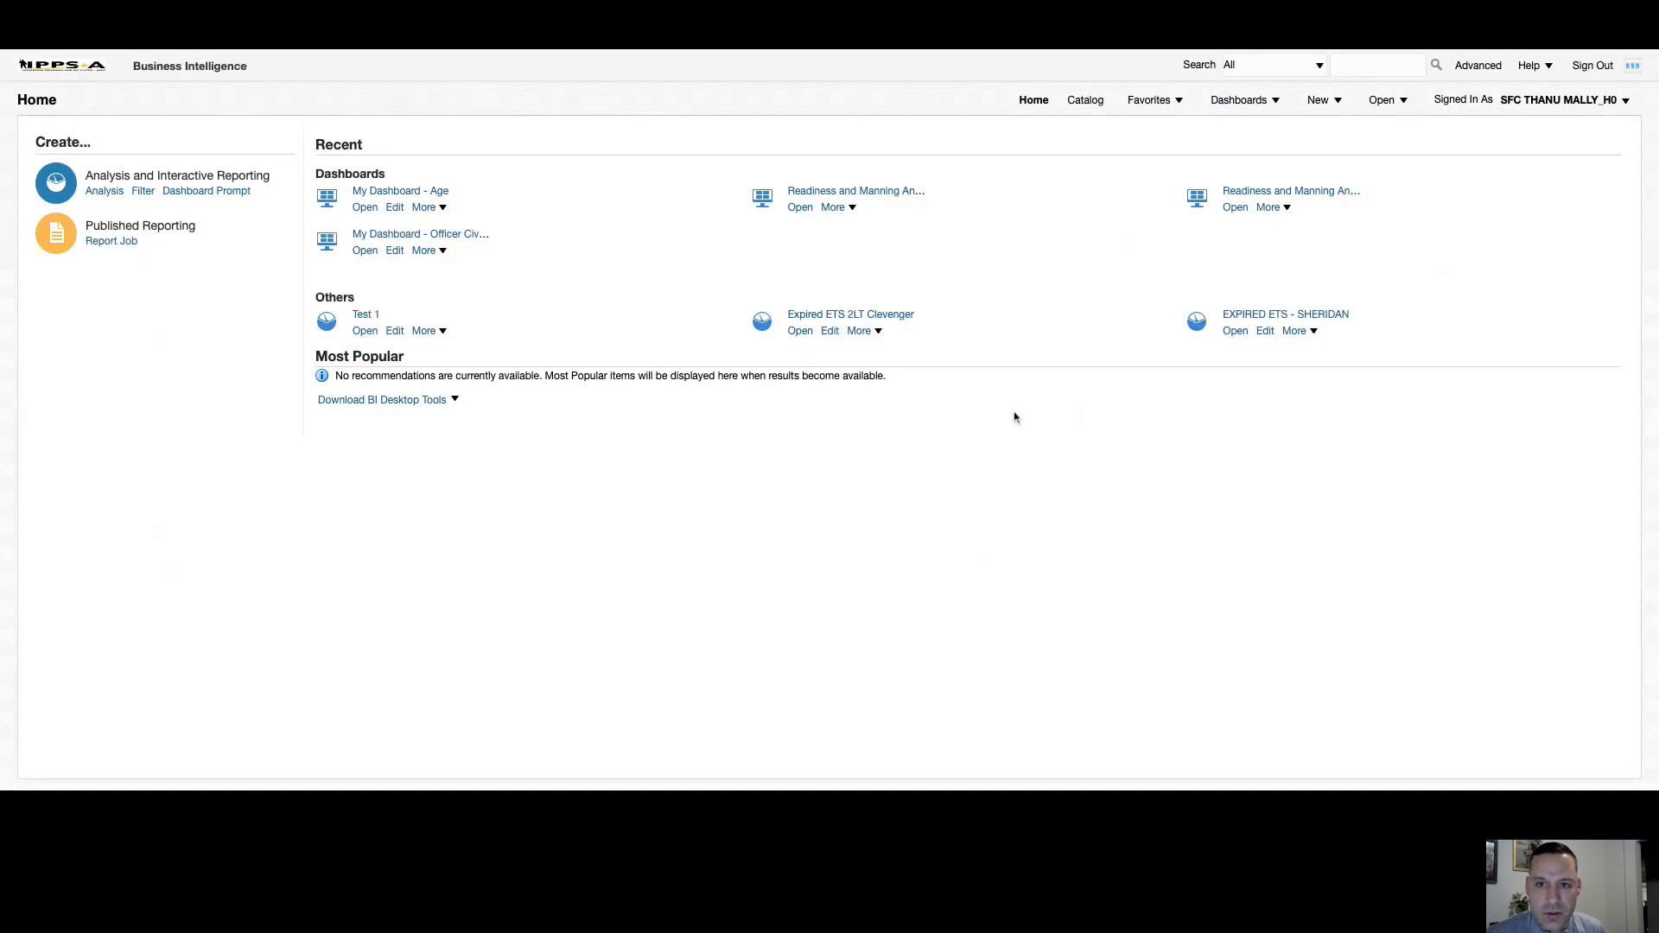
mouse_move(975, 412)
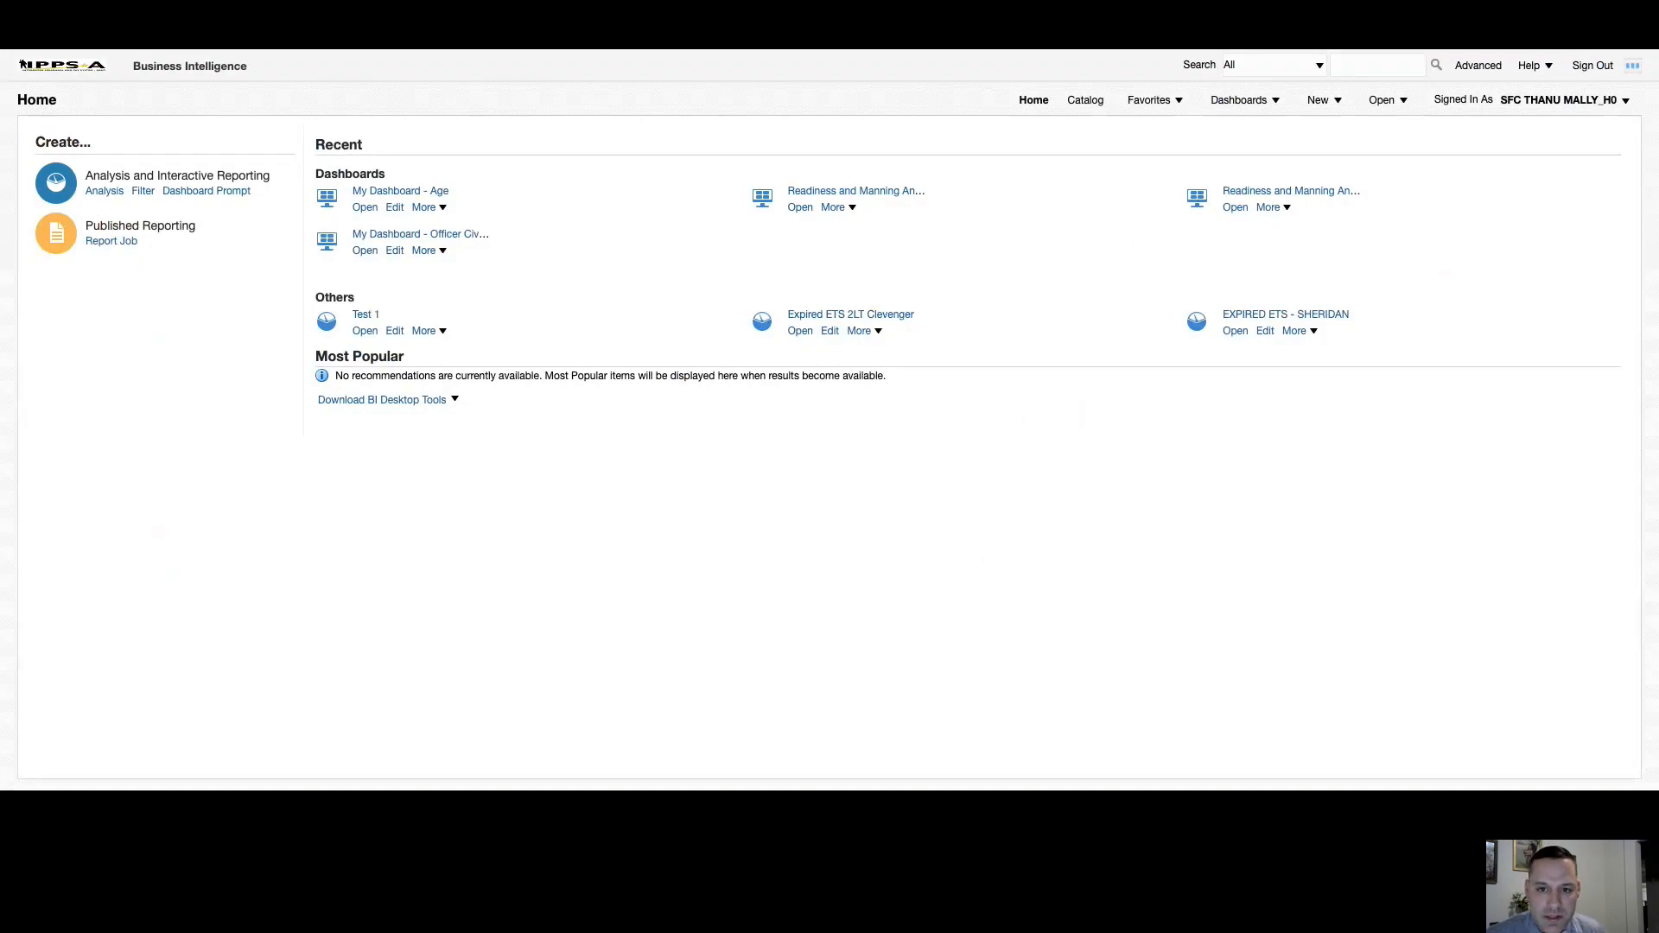
mouse_move(494, 337)
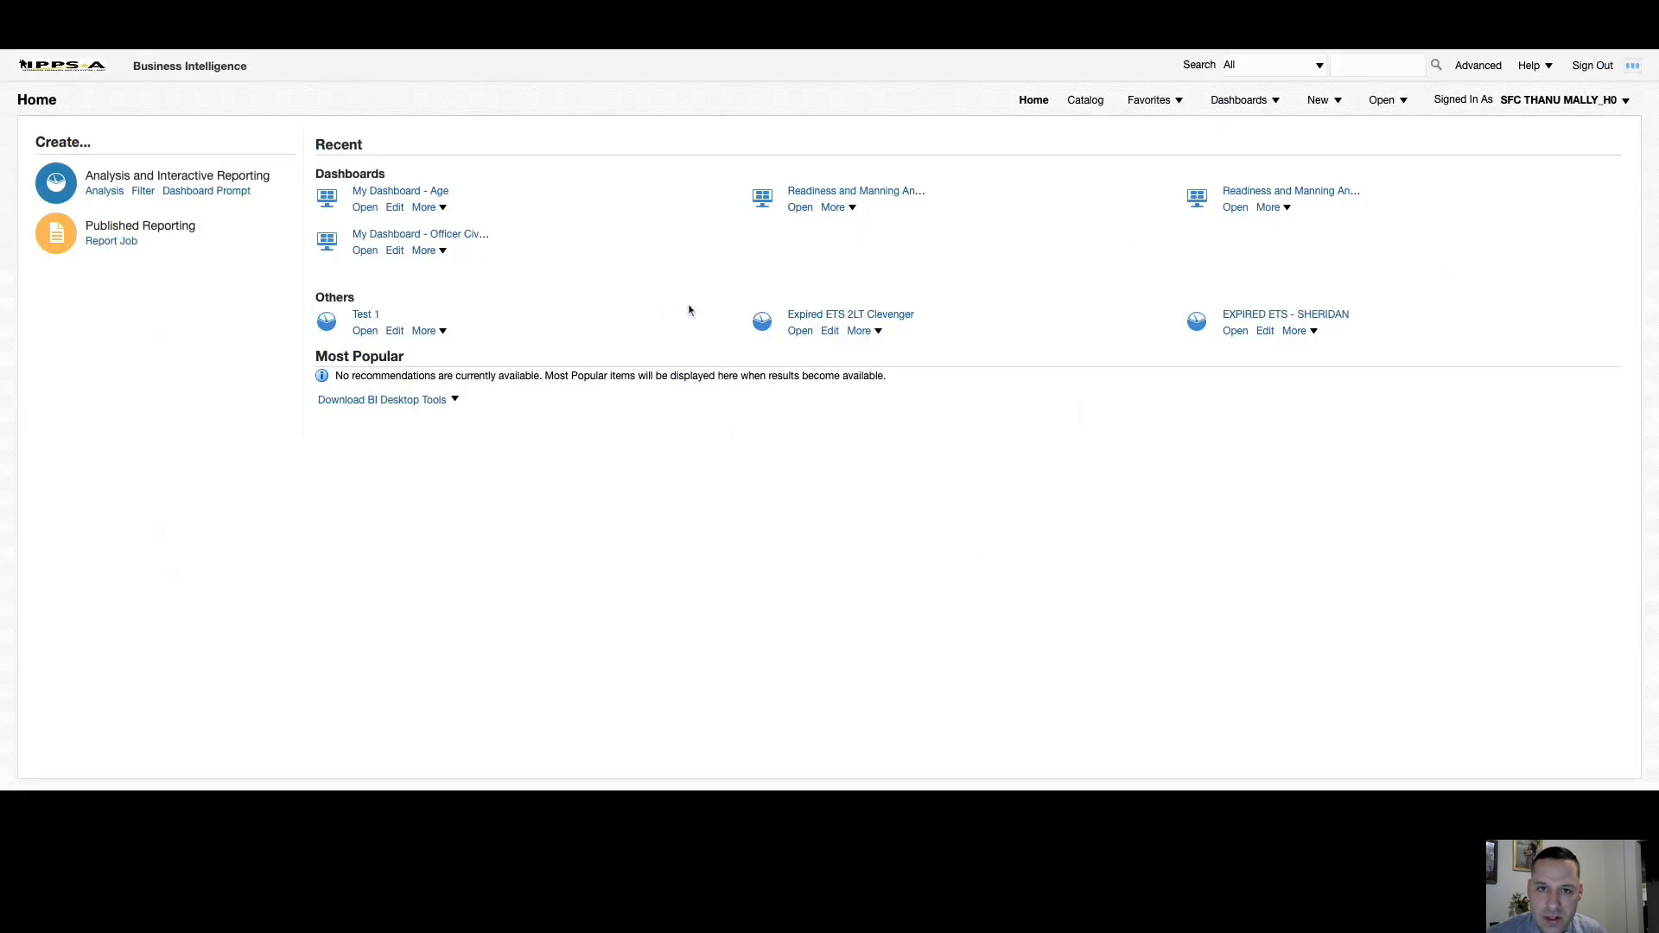
Save a copy of the open Test 1 analysis, named Test 1, into My Folders/New Folder.
left_click(394, 330)
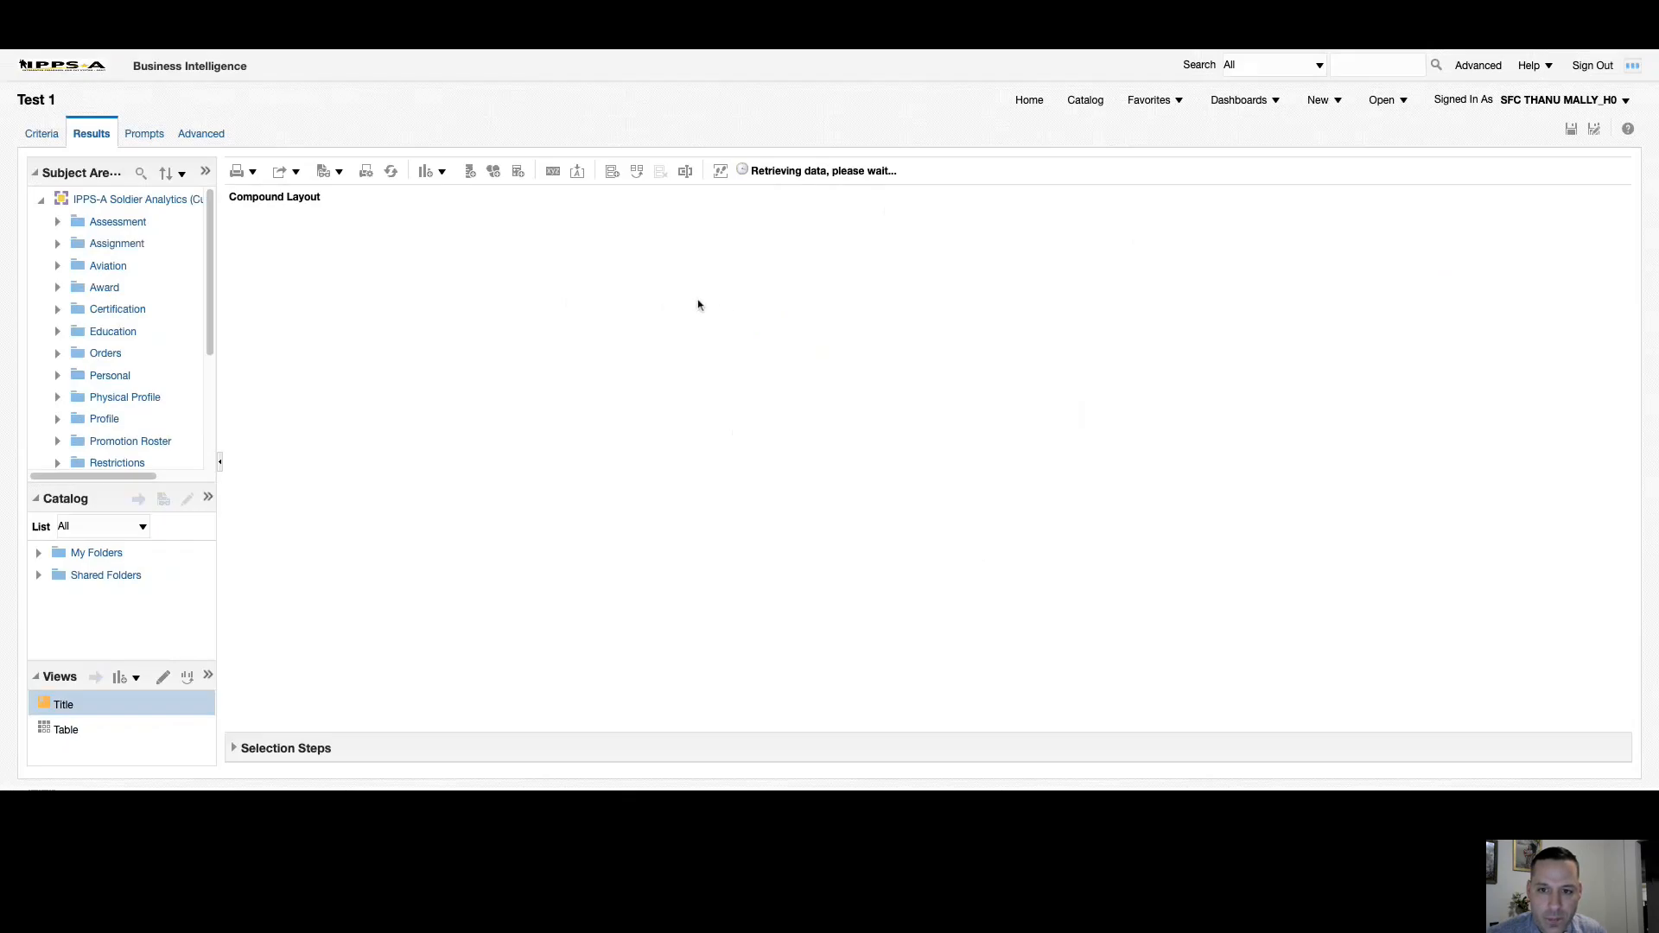
mouse_move(621, 256)
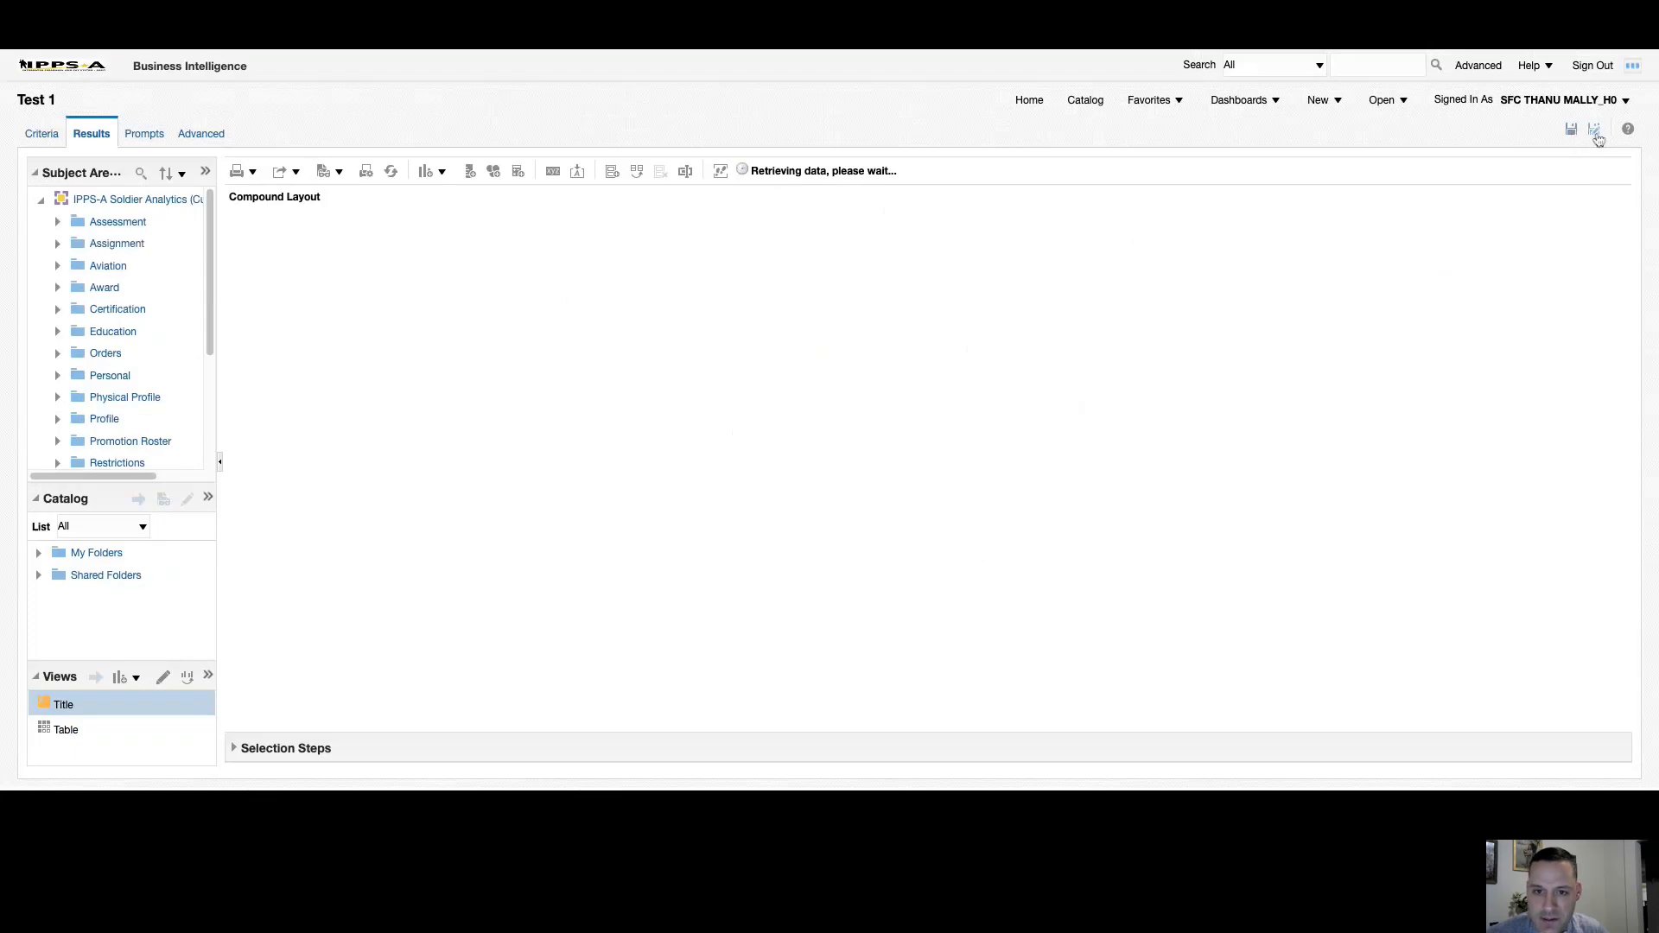
left_click(1595, 129)
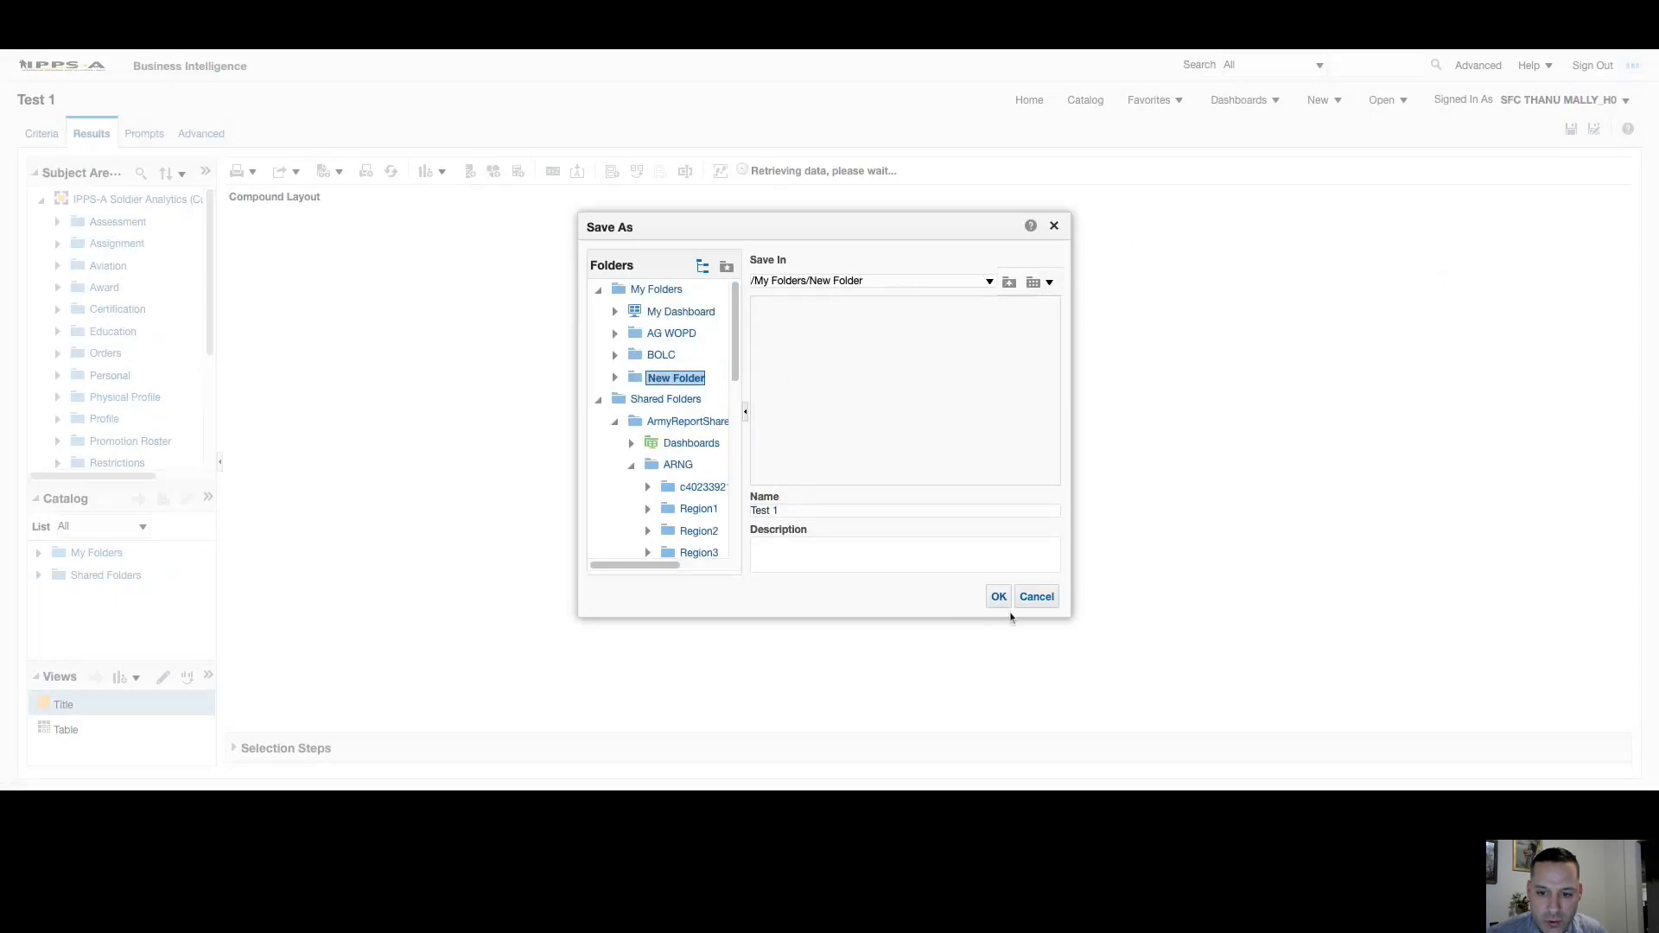
left_click(995, 596)
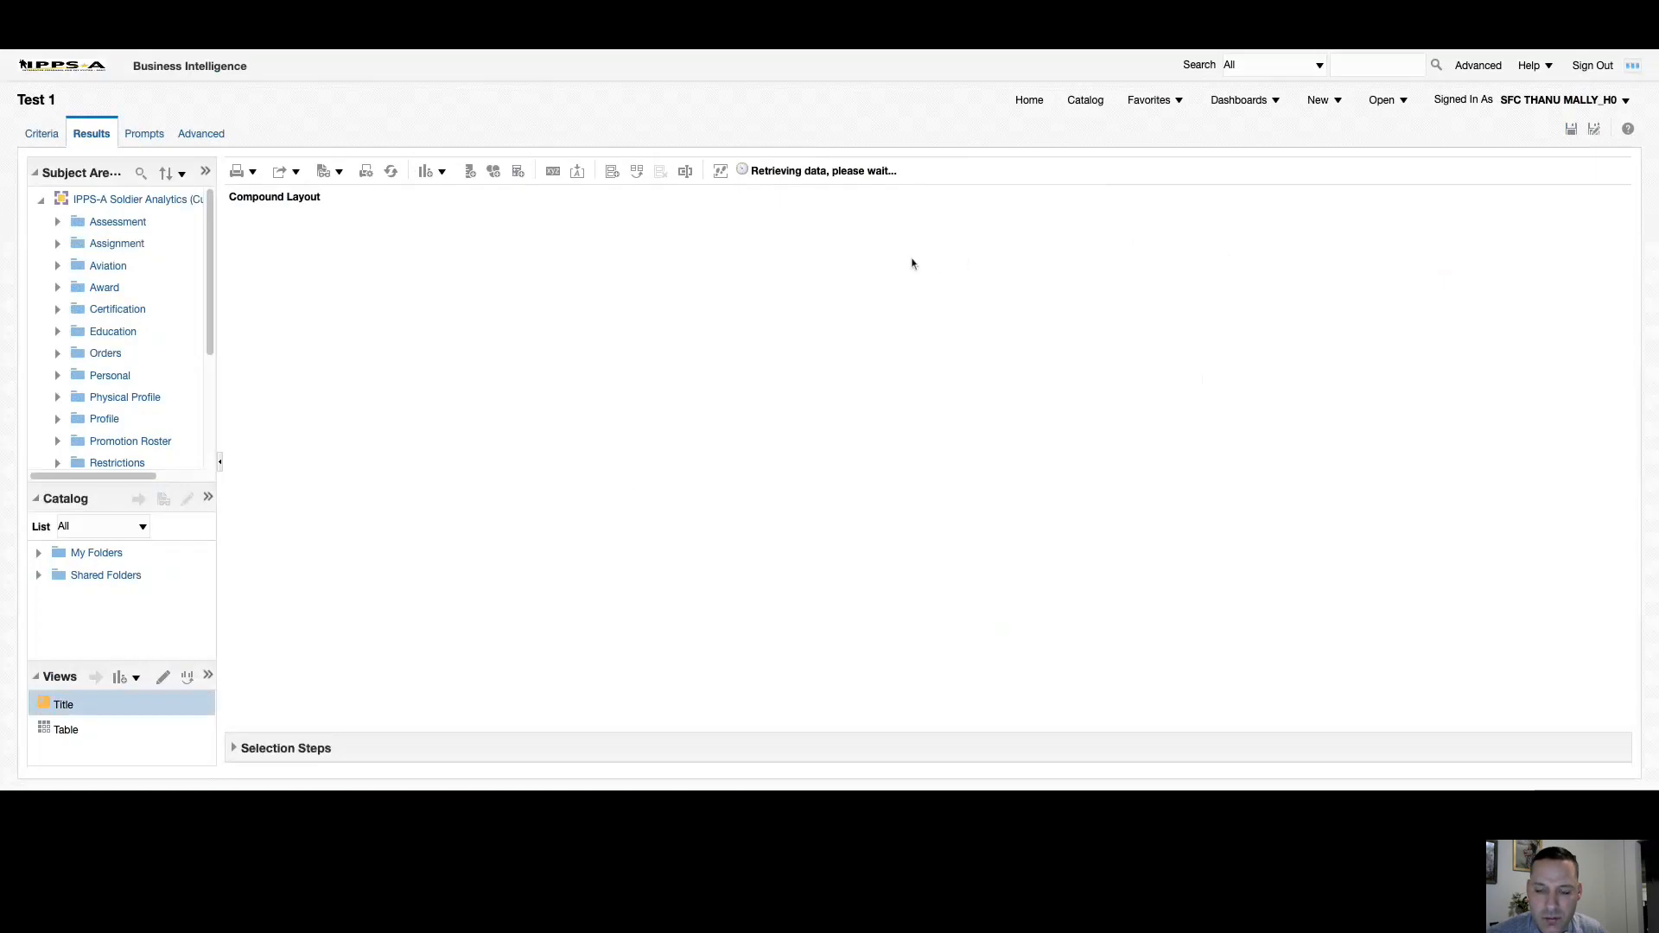
mouse_move(923, 274)
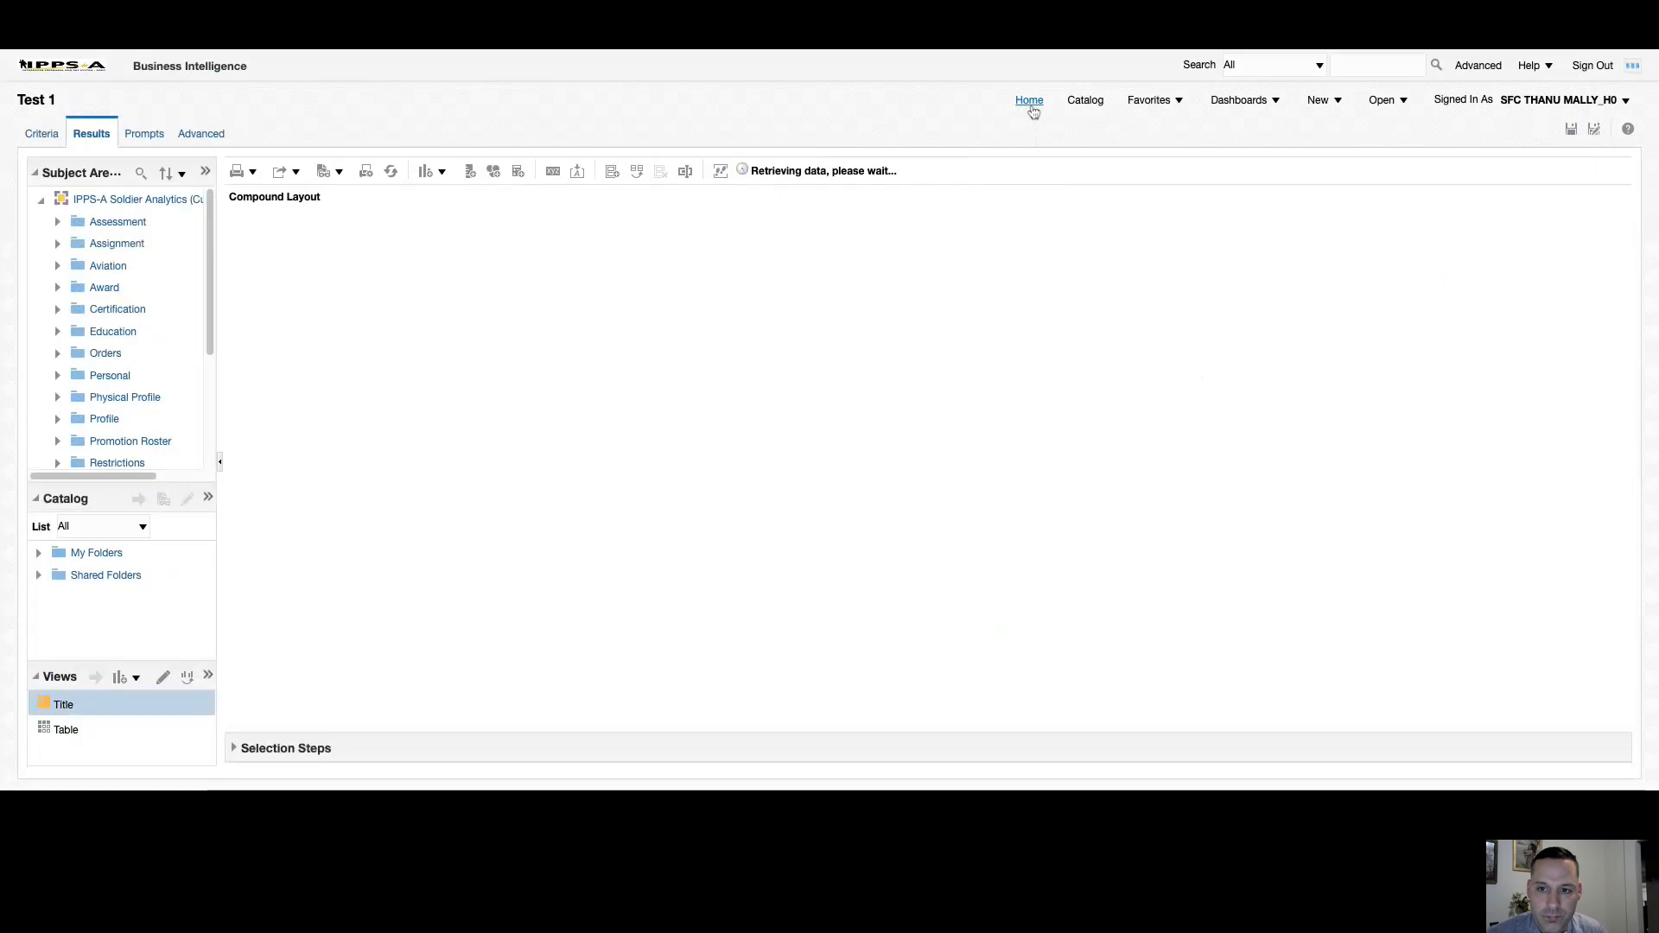
Return to the Home page, where two Test 1 analyses now list among recent items.
left_click(1026, 100)
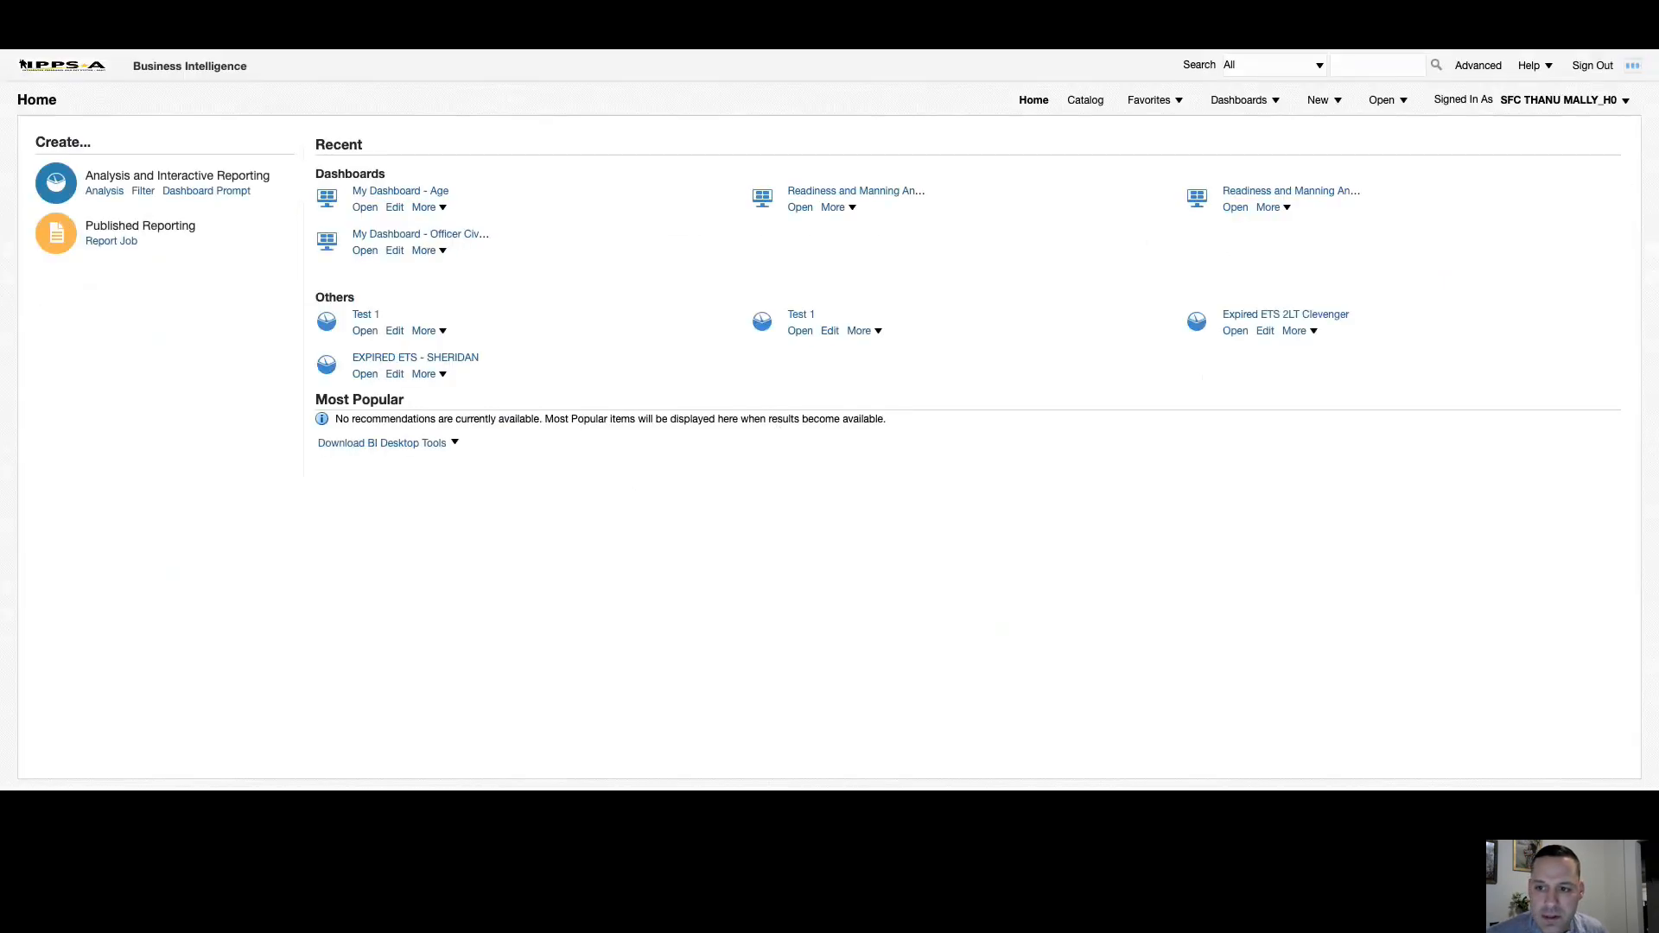
mouse_move(735, 385)
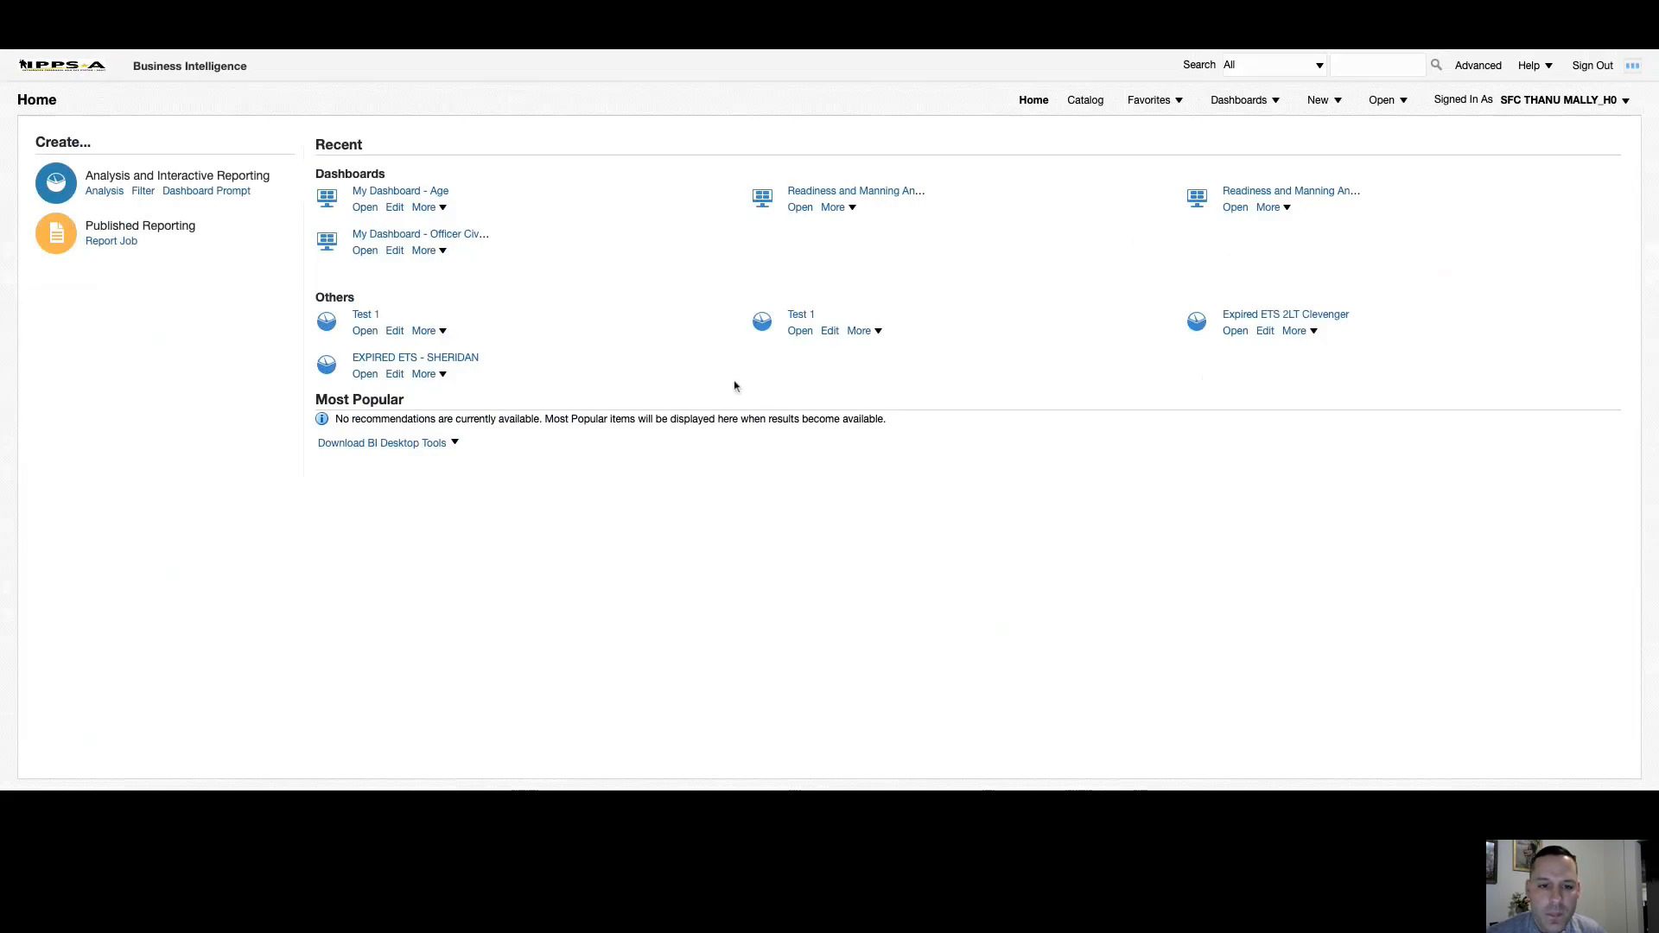
mouse_move(684, 392)
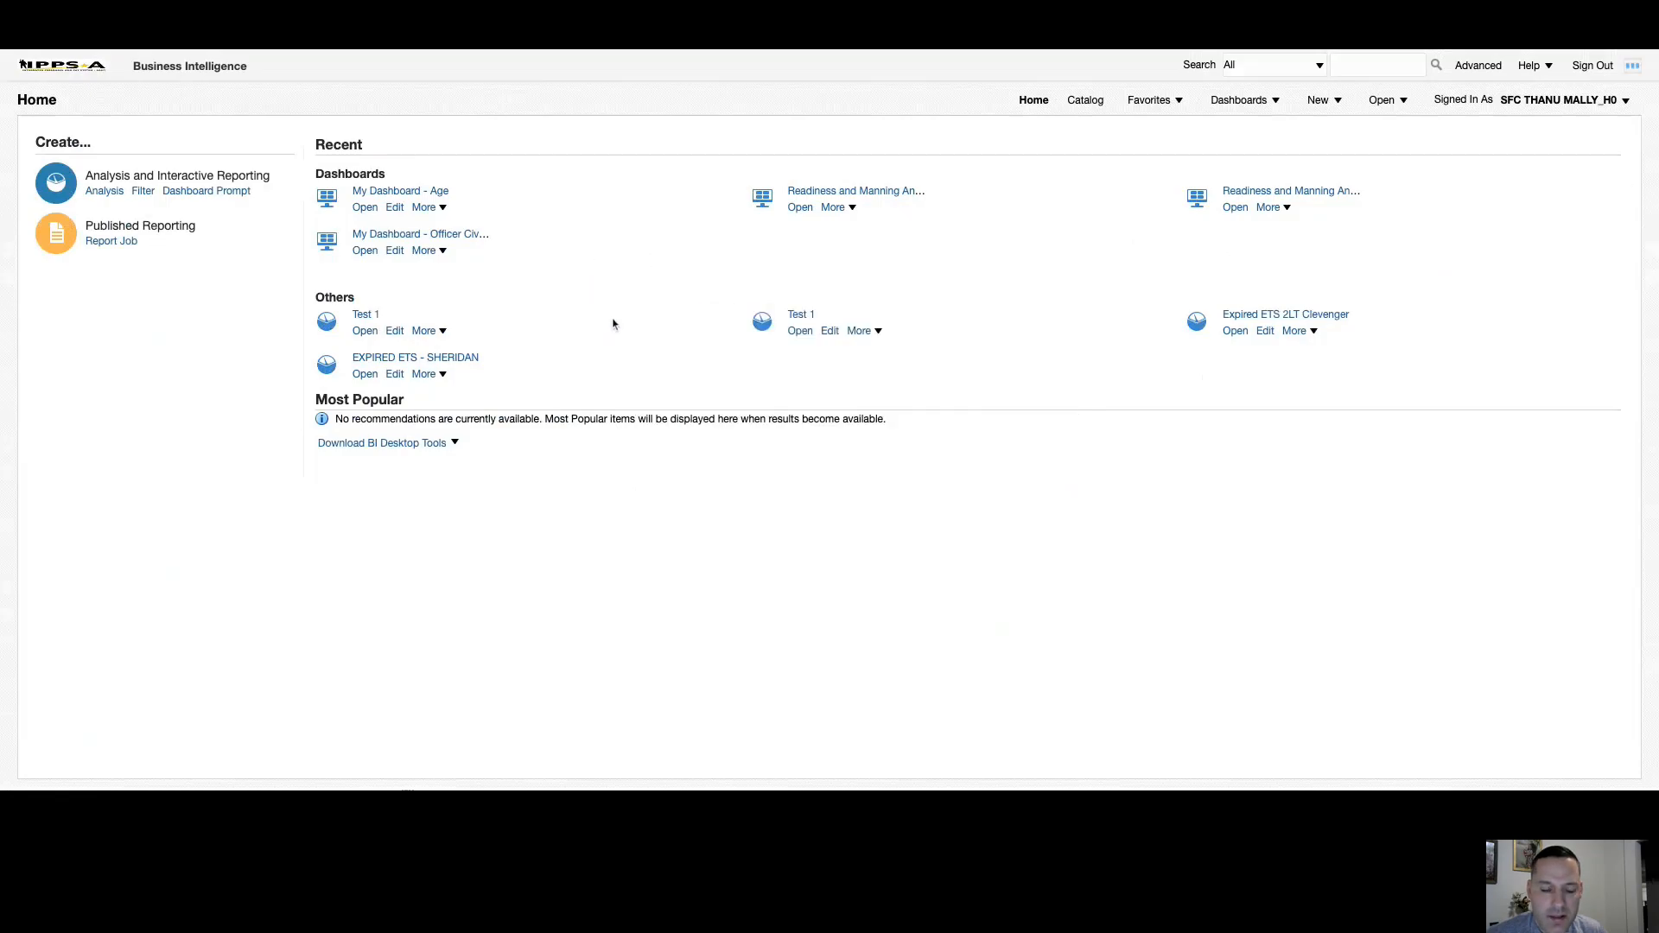
mouse_move(600, 308)
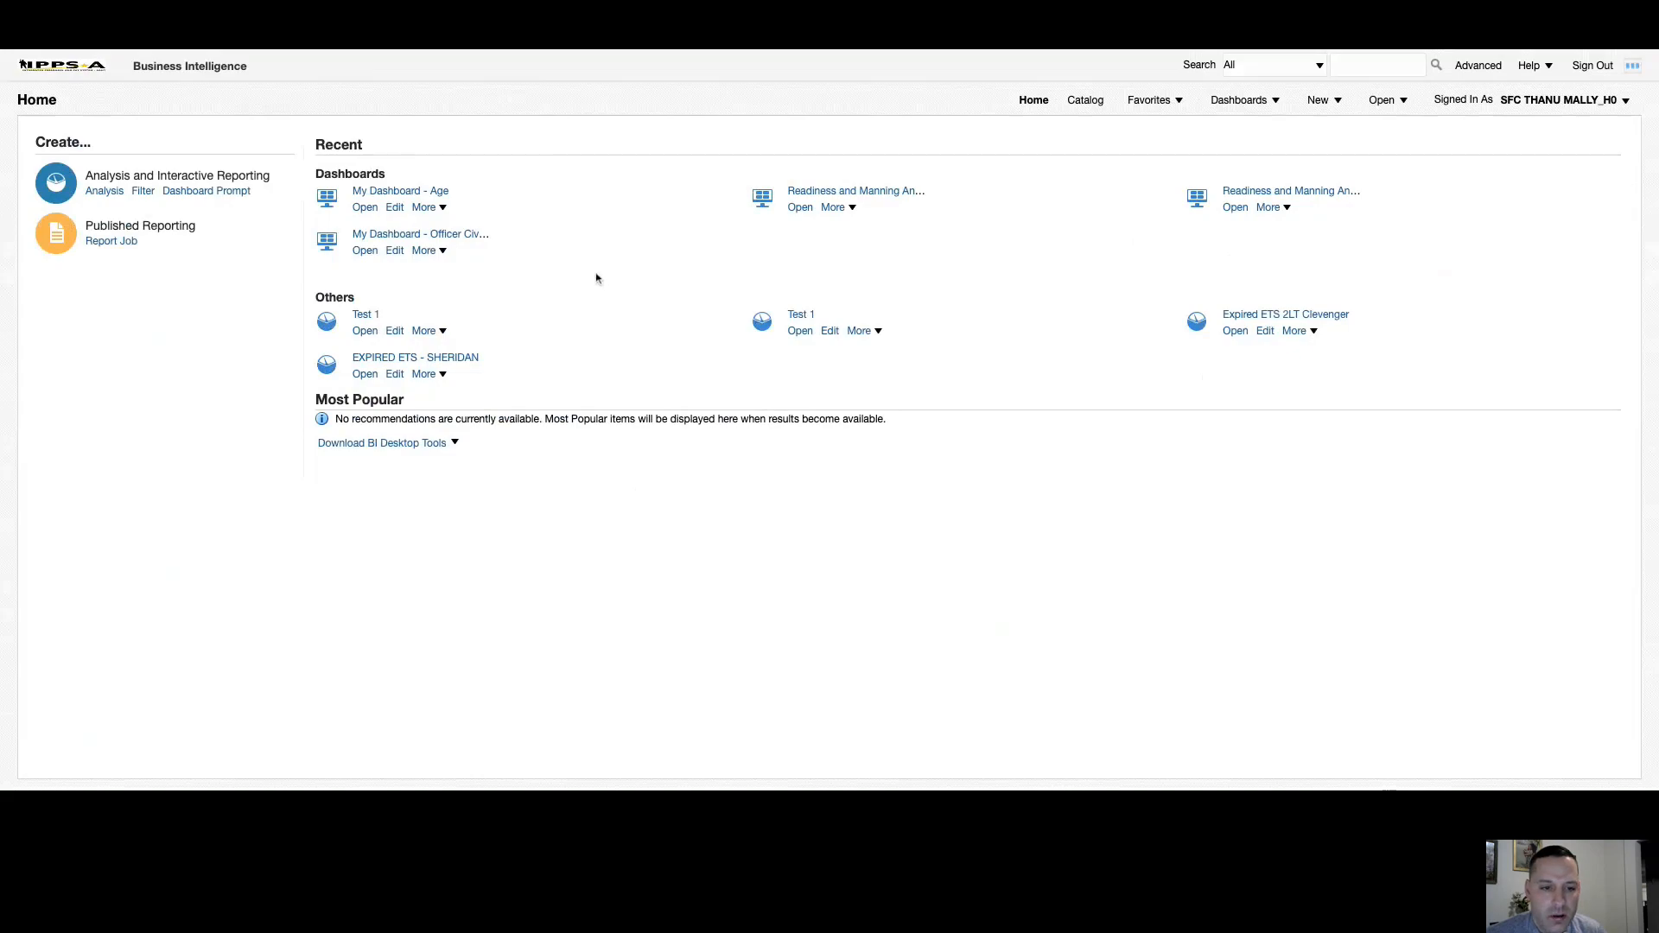
mouse_move(525, 301)
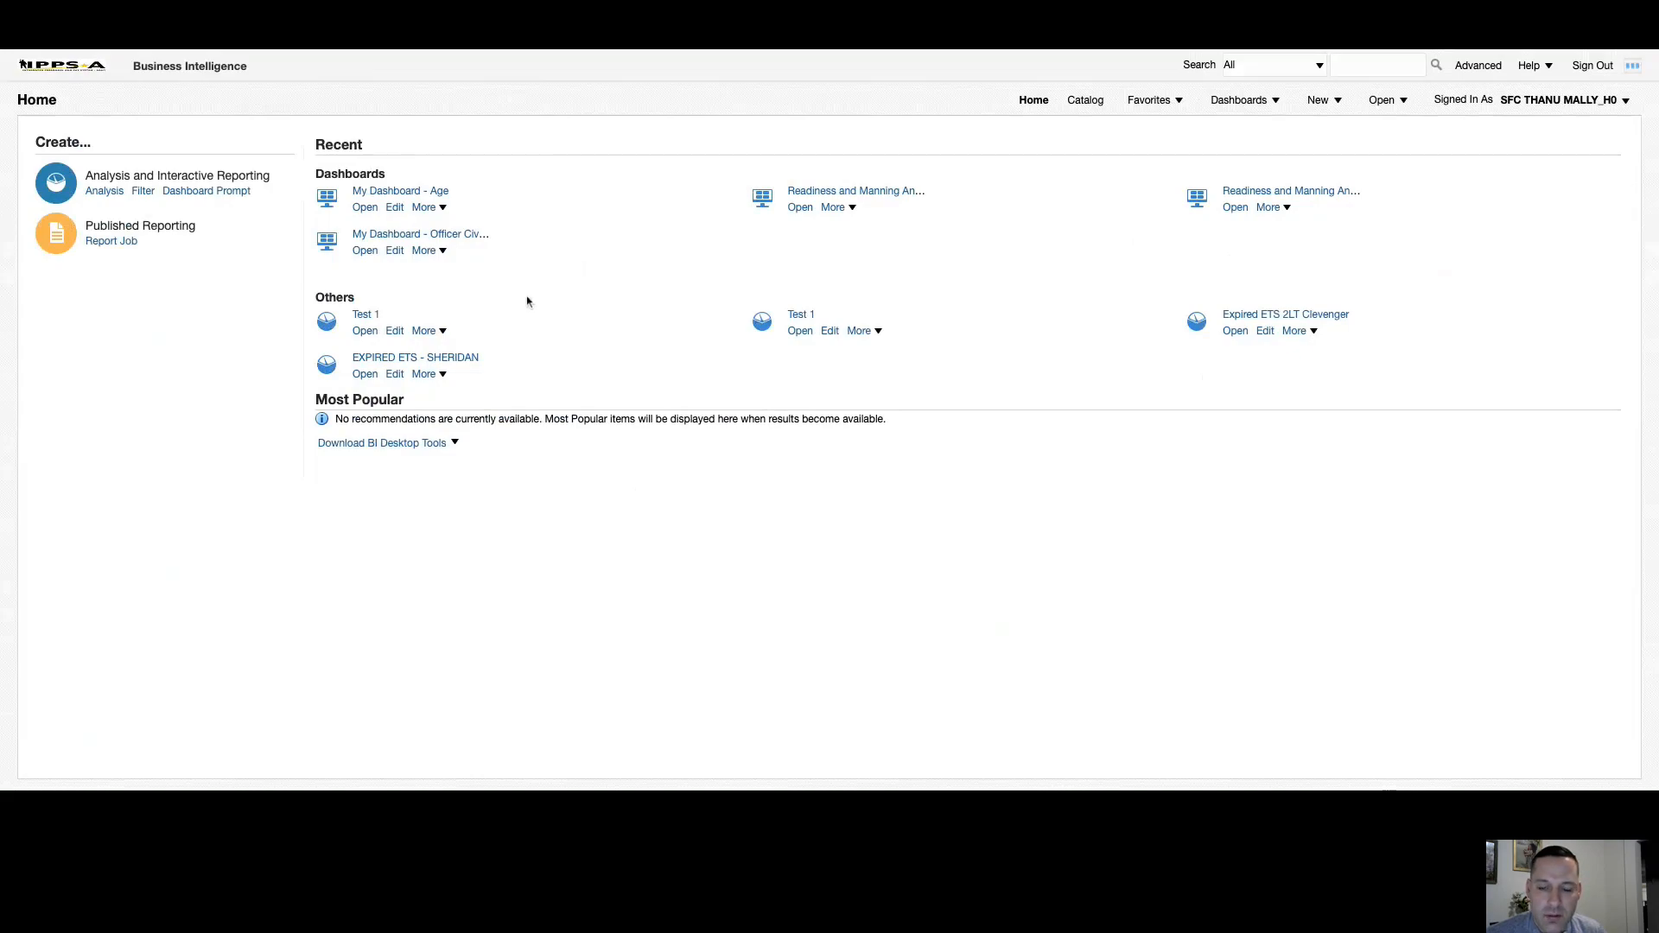
mouse_move(689, 292)
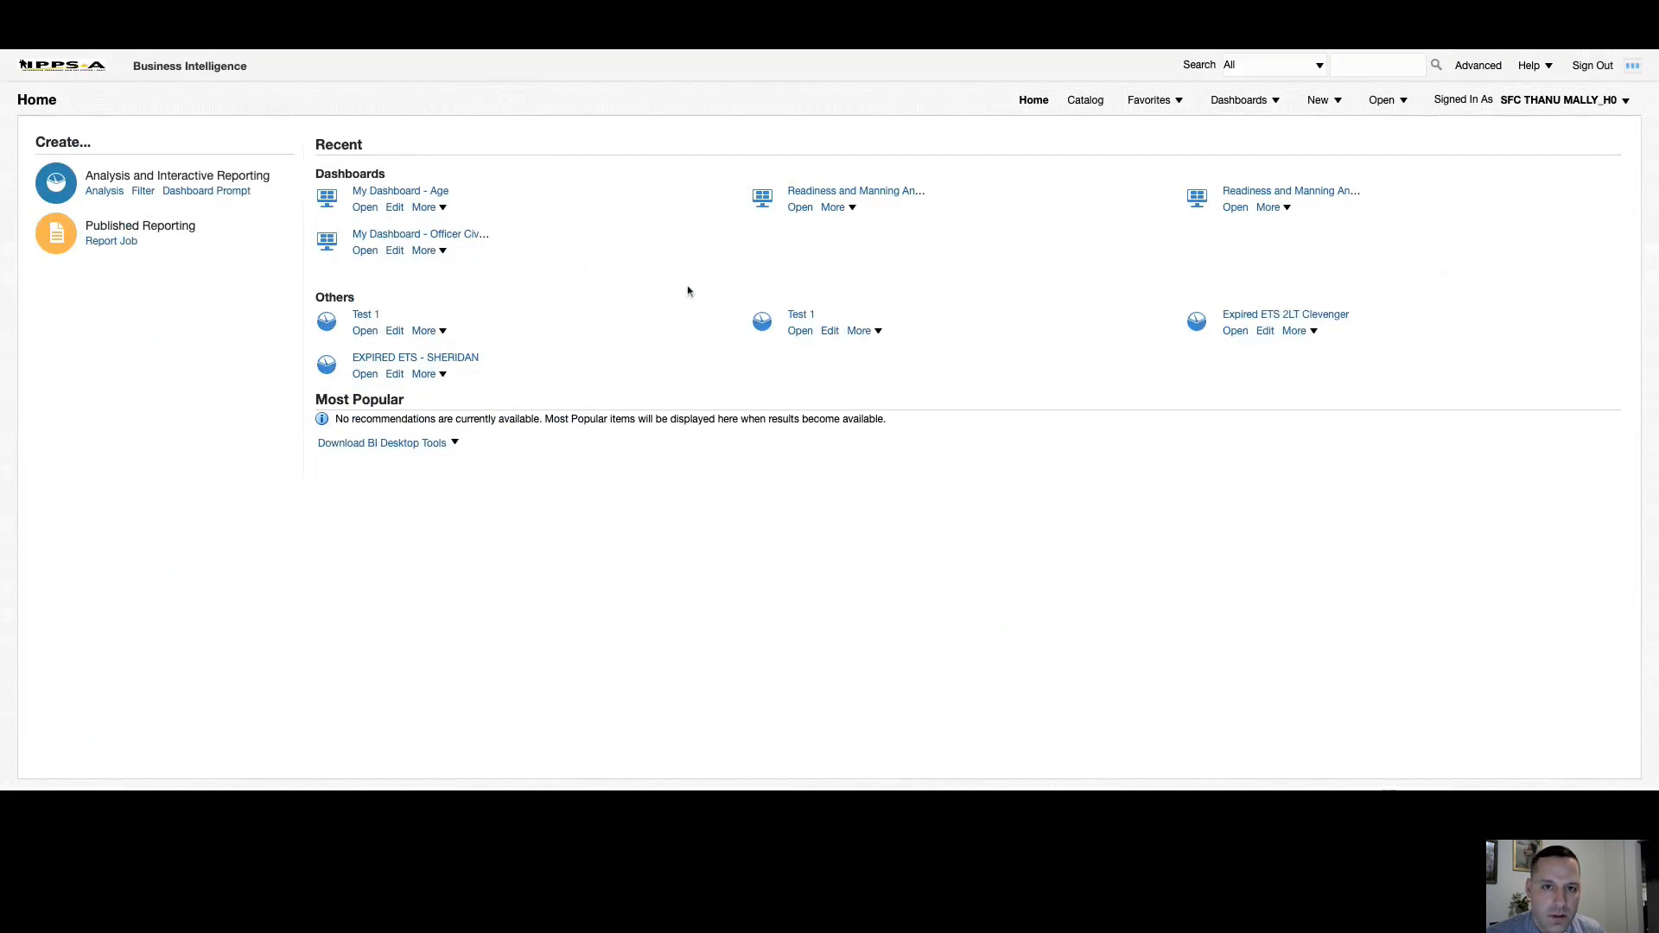